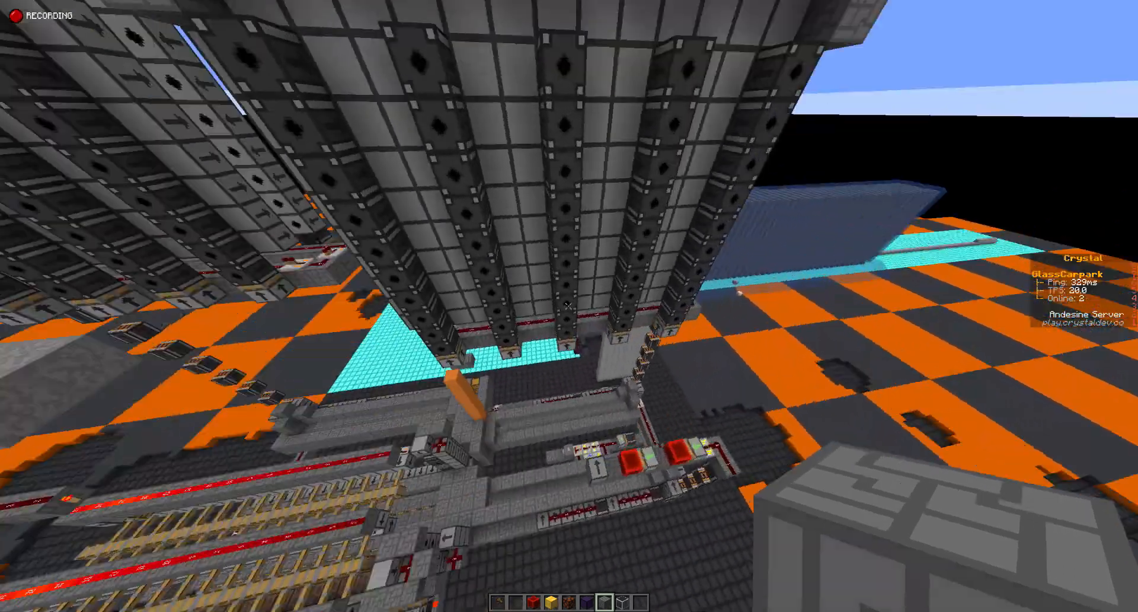
mouse_move(569, 305)
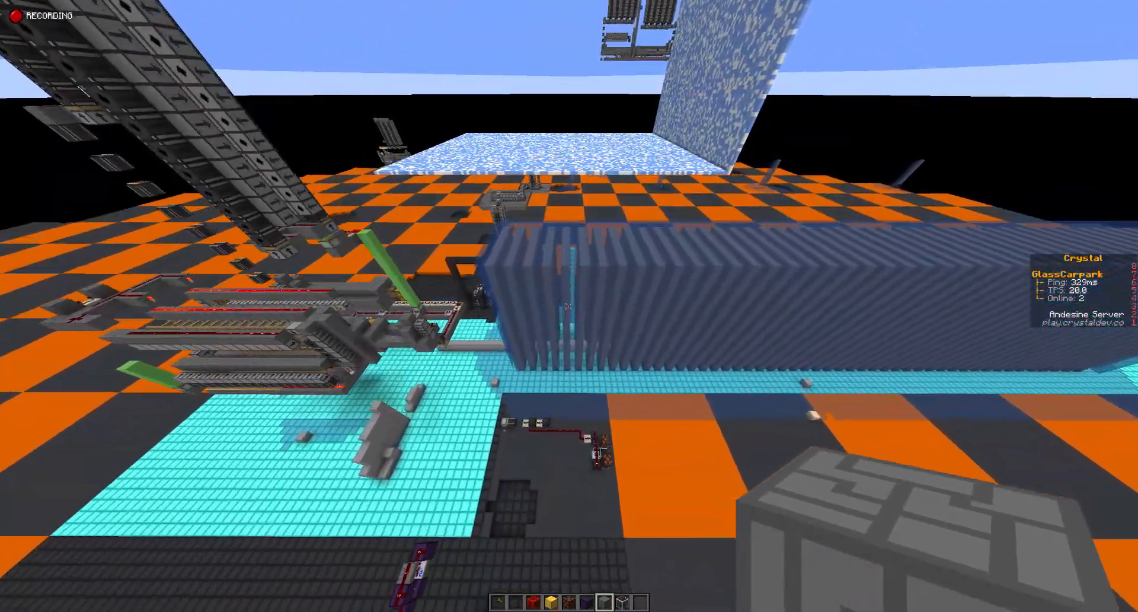
mouse_move(569, 305)
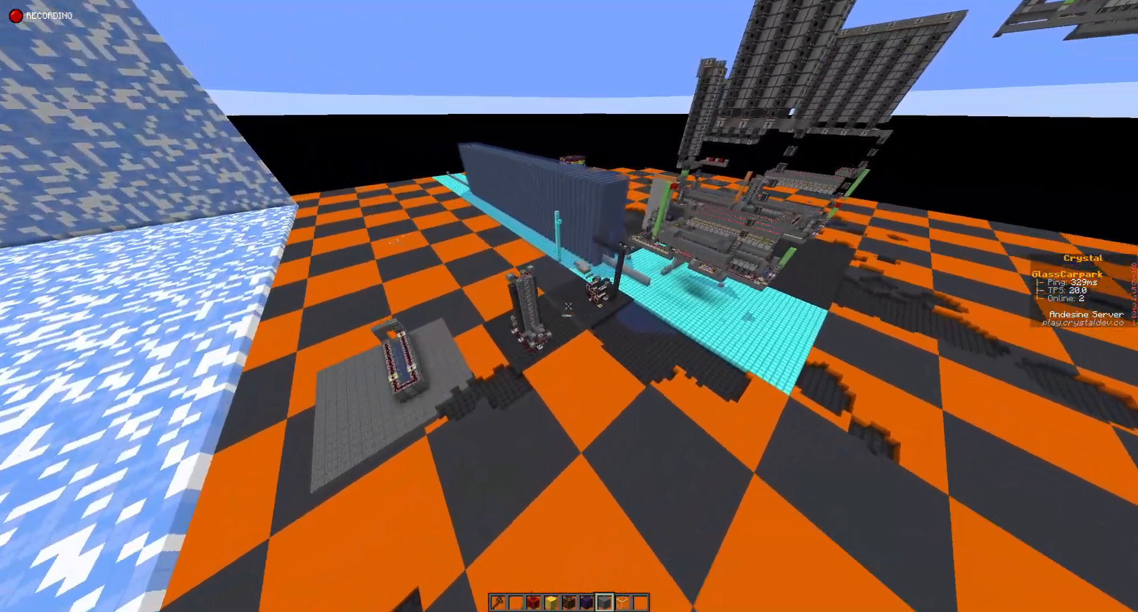
mouse_move(569, 305)
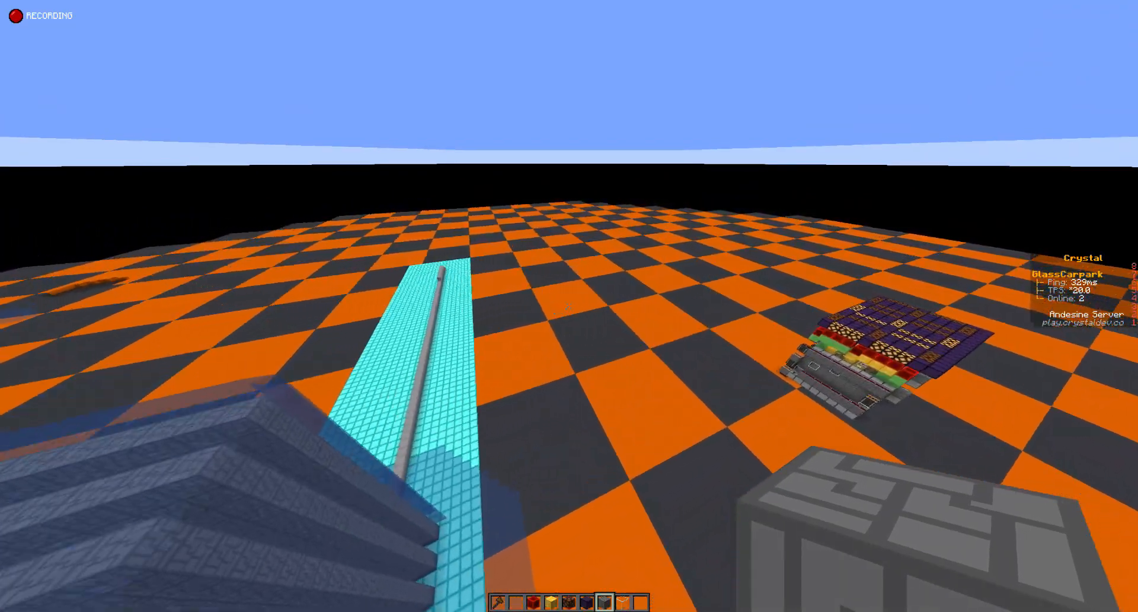
mouse_move(569, 305)
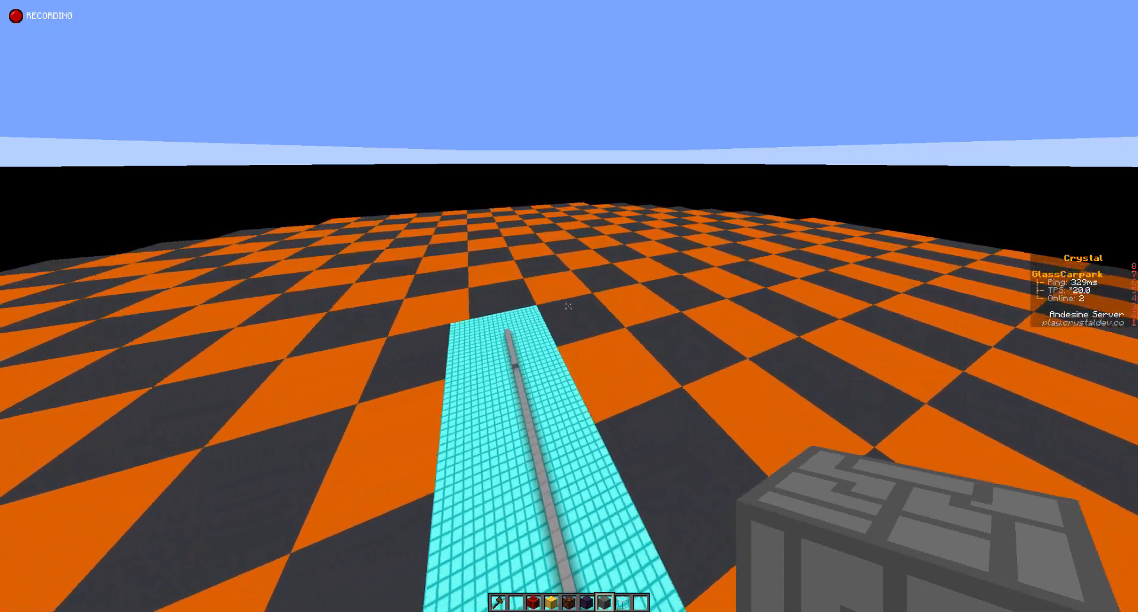
mouse_move(569, 305)
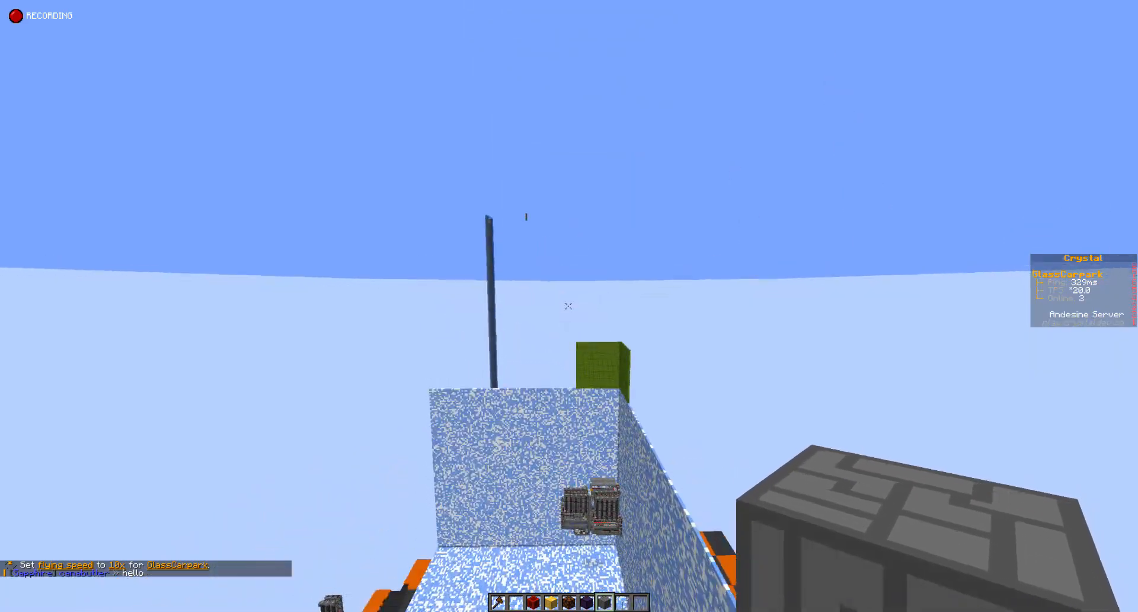
mouse_move(570, 305)
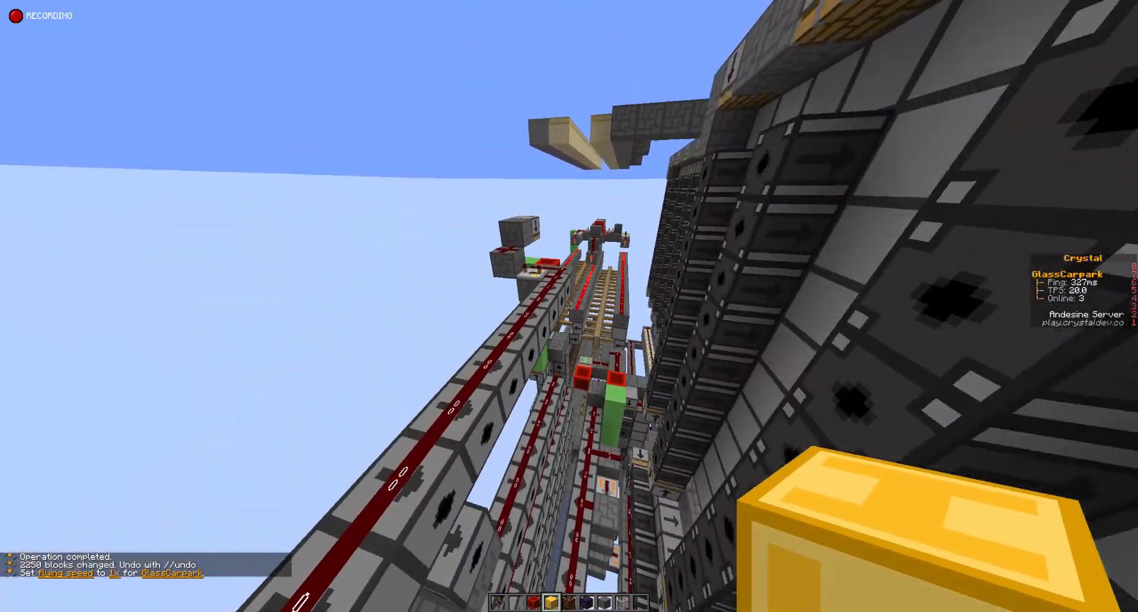
mouse_move(569, 306)
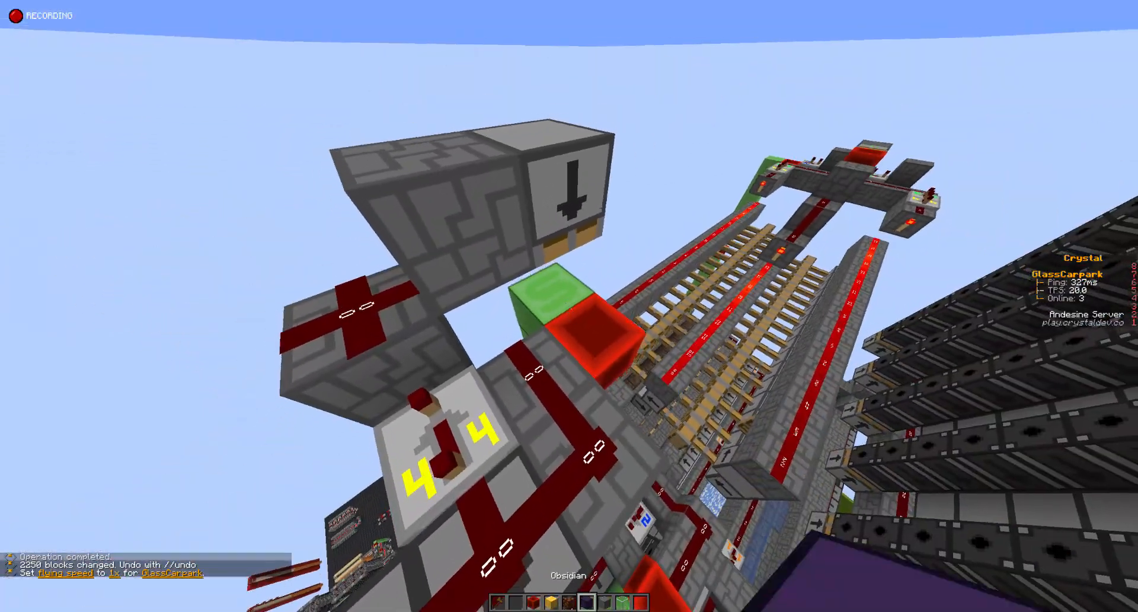
mouse_move(569, 290)
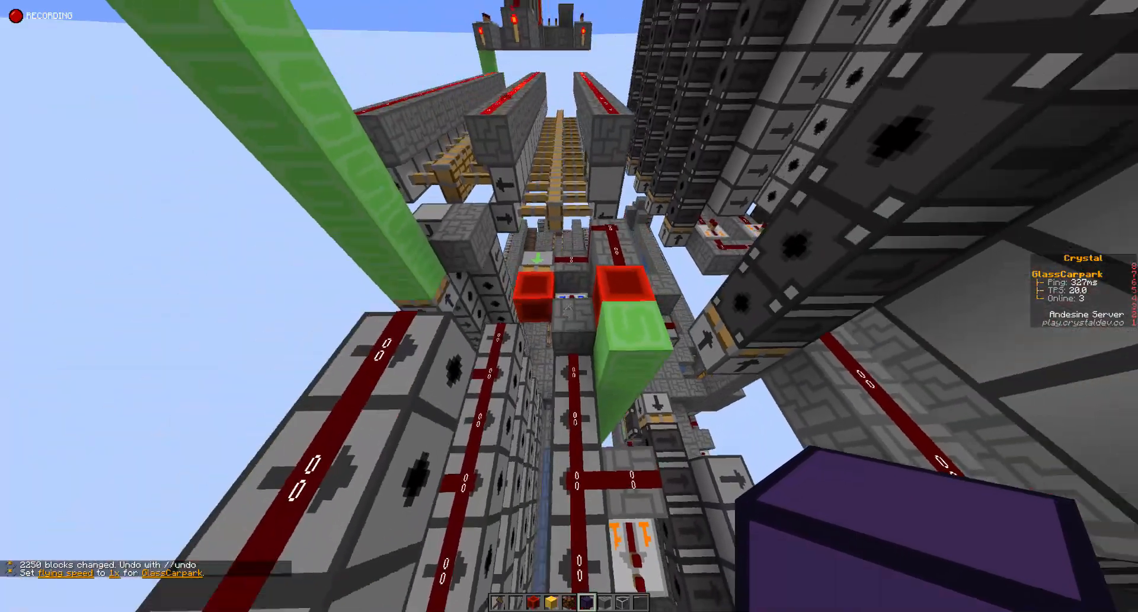
mouse_move(569, 306)
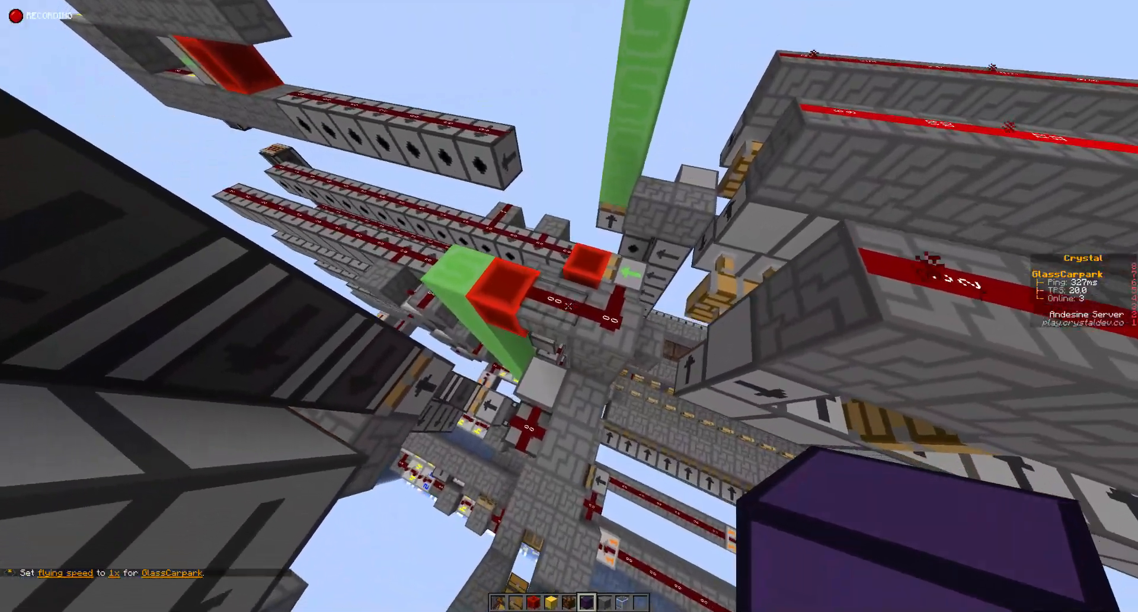
mouse_move(569, 306)
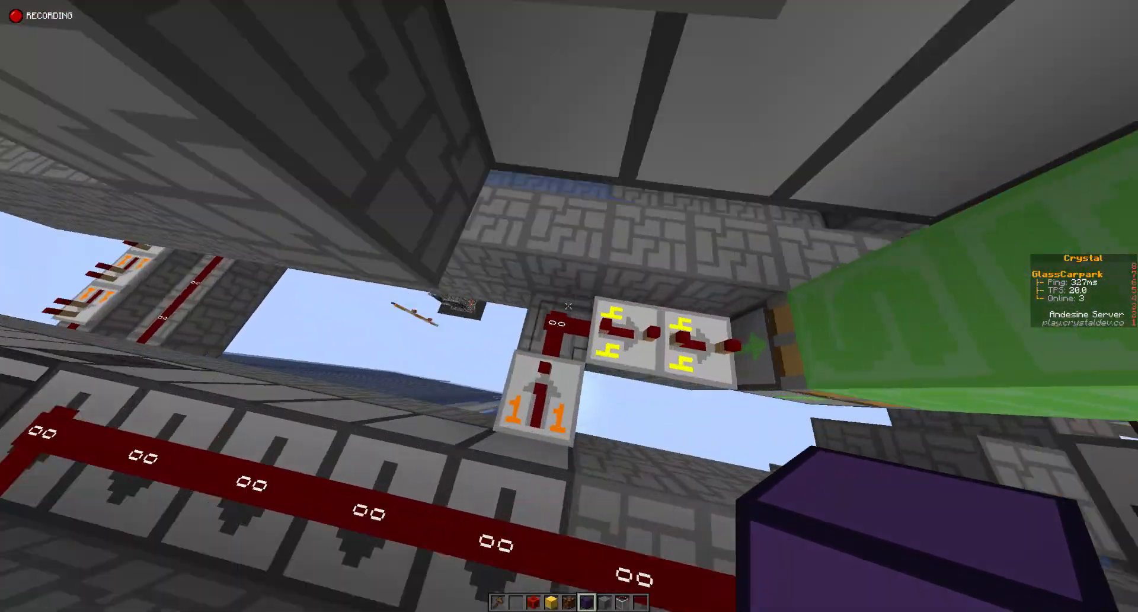
mouse_move(569, 305)
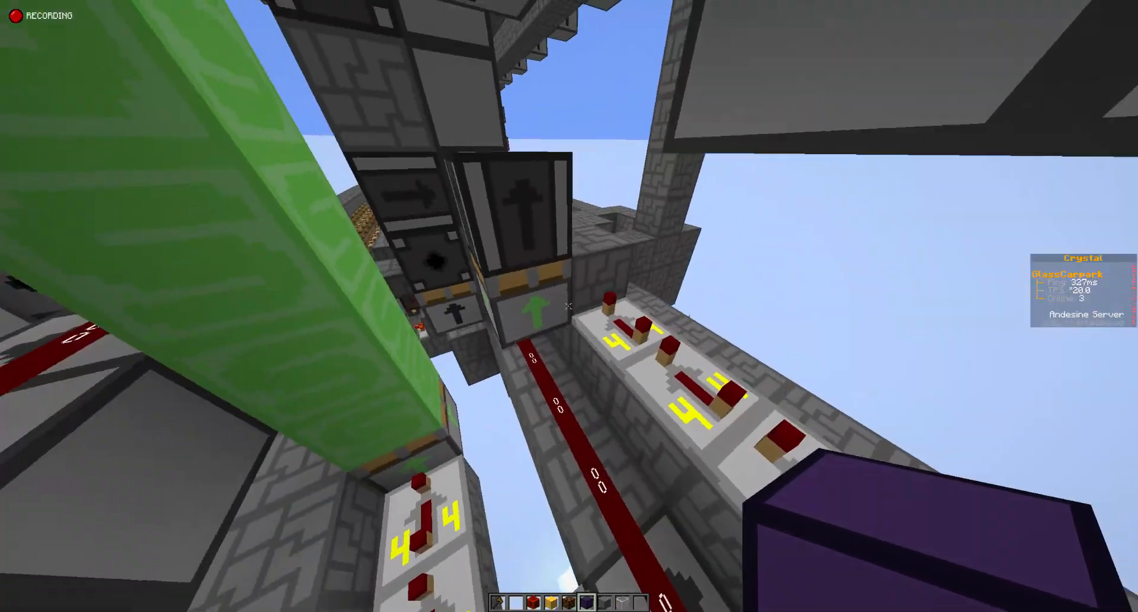
mouse_move(569, 305)
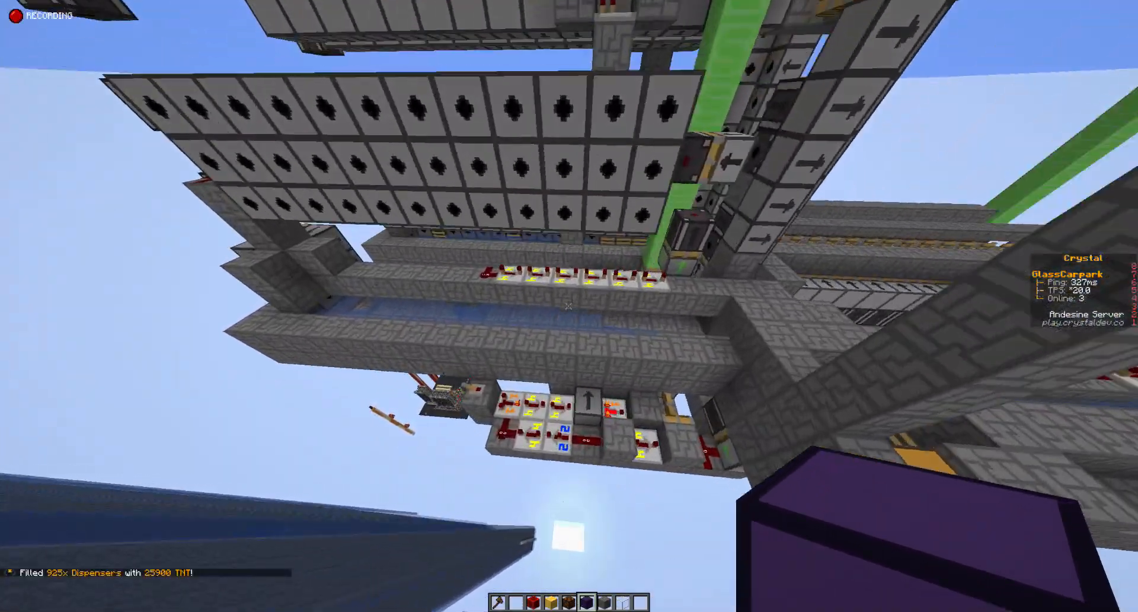
mouse_move(569, 305)
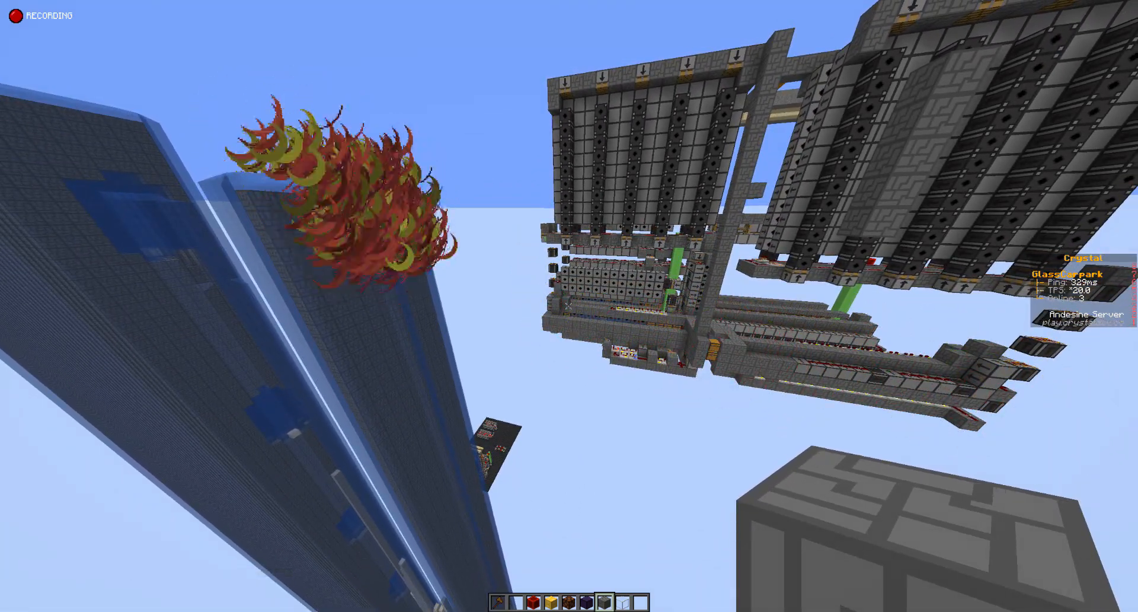
mouse_move(569, 305)
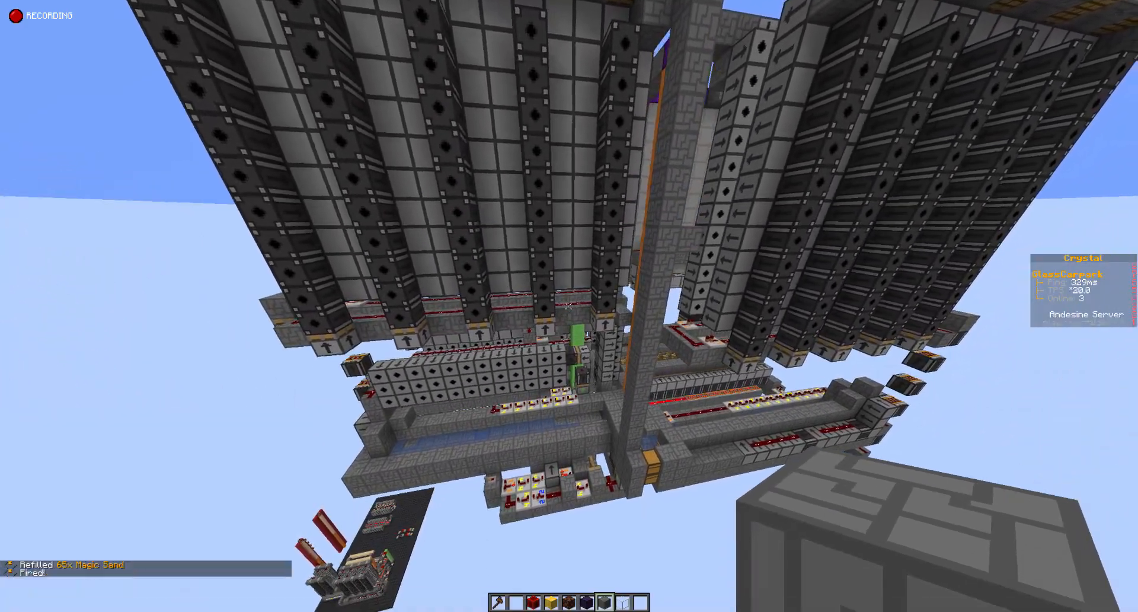
mouse_move(569, 306)
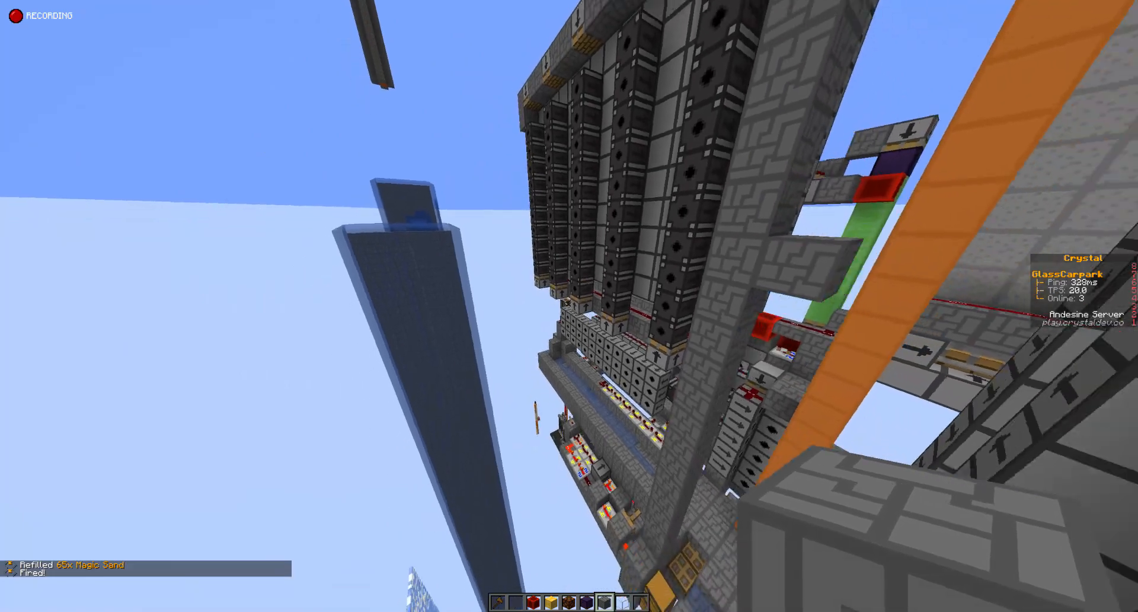
mouse_move(569, 305)
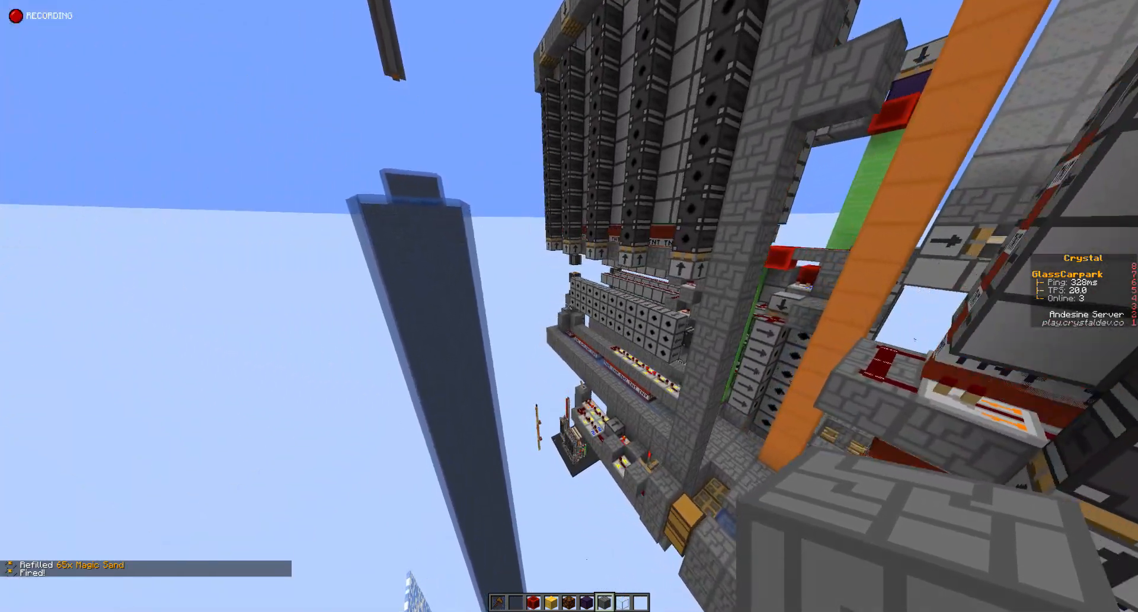
mouse_move(569, 305)
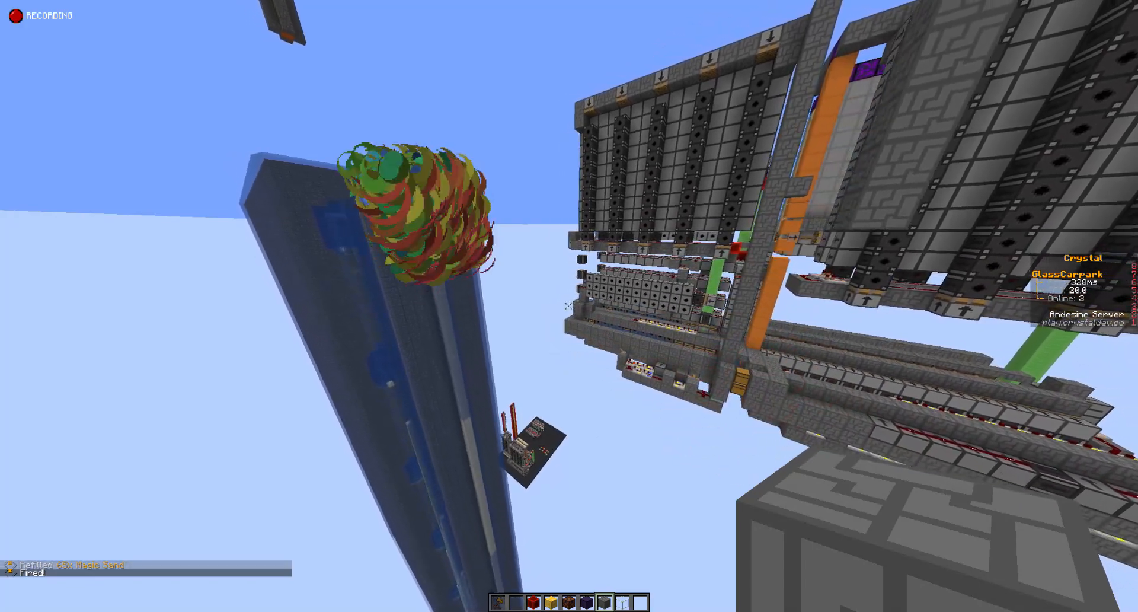
mouse_move(569, 306)
type("bon")
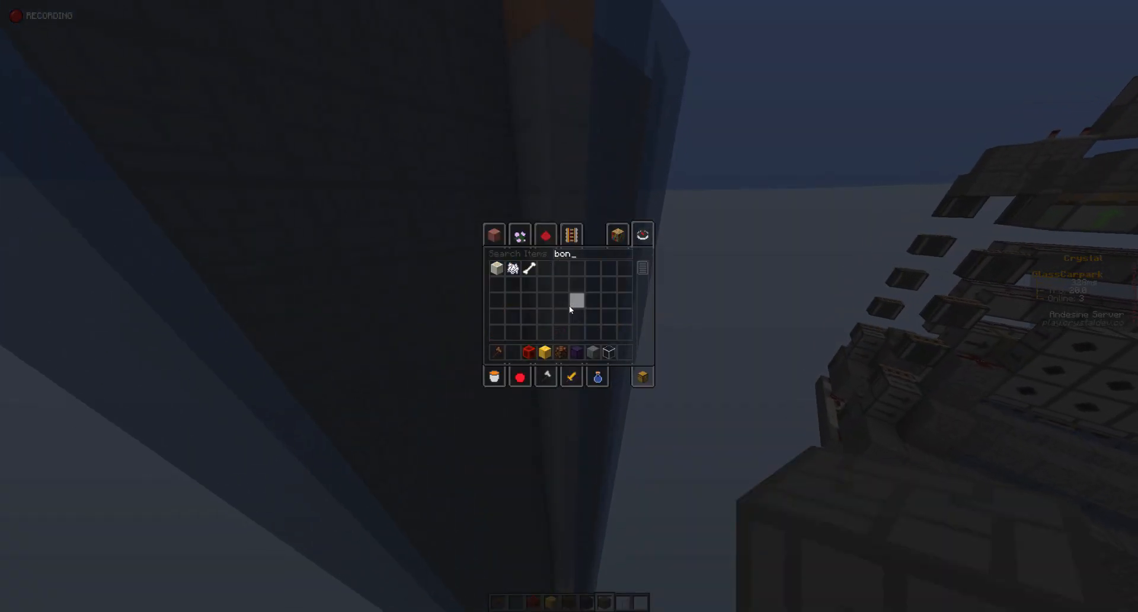
mouse_move(511, 268)
type("/t")
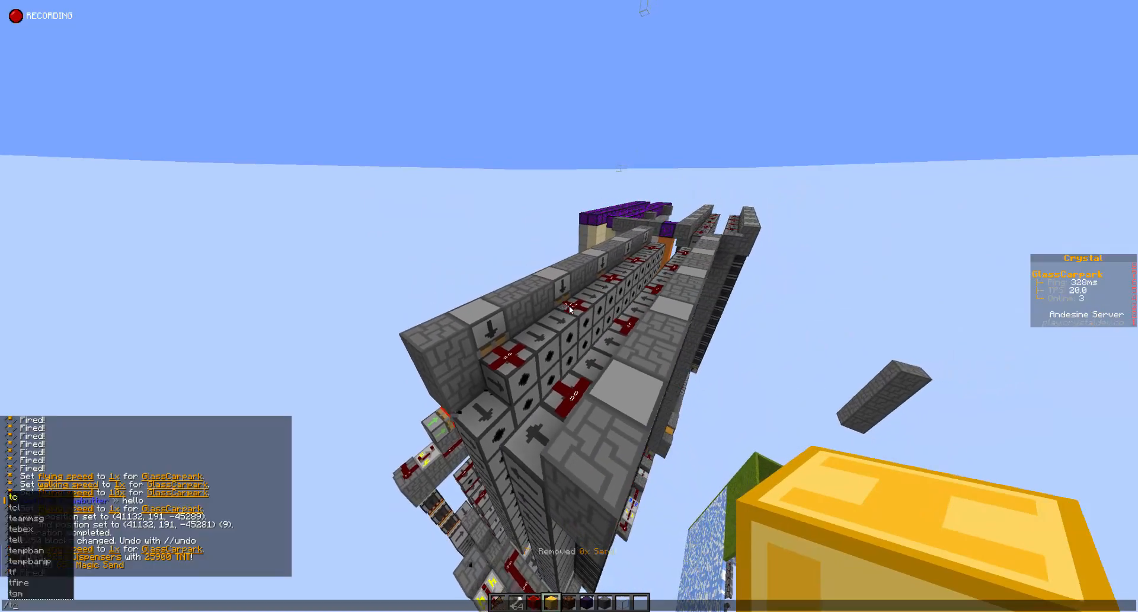
mouse_move(569, 305)
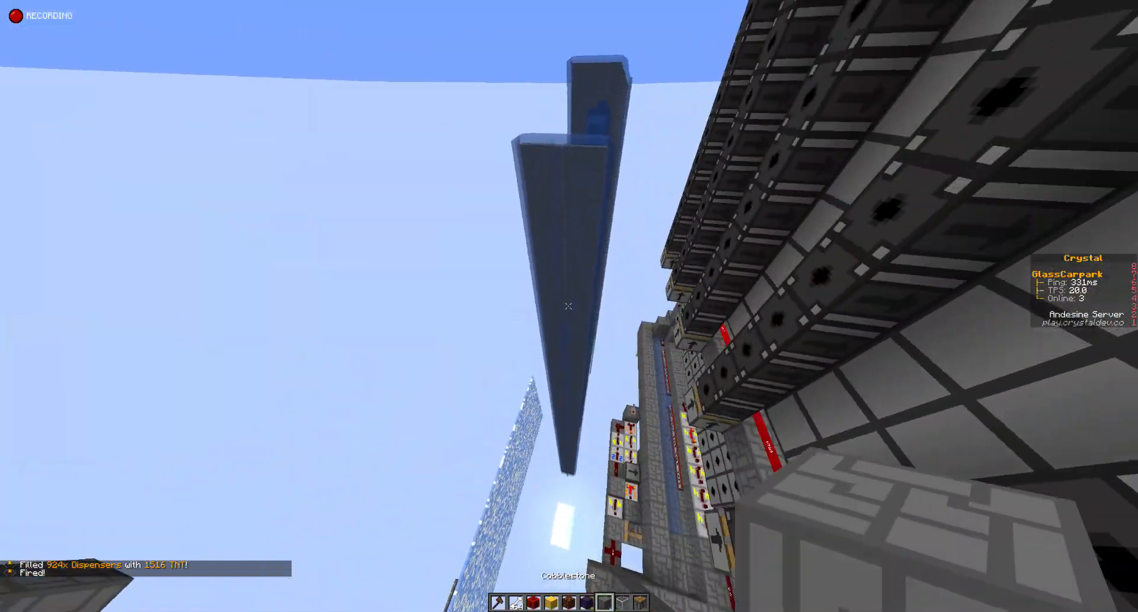
mouse_move(569, 306)
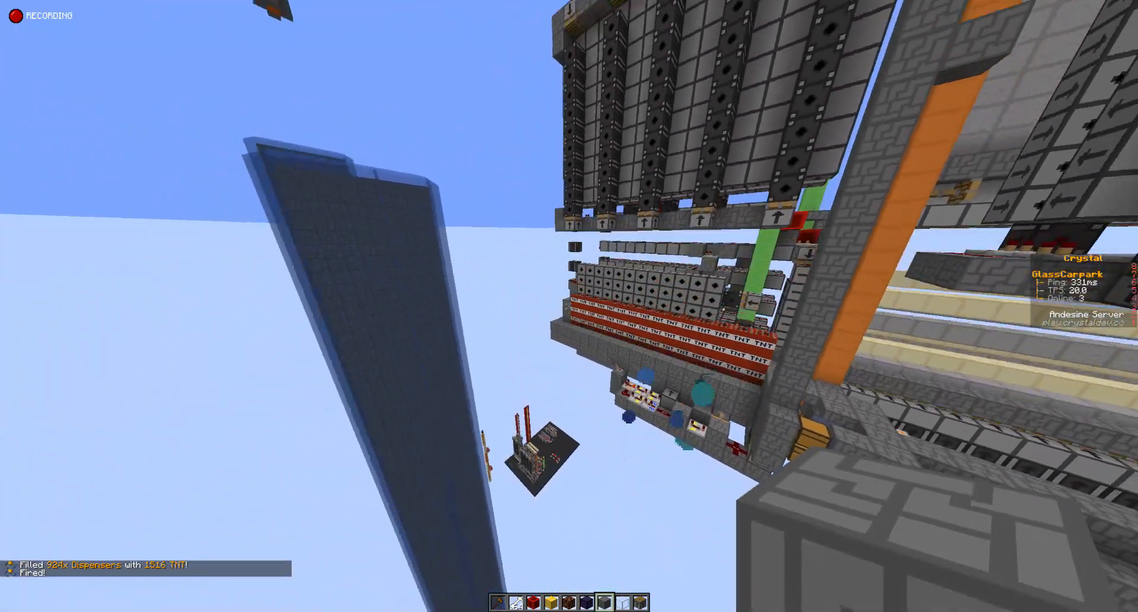
mouse_move(569, 305)
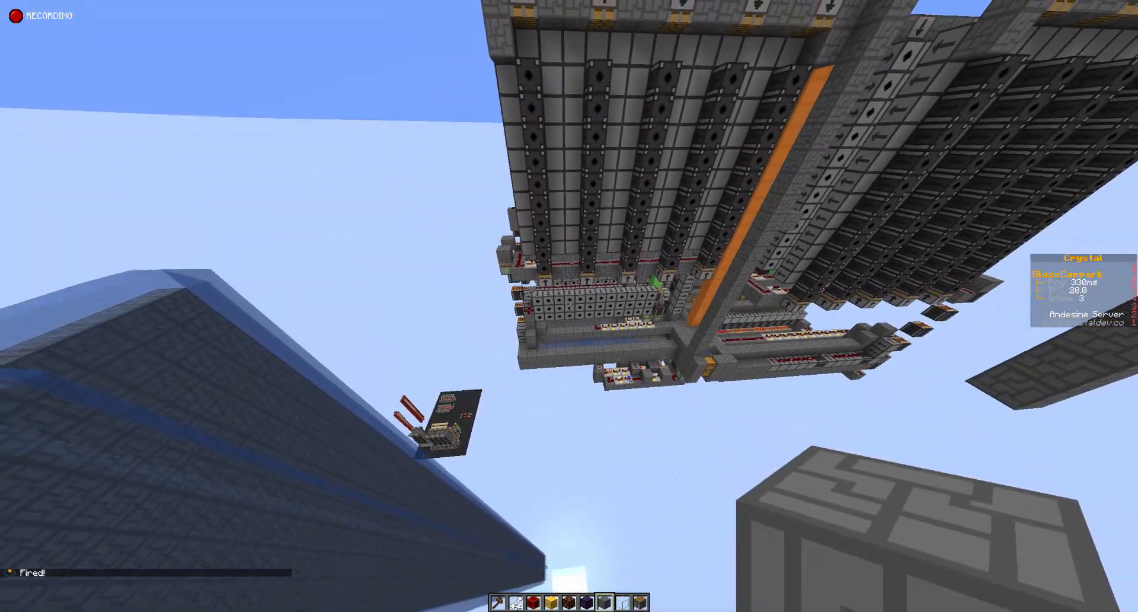
mouse_move(569, 306)
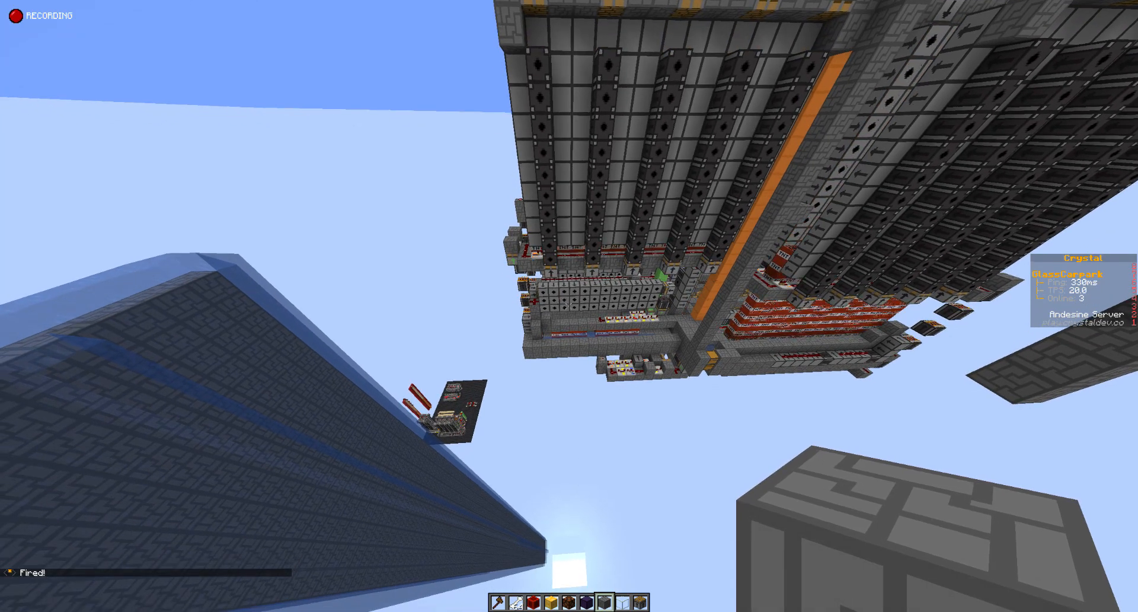
mouse_move(569, 305)
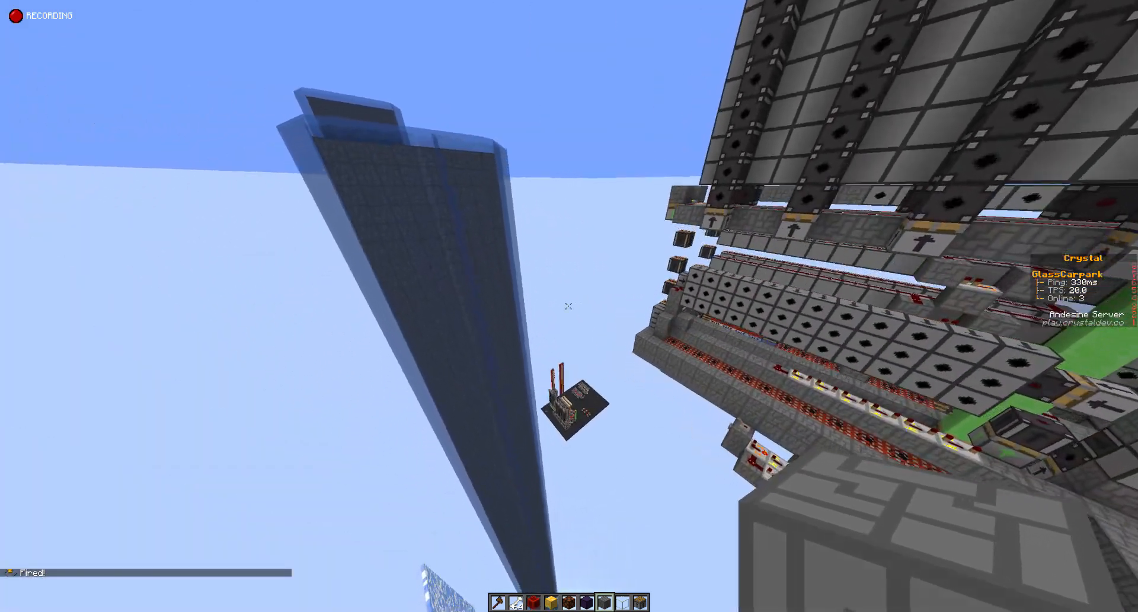
mouse_move(569, 305)
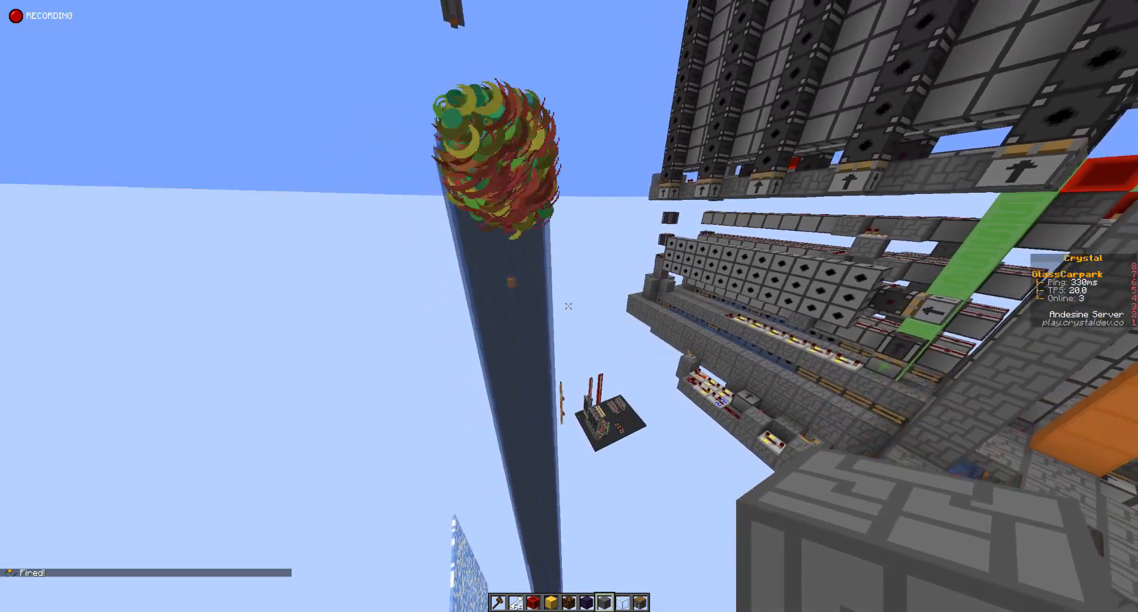
Step: Search 'diam' in the creative inventory and take a 64-stack of diamond blocks
key("e")
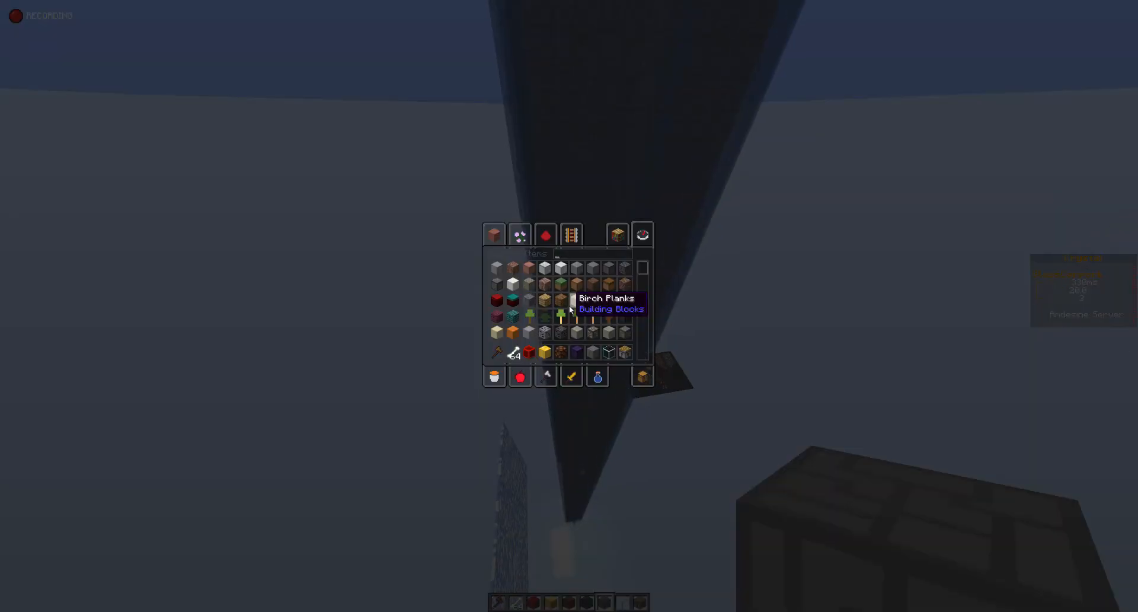
type("diam")
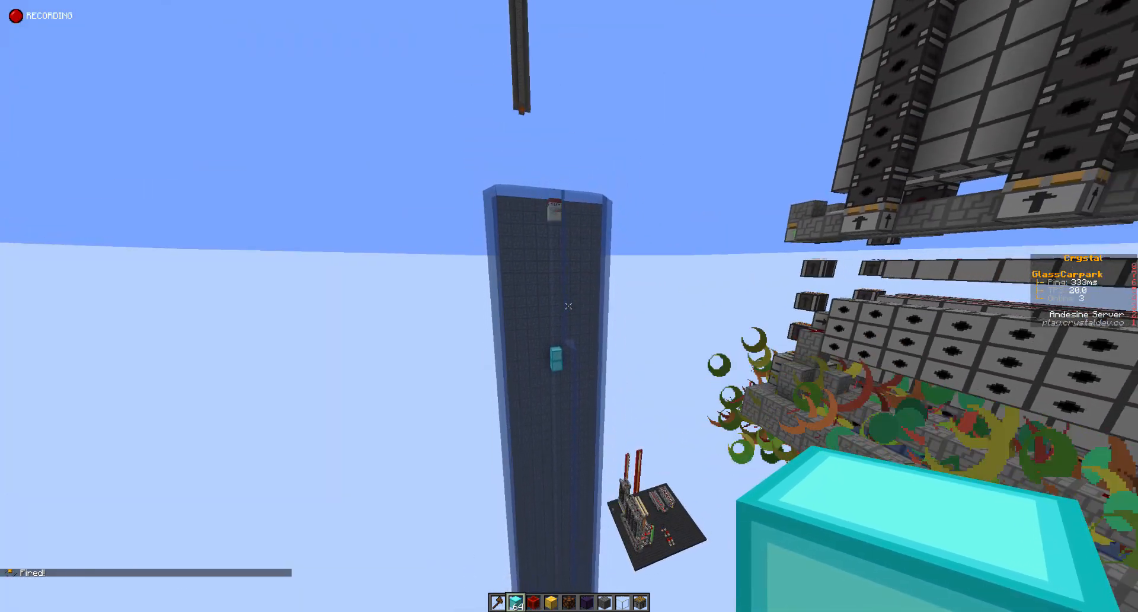
mouse_move(569, 306)
type("bon")
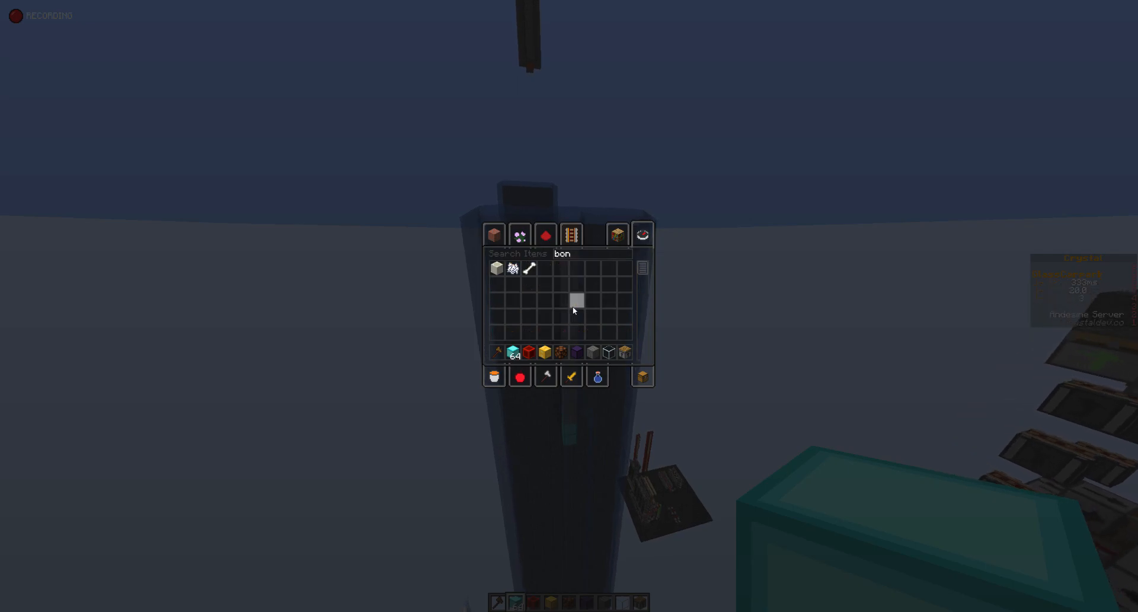
key("Escape")
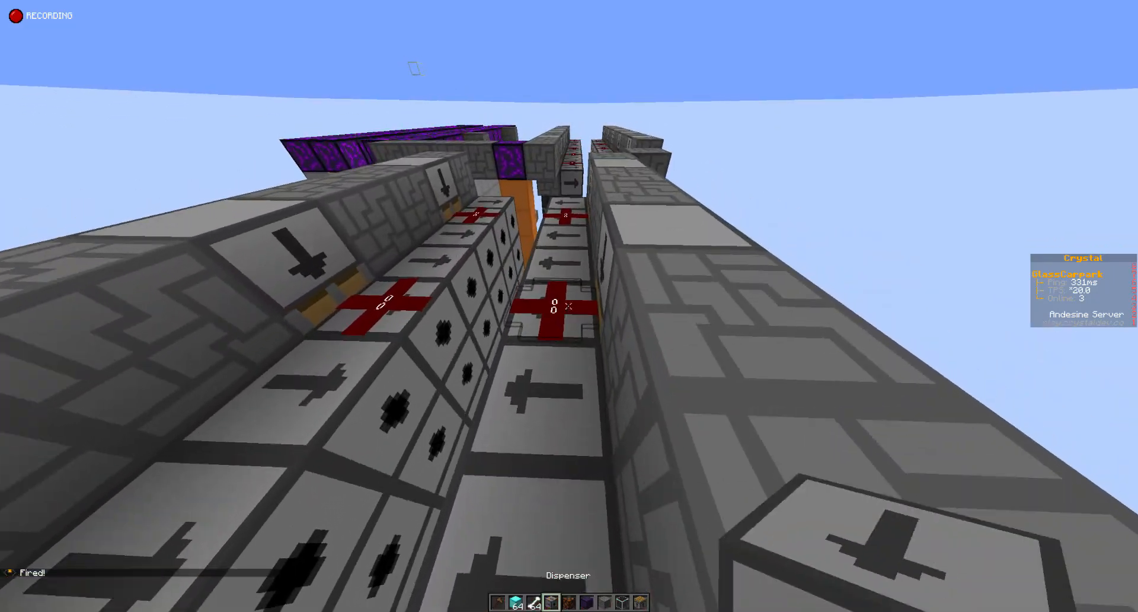
mouse_move(569, 305)
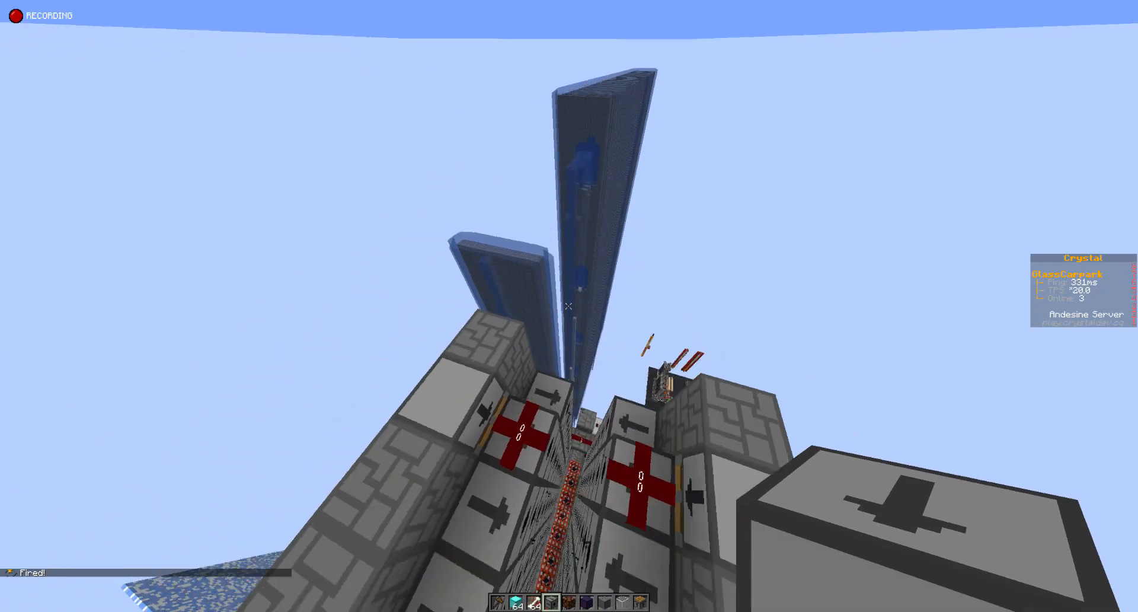
mouse_move(569, 305)
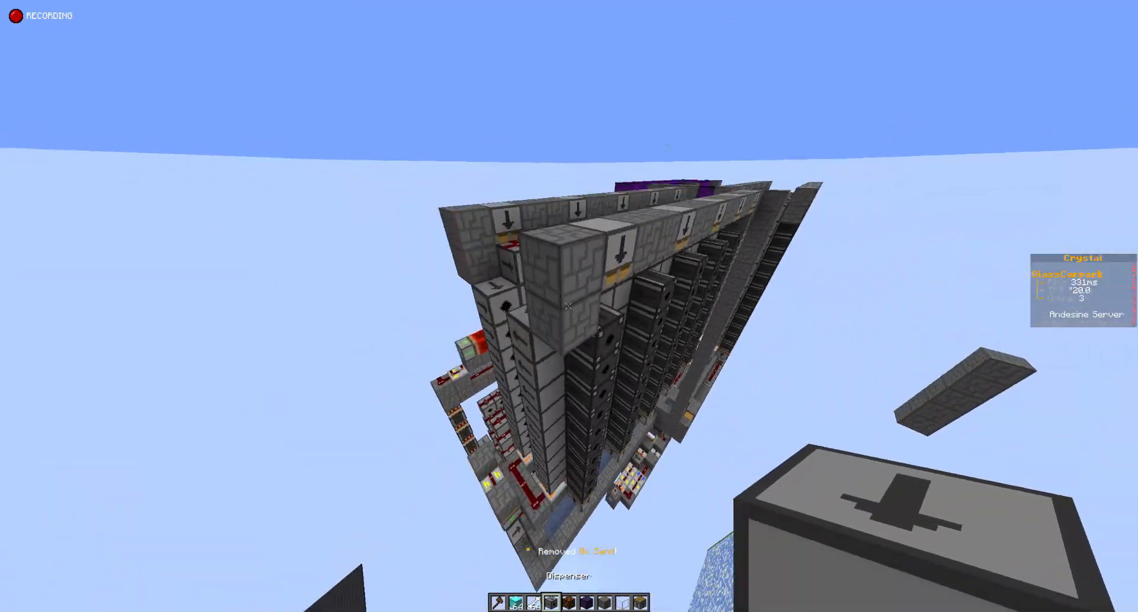
mouse_move(569, 305)
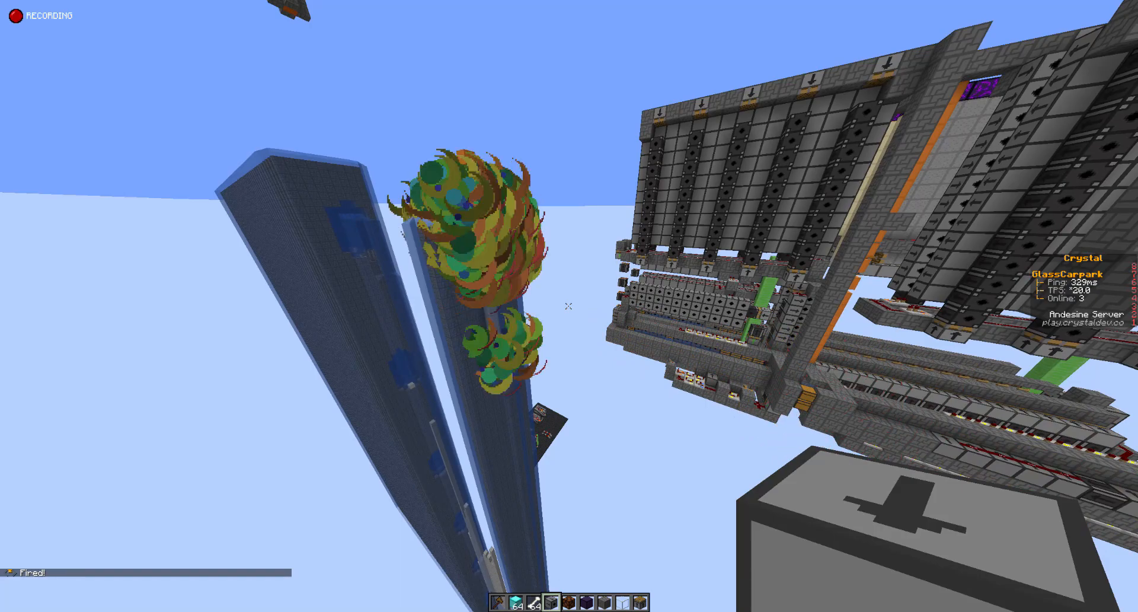
mouse_move(569, 306)
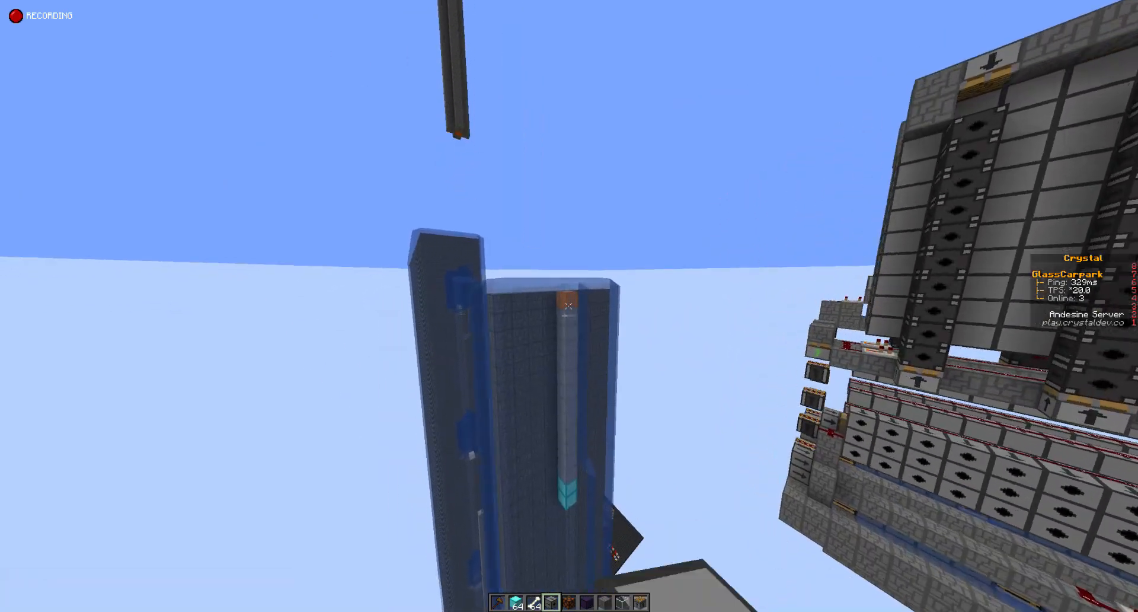
mouse_move(569, 305)
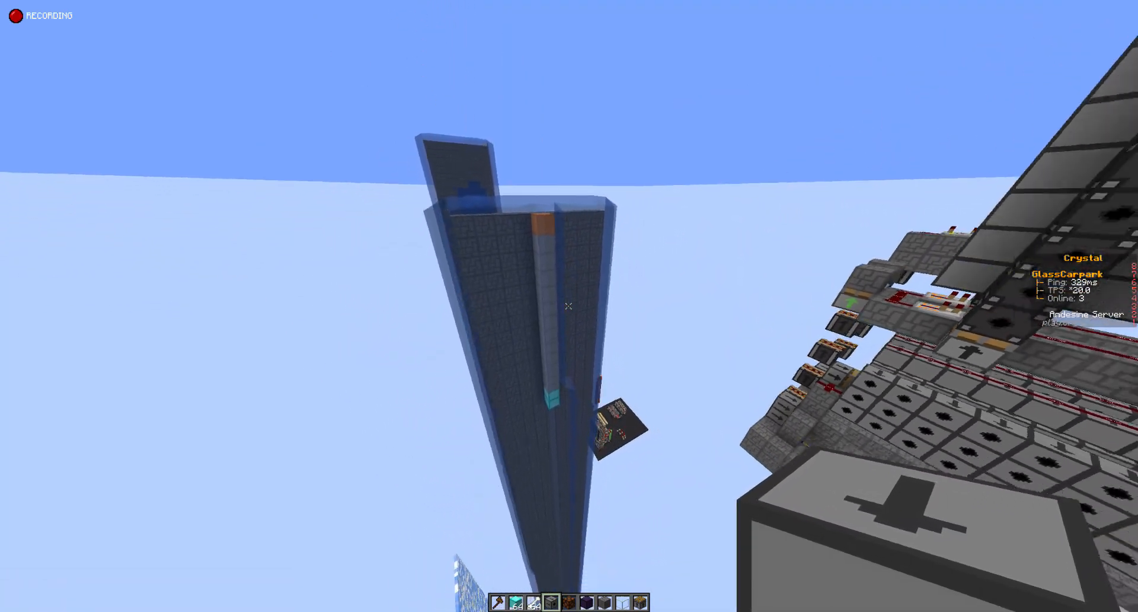
mouse_move(569, 304)
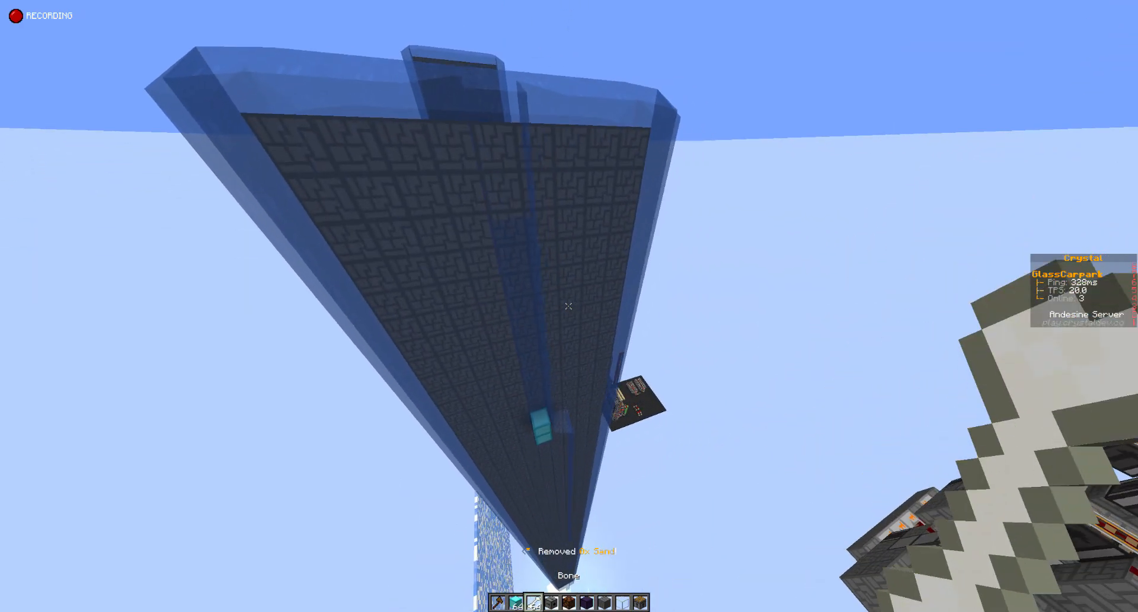
mouse_move(569, 305)
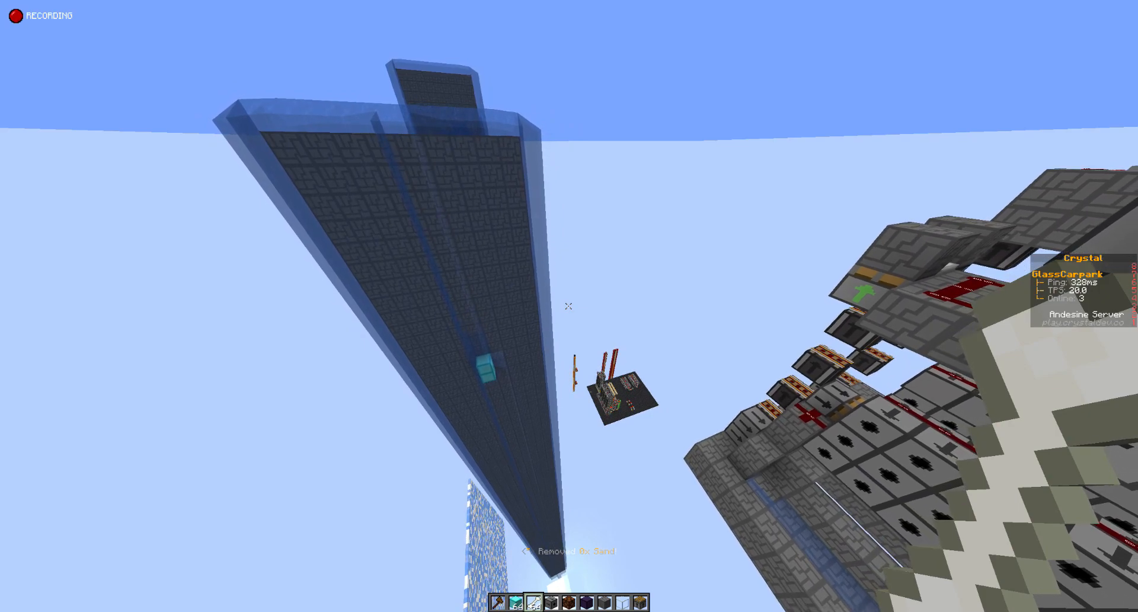
mouse_move(569, 305)
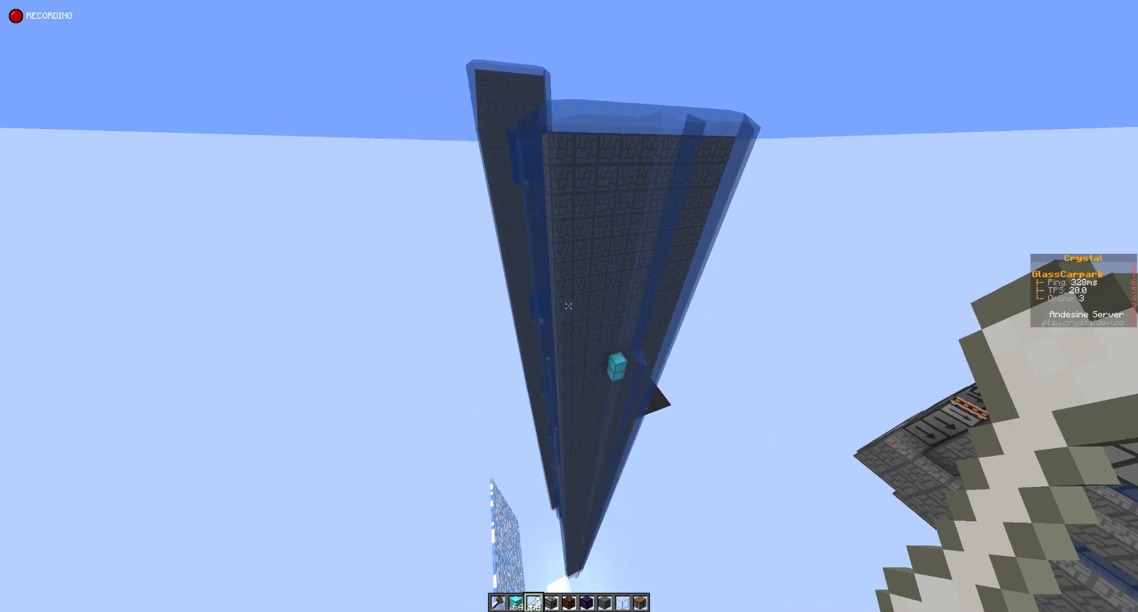
mouse_move(569, 305)
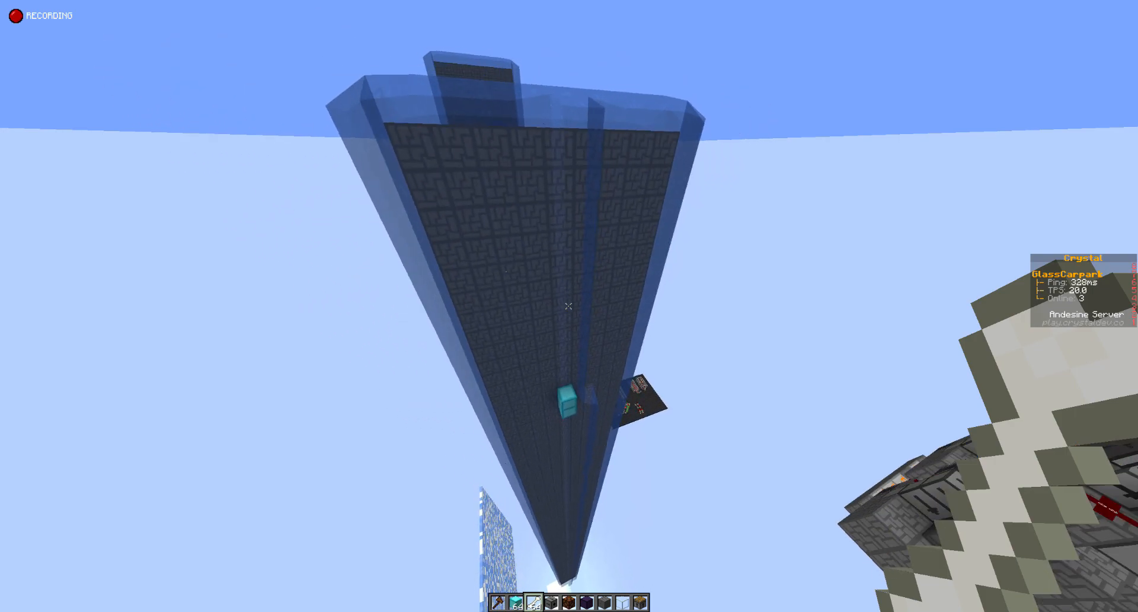
mouse_move(569, 305)
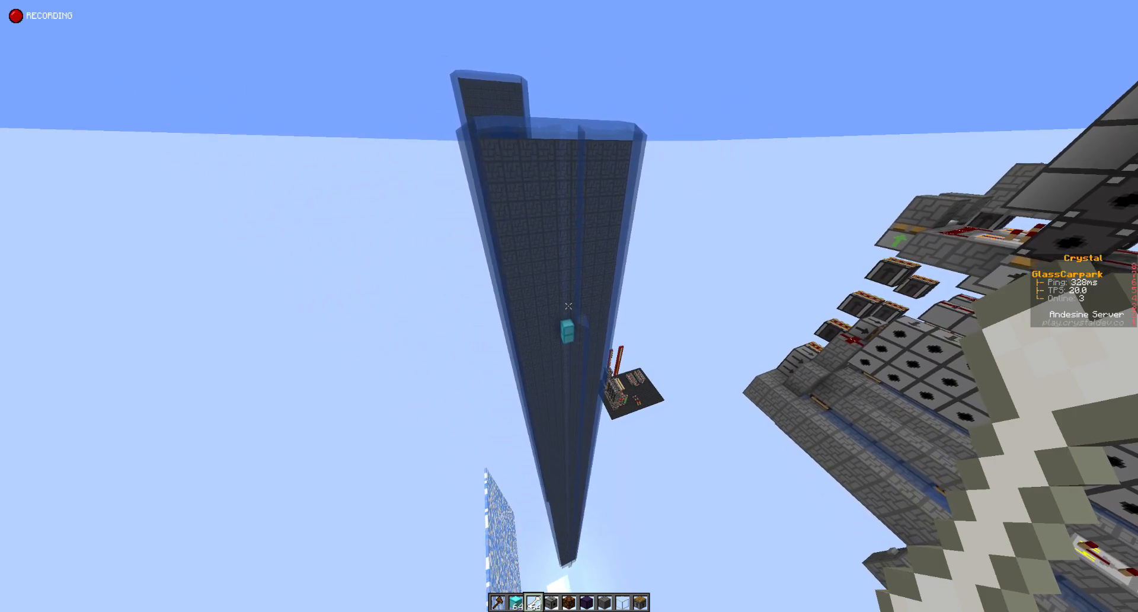
mouse_move(569, 307)
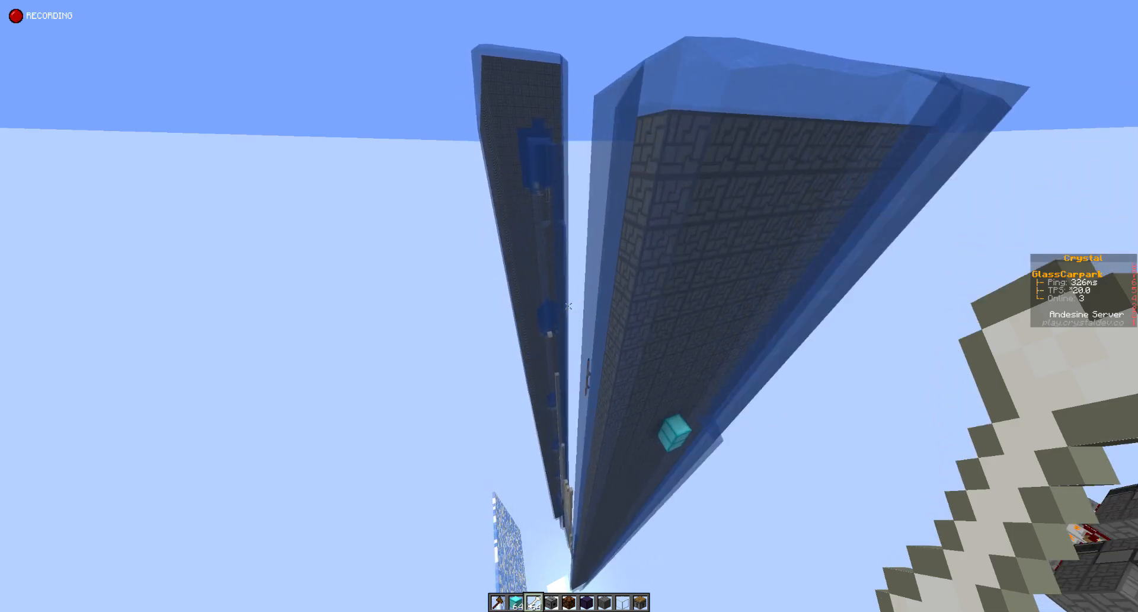
mouse_move(569, 306)
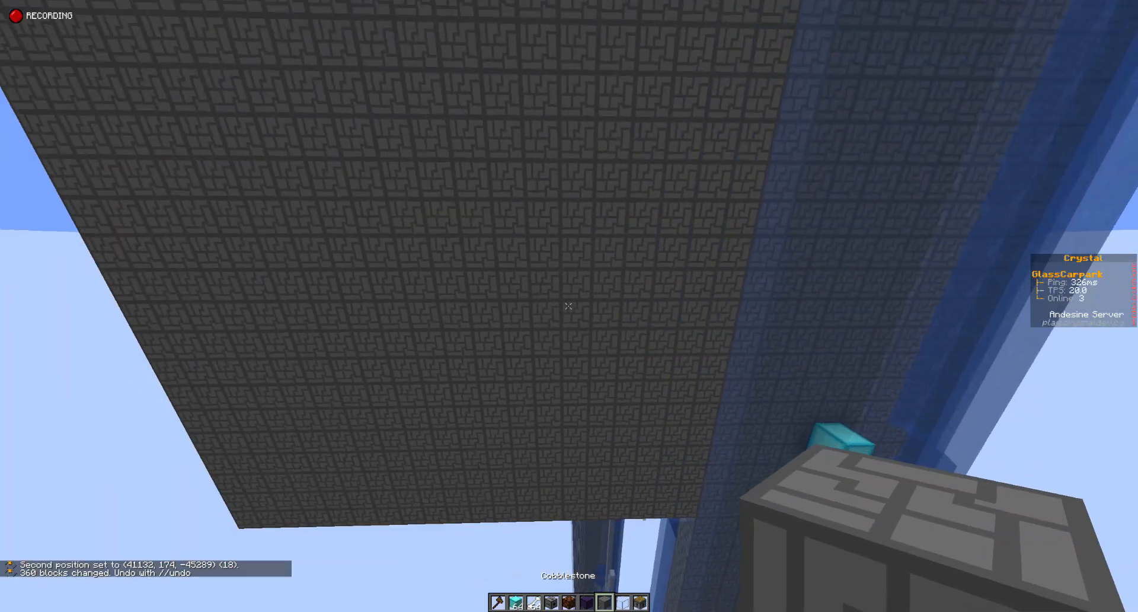
mouse_move(569, 305)
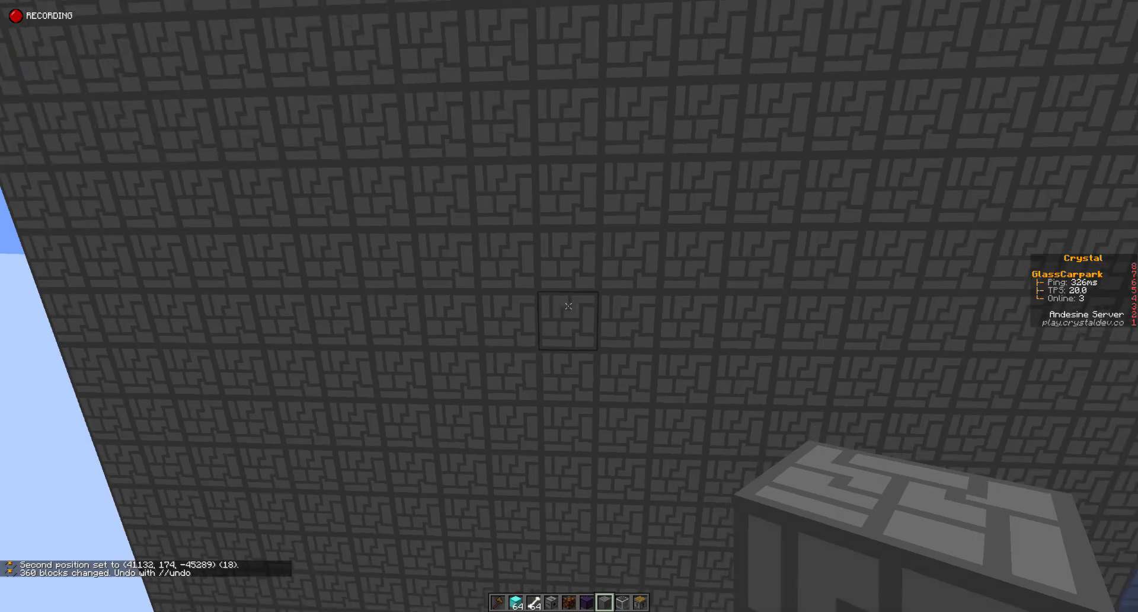
Step: Take TNT from the creative inventory and place two stacked TNT blocks on the wall
key("e")
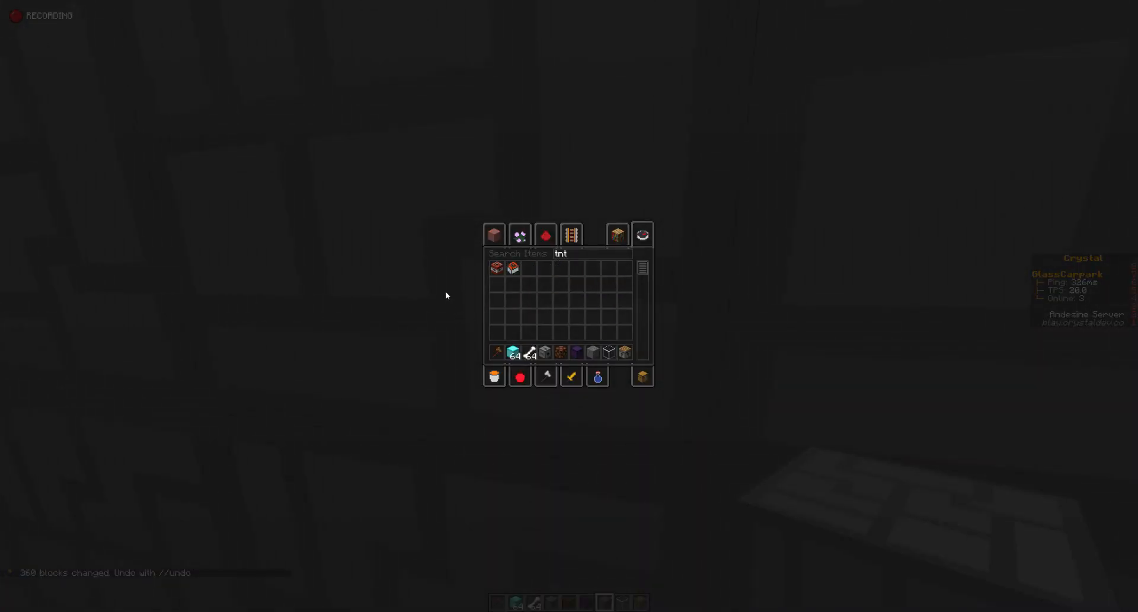
key("Escape")
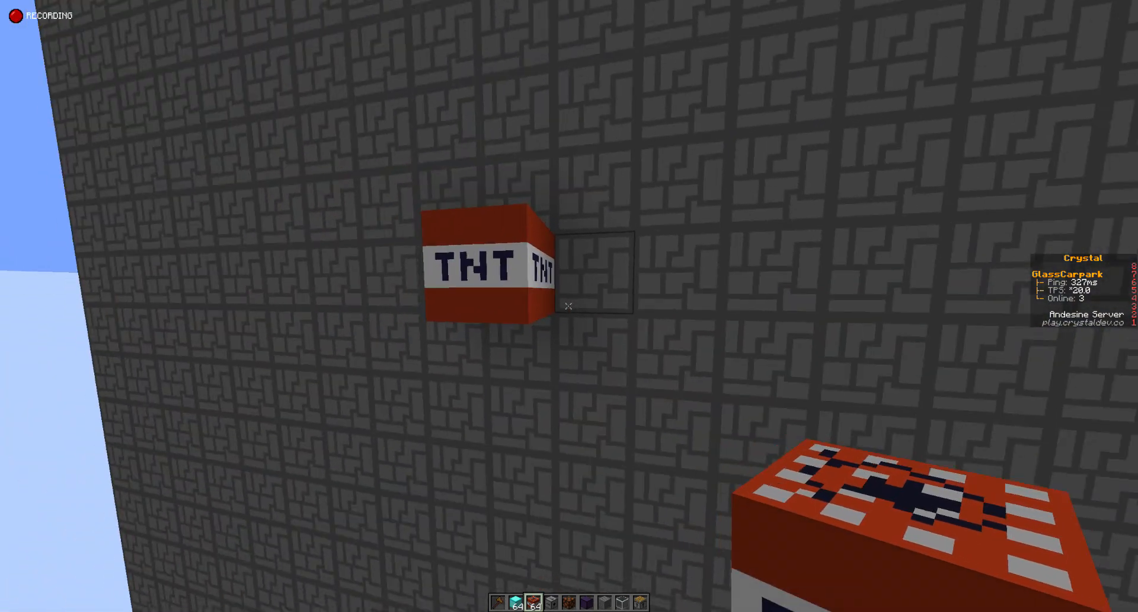
mouse_move(569, 305)
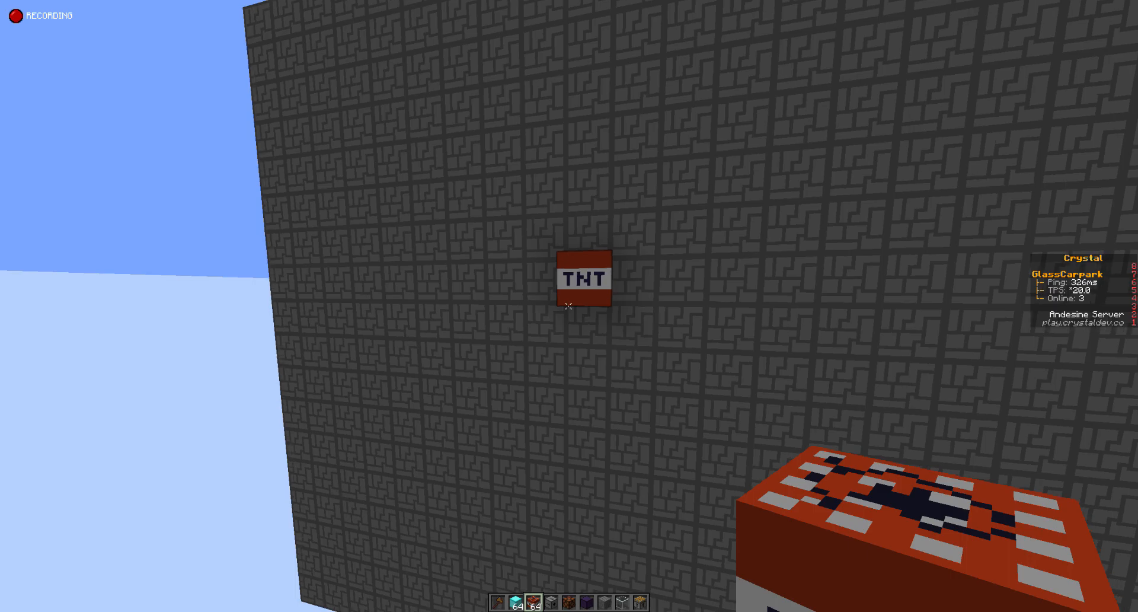
left_click(569, 304)
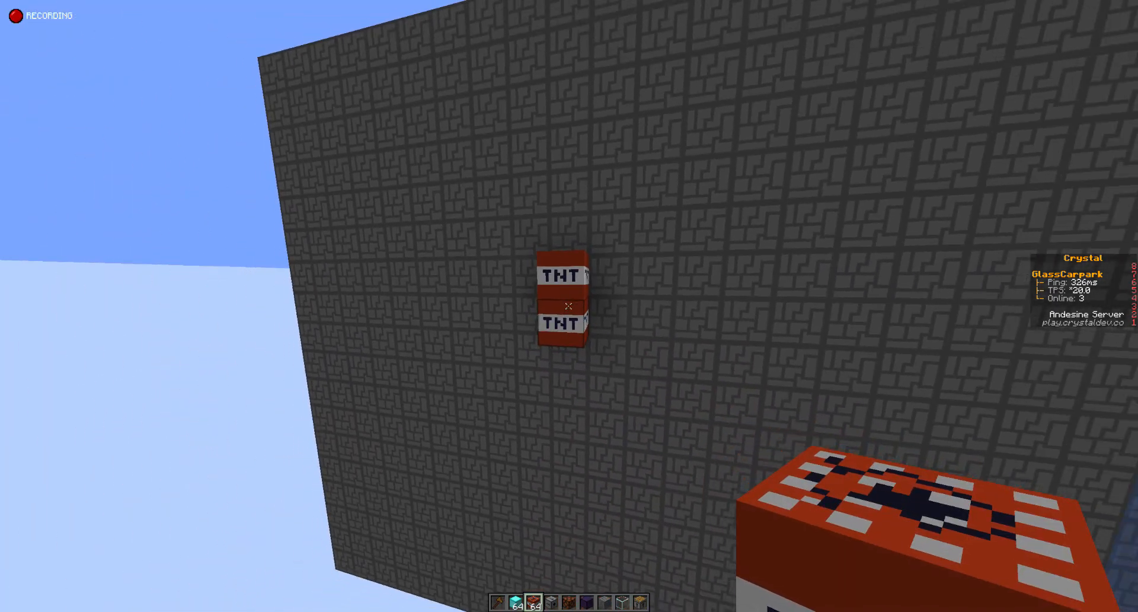
mouse_move(569, 305)
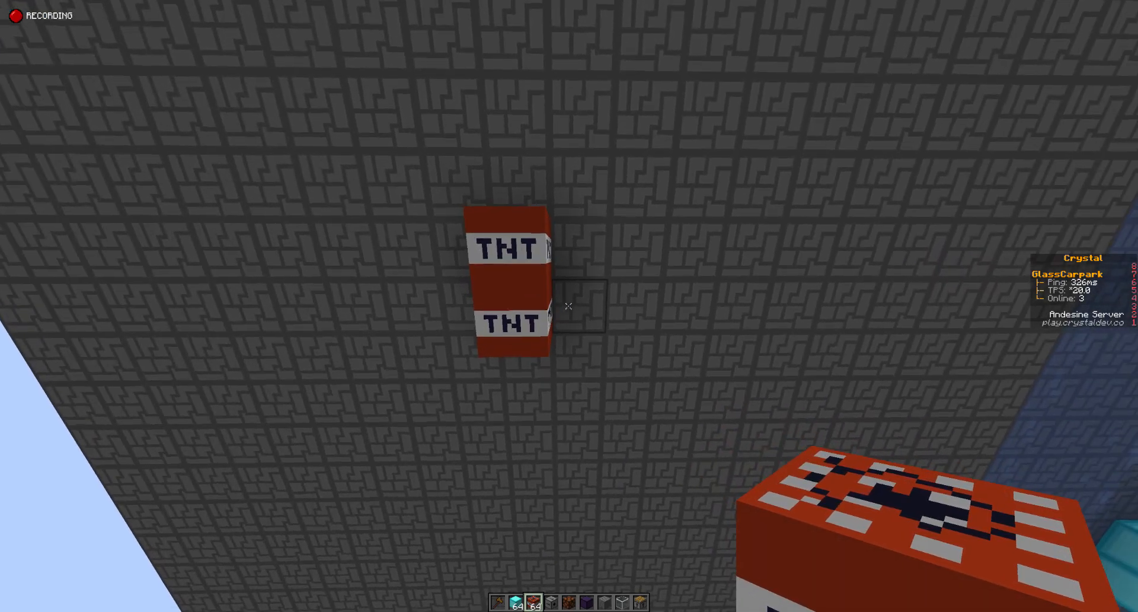
mouse_move(569, 306)
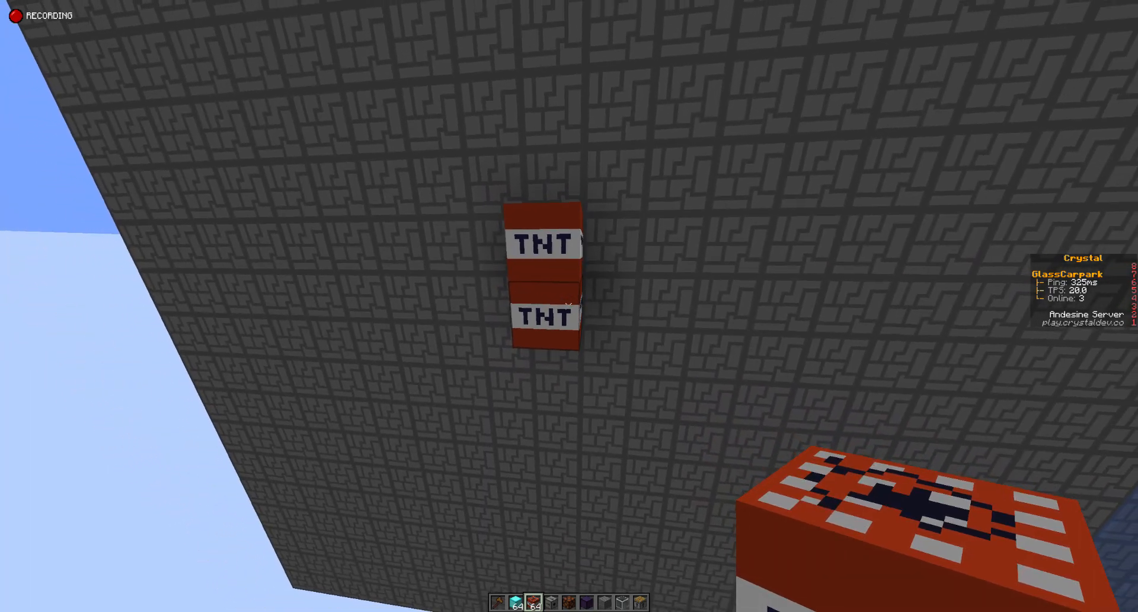
mouse_move(552, 291)
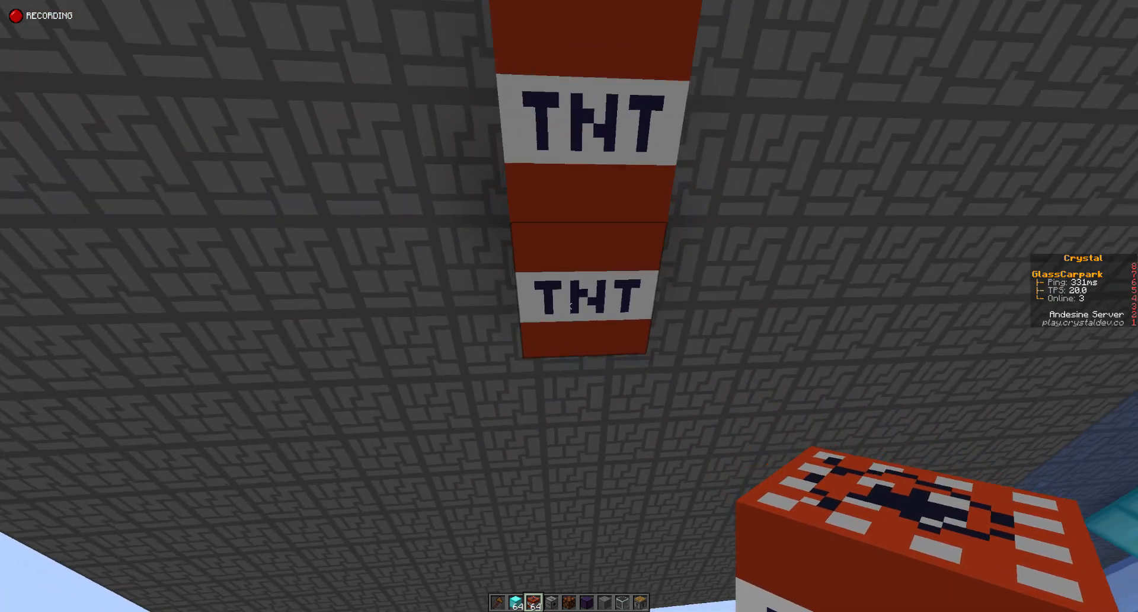
mouse_move(569, 305)
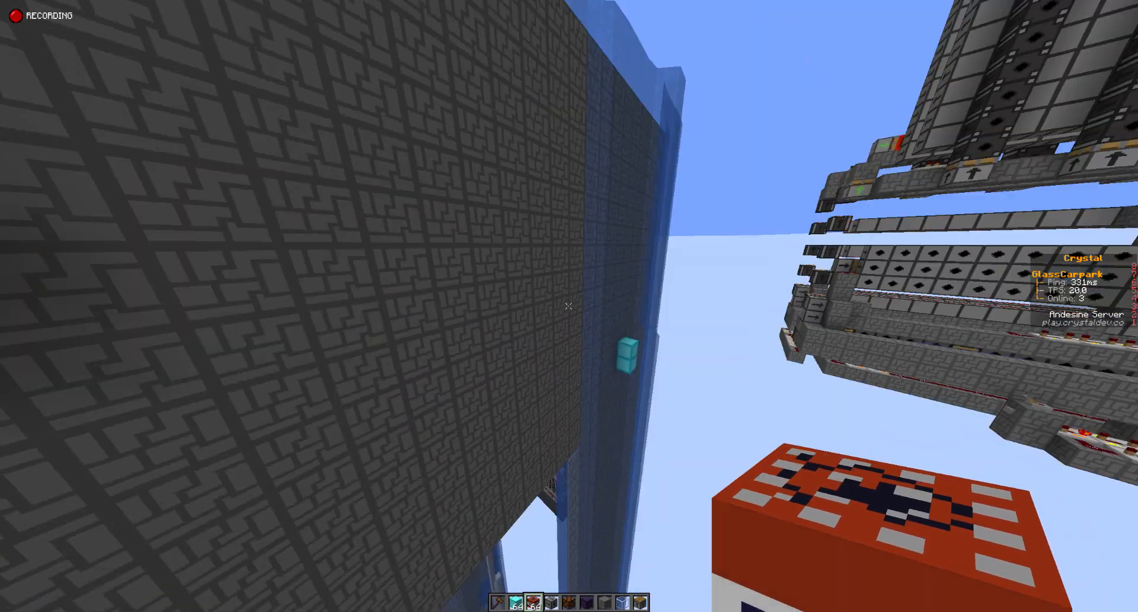
mouse_move(569, 306)
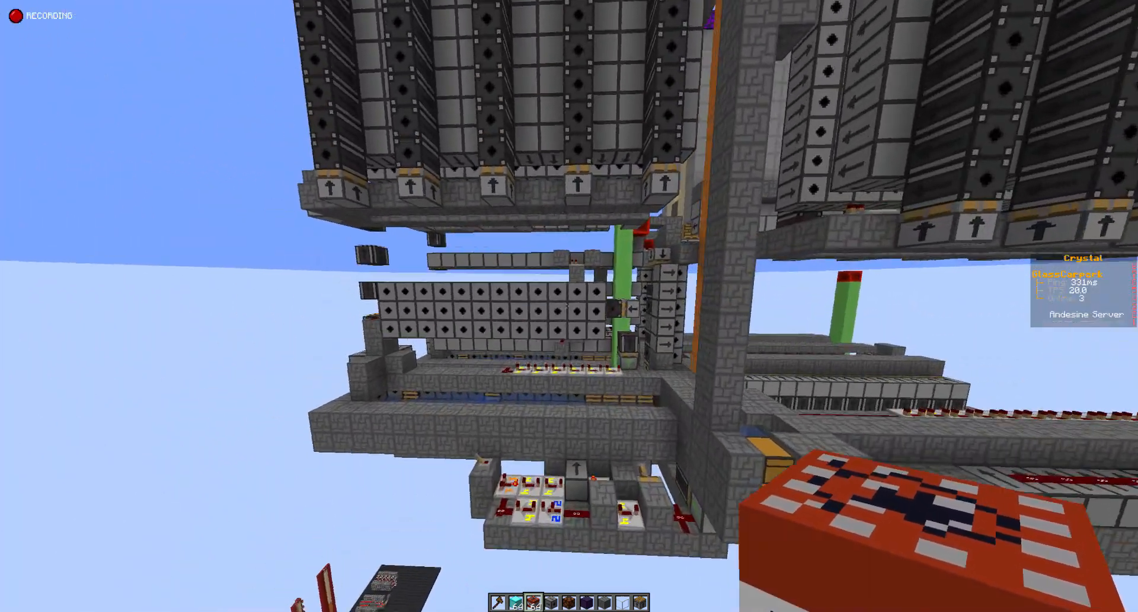
mouse_move(569, 305)
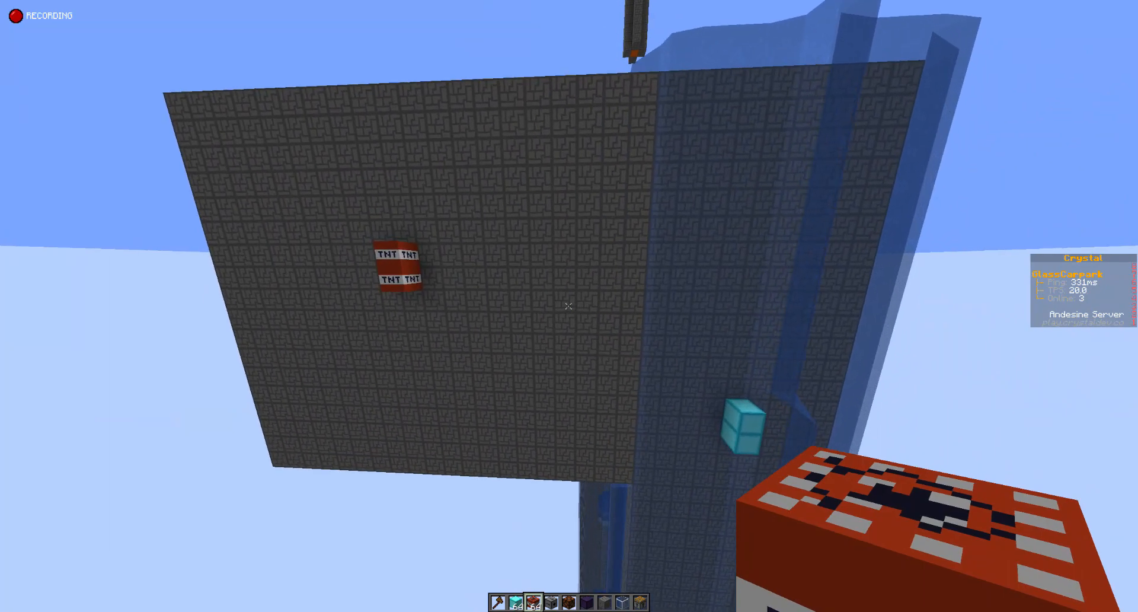
mouse_move(569, 306)
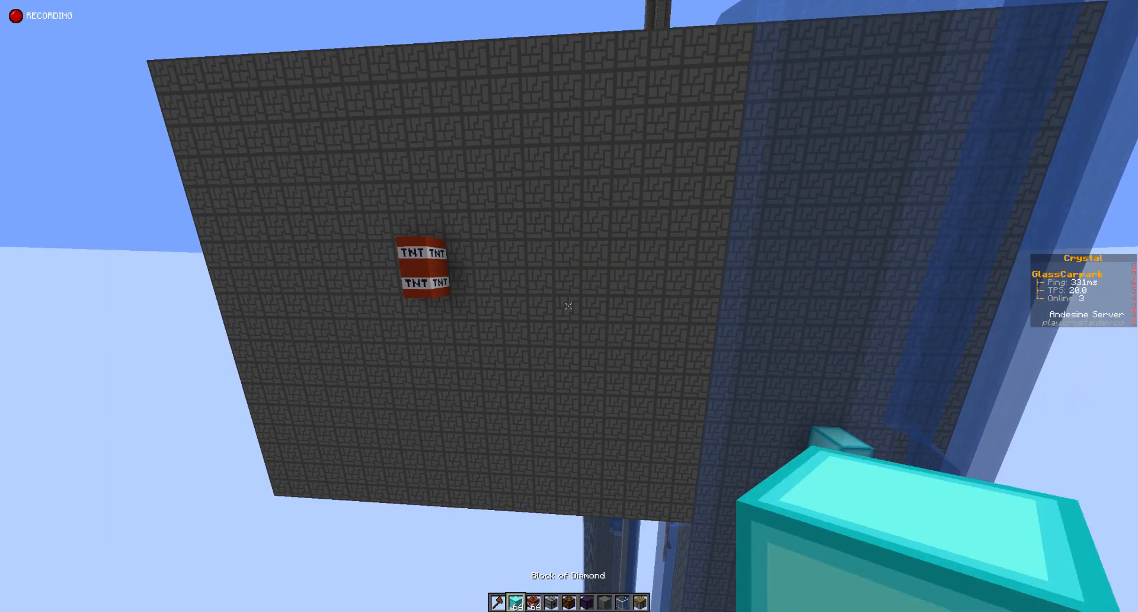
mouse_move(569, 305)
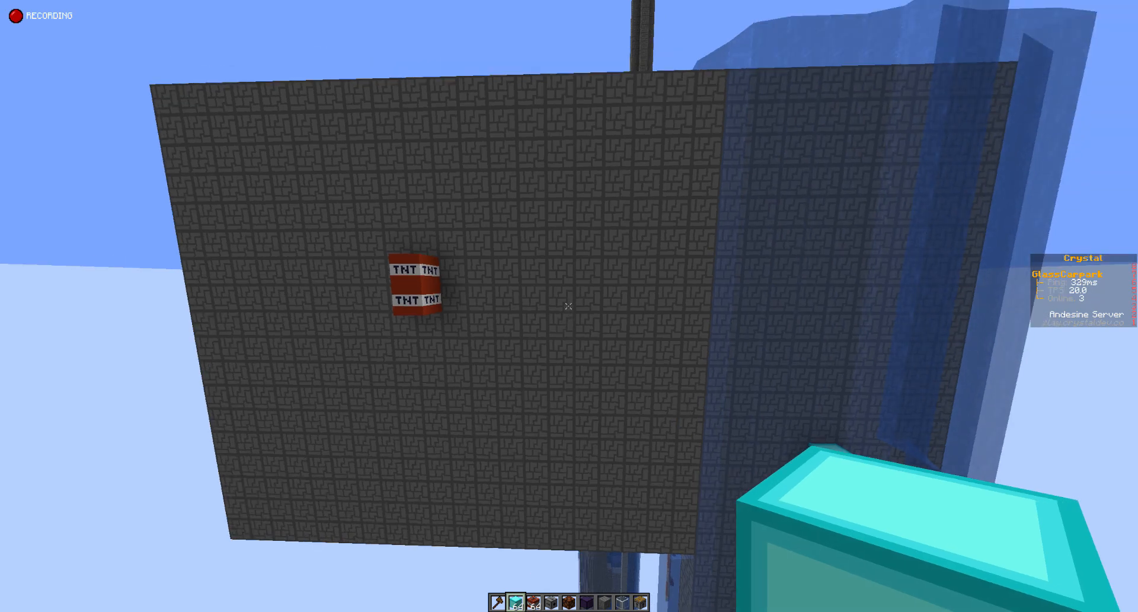
mouse_move(569, 305)
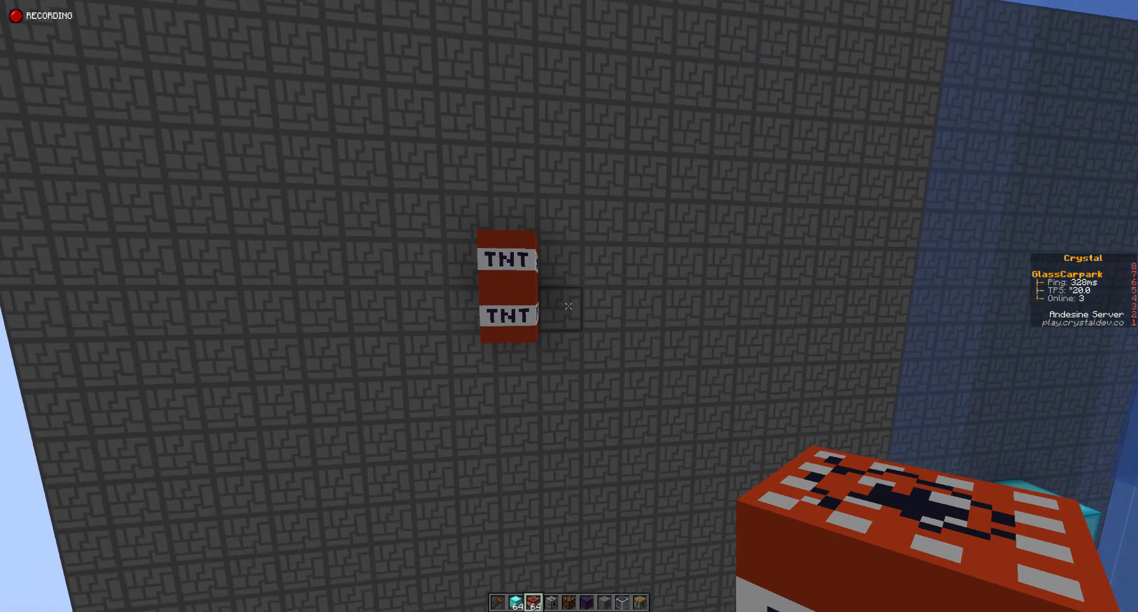
mouse_move(569, 305)
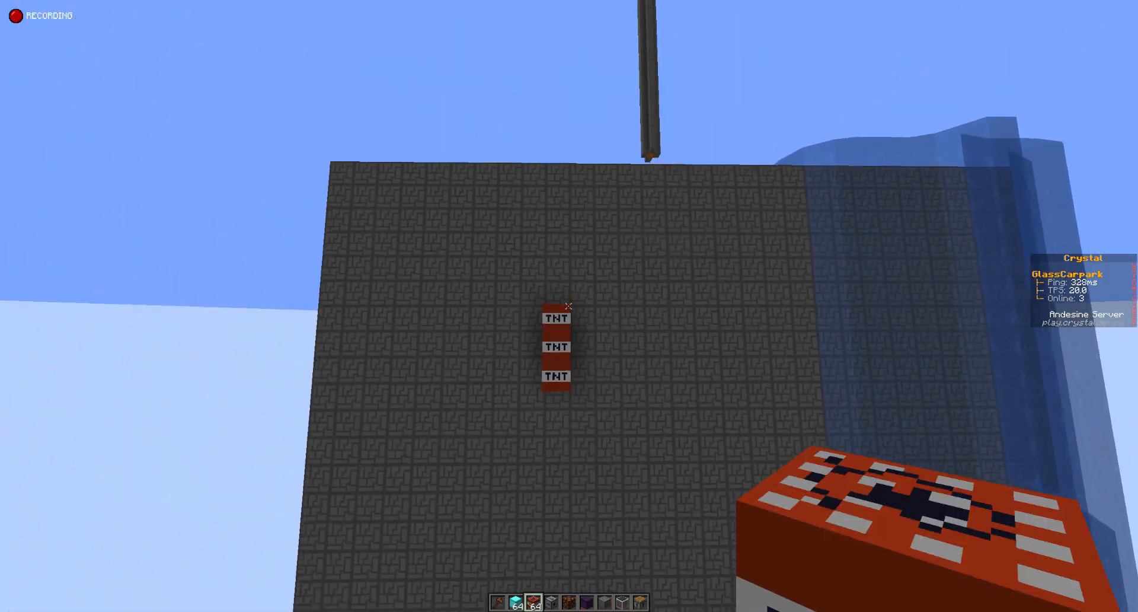
mouse_move(569, 305)
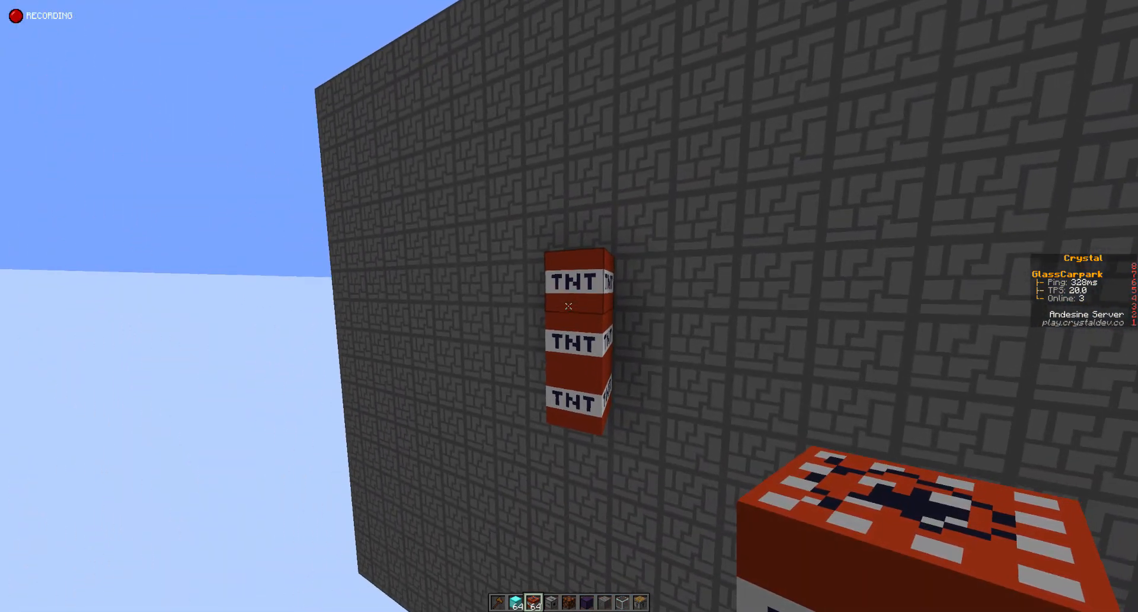
mouse_move(569, 305)
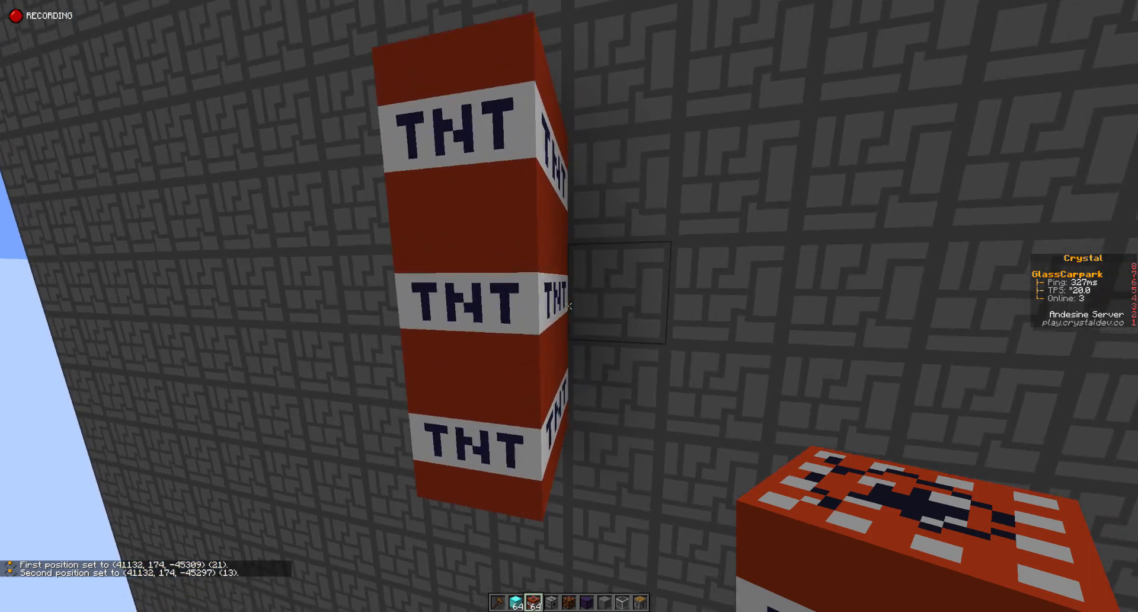
mouse_move(570, 305)
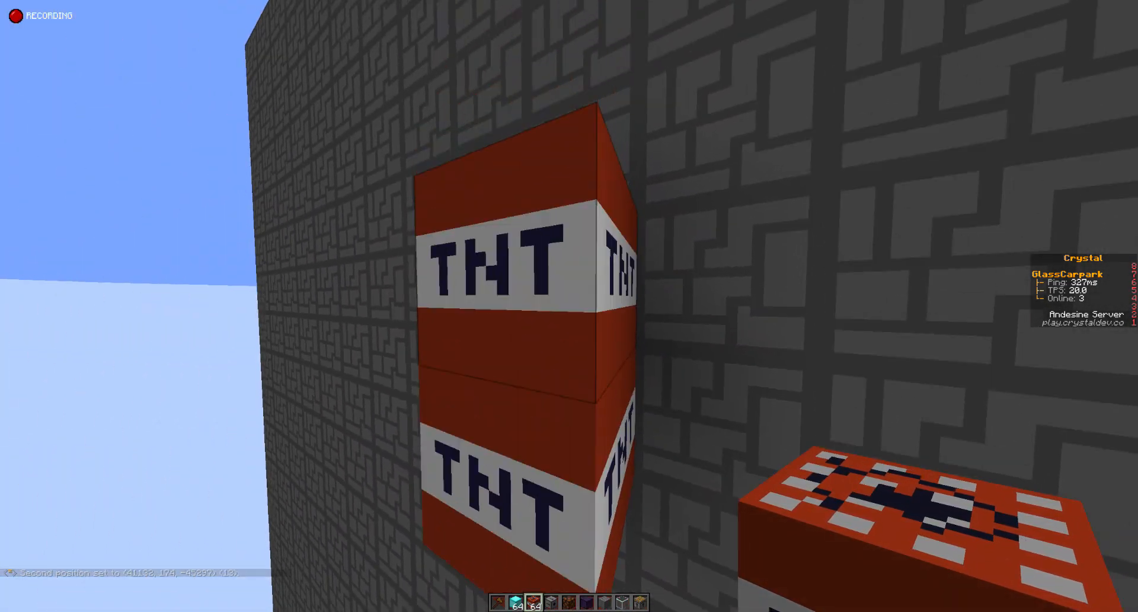
mouse_move(570, 306)
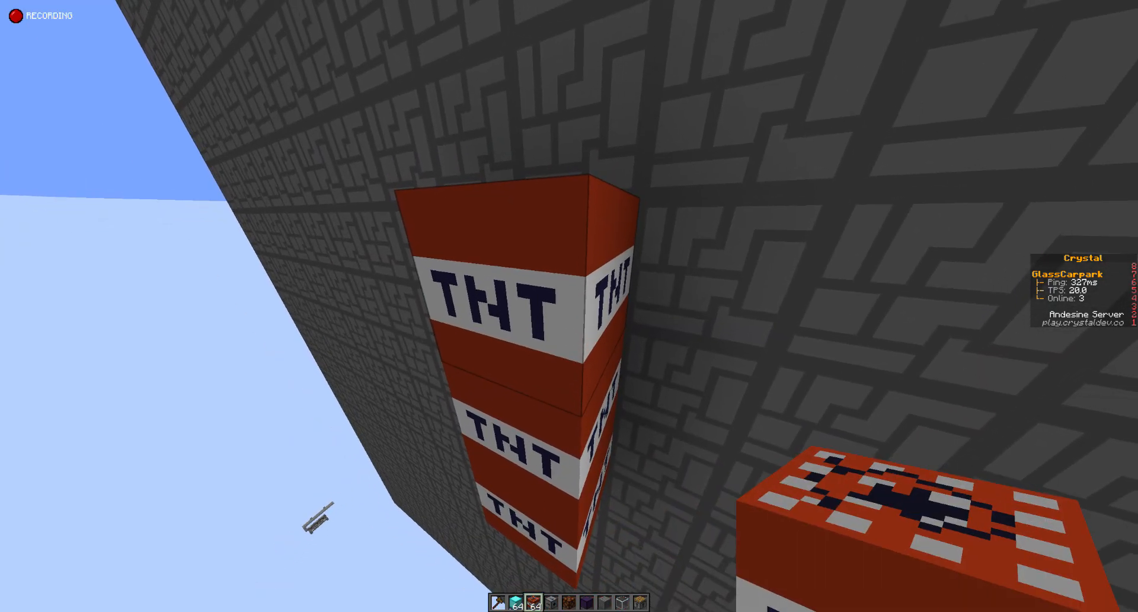
mouse_move(569, 306)
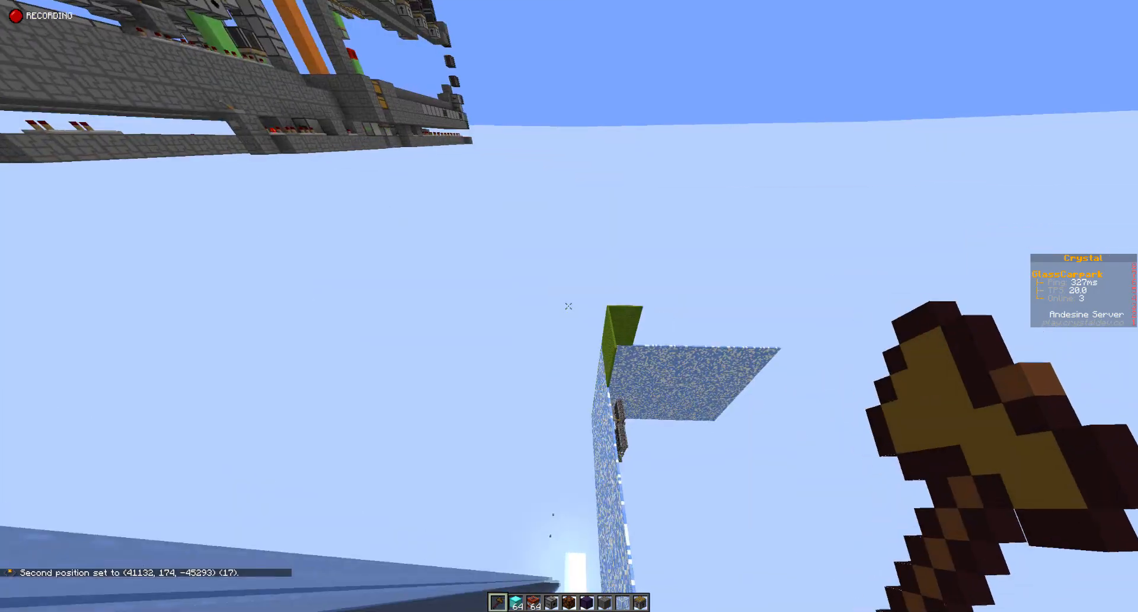
Step: Toggle the F3 debug screen while building the green platform
key("f3")
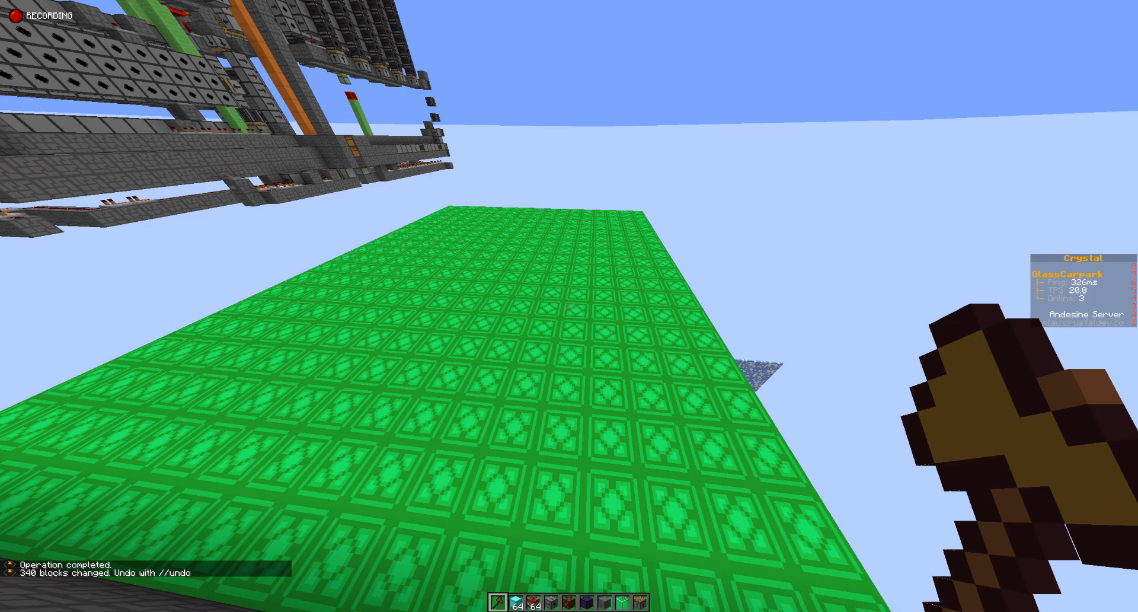
mouse_move(569, 306)
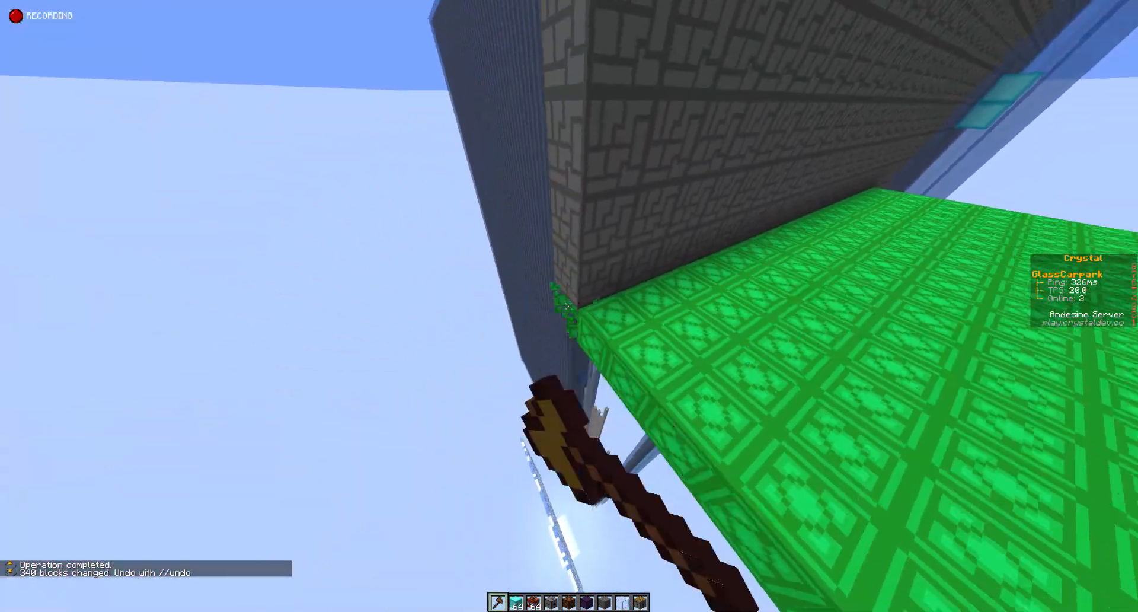
mouse_move(569, 305)
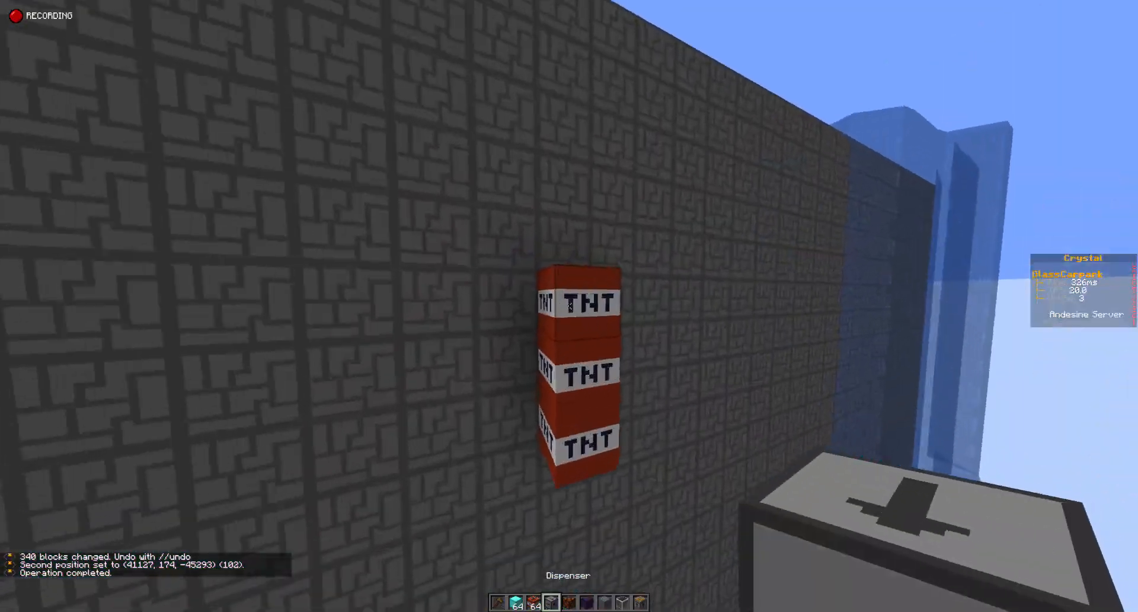
mouse_move(569, 306)
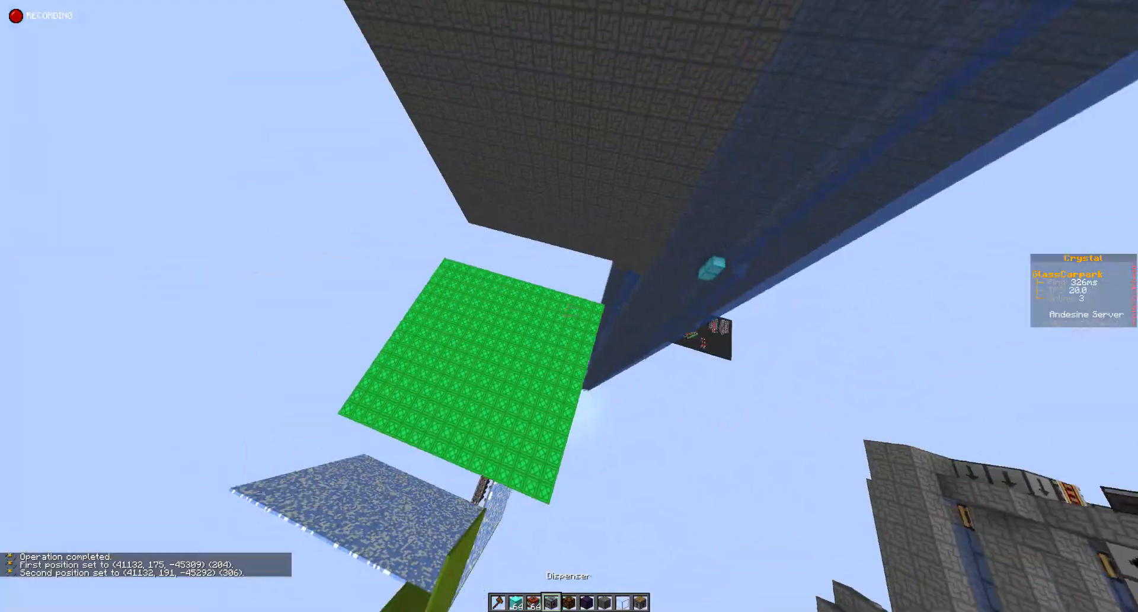
mouse_move(569, 305)
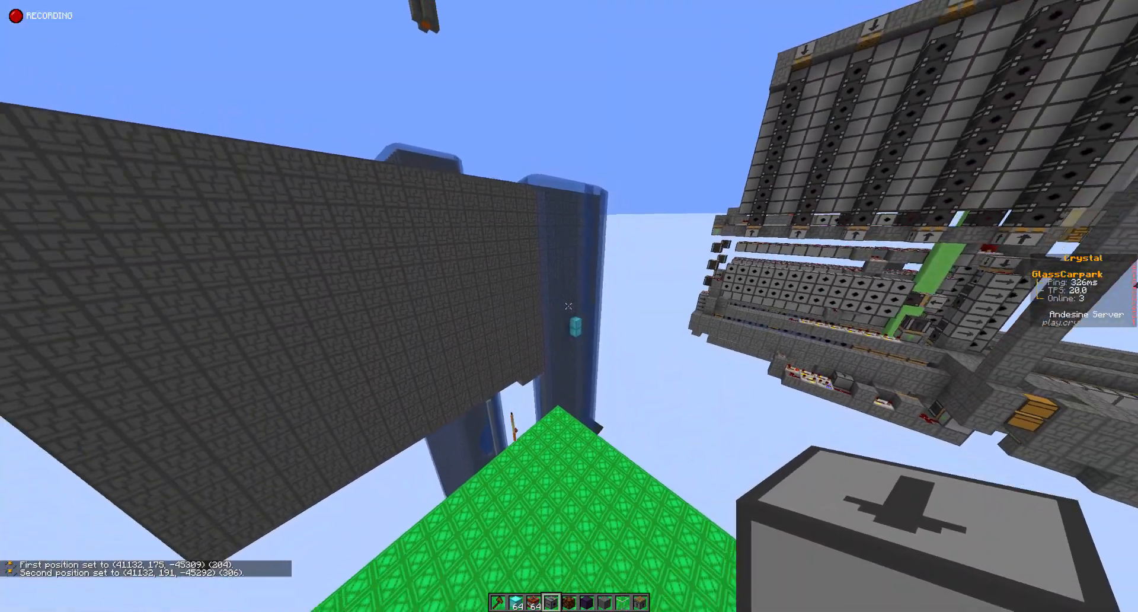
mouse_move(568, 305)
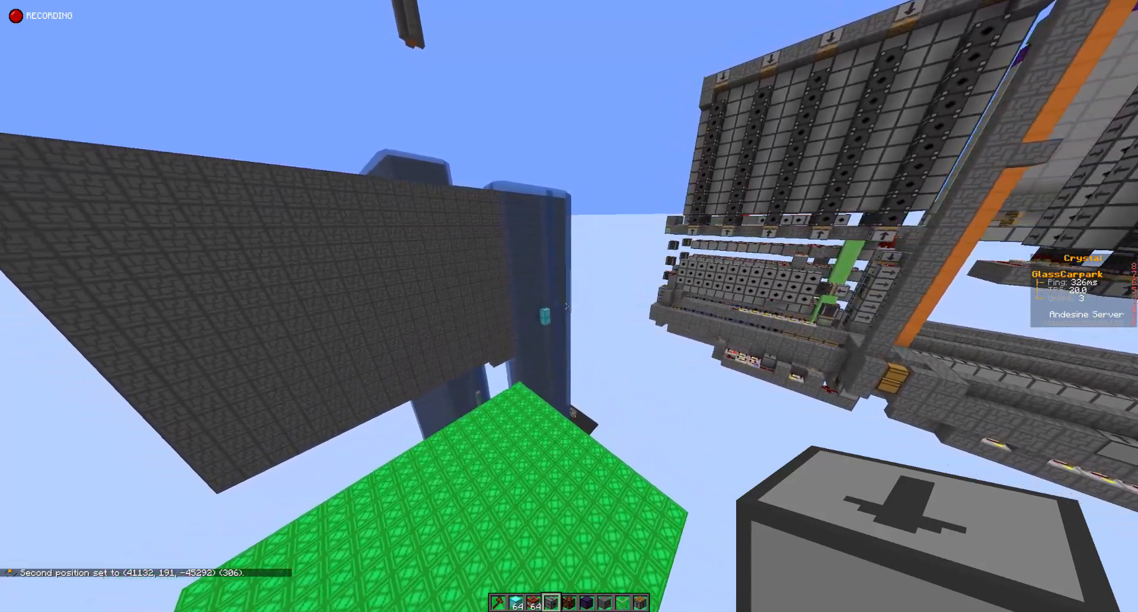
mouse_move(569, 305)
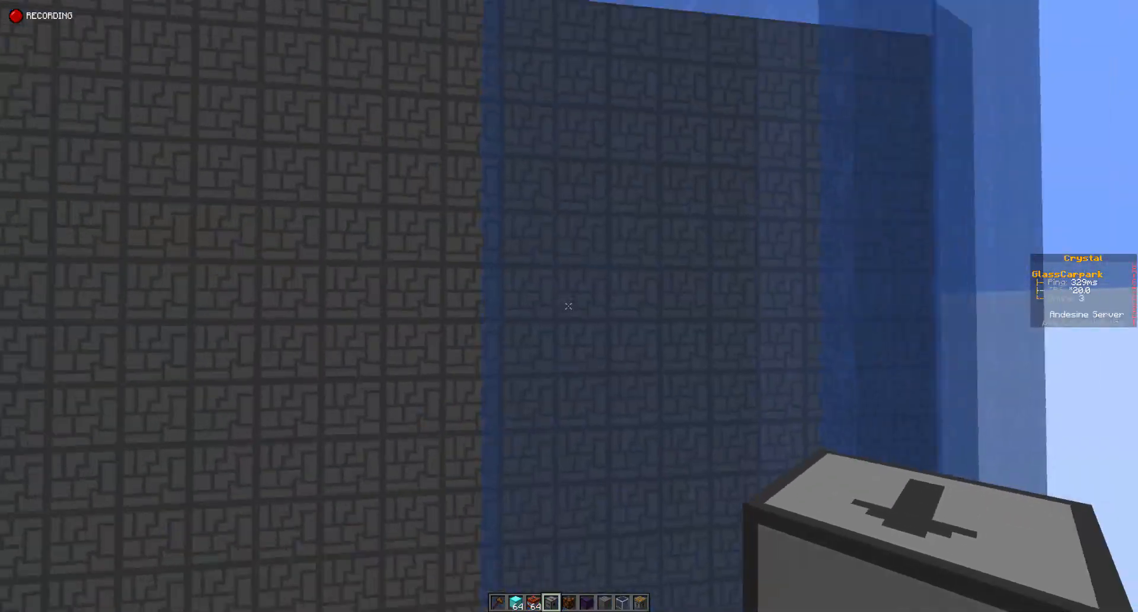
mouse_move(569, 306)
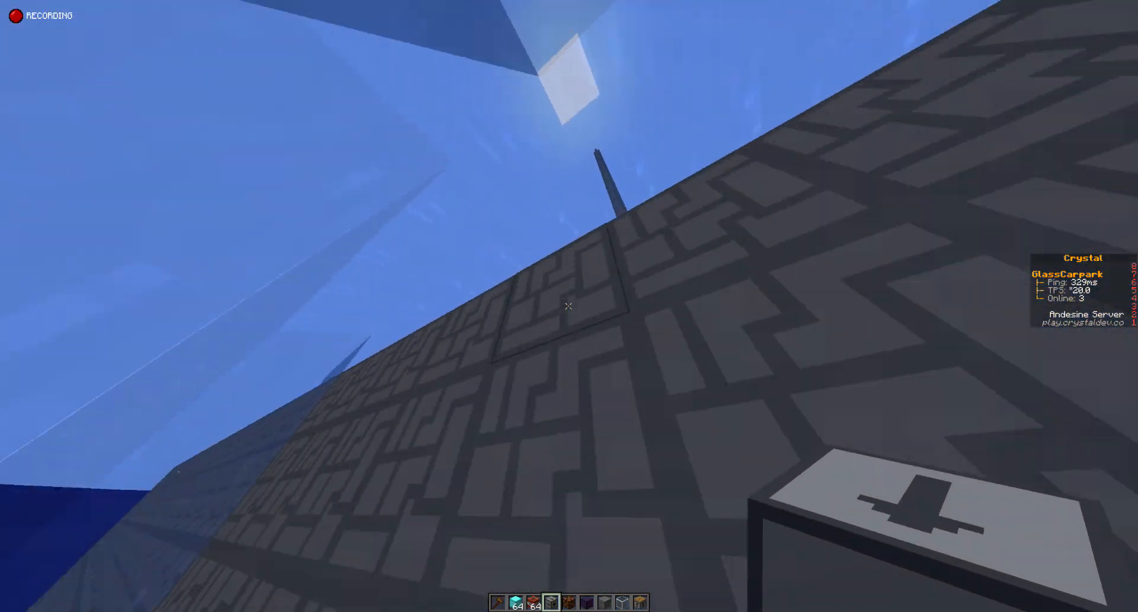
mouse_move(569, 306)
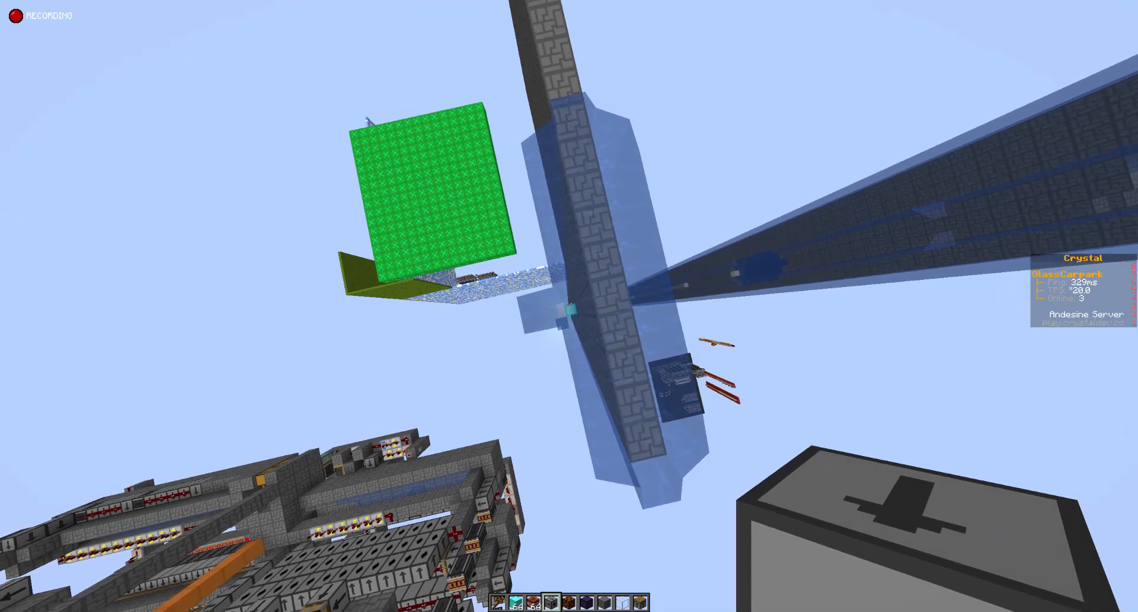
mouse_move(570, 306)
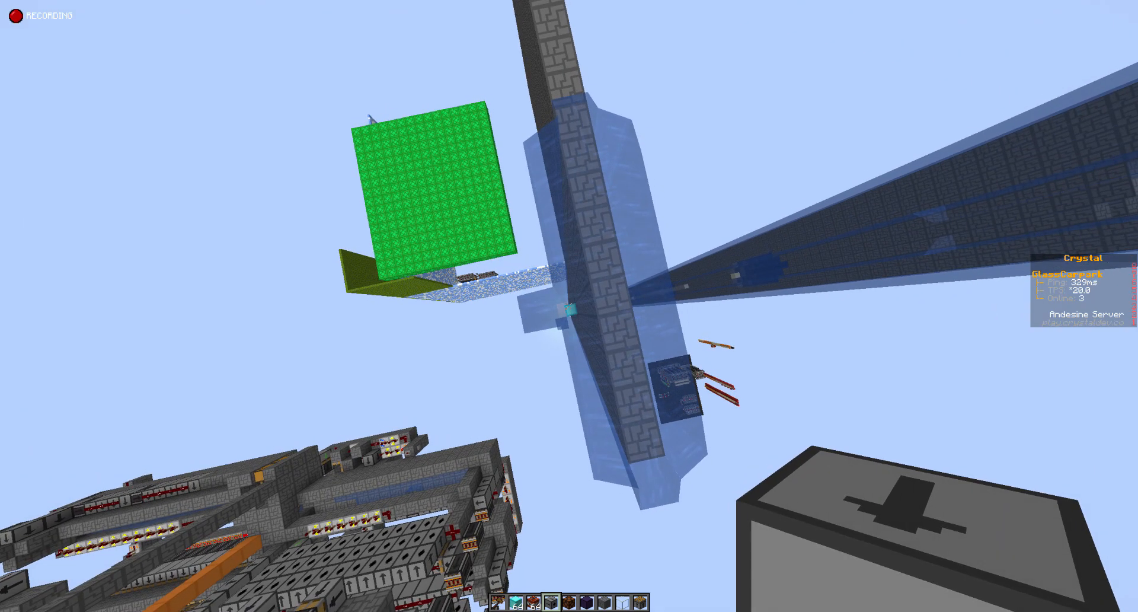
mouse_move(569, 305)
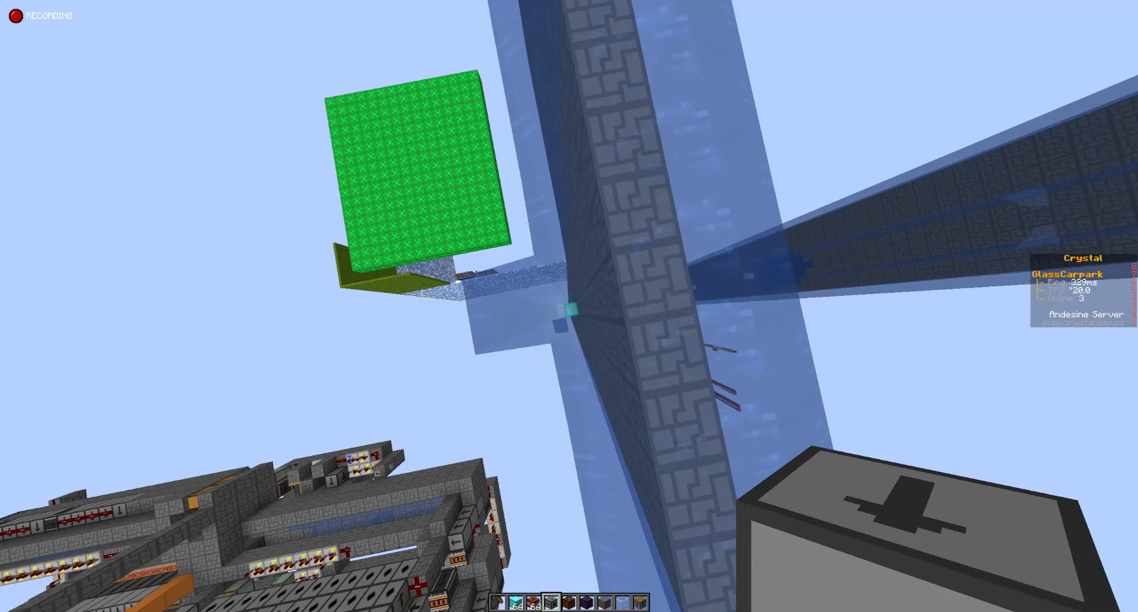
mouse_move(569, 306)
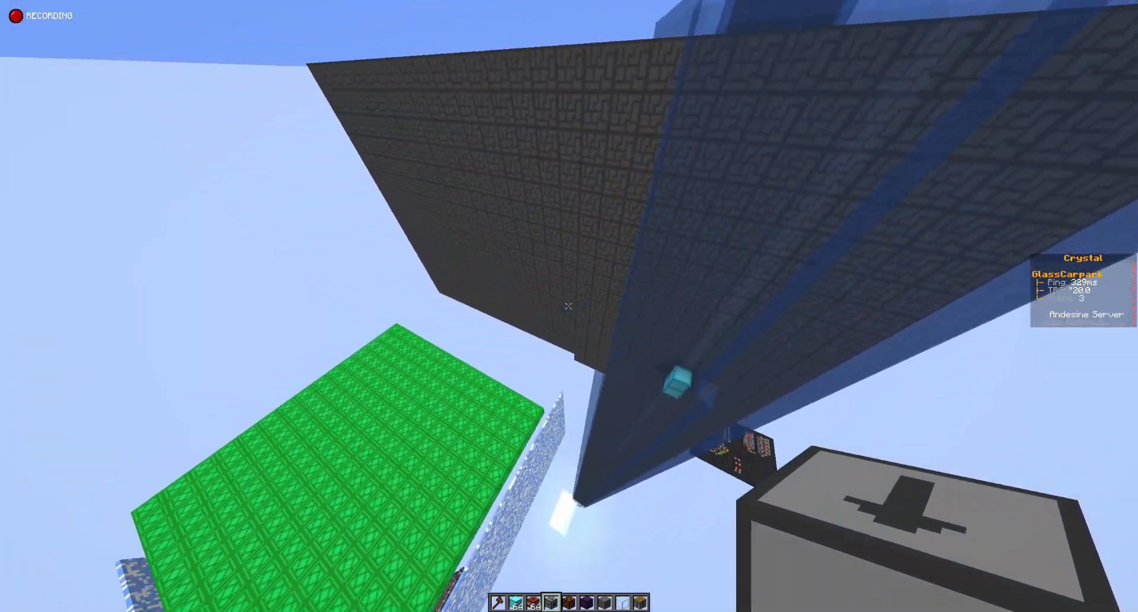
mouse_move(569, 305)
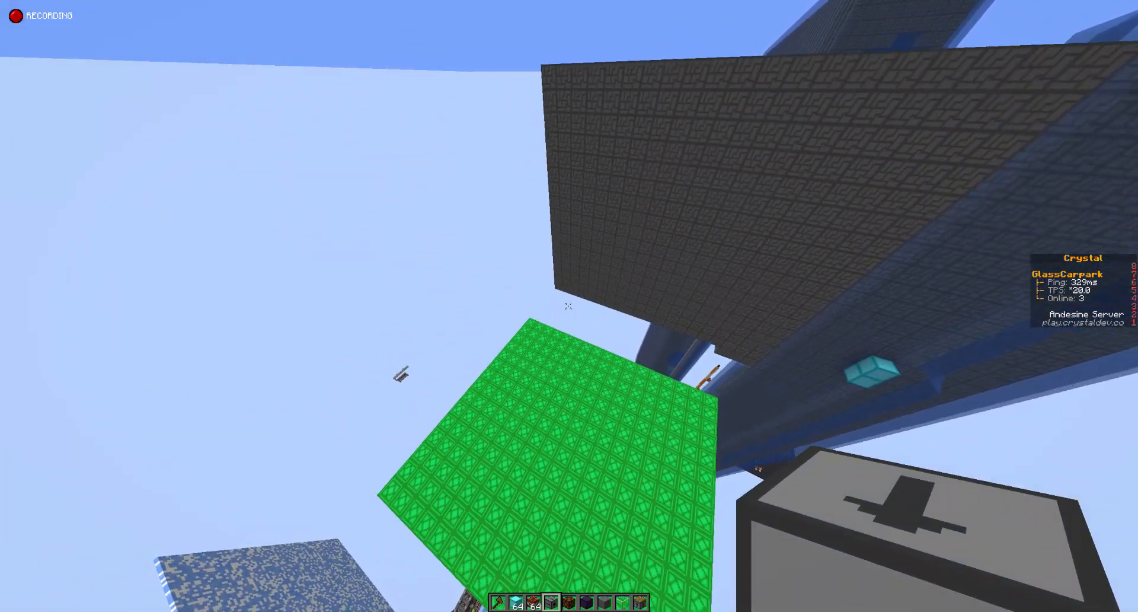
mouse_move(569, 306)
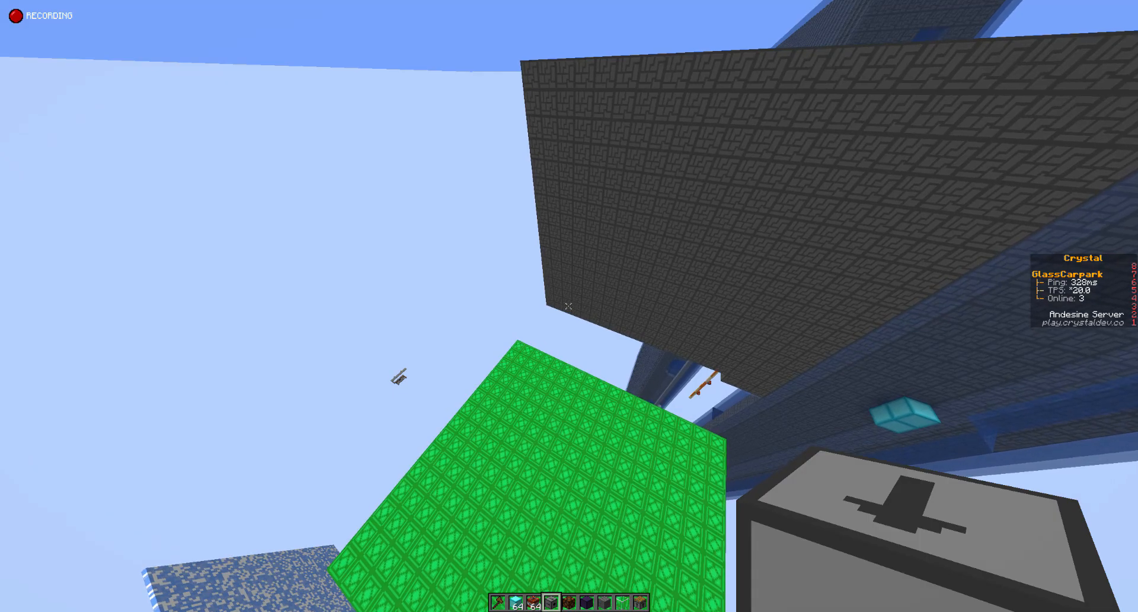
mouse_move(570, 305)
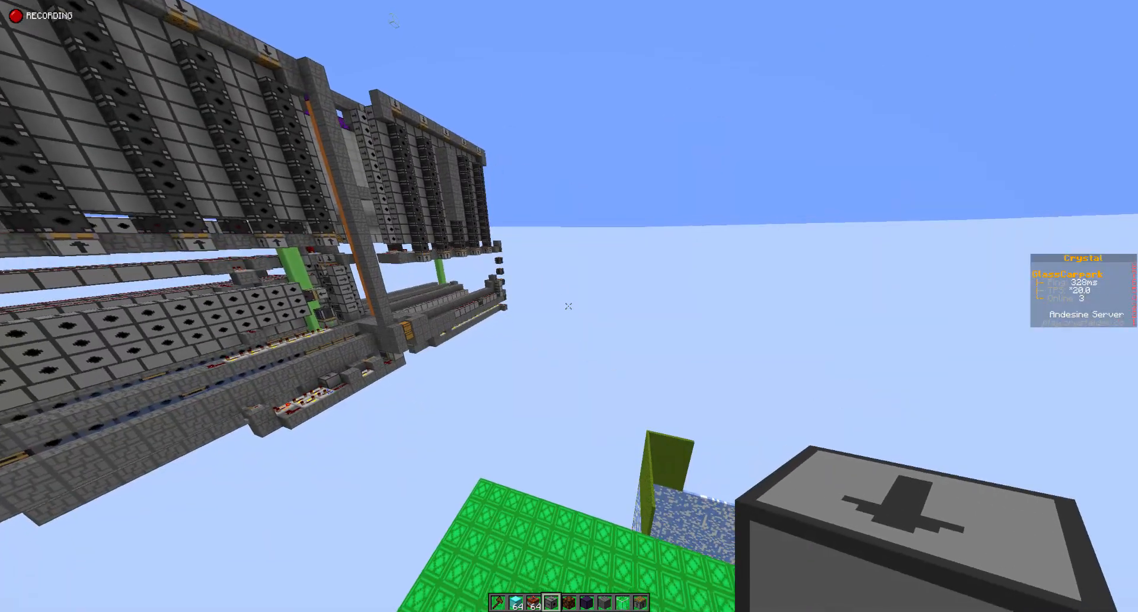
mouse_move(569, 305)
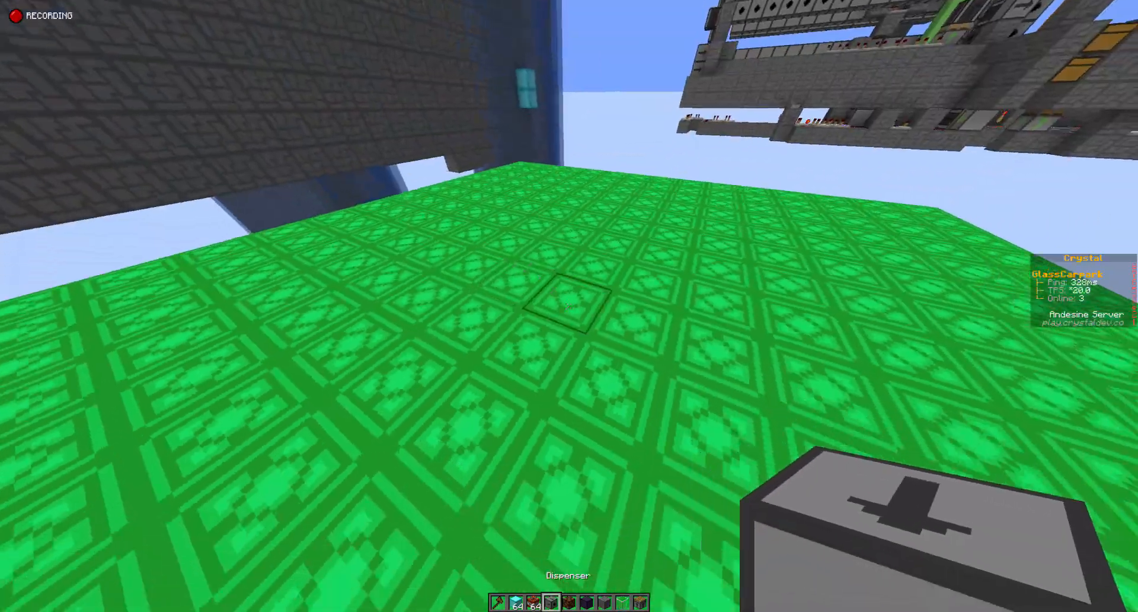
mouse_move(569, 305)
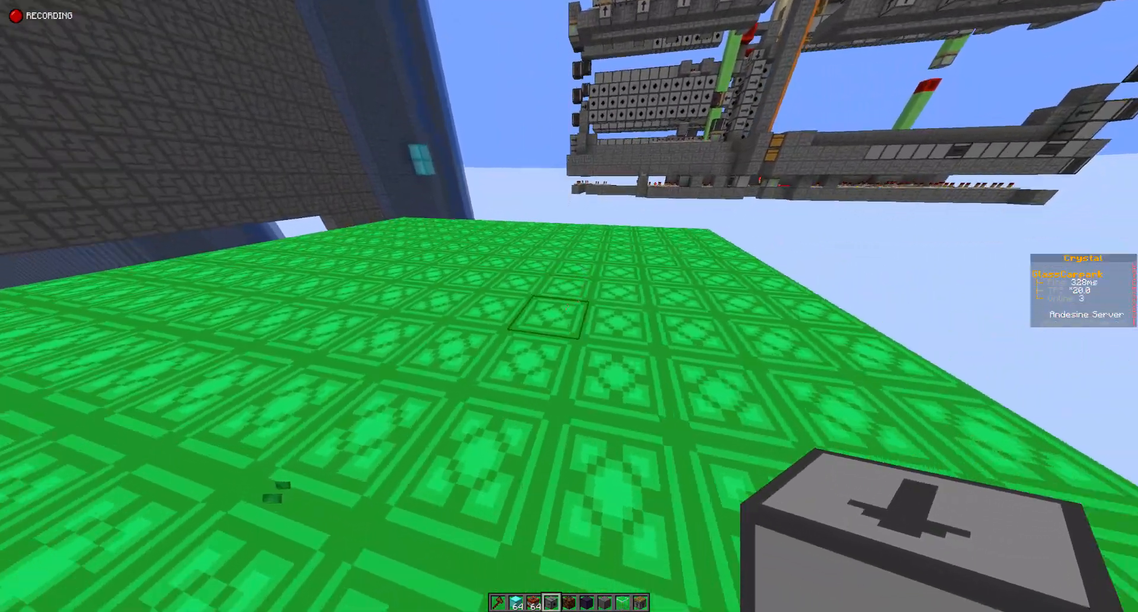
mouse_move(569, 306)
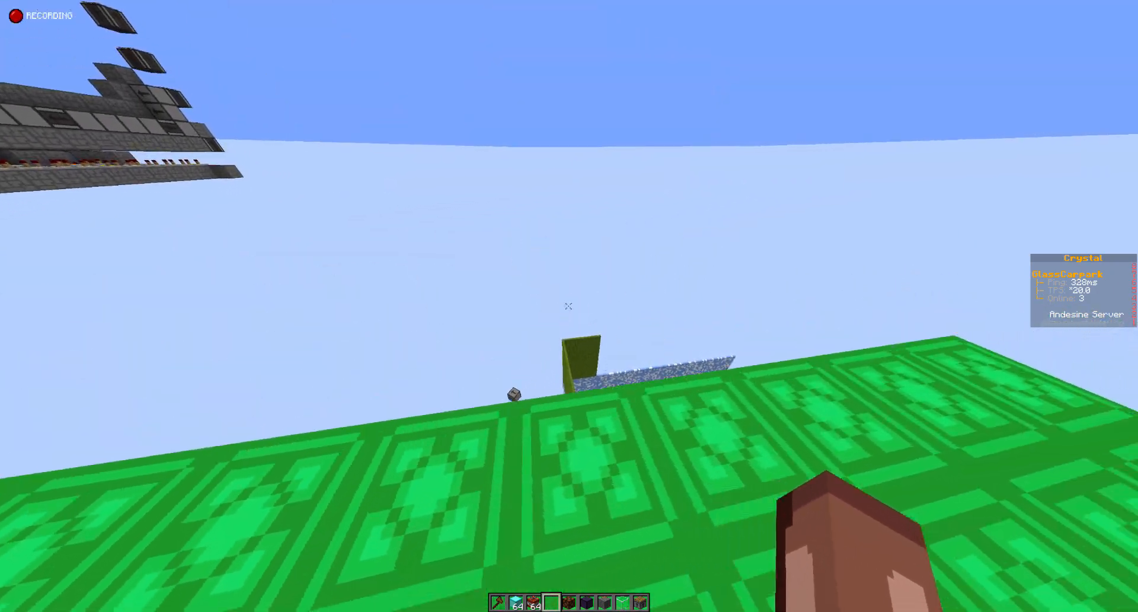
mouse_move(569, 305)
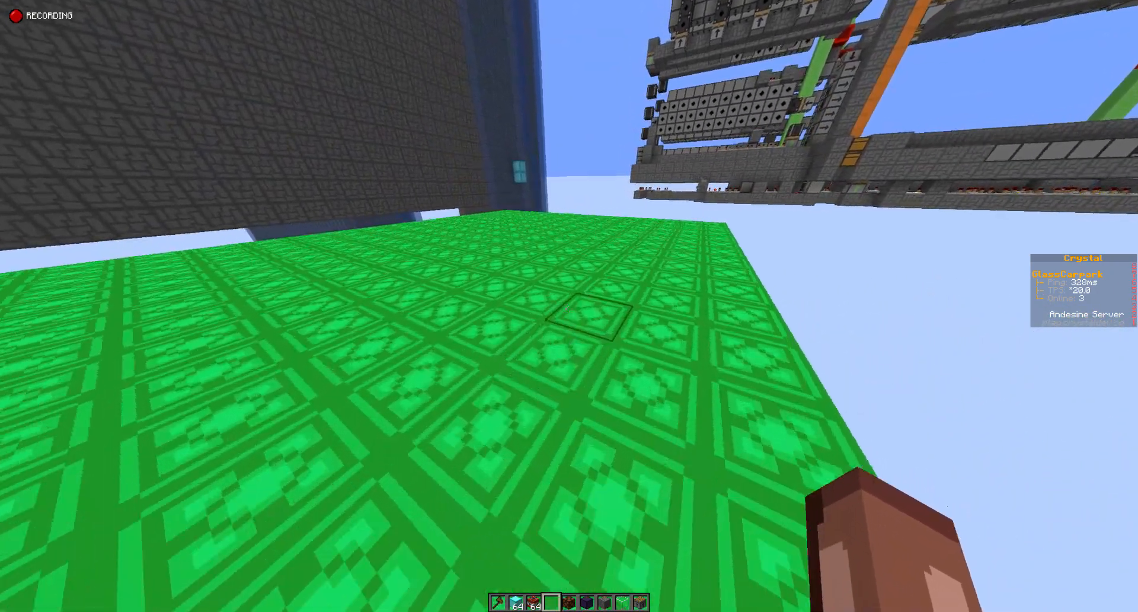
mouse_move(569, 305)
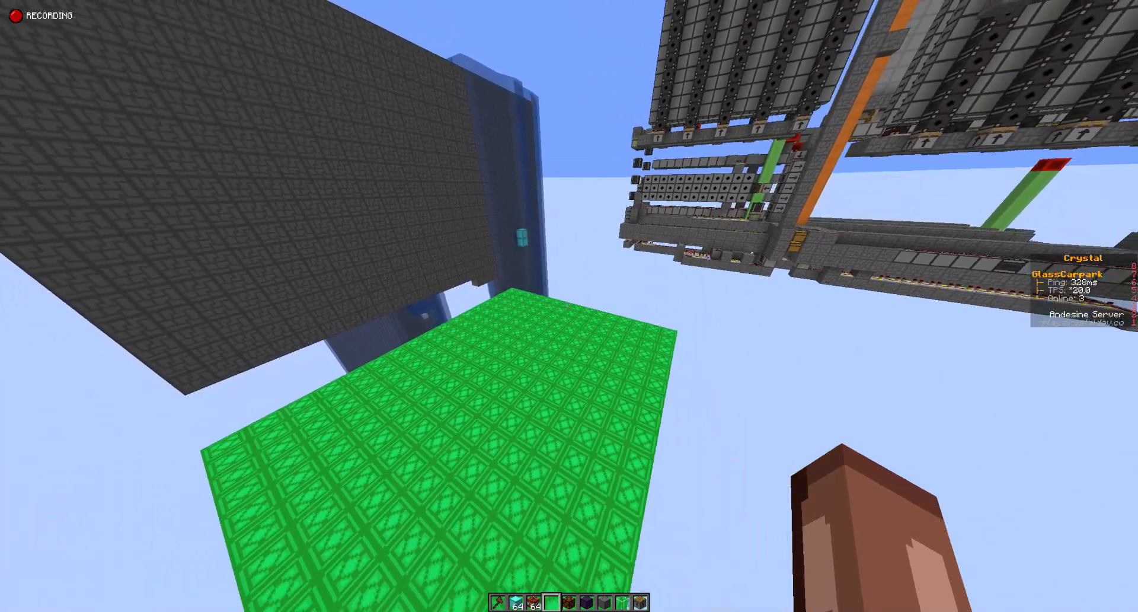
mouse_move(569, 305)
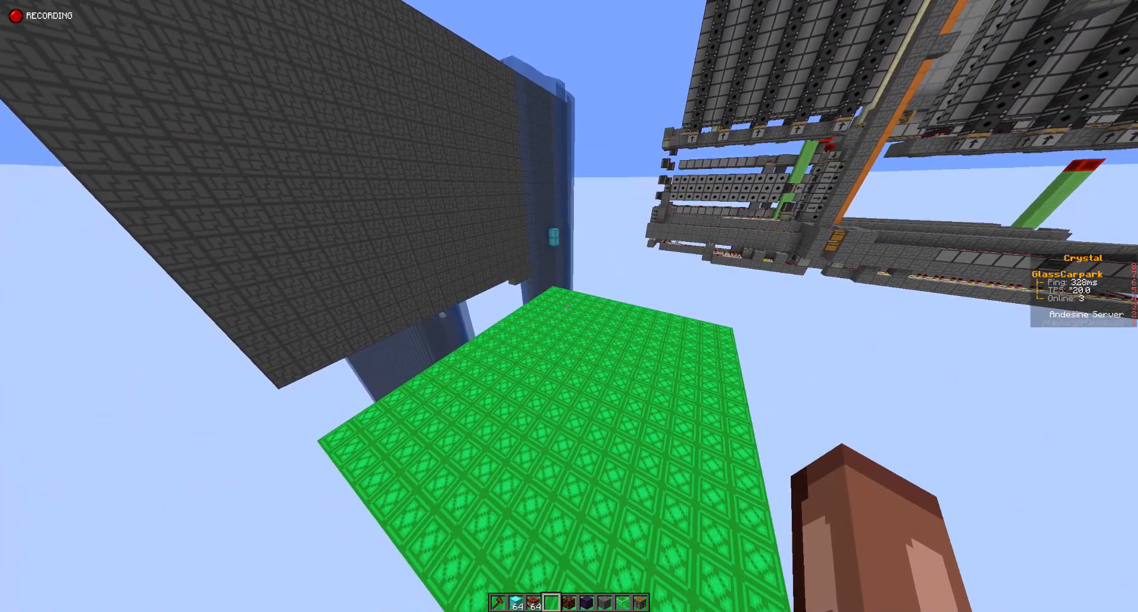
mouse_move(569, 305)
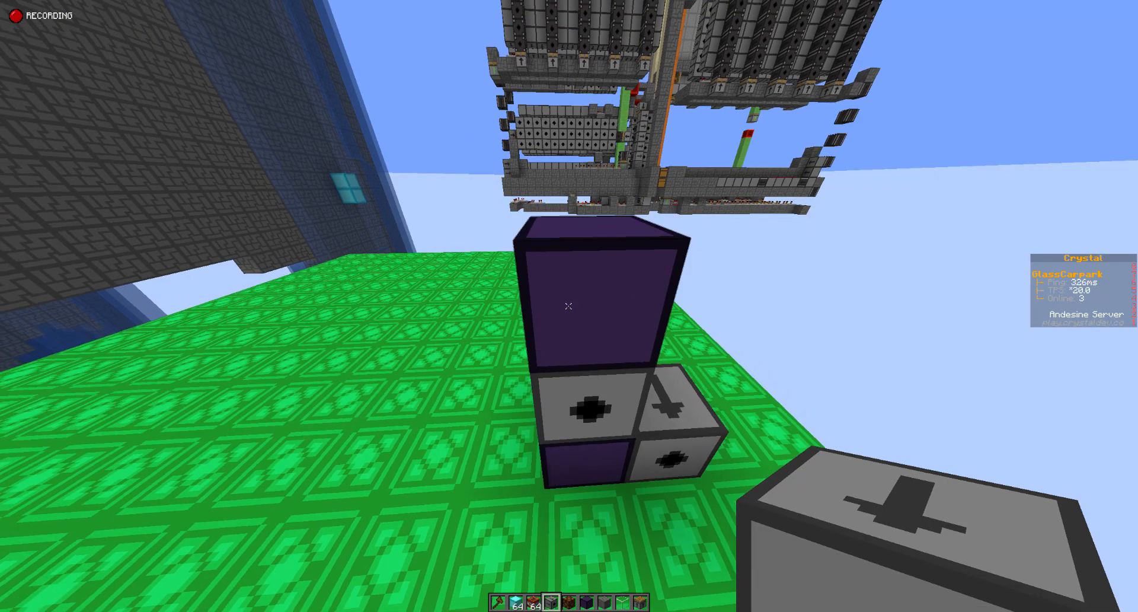
Step: Gather redstone dust and repeaters from the creative inventory to wire the obsidian build
key("e")
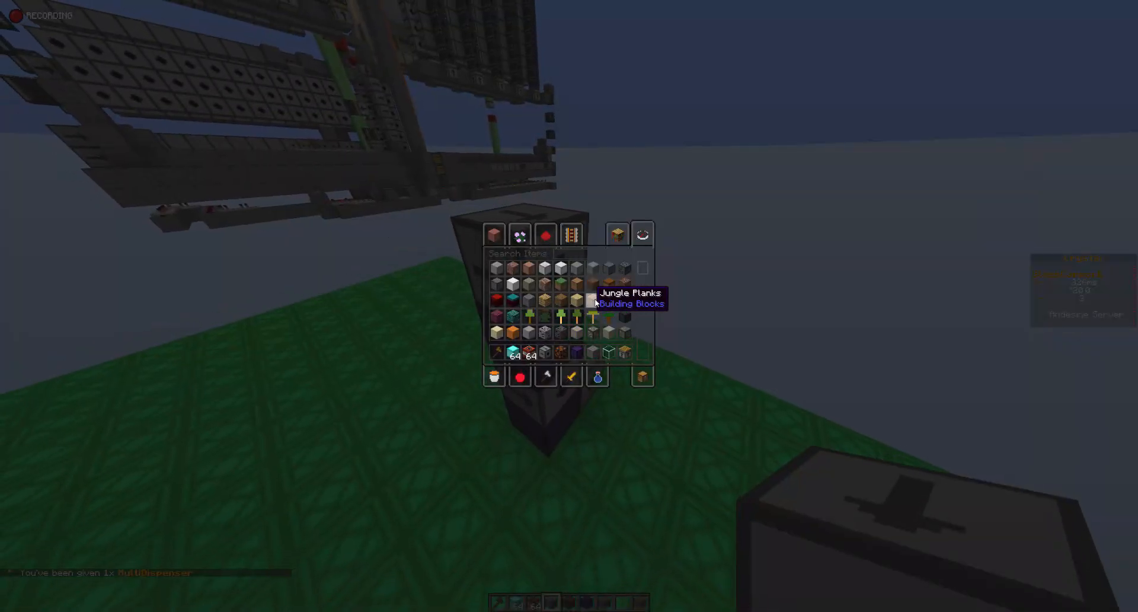
key("escape")
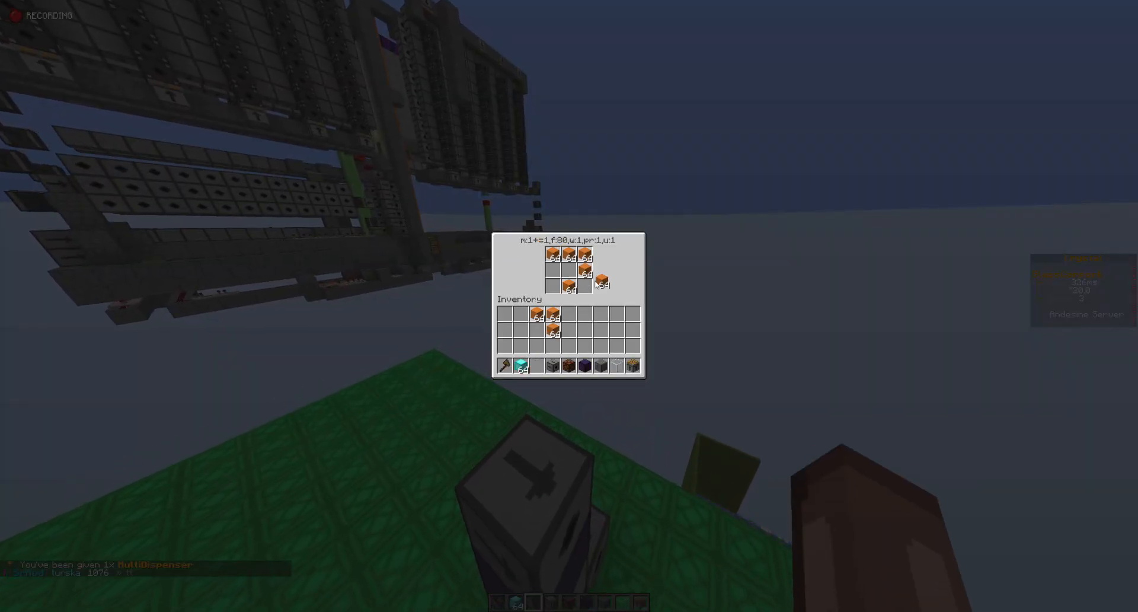
key("Escape")
type("reds")
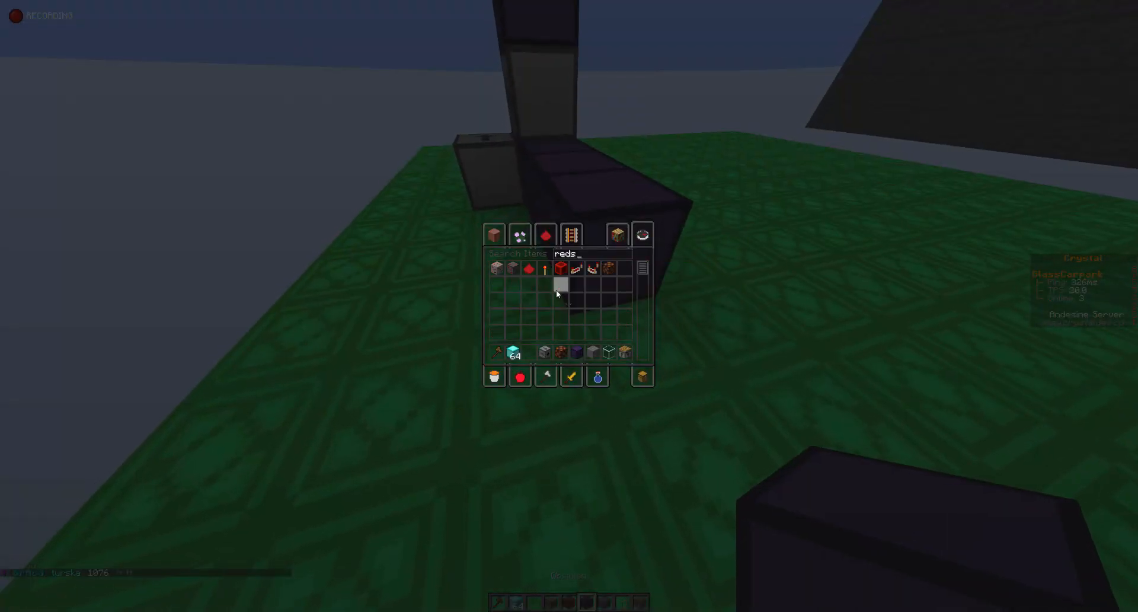
key("escape")
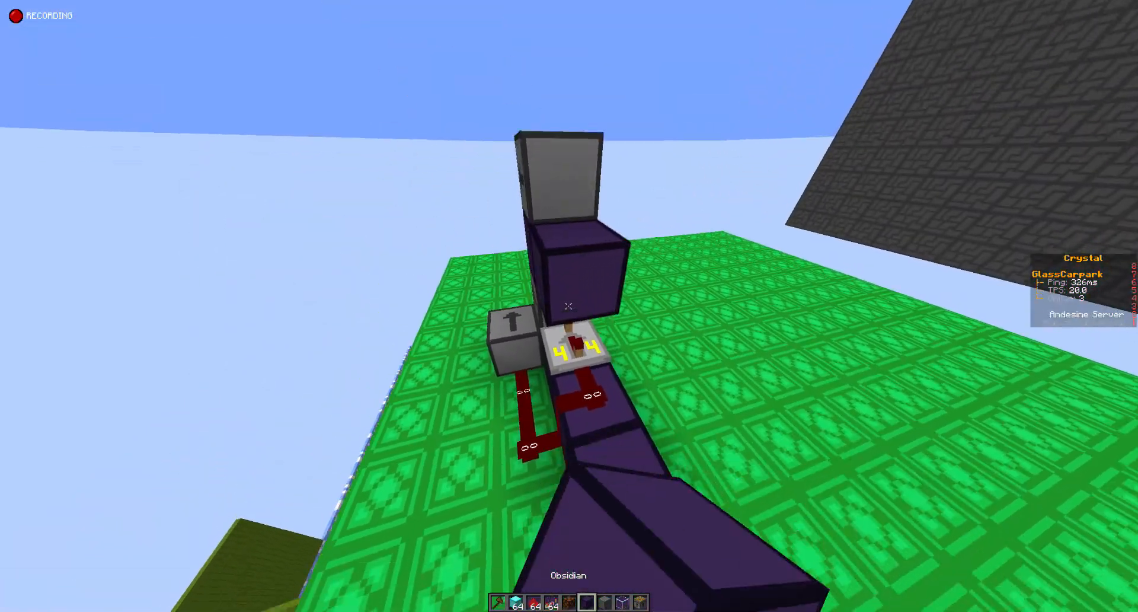
key("e")
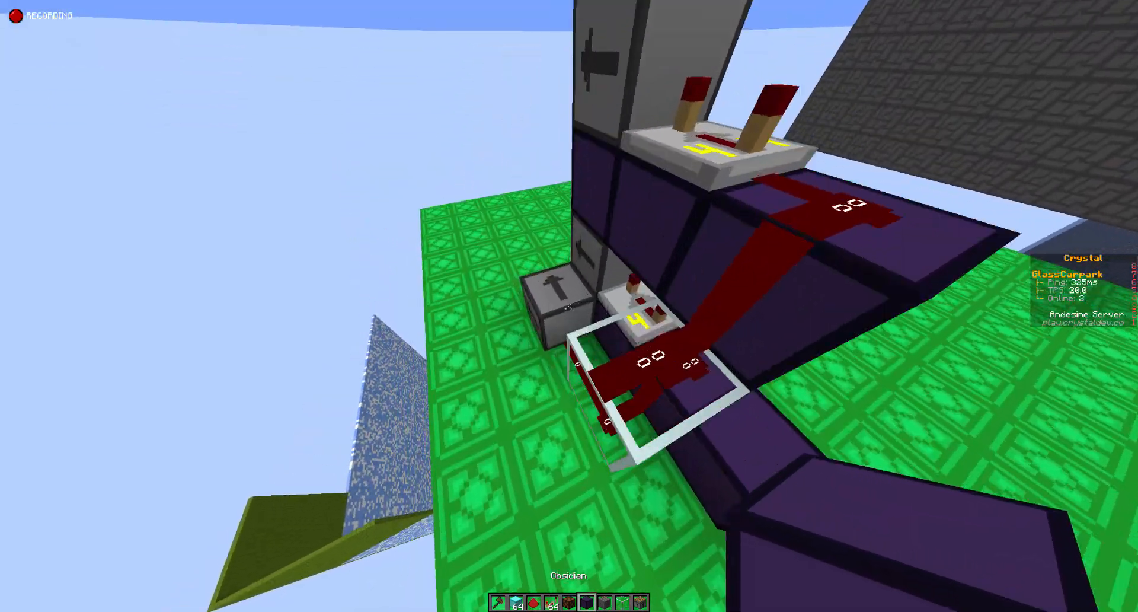
key("e")
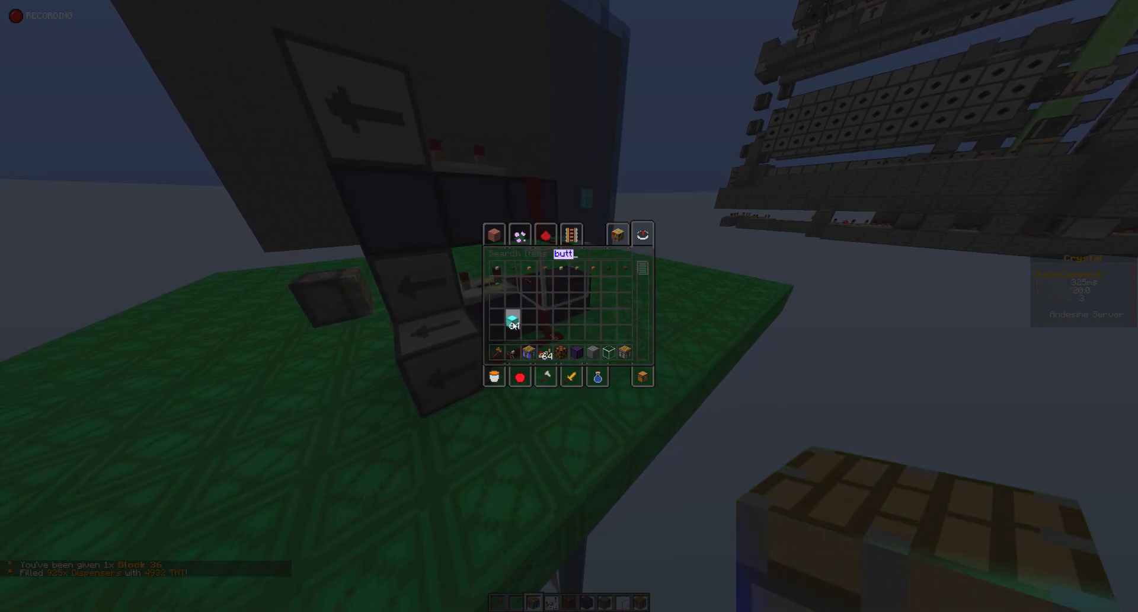
Step: Close the inventory after picking an item near the cannon
key("Escape")
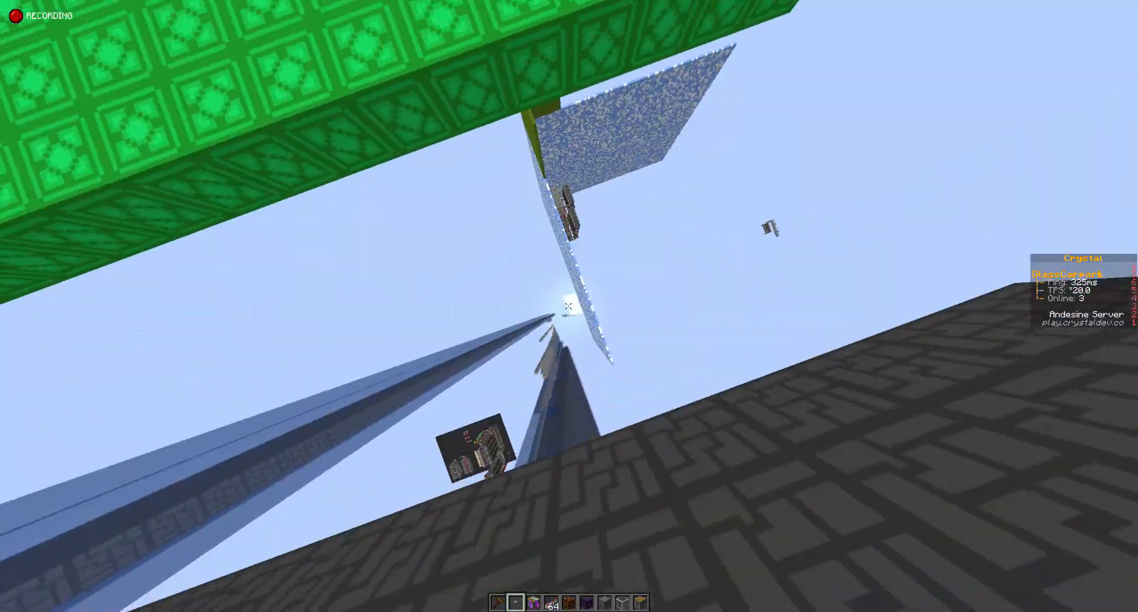
mouse_move(569, 305)
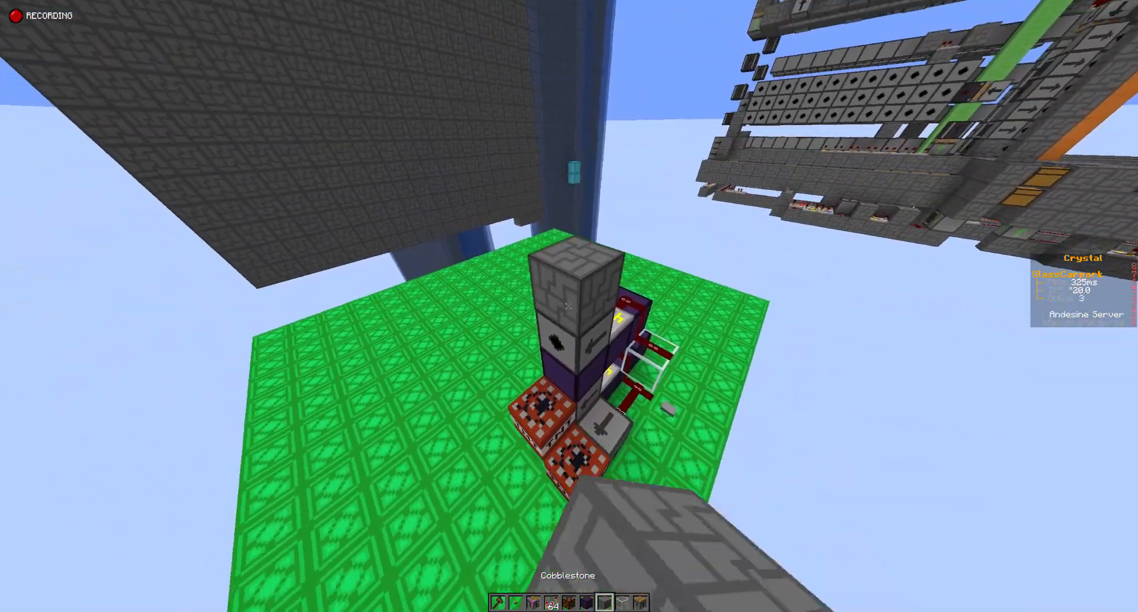
mouse_move(569, 305)
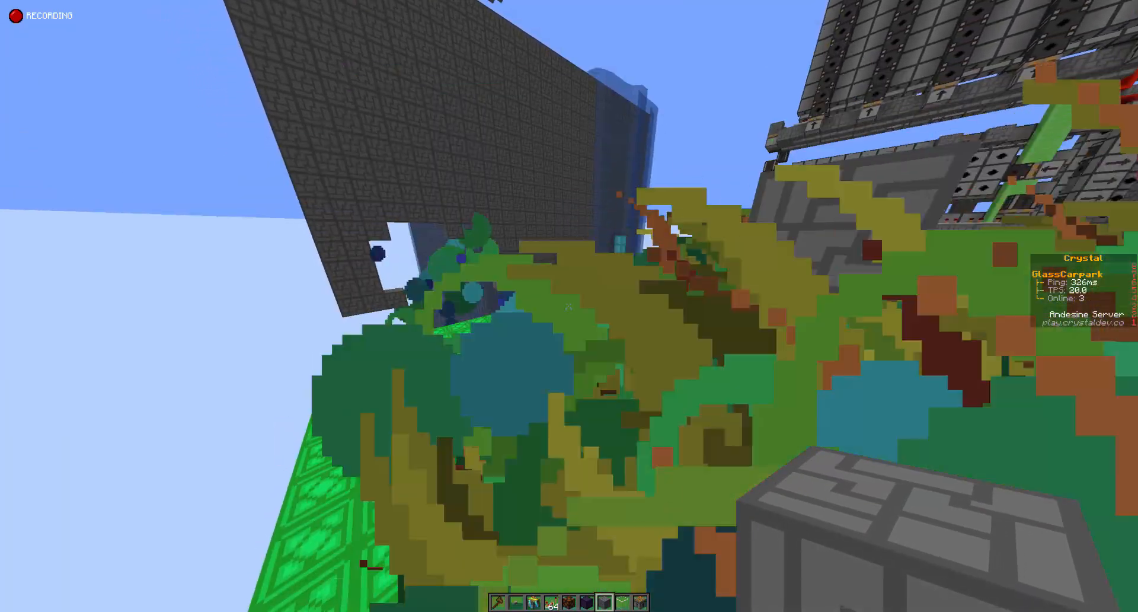
mouse_move(569, 306)
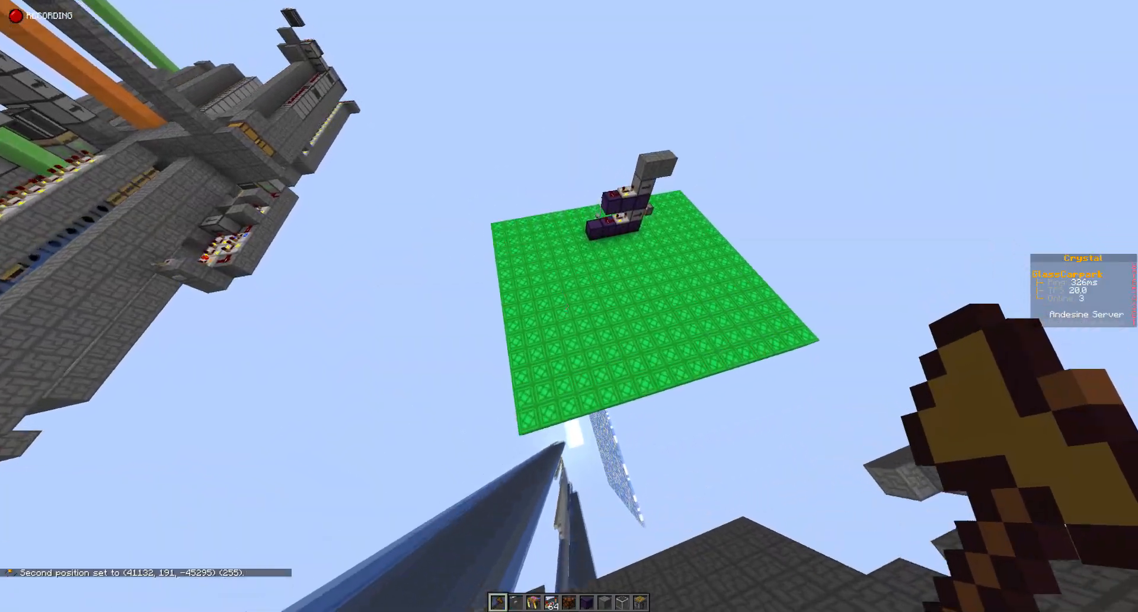
mouse_move(569, 305)
type("//set diamond+")
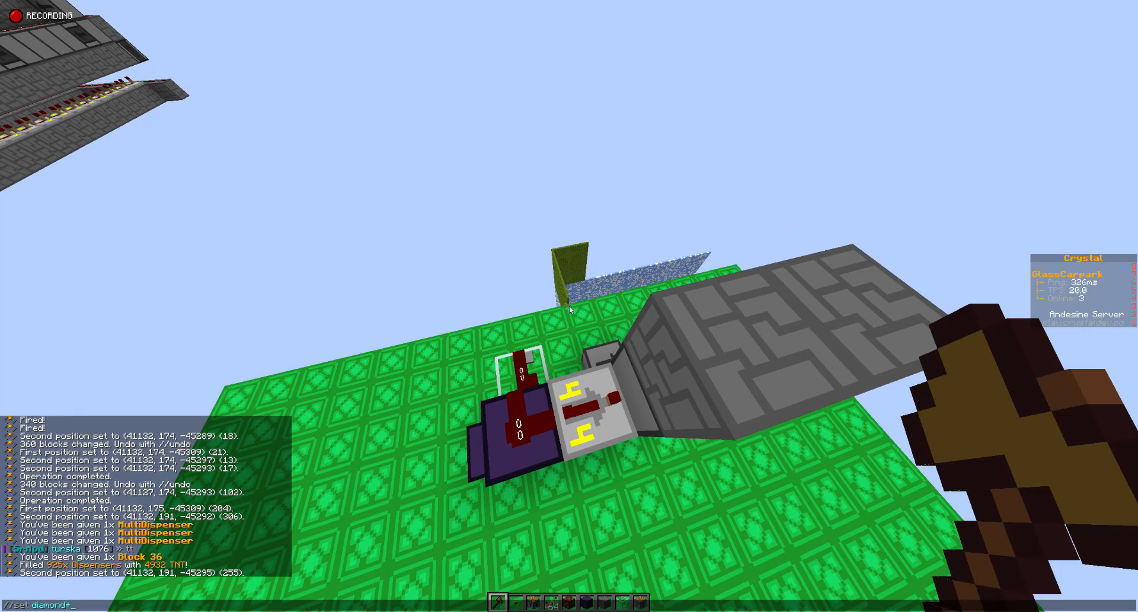
mouse_move(569, 305)
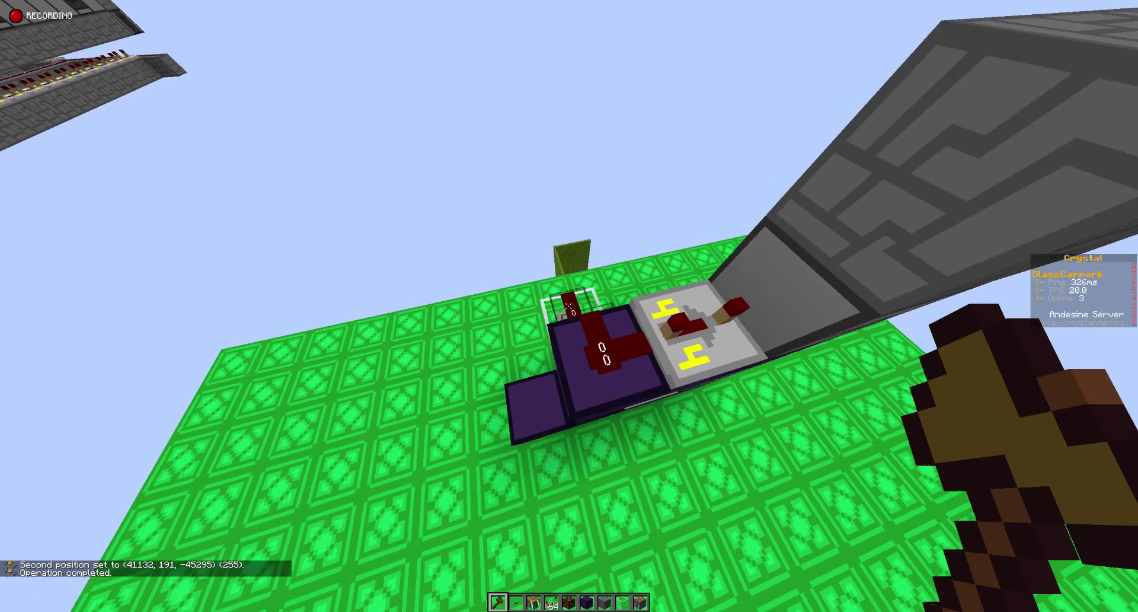
mouse_move(569, 305)
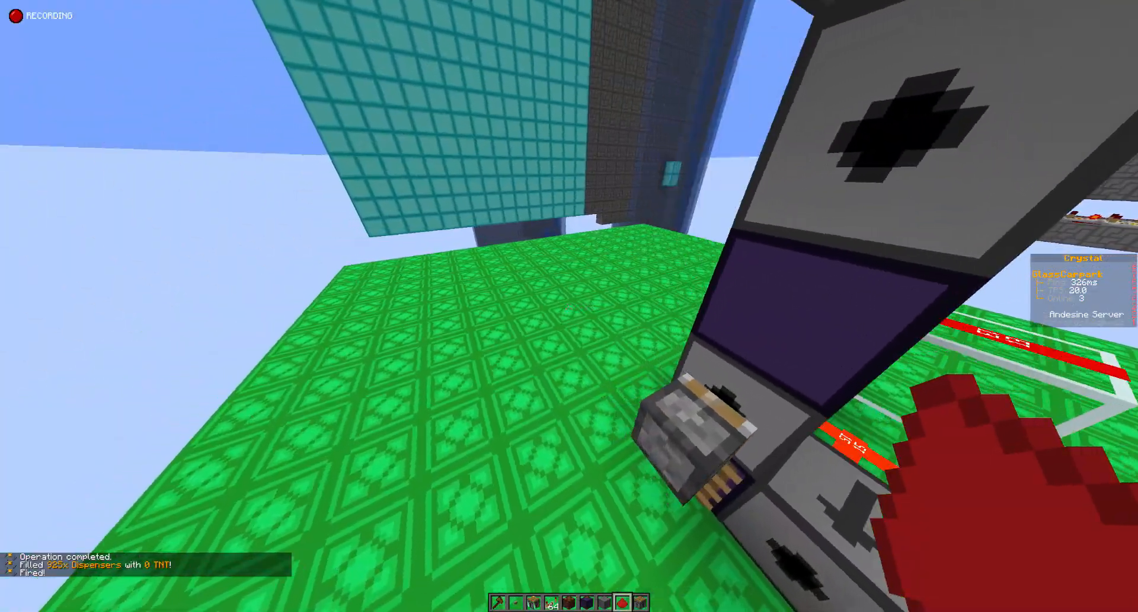
mouse_move(569, 305)
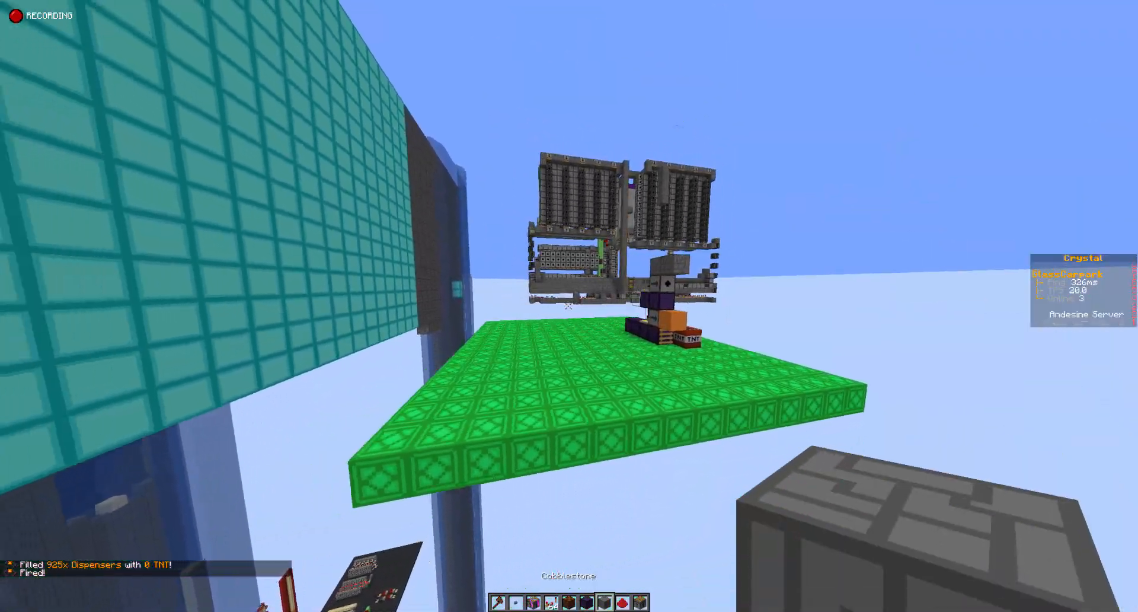
mouse_move(569, 305)
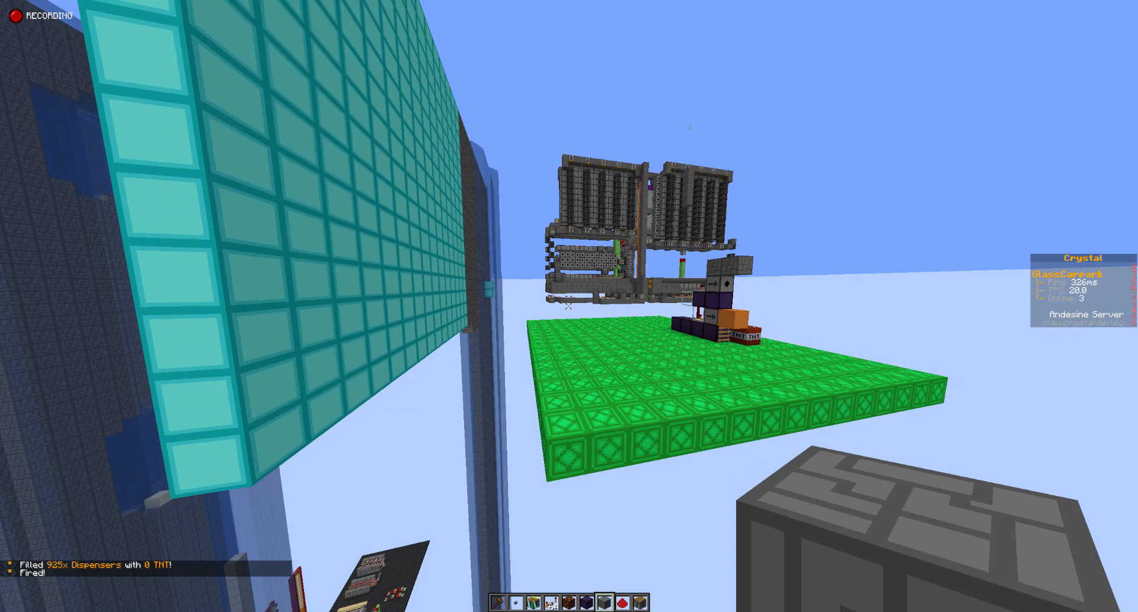
mouse_move(569, 306)
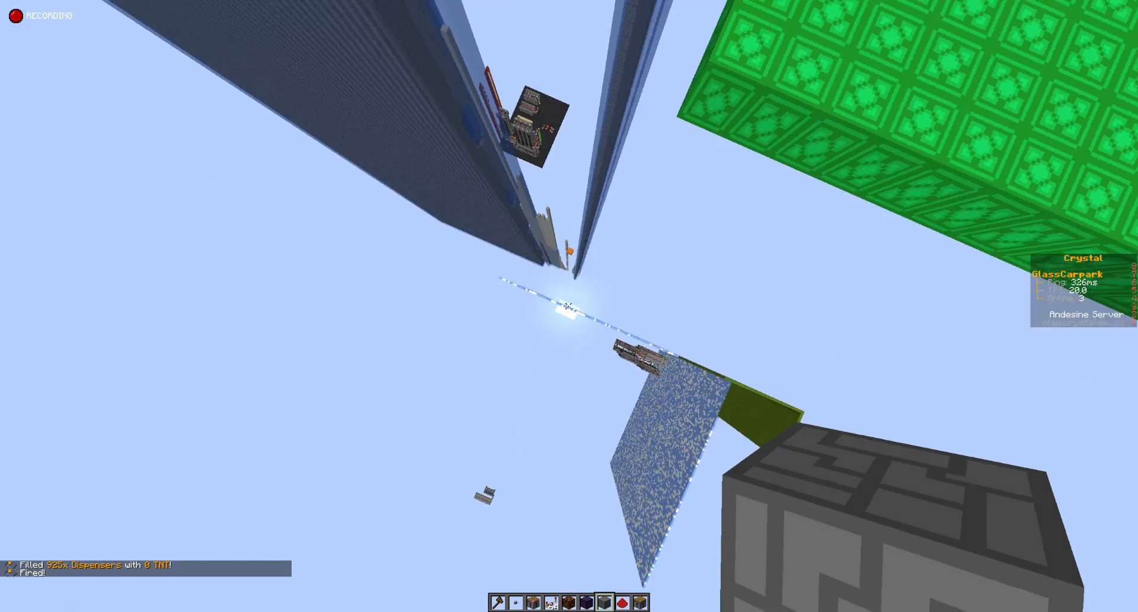
mouse_move(569, 305)
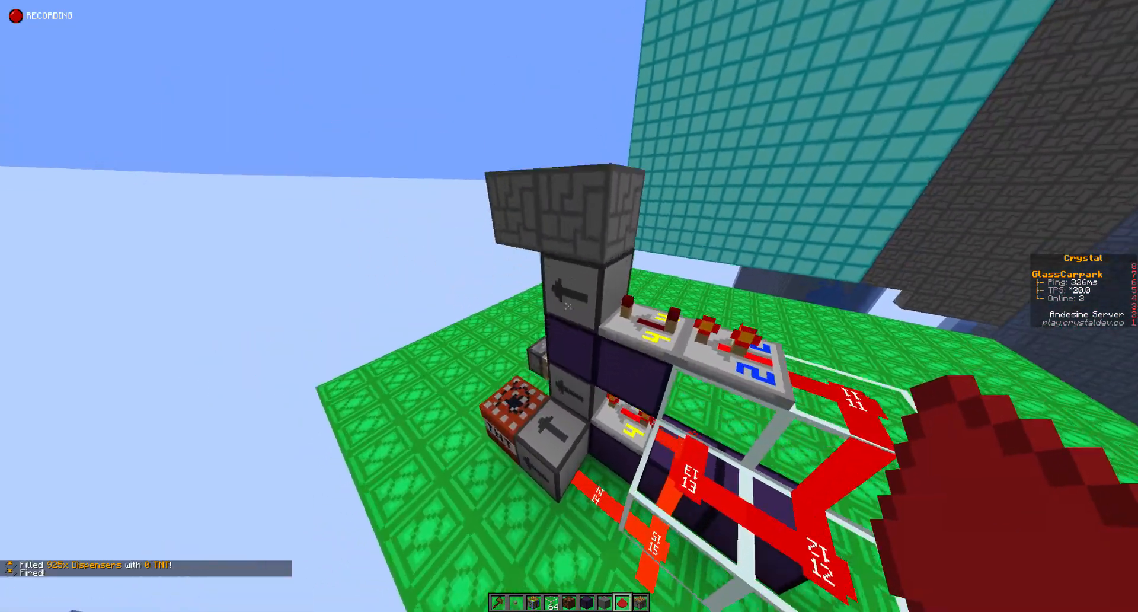
mouse_move(570, 305)
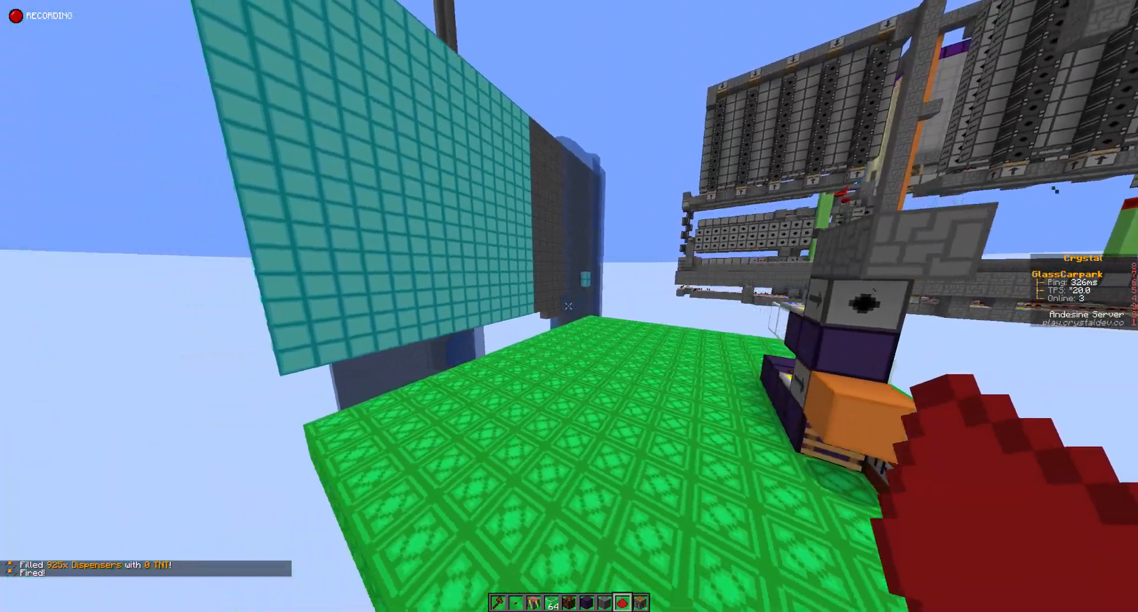
mouse_move(569, 305)
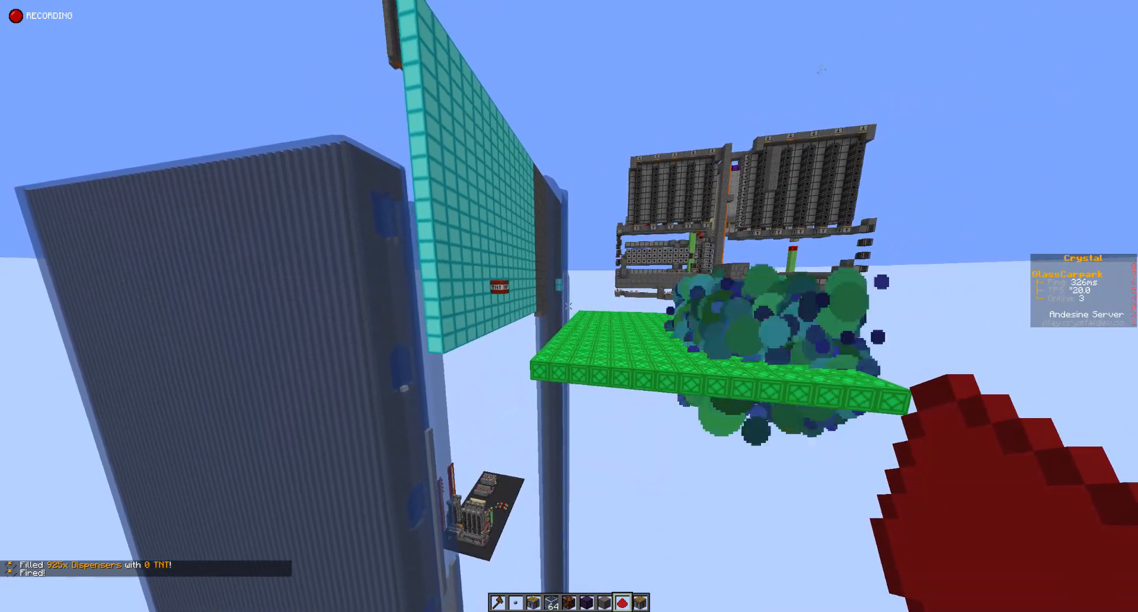
mouse_move(569, 306)
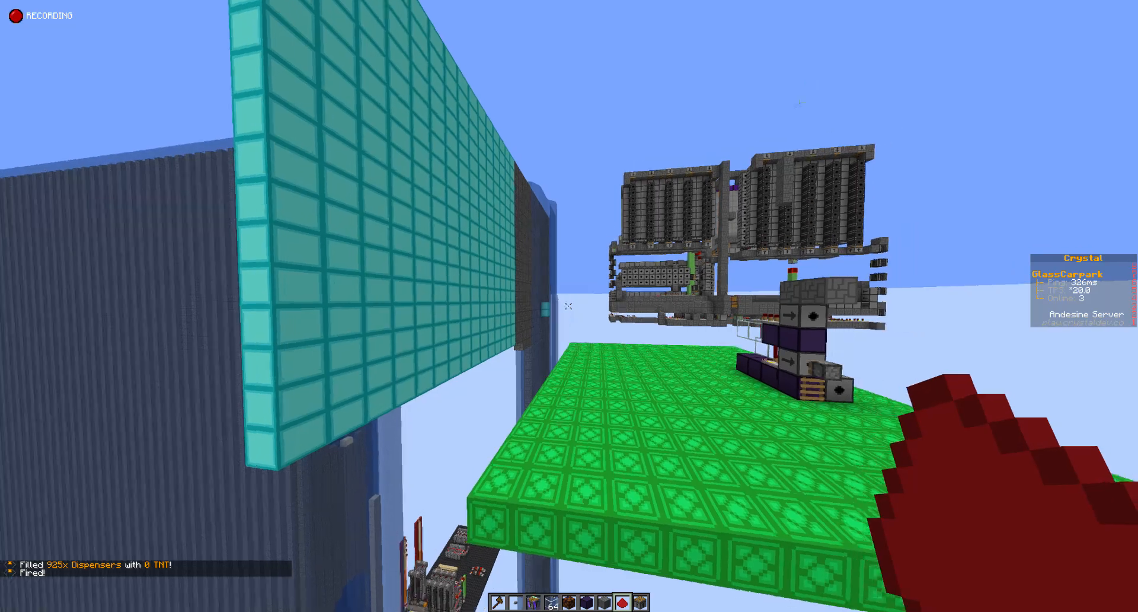
mouse_move(569, 306)
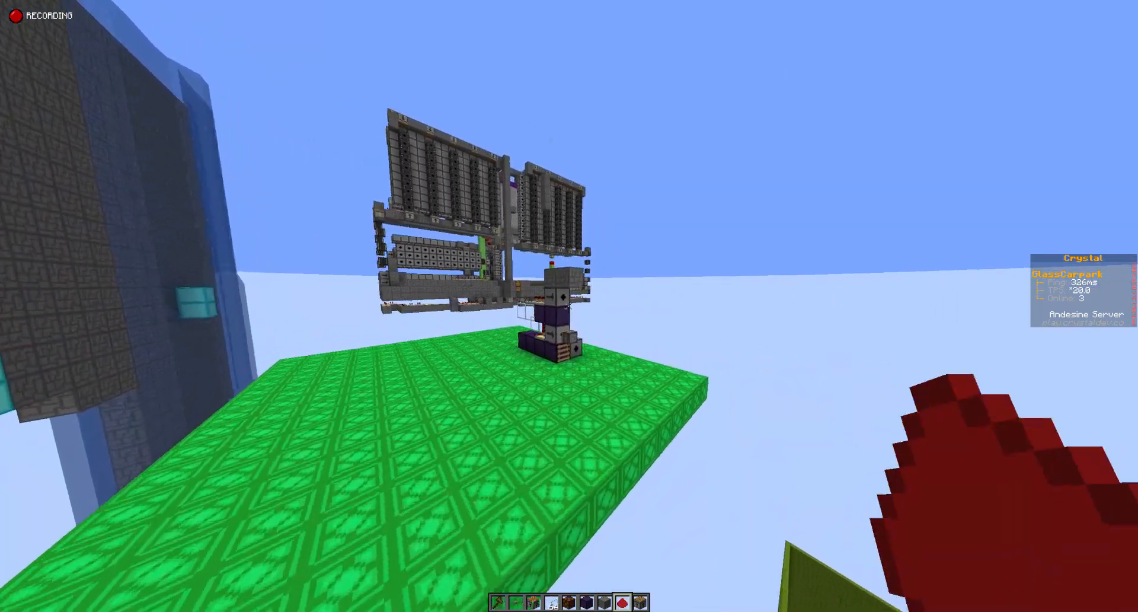
mouse_move(569, 305)
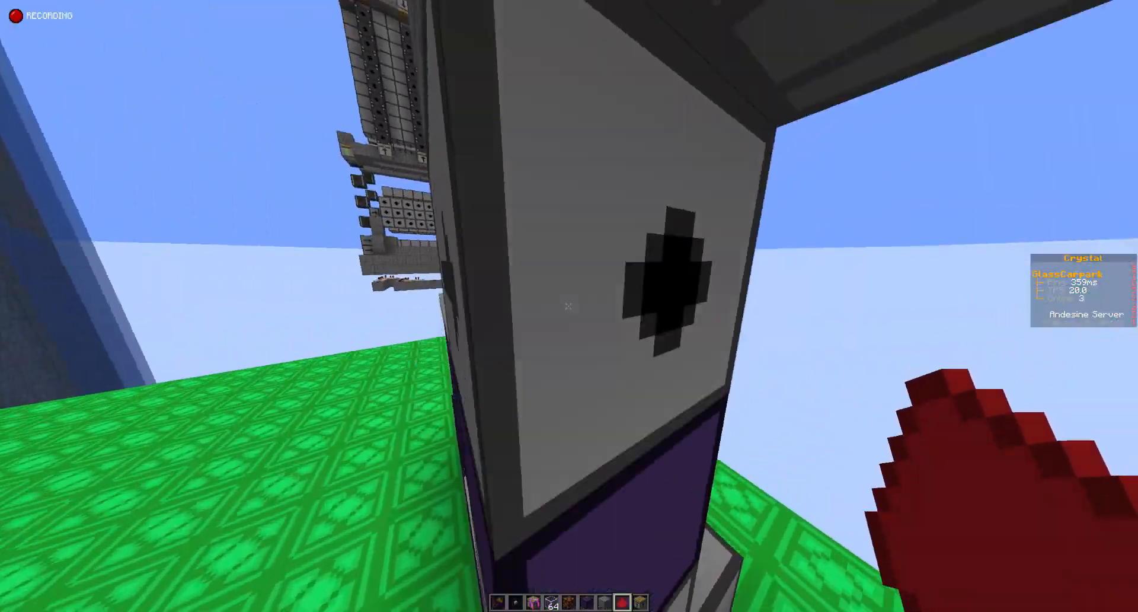
mouse_move(569, 305)
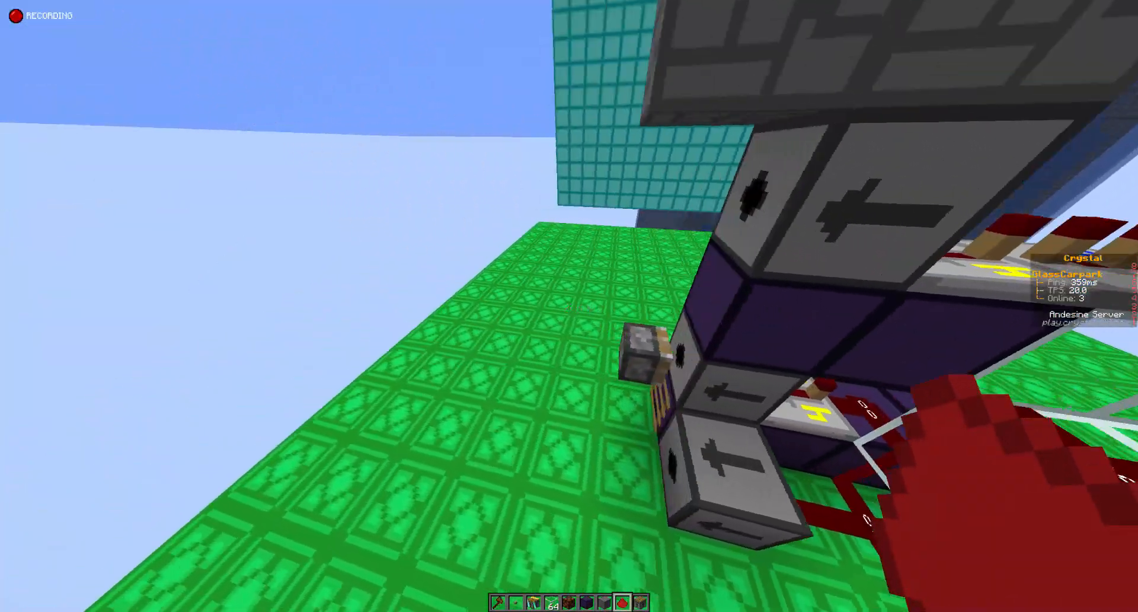
mouse_move(569, 305)
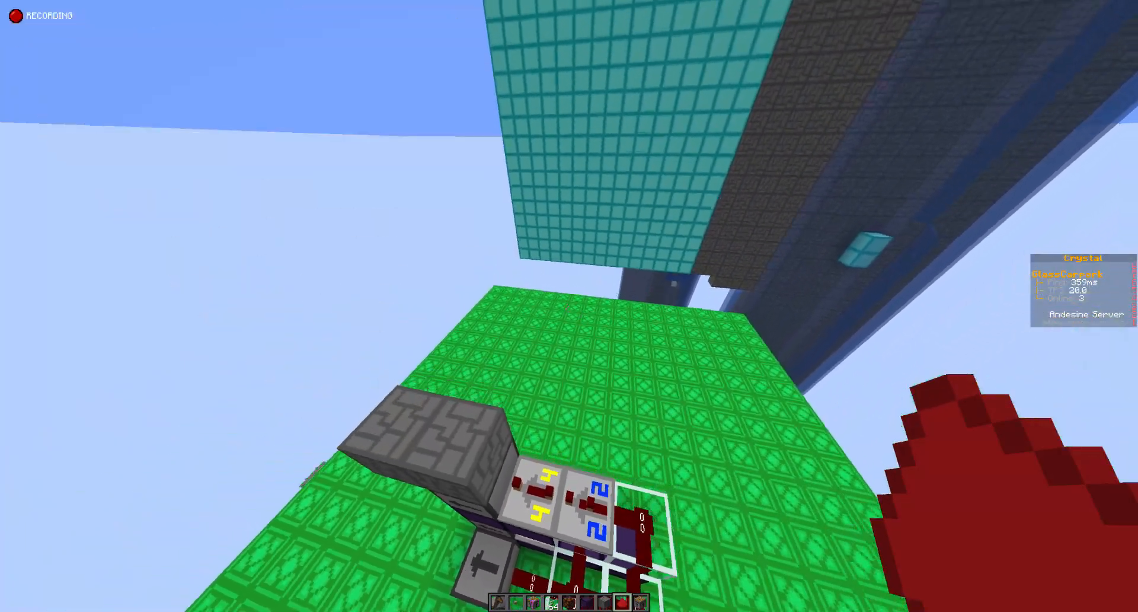
mouse_move(569, 305)
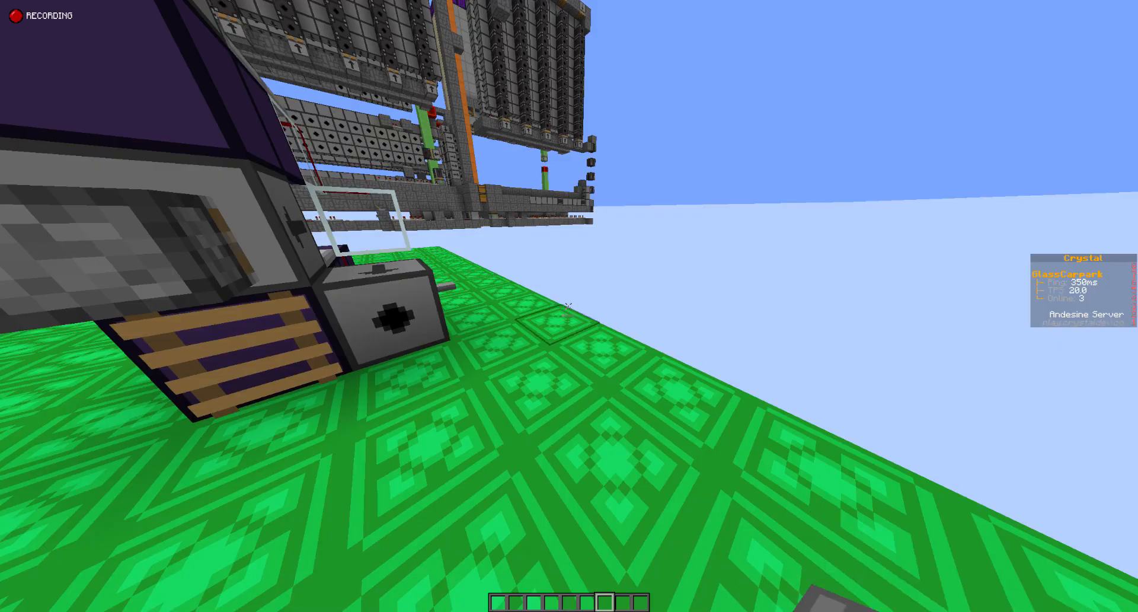
mouse_move(569, 305)
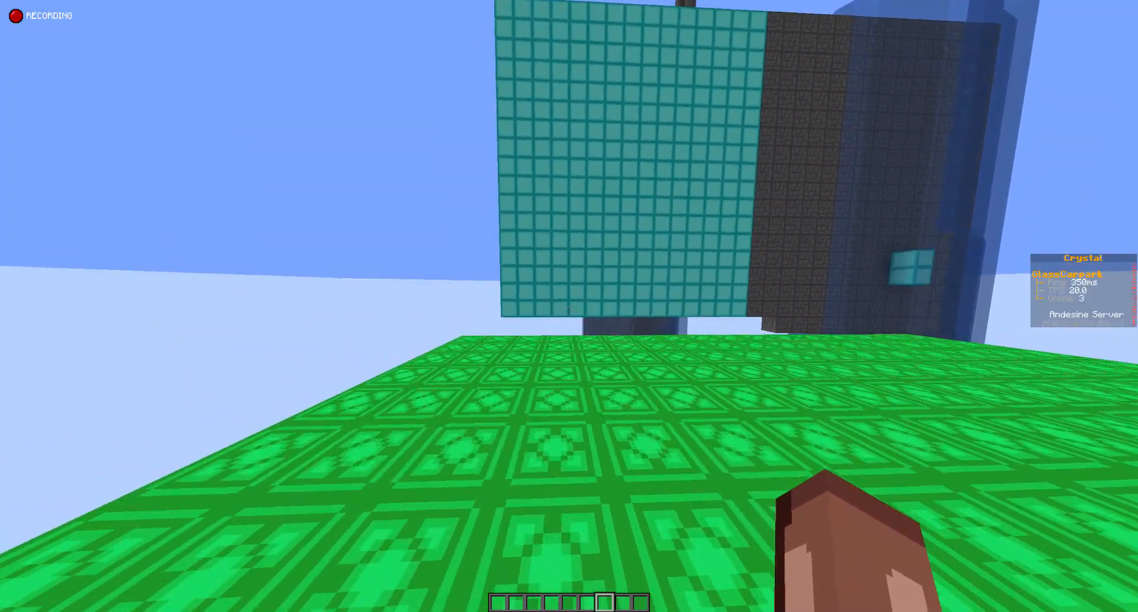
Step: Search 'tnt' in the creative inventory to get a TNT stack
key("e")
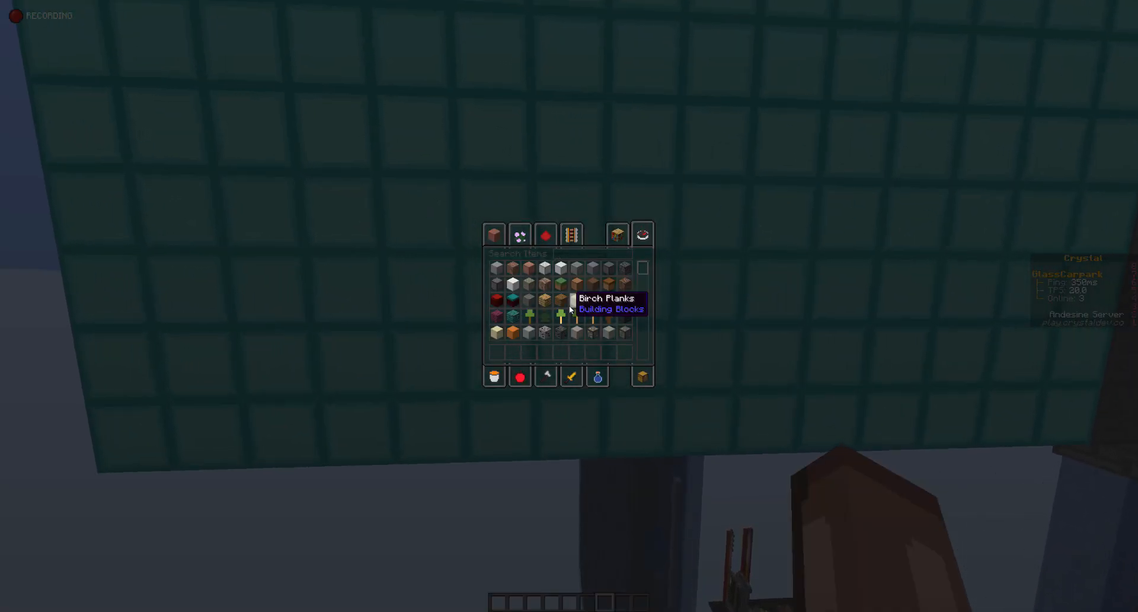
type("tnt")
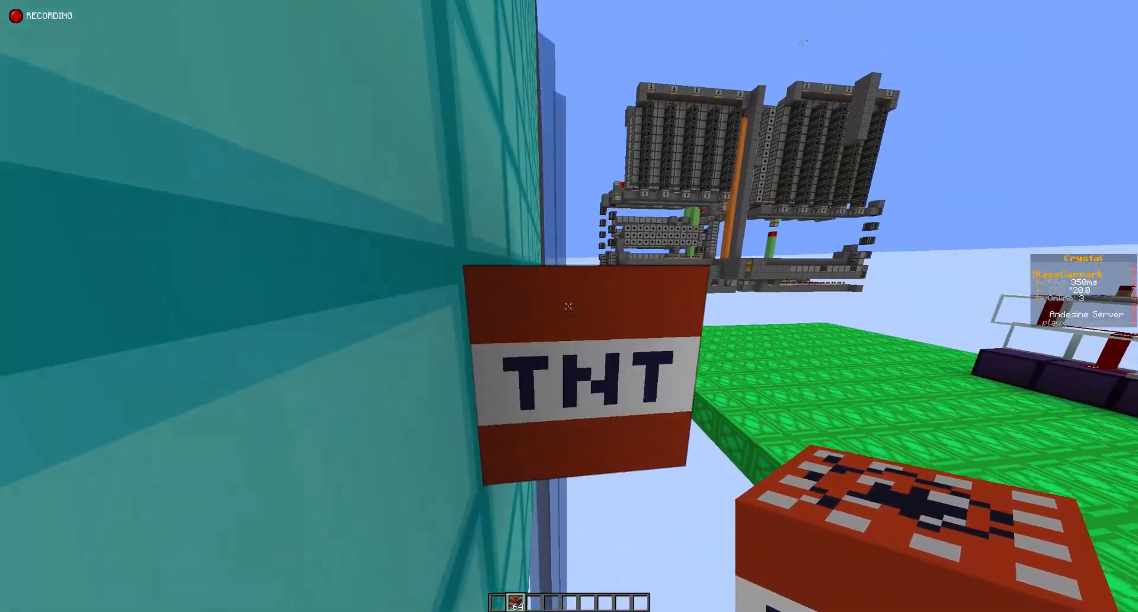
mouse_move(569, 305)
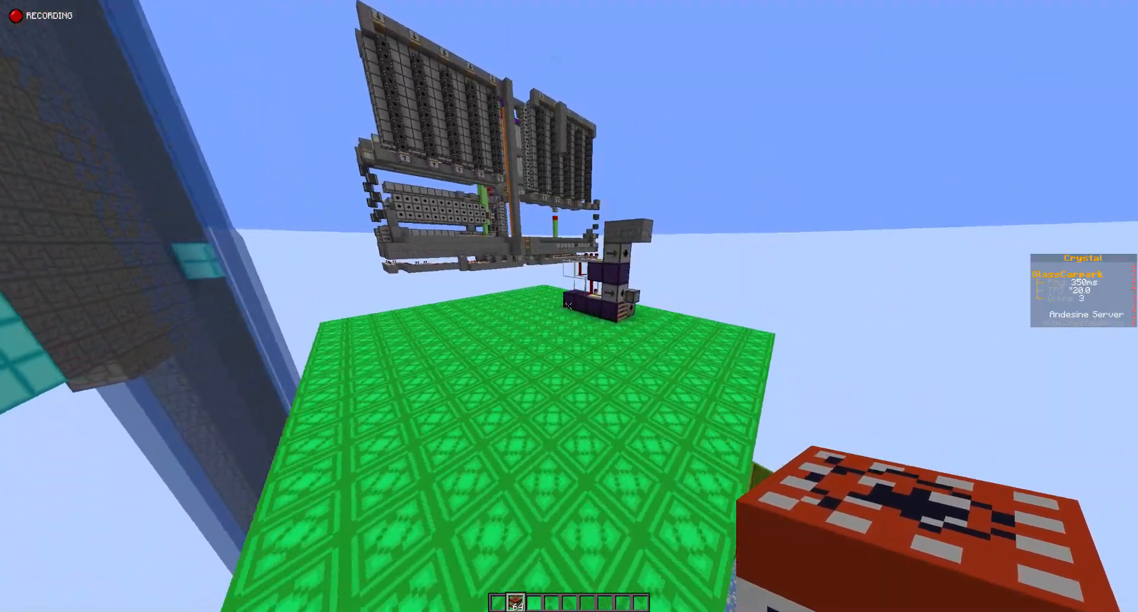
mouse_move(569, 306)
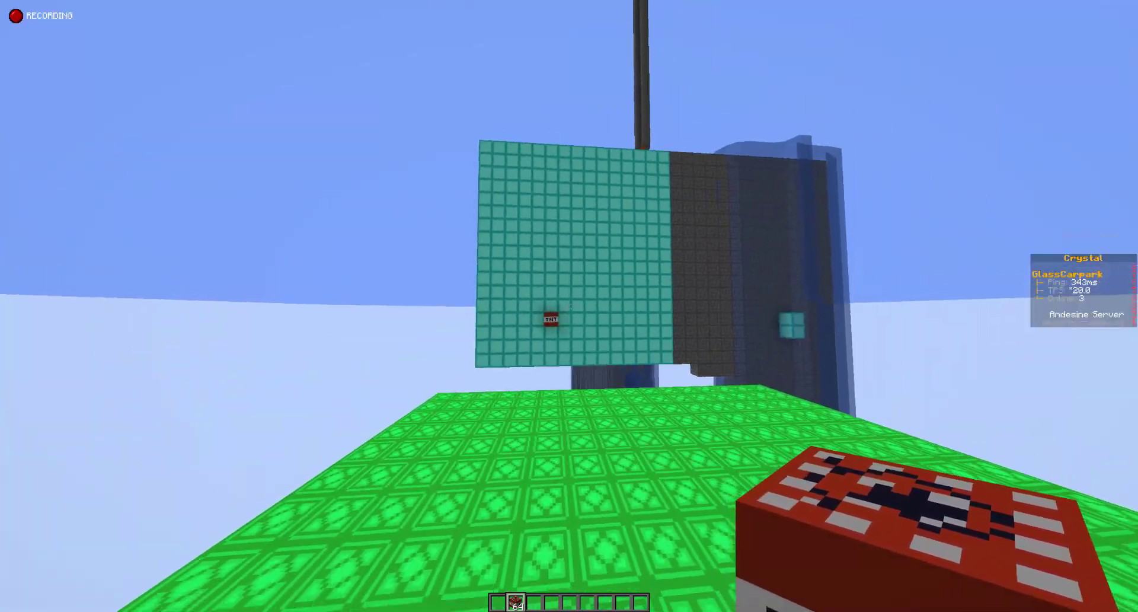
mouse_move(569, 290)
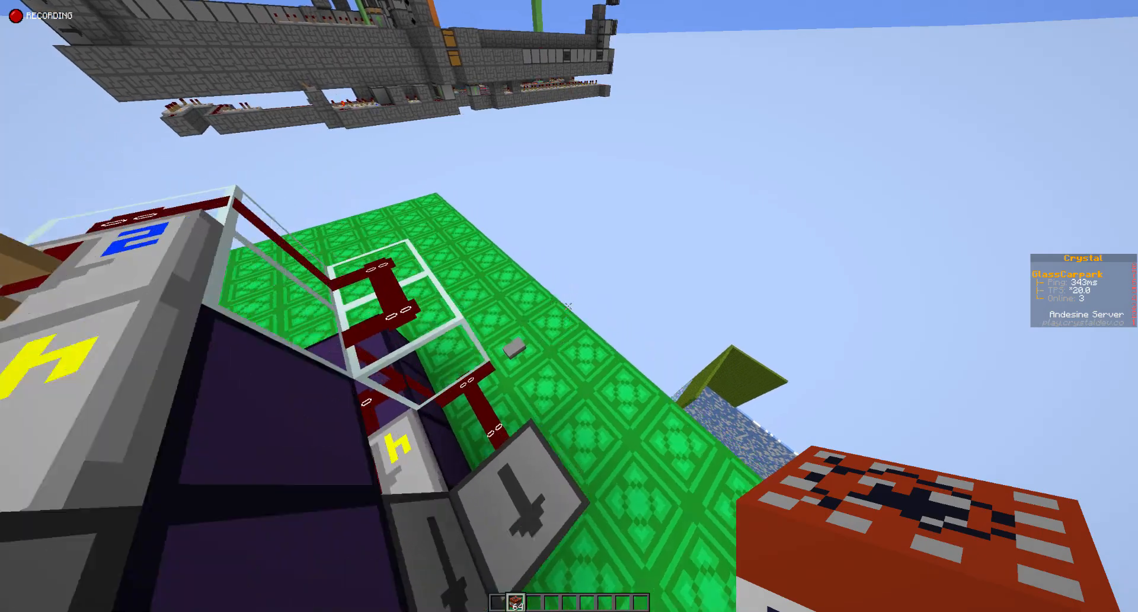
mouse_move(569, 305)
type("slu")
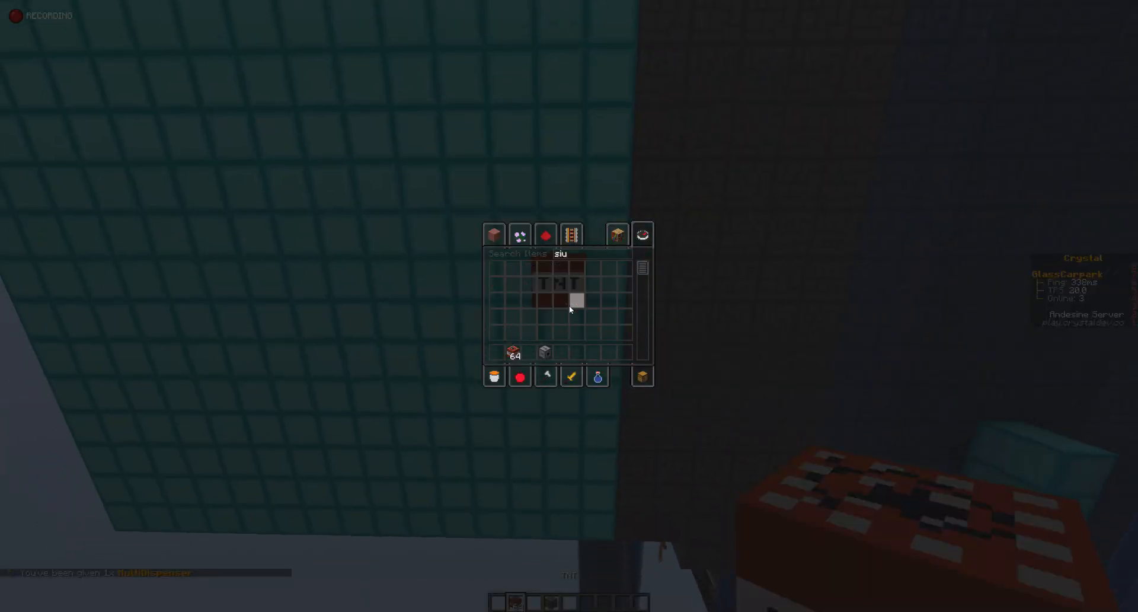
Step: Search 'sig3' for a sign, then inspect the dispenser's TNT contents
type("sig3")
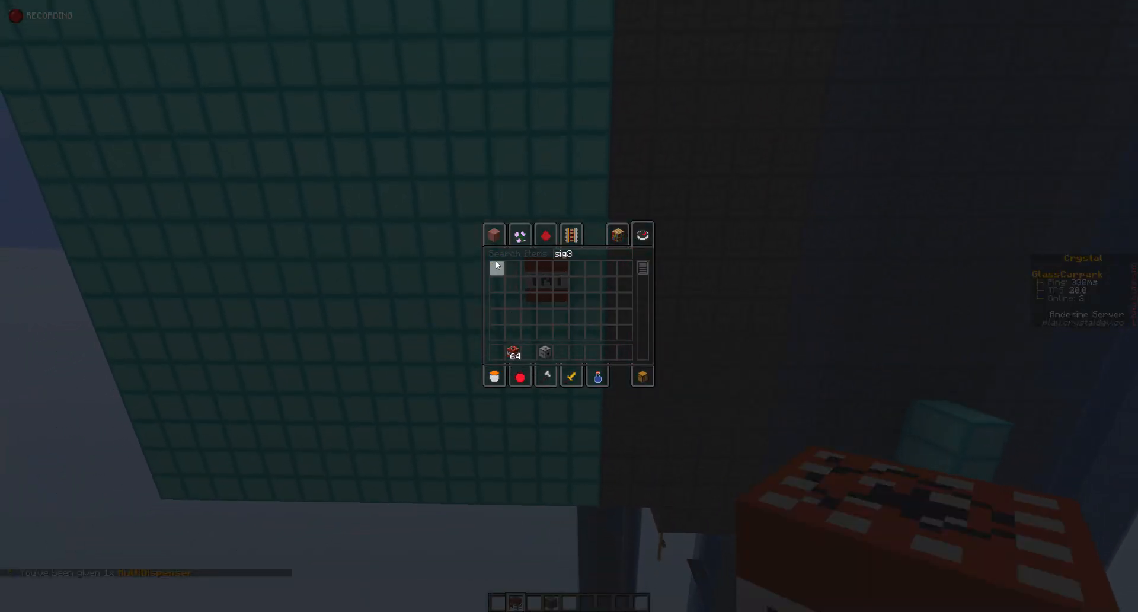
key("Escape")
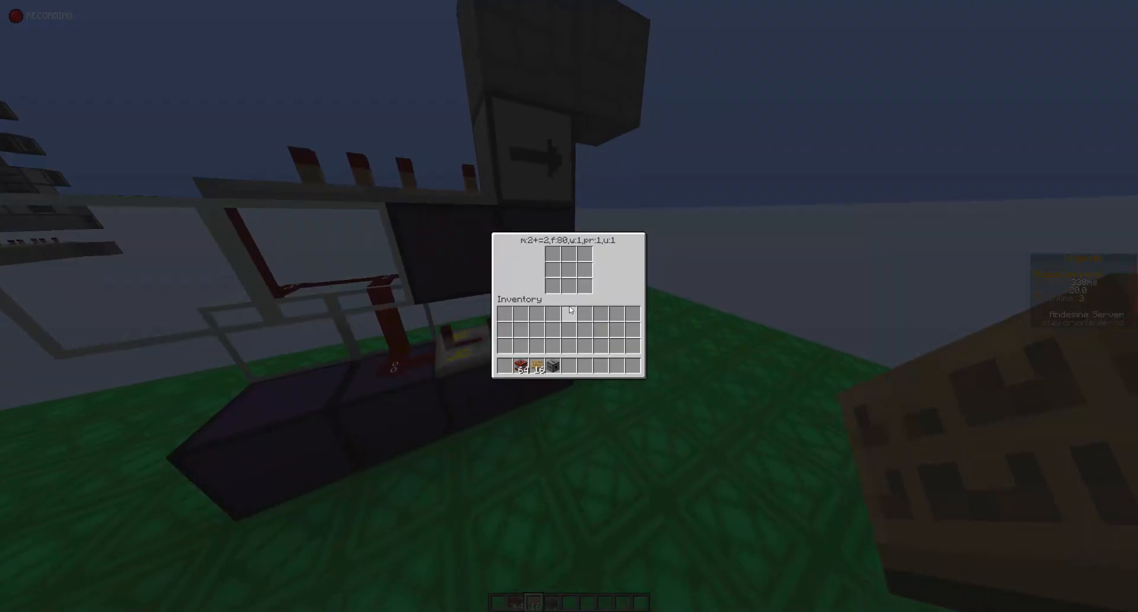
key("Escape")
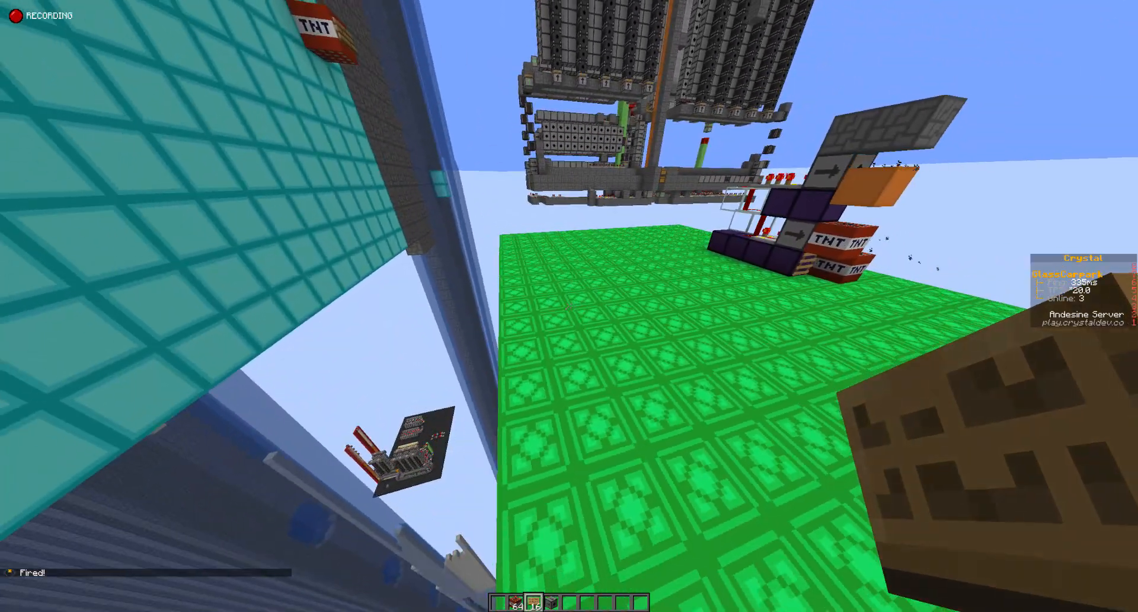
mouse_move(569, 306)
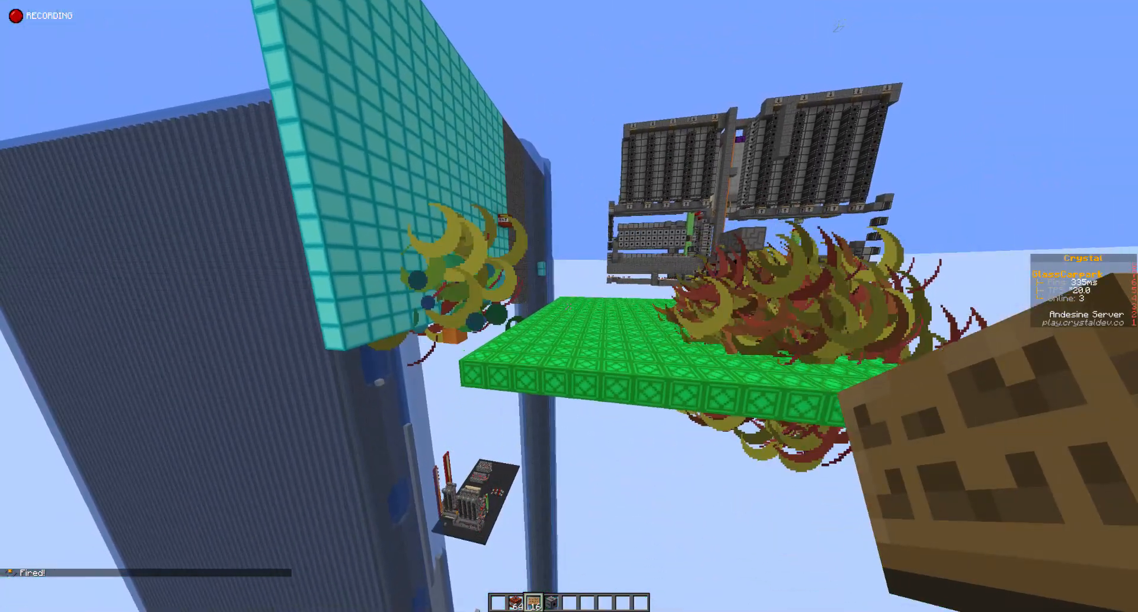
mouse_move(569, 306)
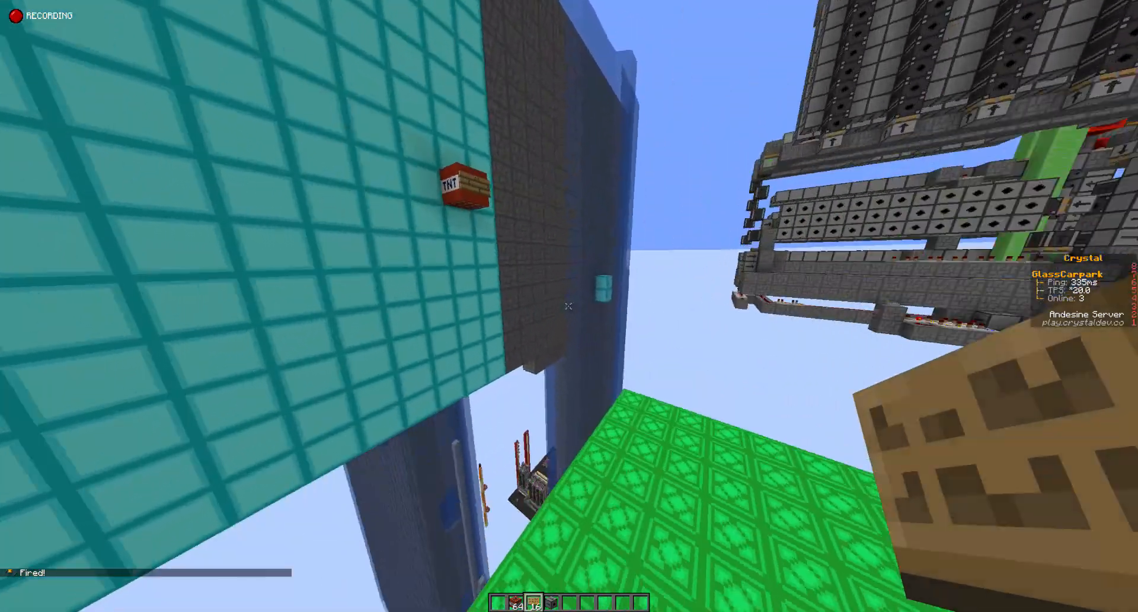
mouse_move(570, 305)
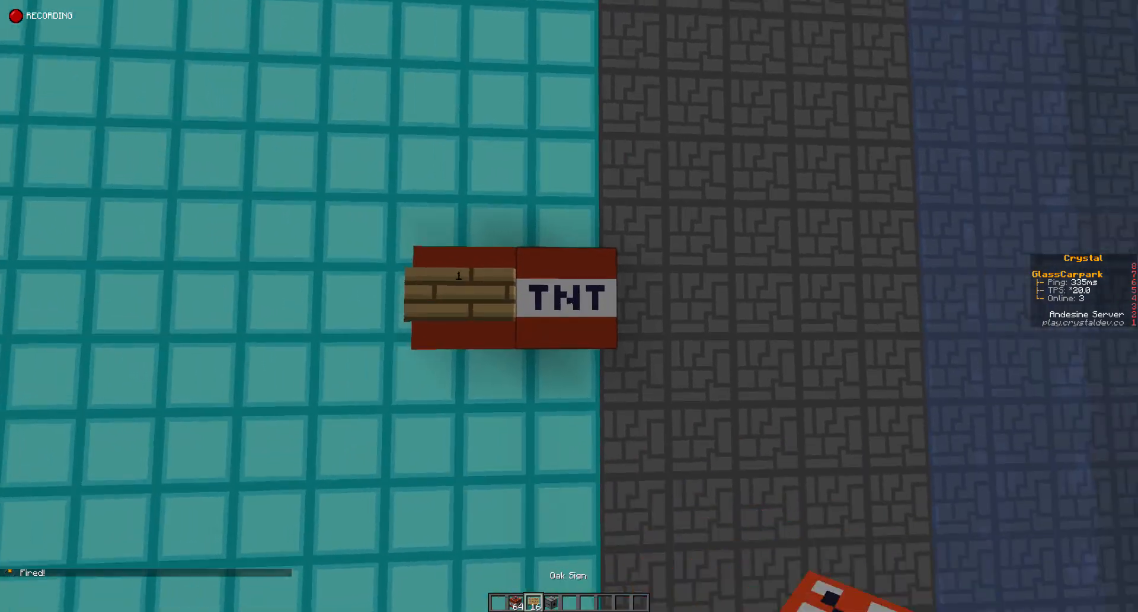
mouse_move(569, 305)
type("/multi")
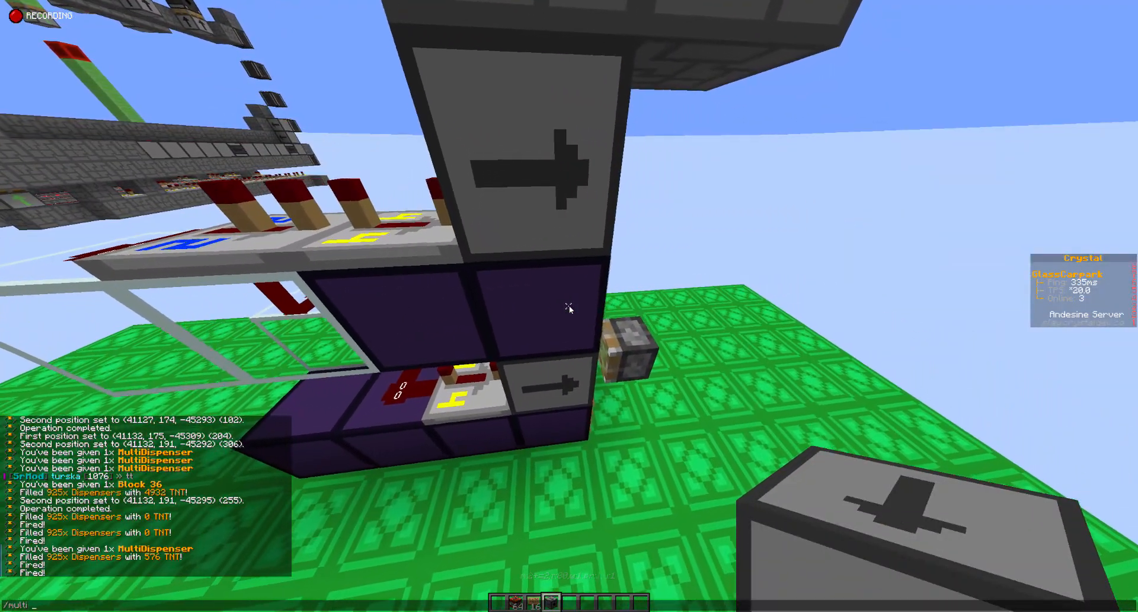
mouse_move(569, 306)
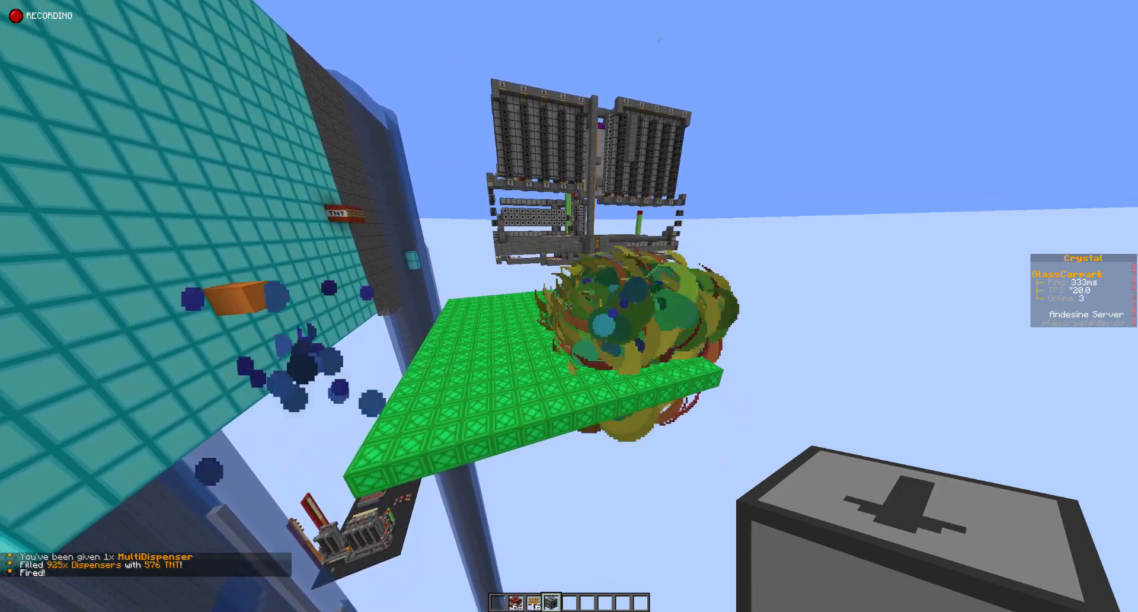
mouse_move(570, 305)
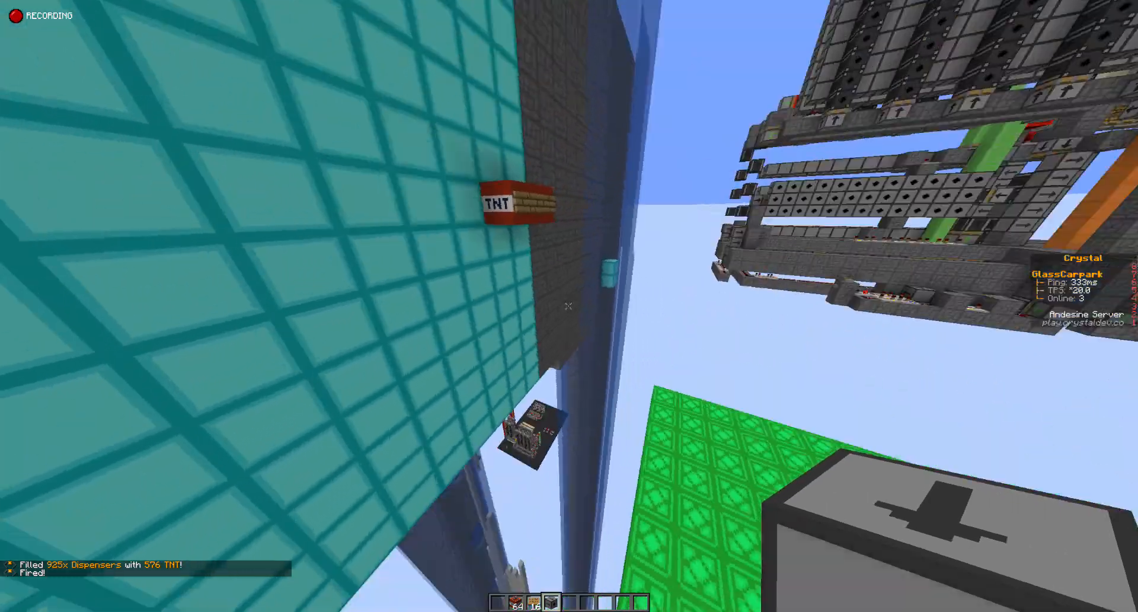
mouse_move(569, 305)
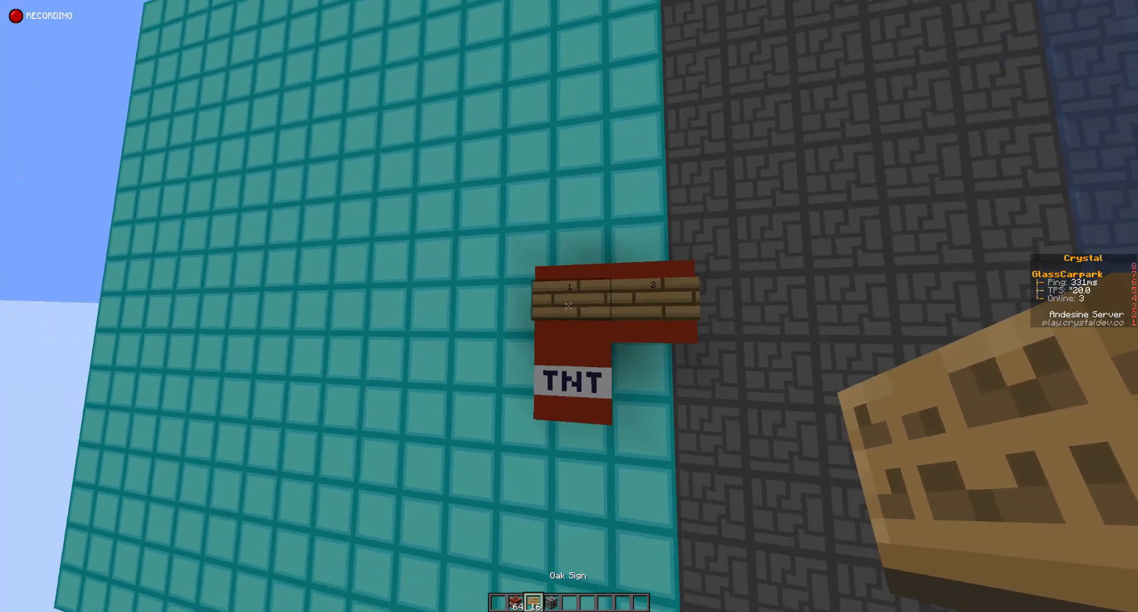
mouse_move(569, 305)
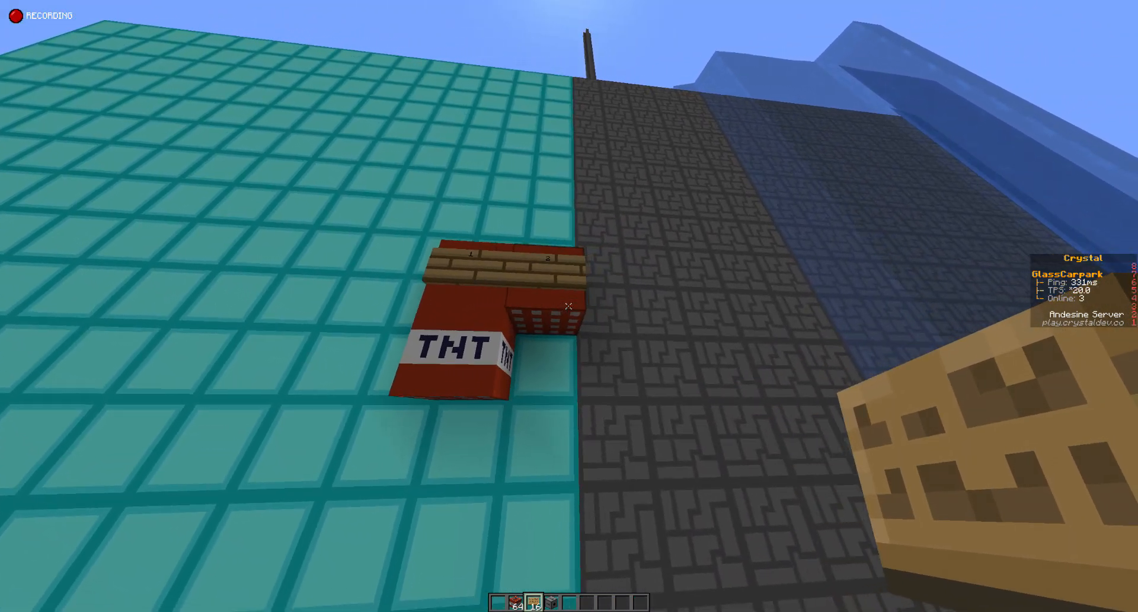
mouse_move(569, 305)
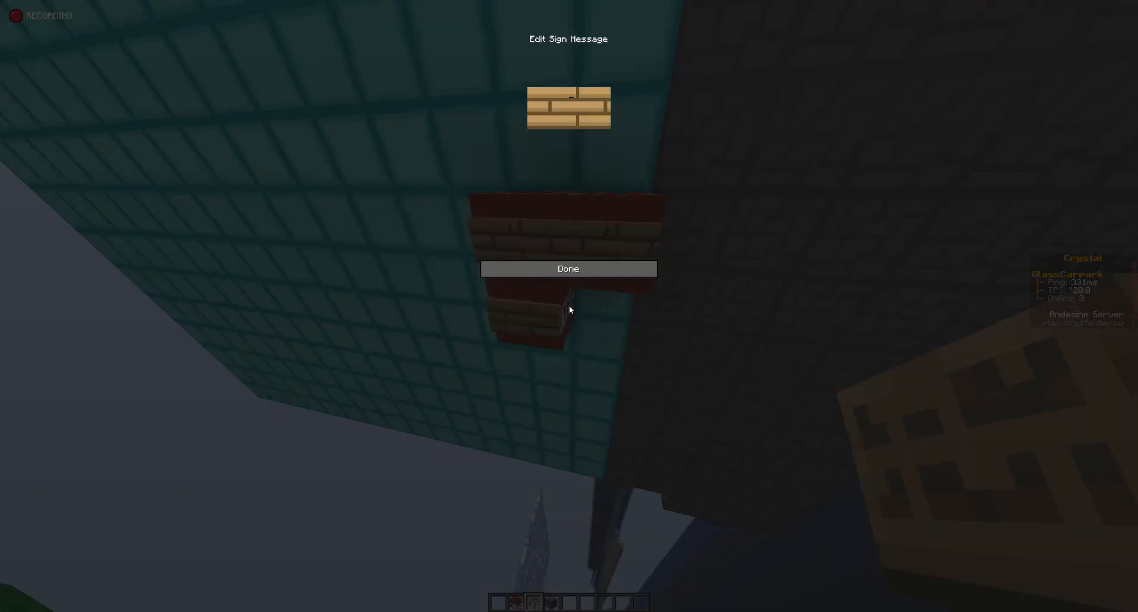
Step: Confirm the oak sign labels on the new TNT landing blocks, up to number 6
left_click(568, 269)
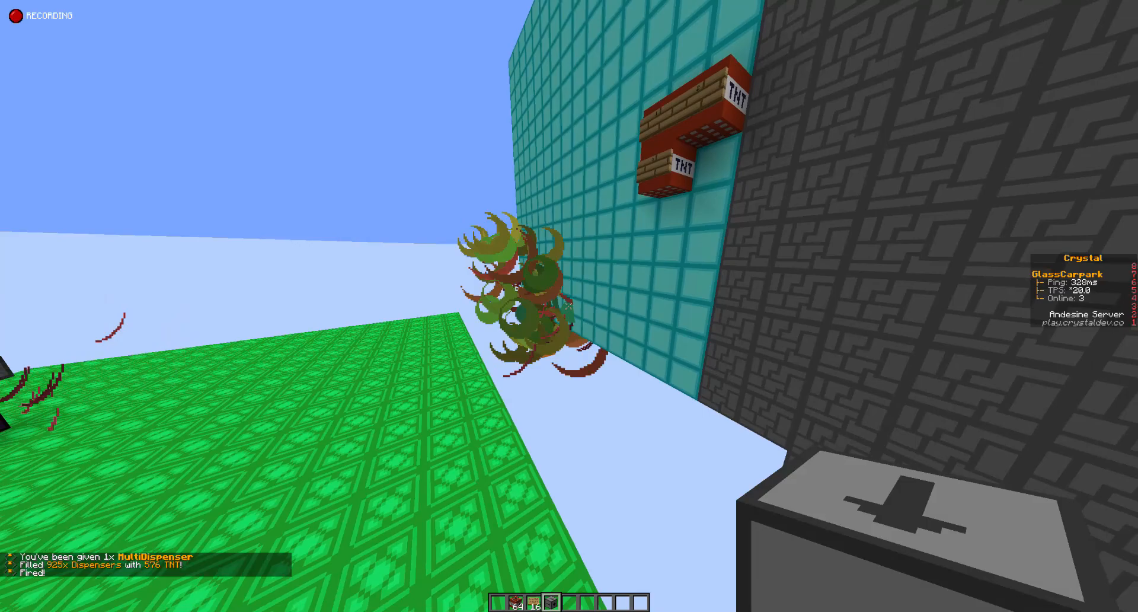
mouse_move(569, 305)
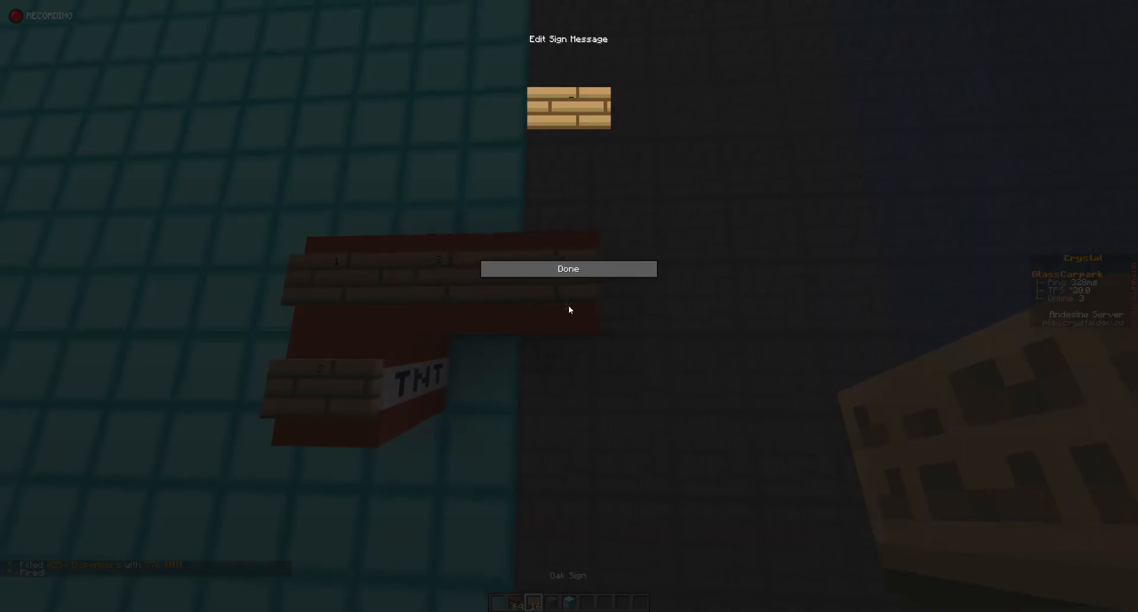
left_click(569, 268)
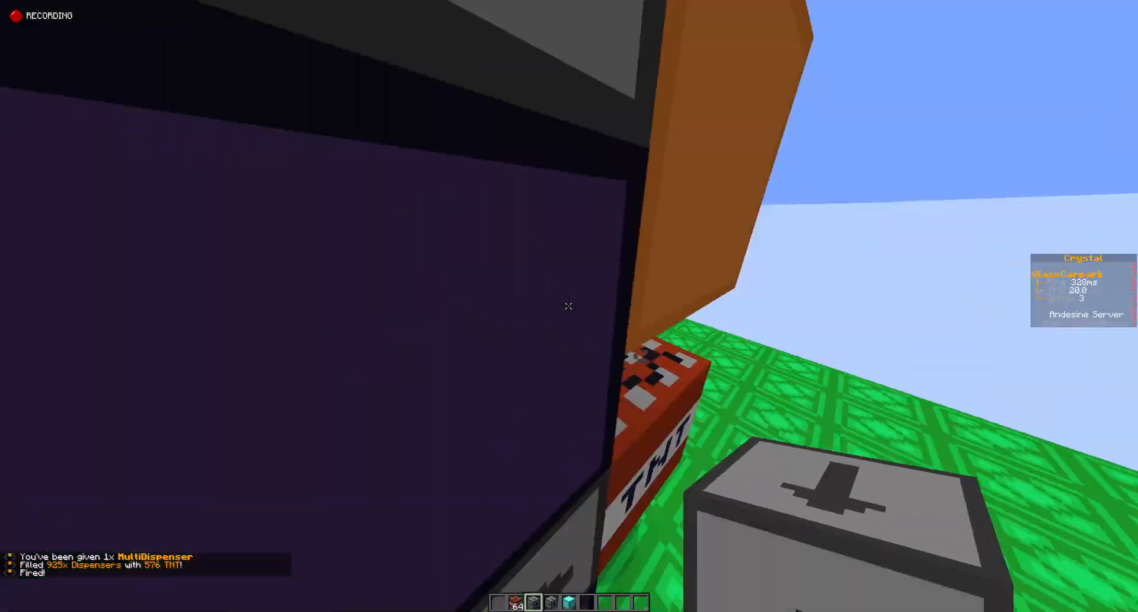
mouse_move(569, 305)
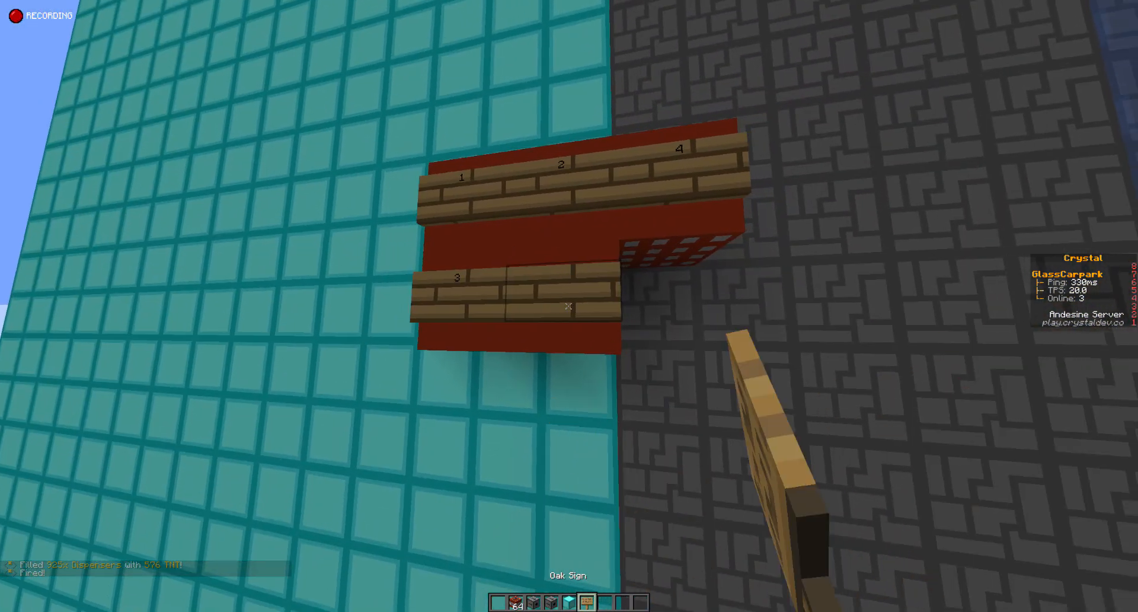
mouse_move(569, 311)
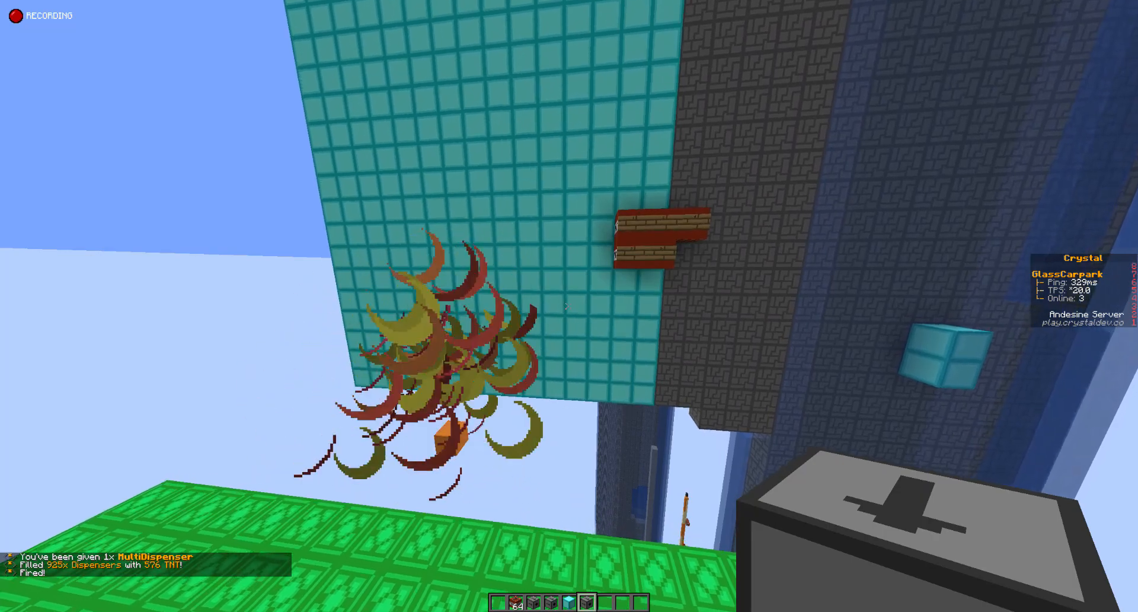
mouse_move(569, 306)
type("6")
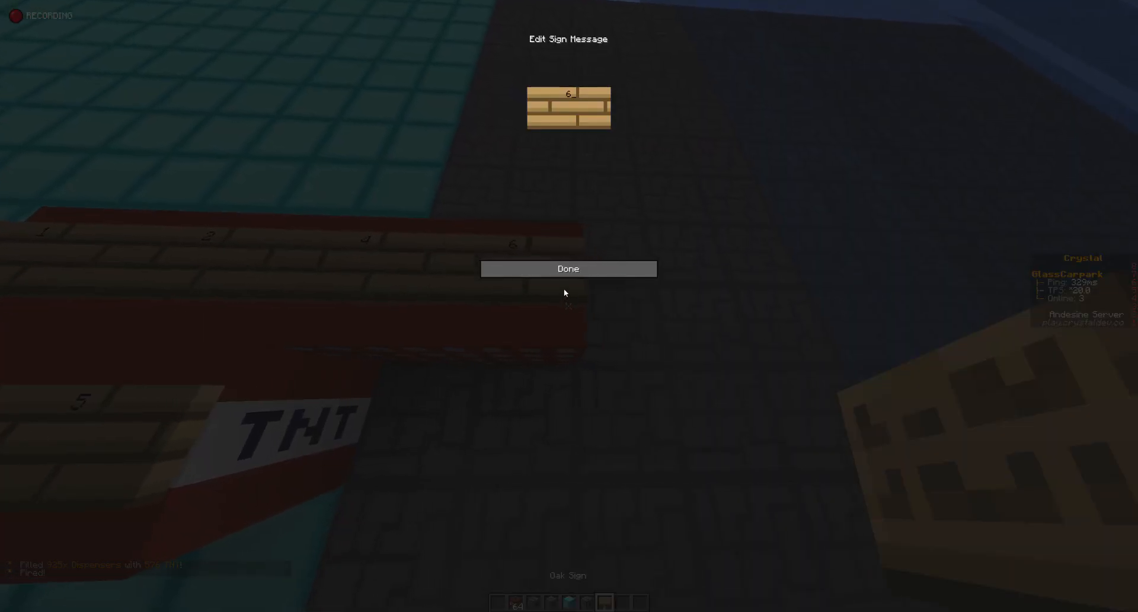
left_click(569, 269)
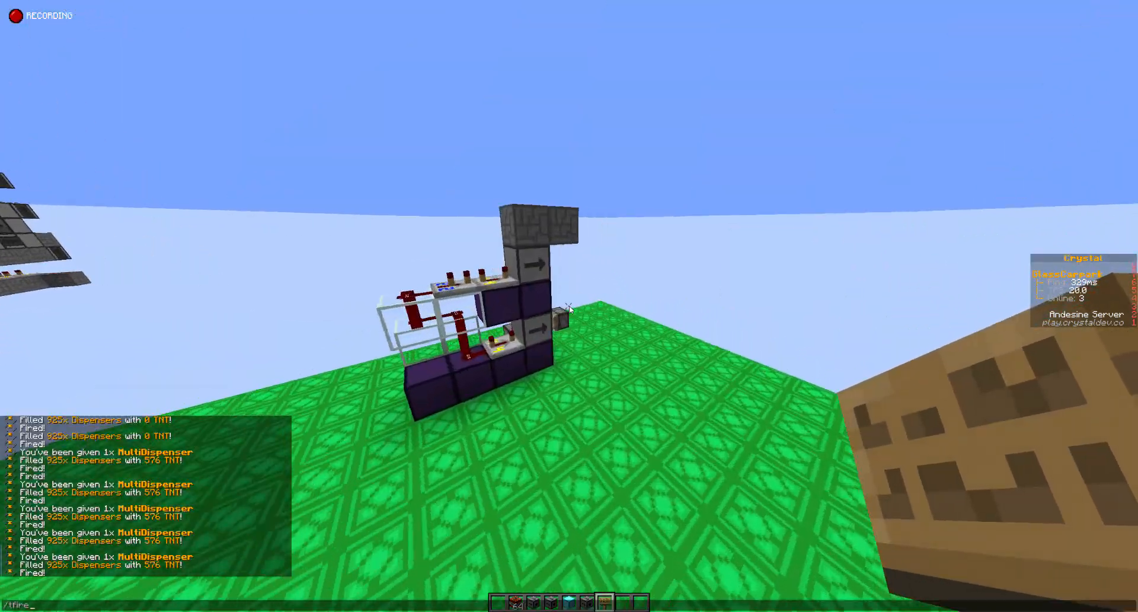
mouse_move(570, 305)
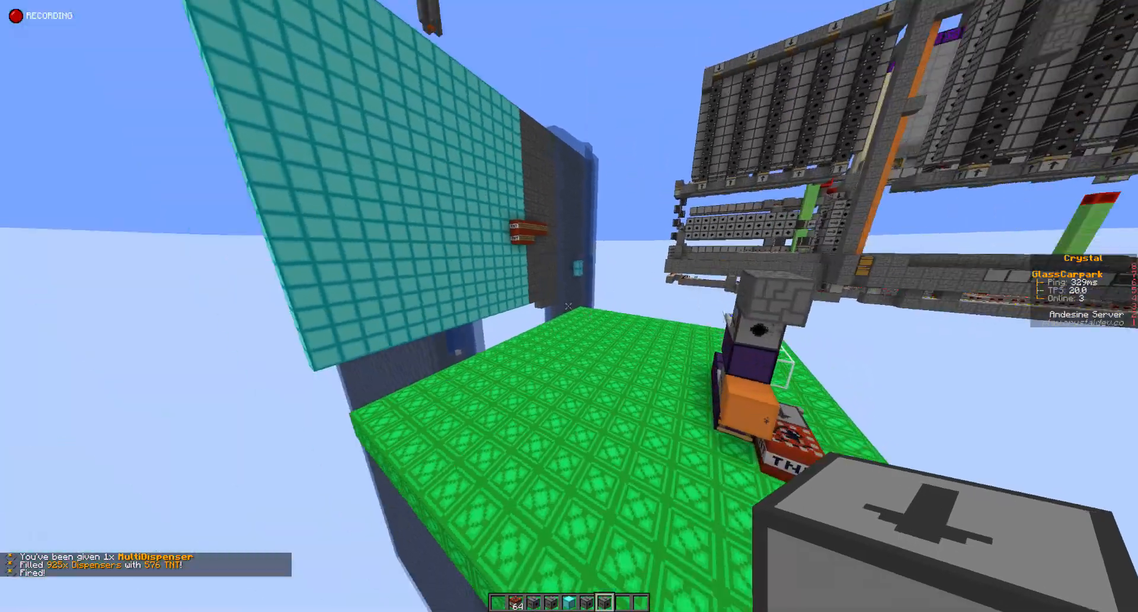
mouse_move(569, 305)
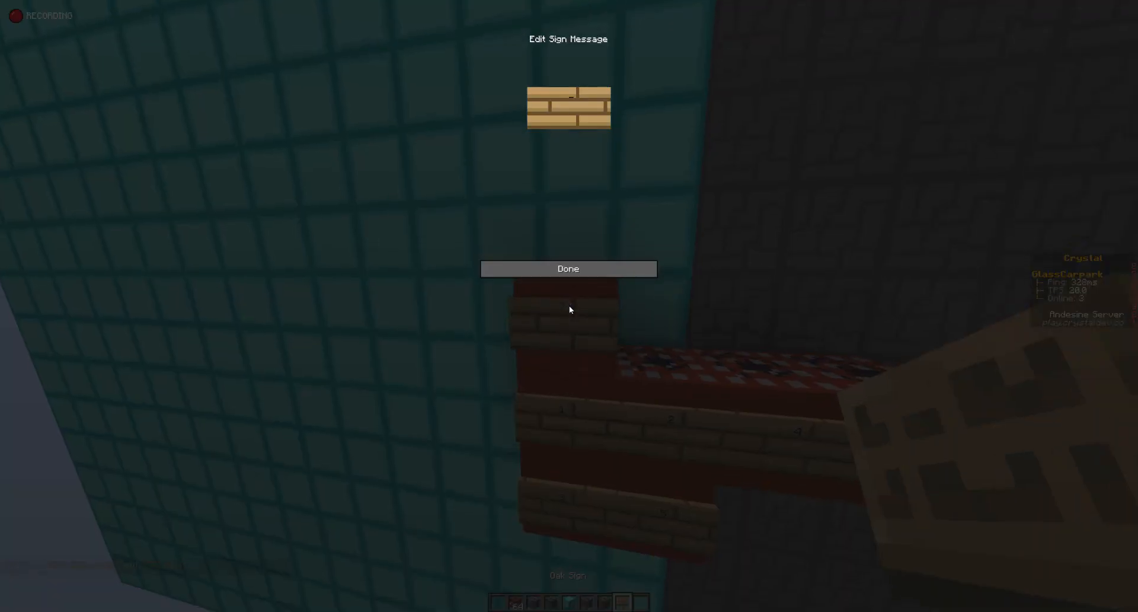
left_click(569, 268)
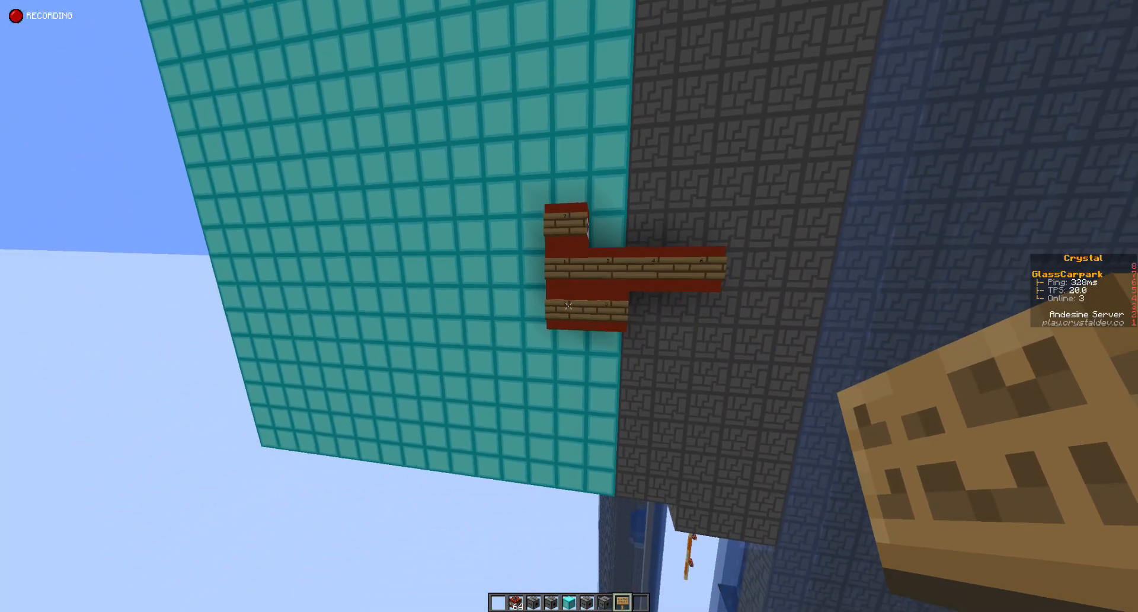
mouse_move(570, 306)
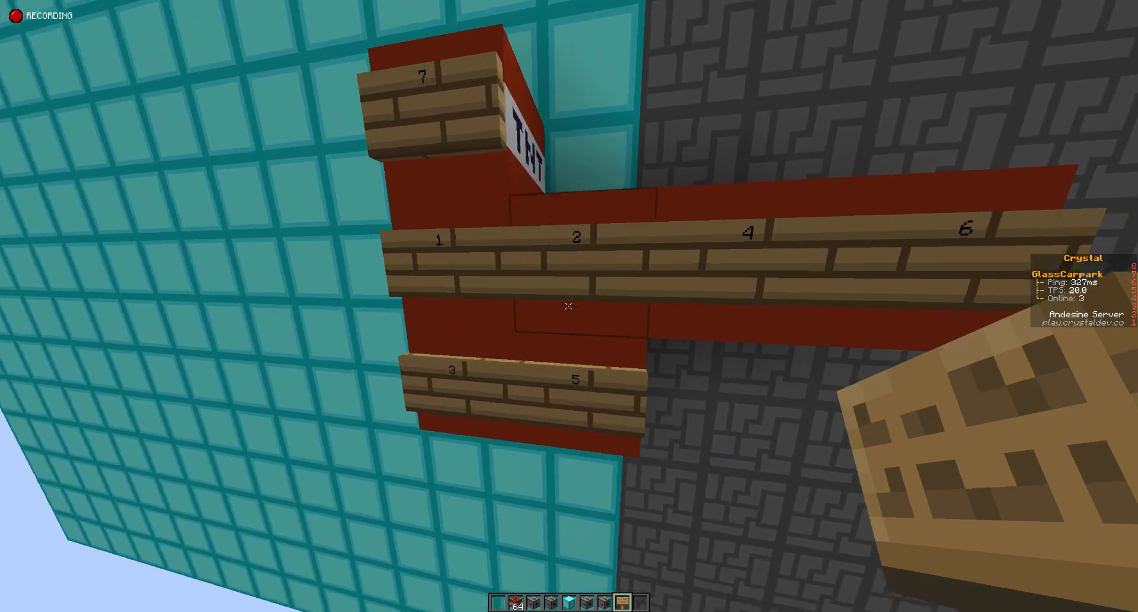
mouse_move(569, 306)
type("/multi m?")
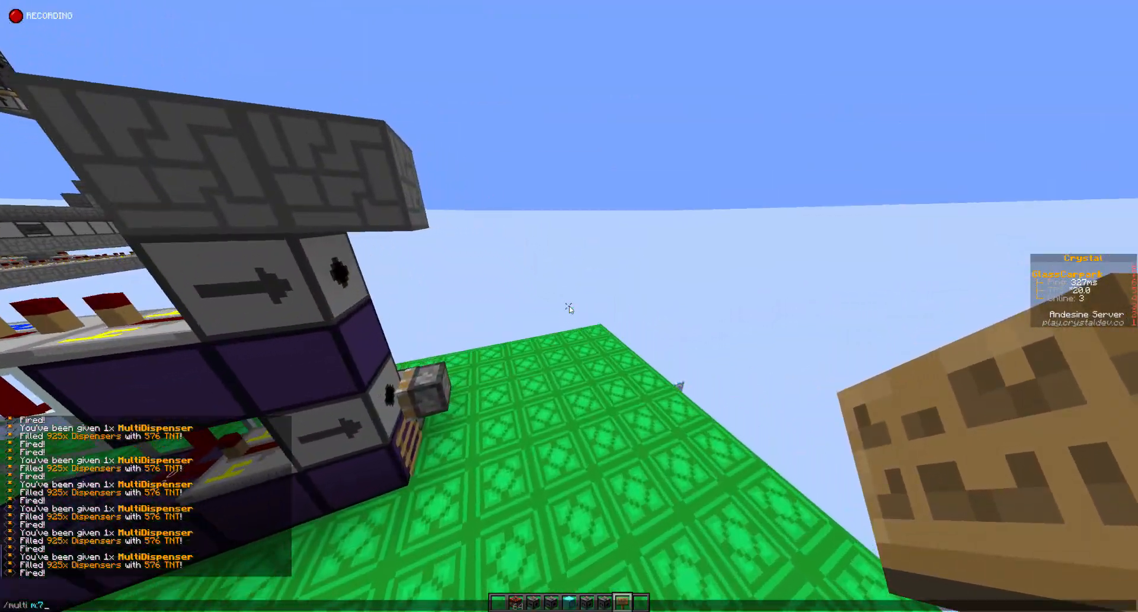
mouse_move(569, 307)
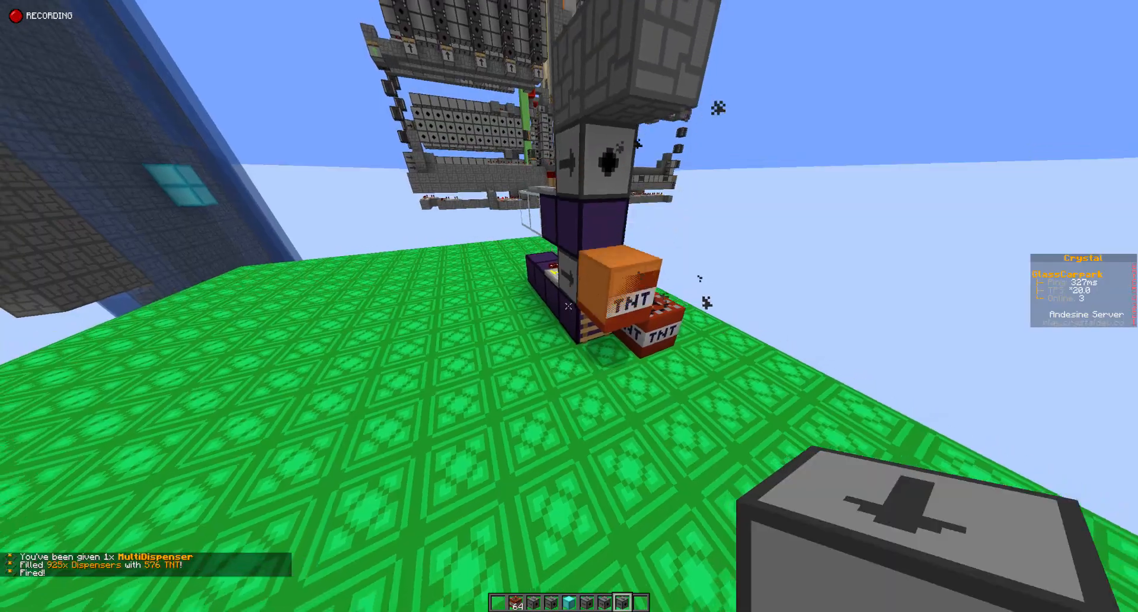
mouse_move(569, 306)
type("8")
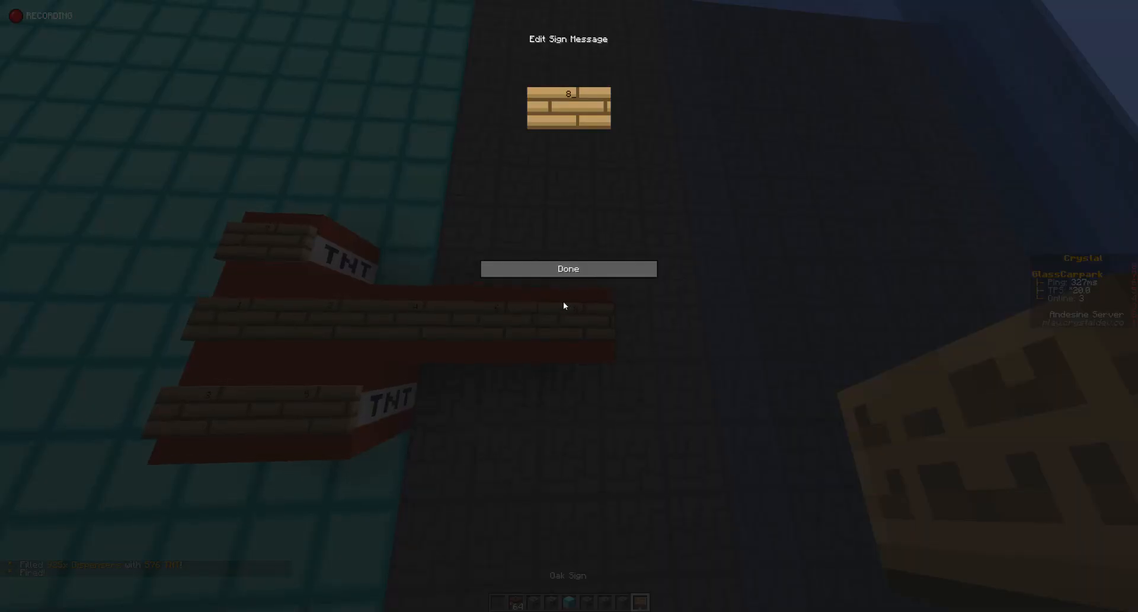
Step: Confirm the oak signs numbered 7 and 8 at the new TNT landings
left_click(569, 268)
type("/tfire")
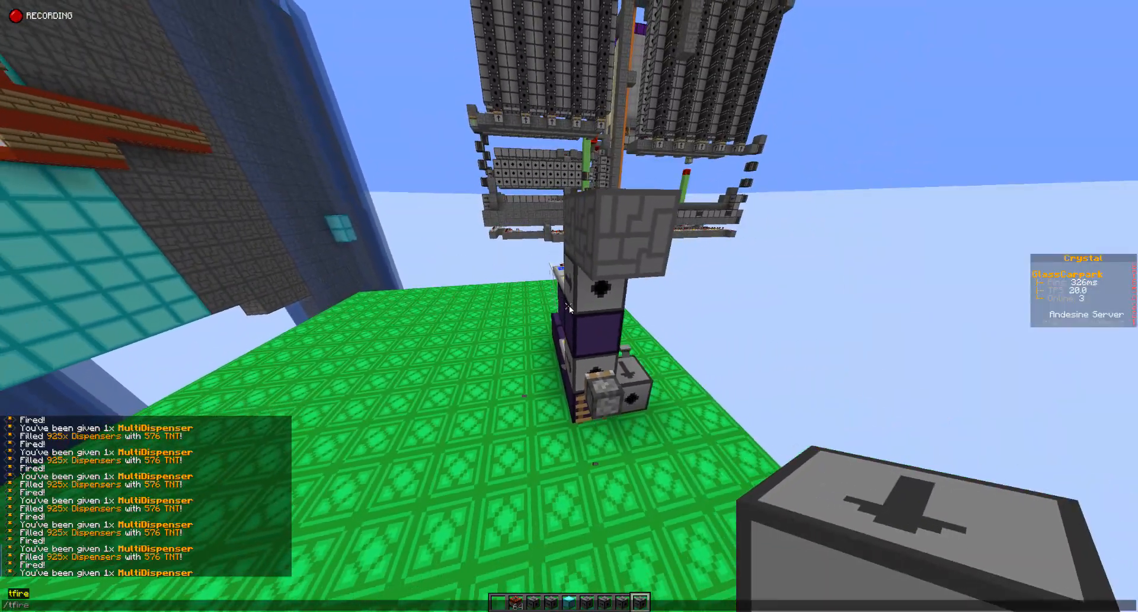
mouse_move(570, 305)
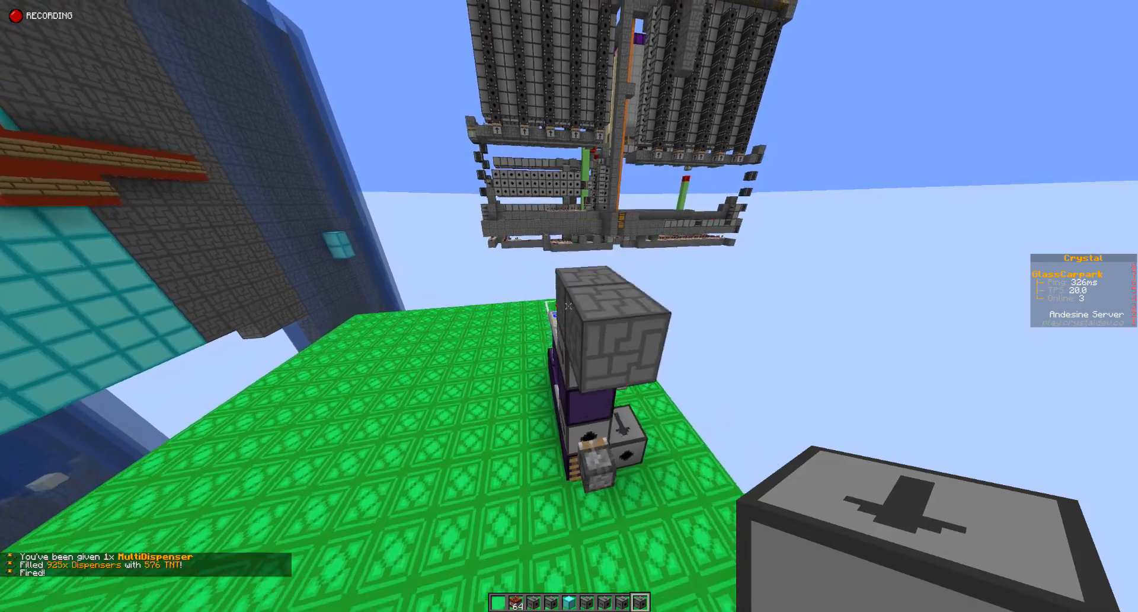
mouse_move(569, 305)
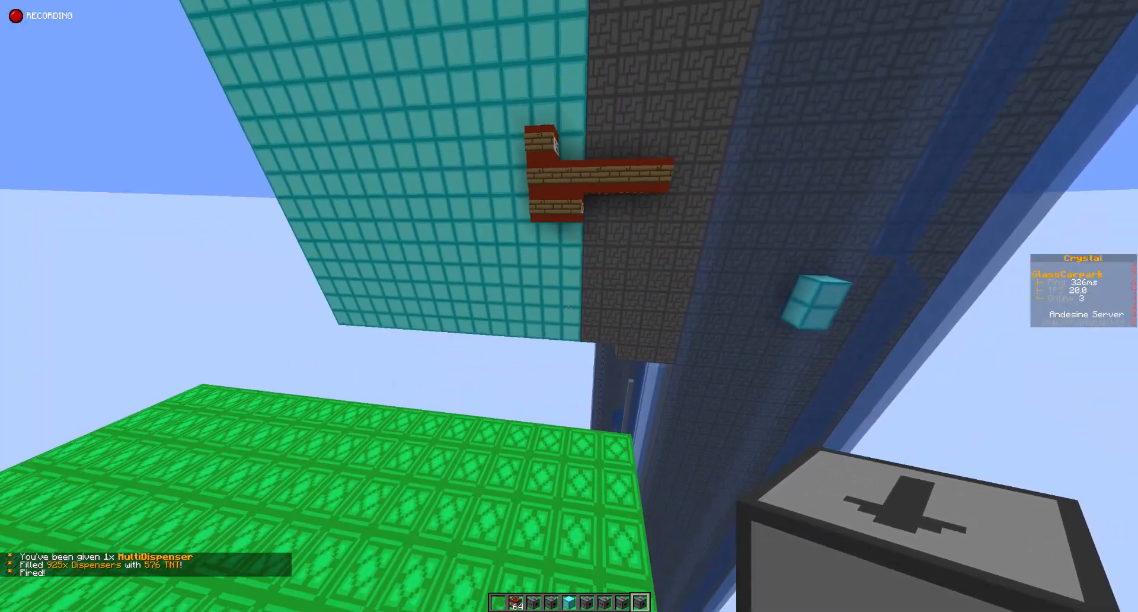
mouse_move(569, 305)
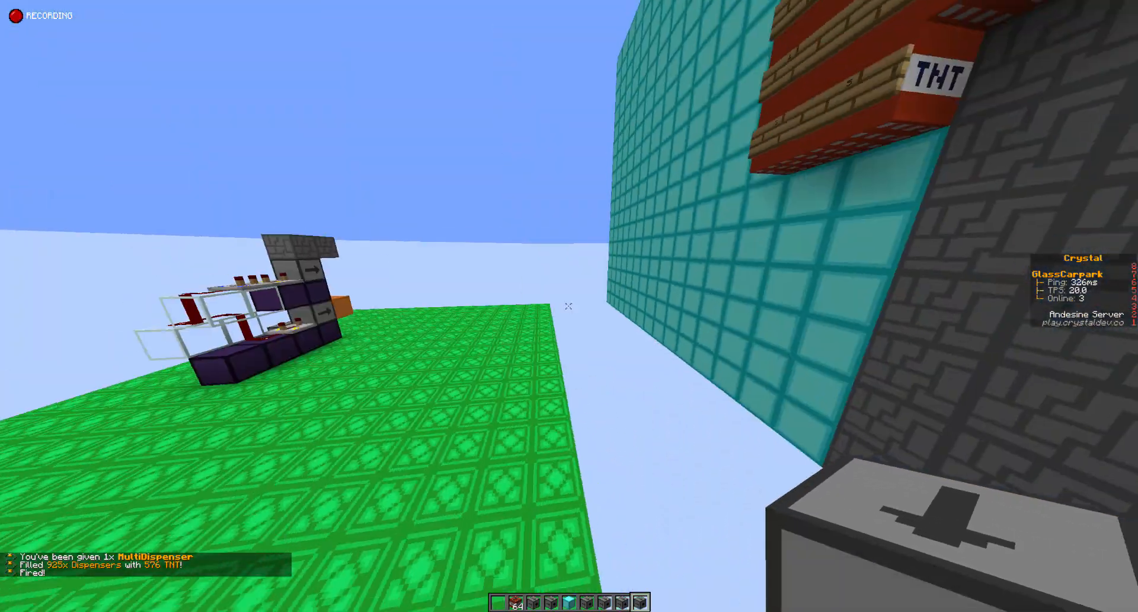
mouse_move(569, 305)
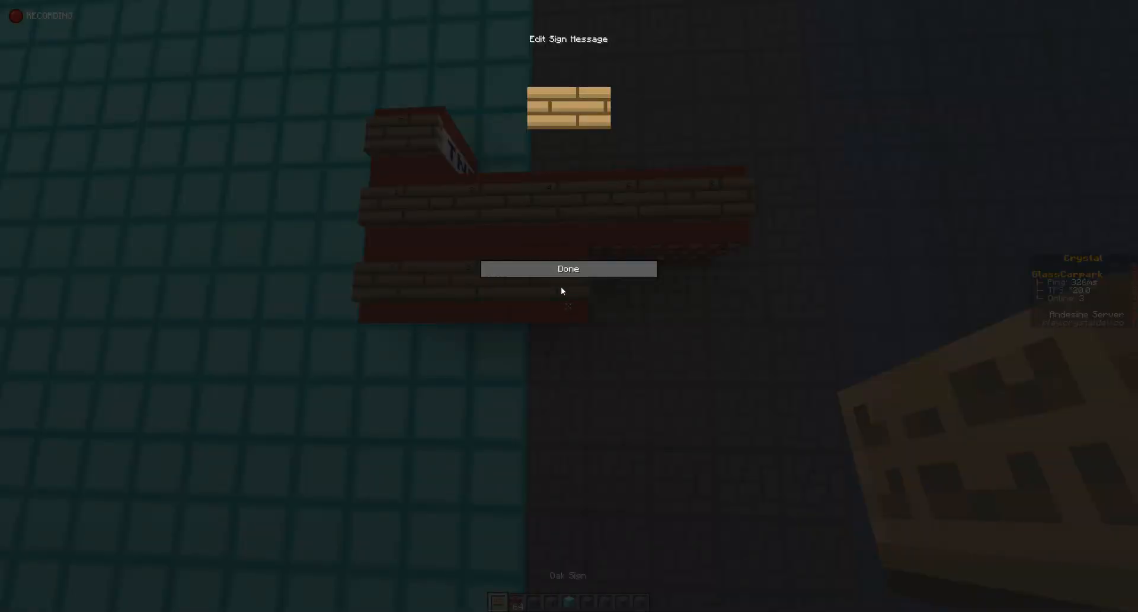
left_click(568, 268)
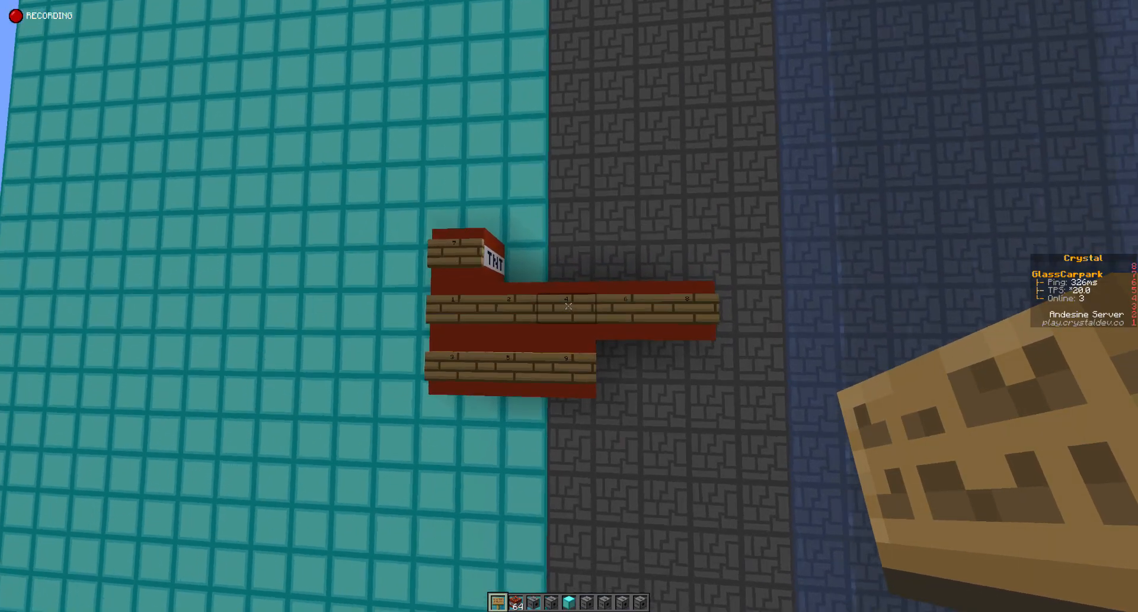
mouse_move(569, 305)
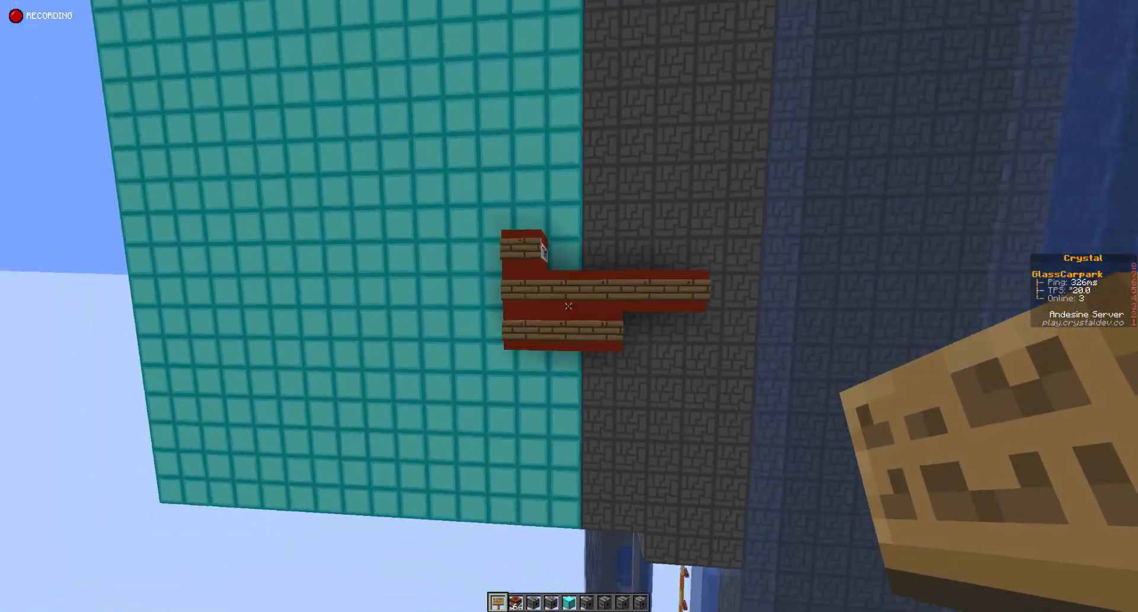
mouse_move(569, 305)
type("/multi m:9")
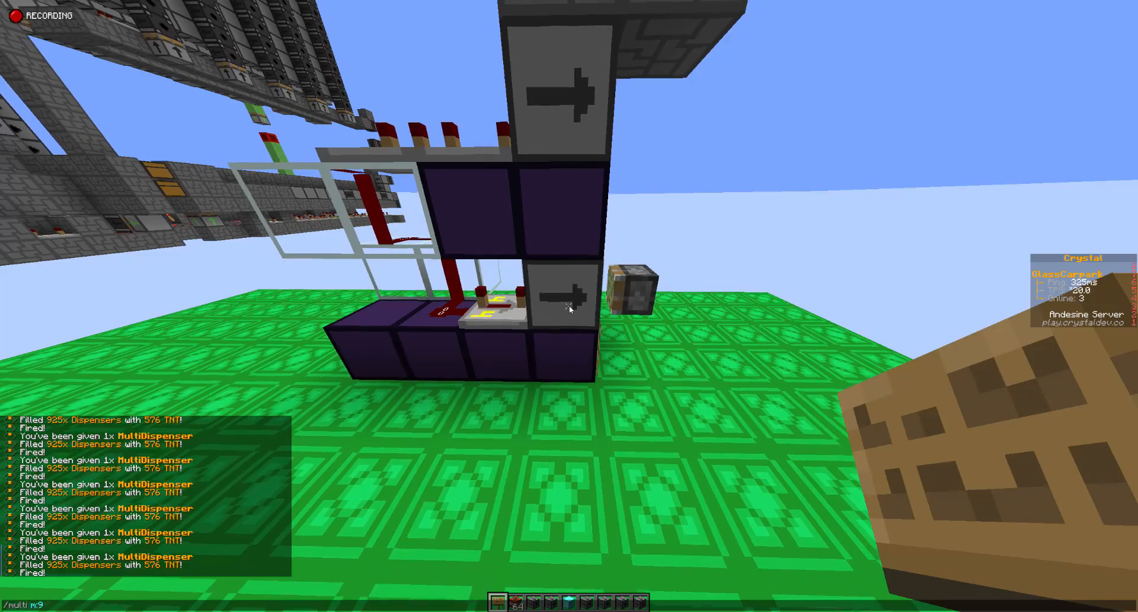
mouse_move(569, 306)
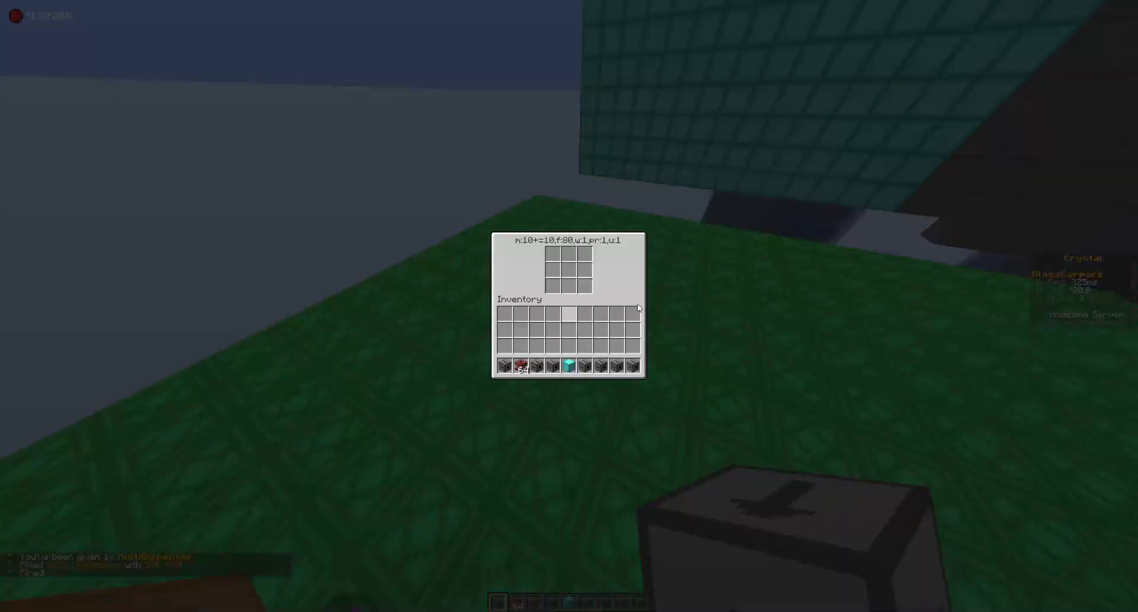
Step: Check the dispenser contents and confirm the landing sign numbered 10
key("Escape")
type("10")
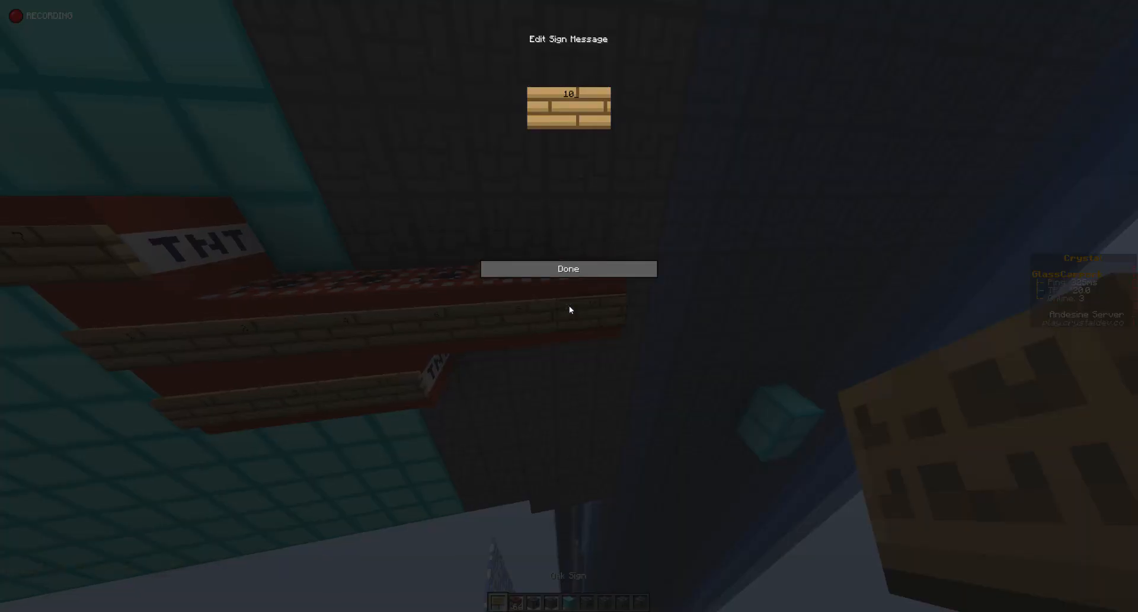
left_click(569, 269)
type("/multi m:10")
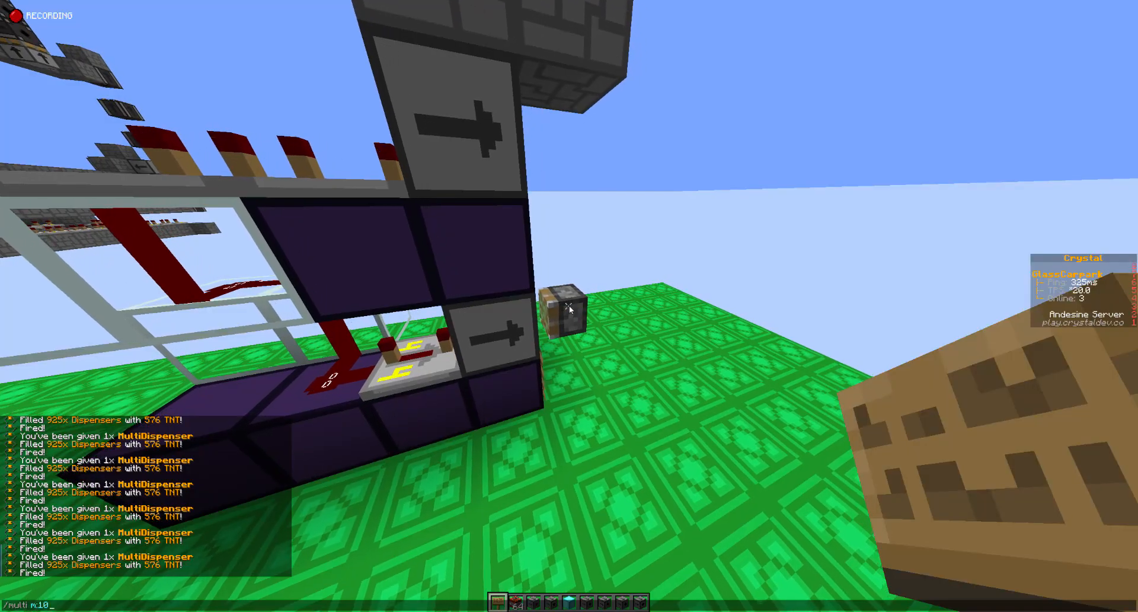
mouse_move(569, 305)
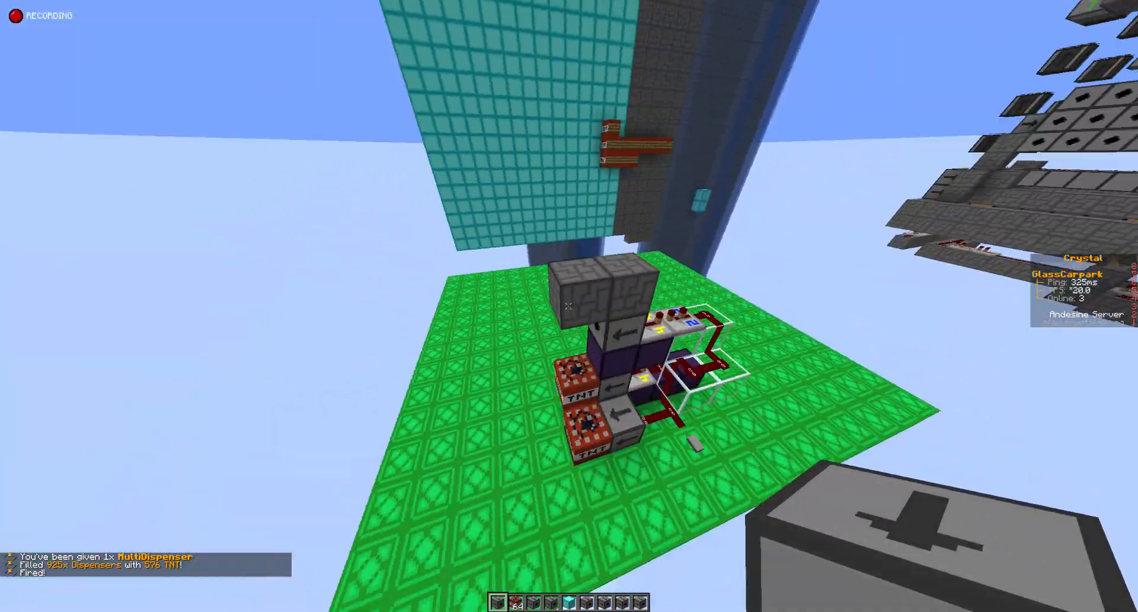
mouse_move(569, 305)
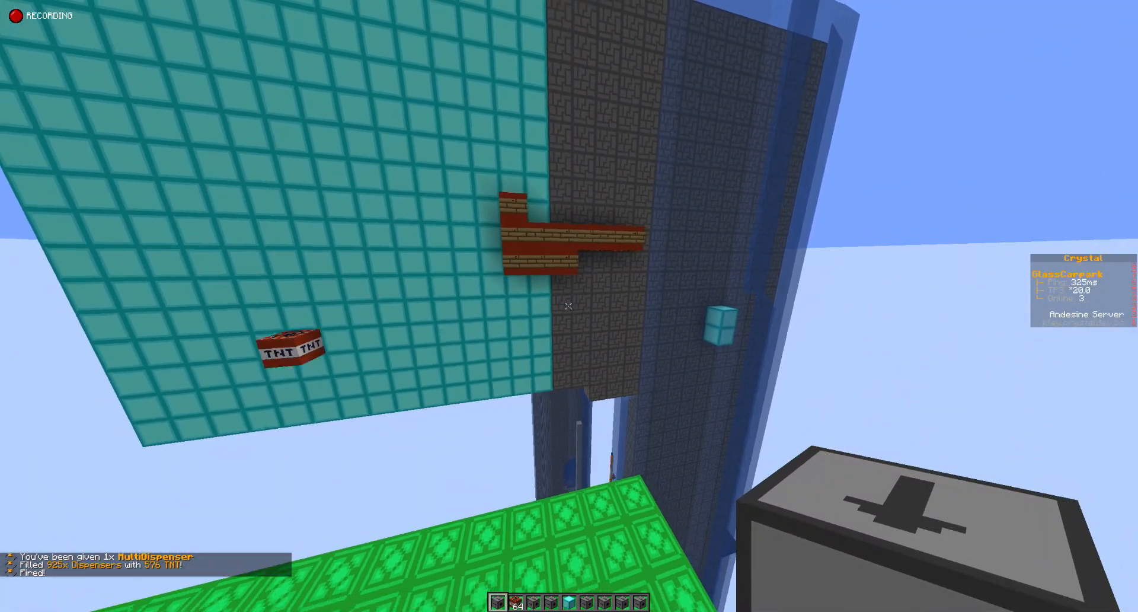
mouse_move(569, 305)
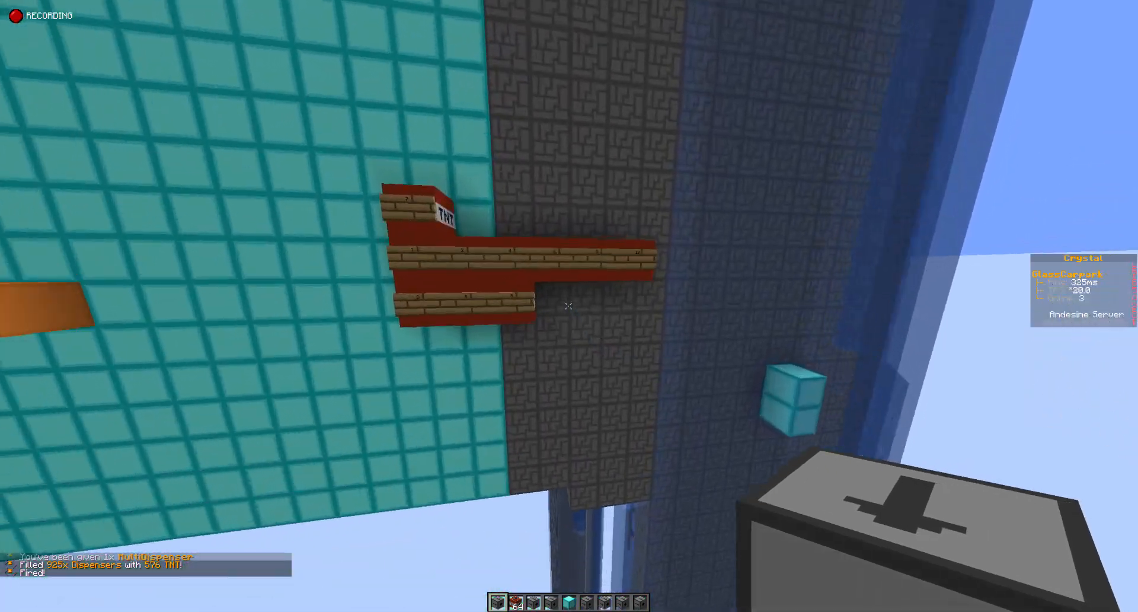
mouse_move(569, 305)
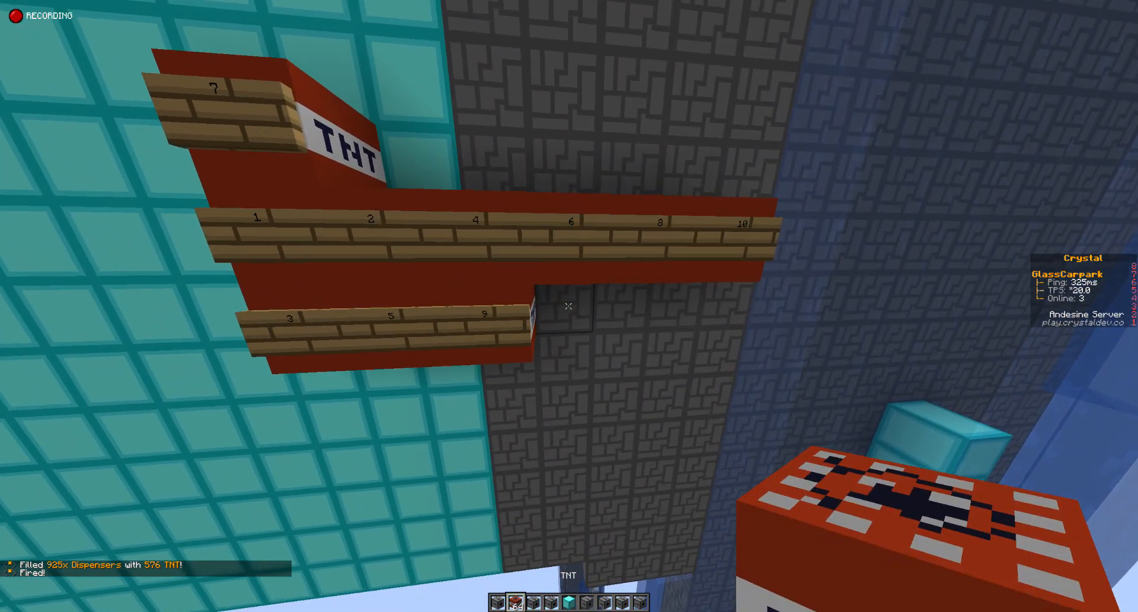
mouse_move(569, 305)
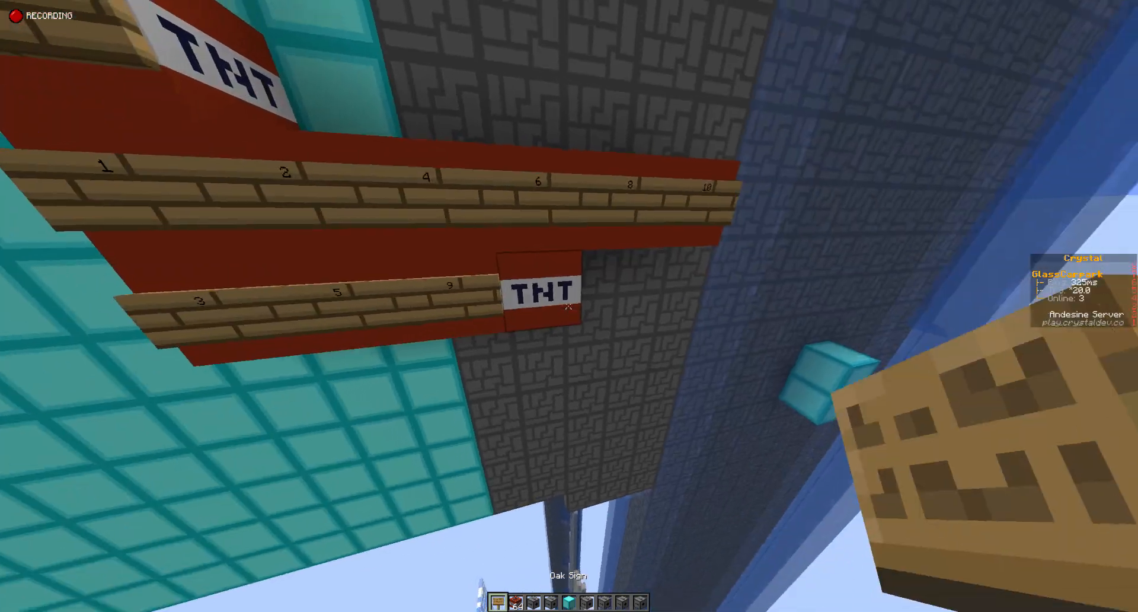
mouse_move(569, 305)
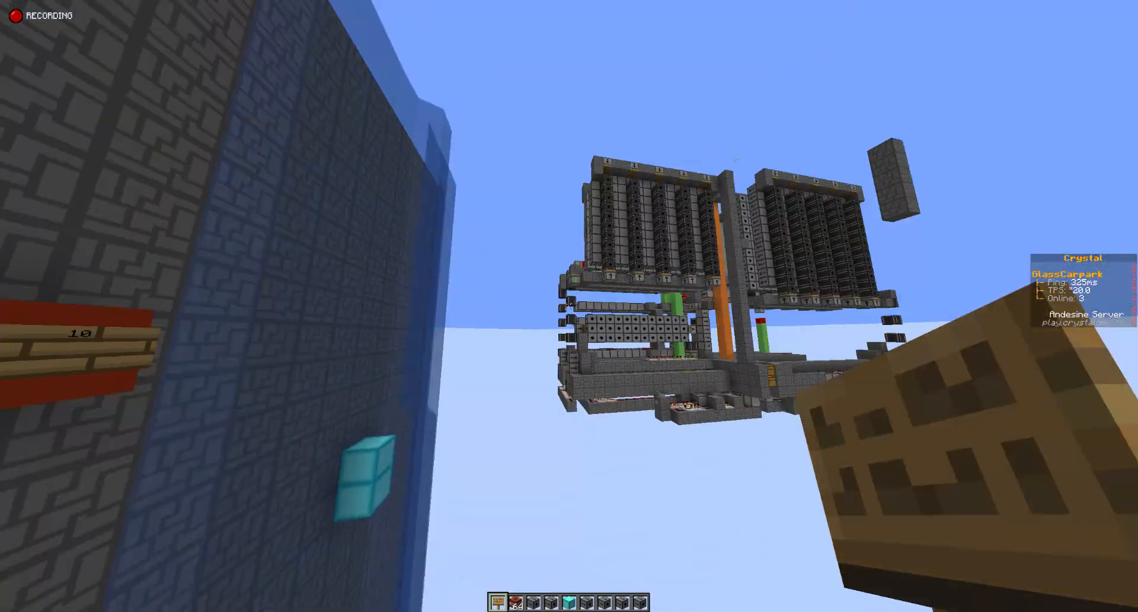
mouse_move(569, 305)
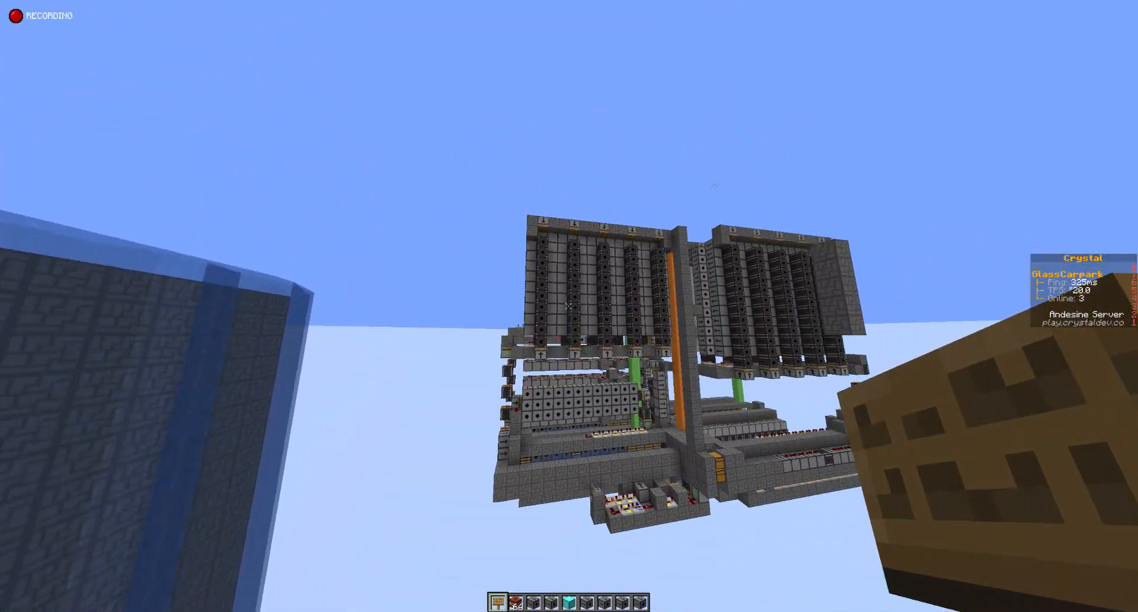
mouse_move(569, 305)
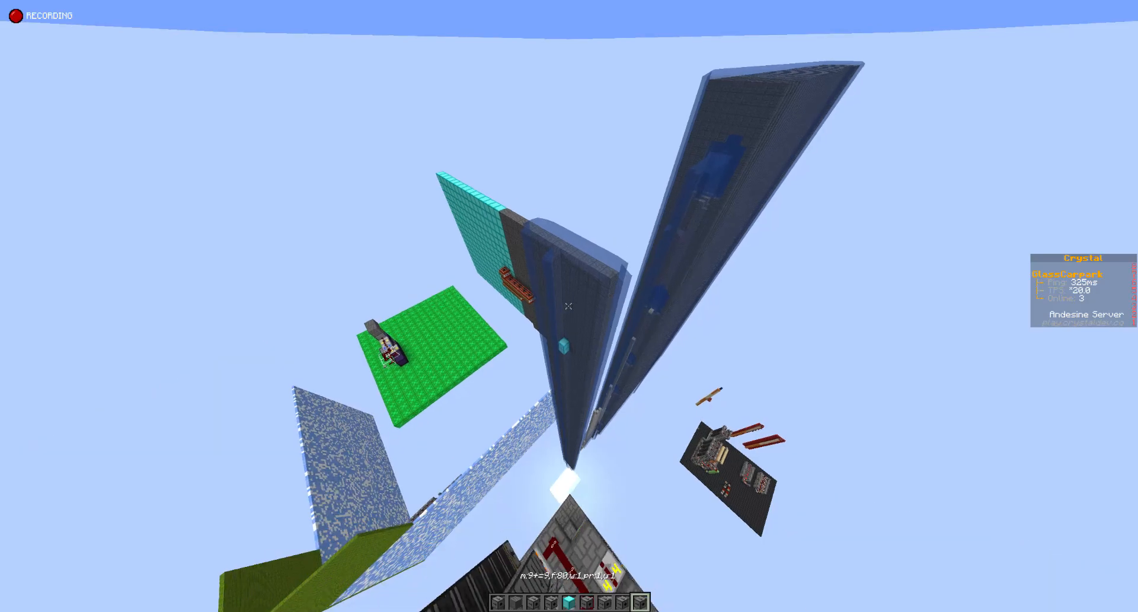
mouse_move(569, 306)
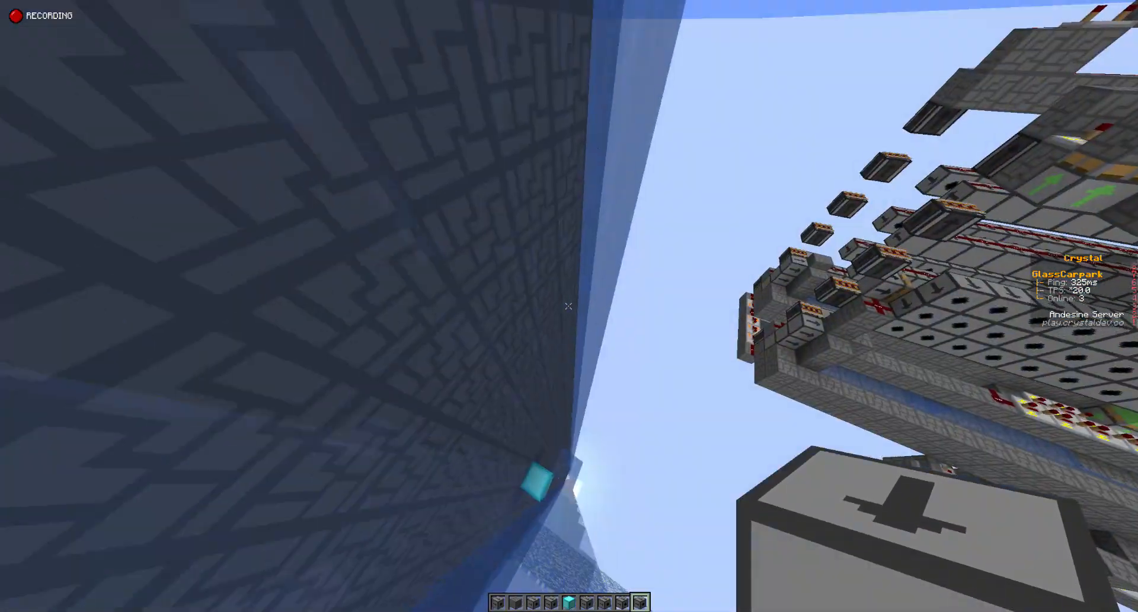
mouse_move(569, 305)
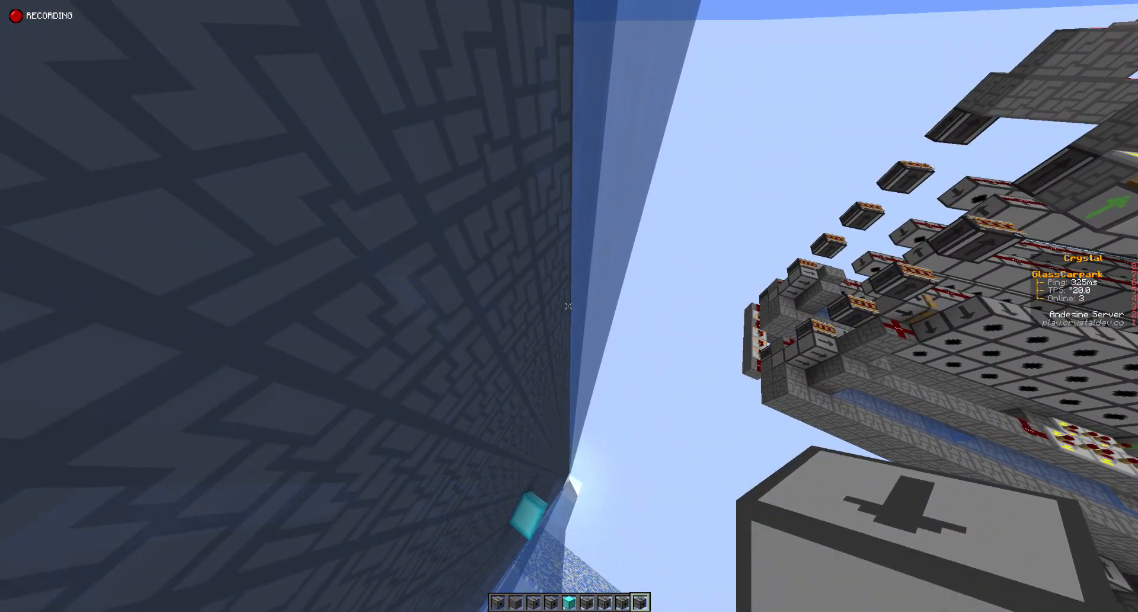
mouse_move(569, 304)
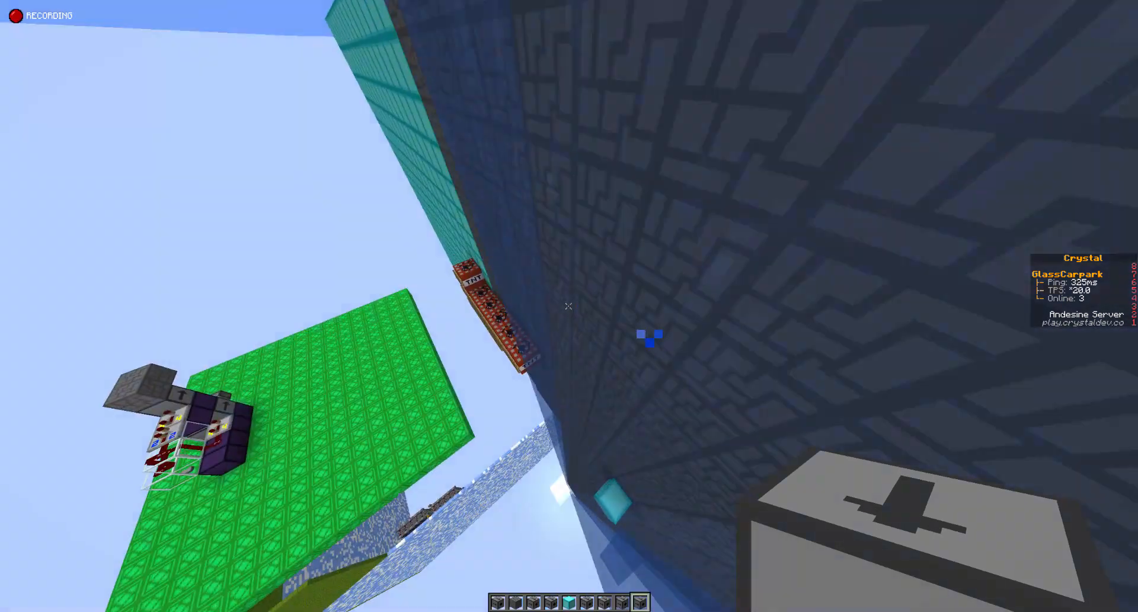
mouse_move(569, 304)
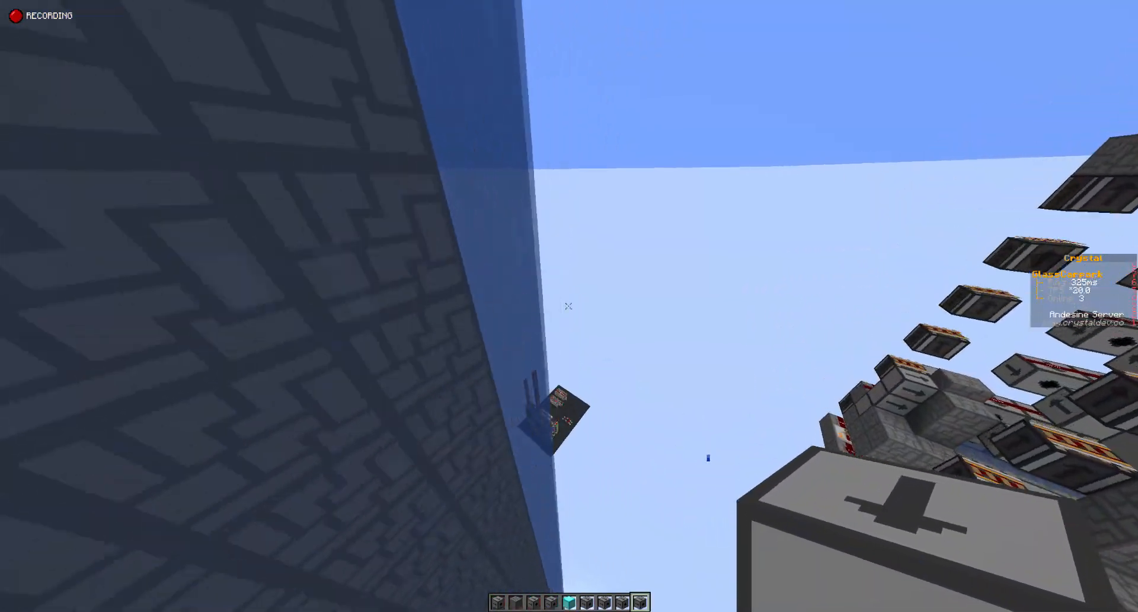
mouse_move(569, 306)
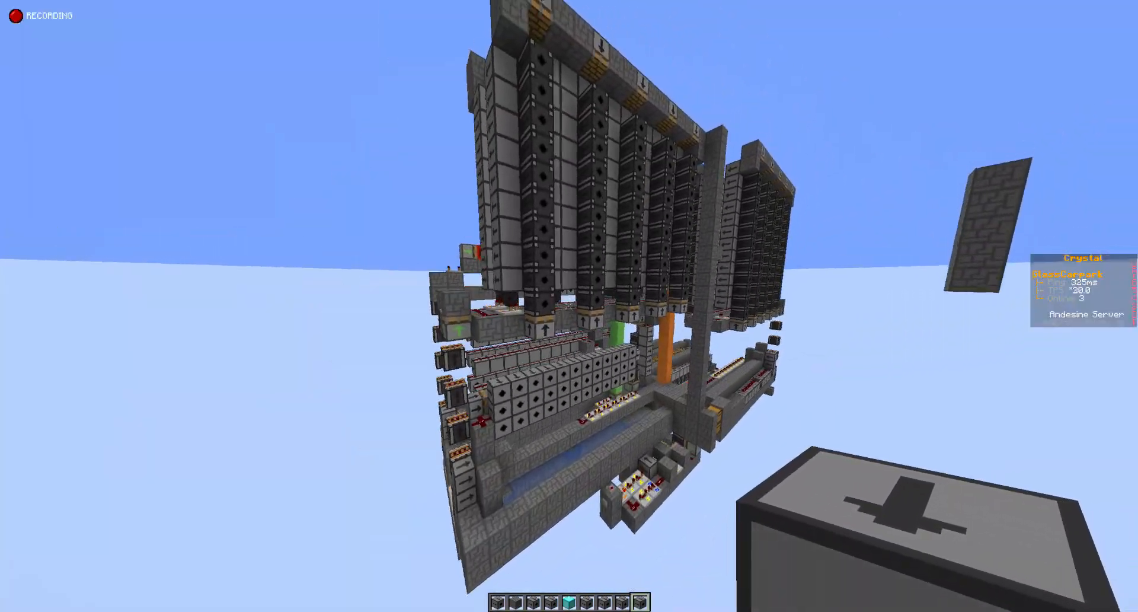
mouse_move(569, 306)
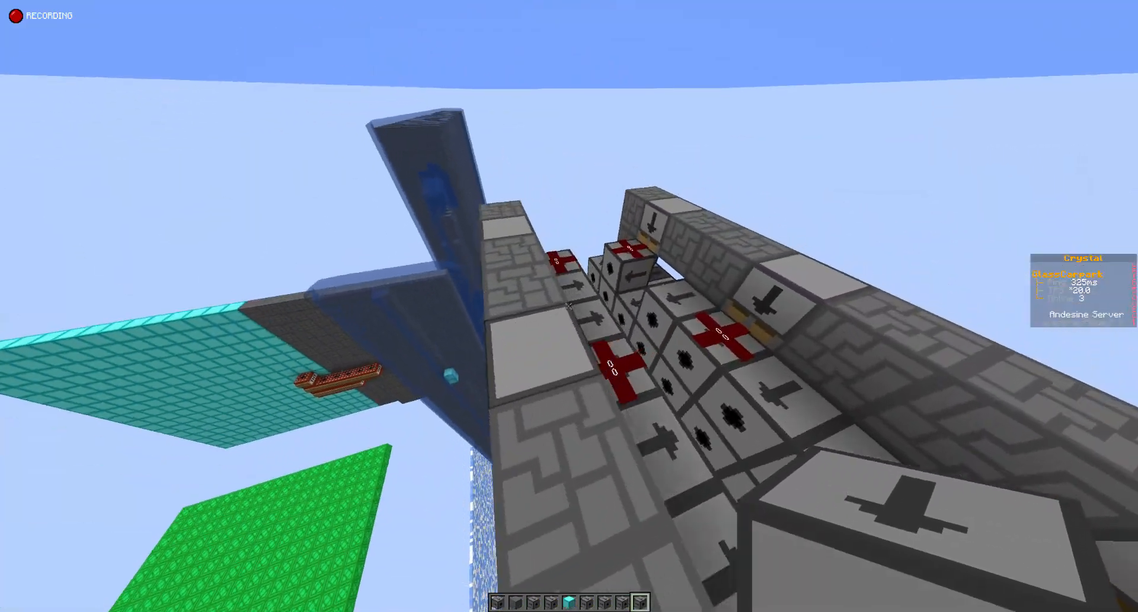
mouse_move(569, 306)
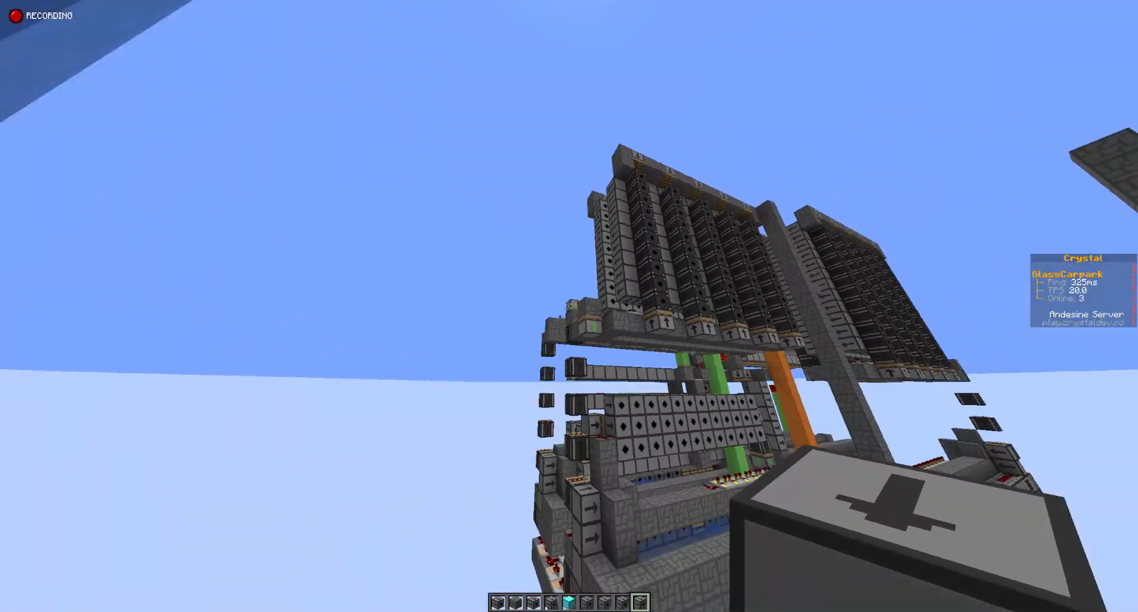
mouse_move(570, 305)
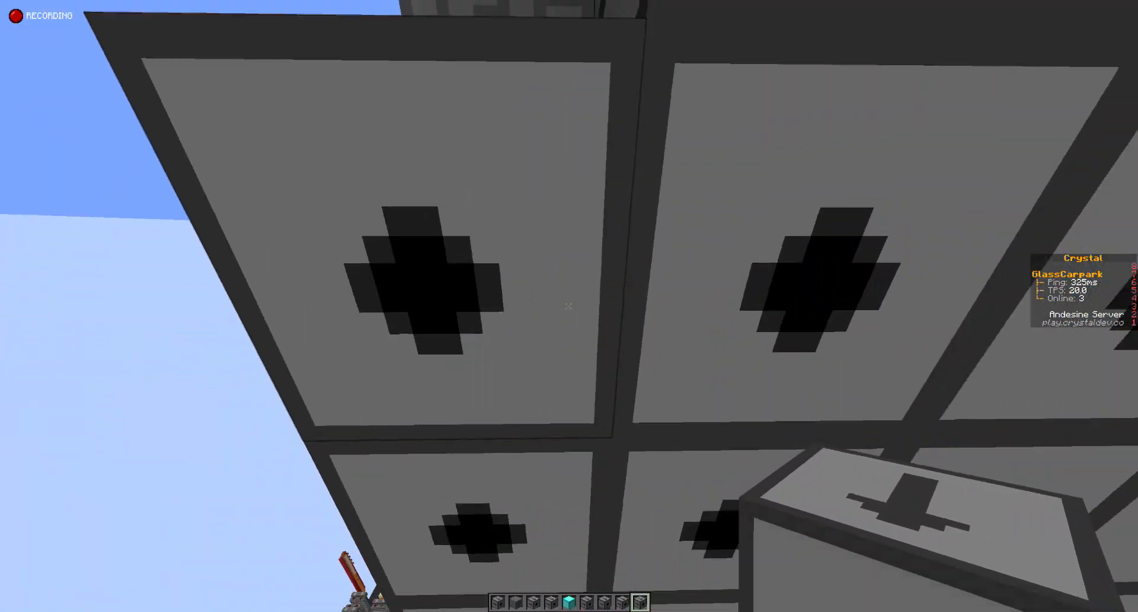
mouse_move(569, 305)
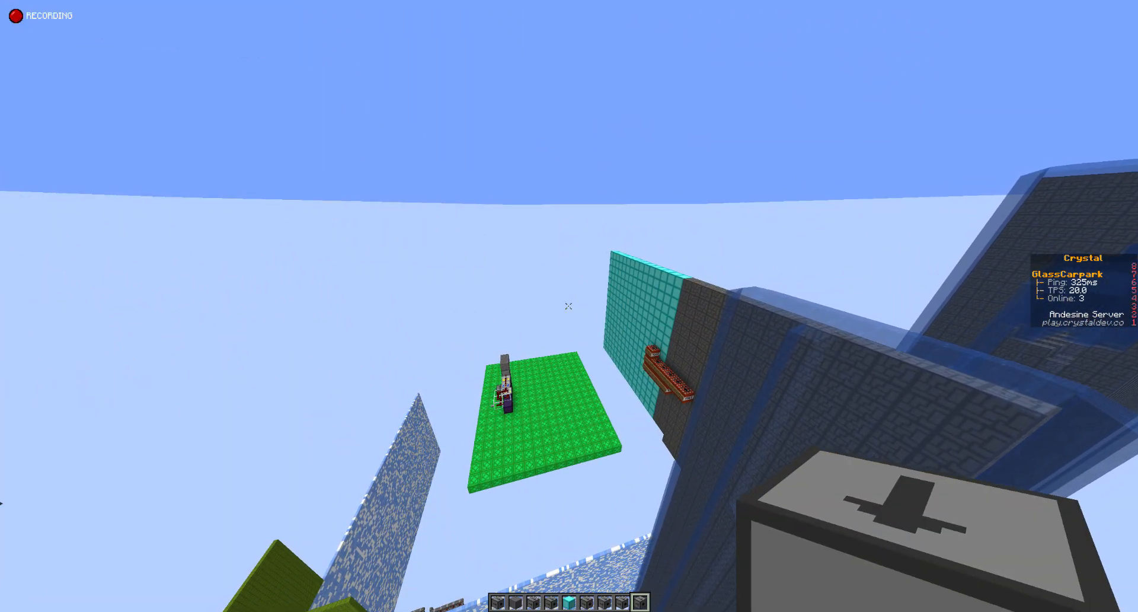
mouse_move(570, 305)
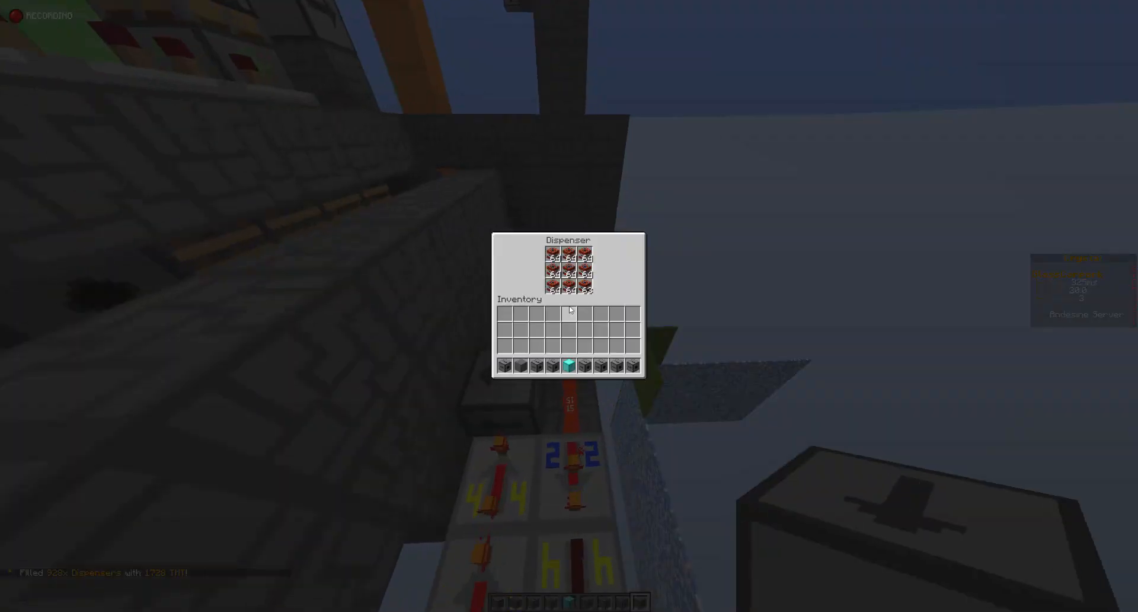
Step: Close the stocked dispenser's TNT contents view
key("Escape")
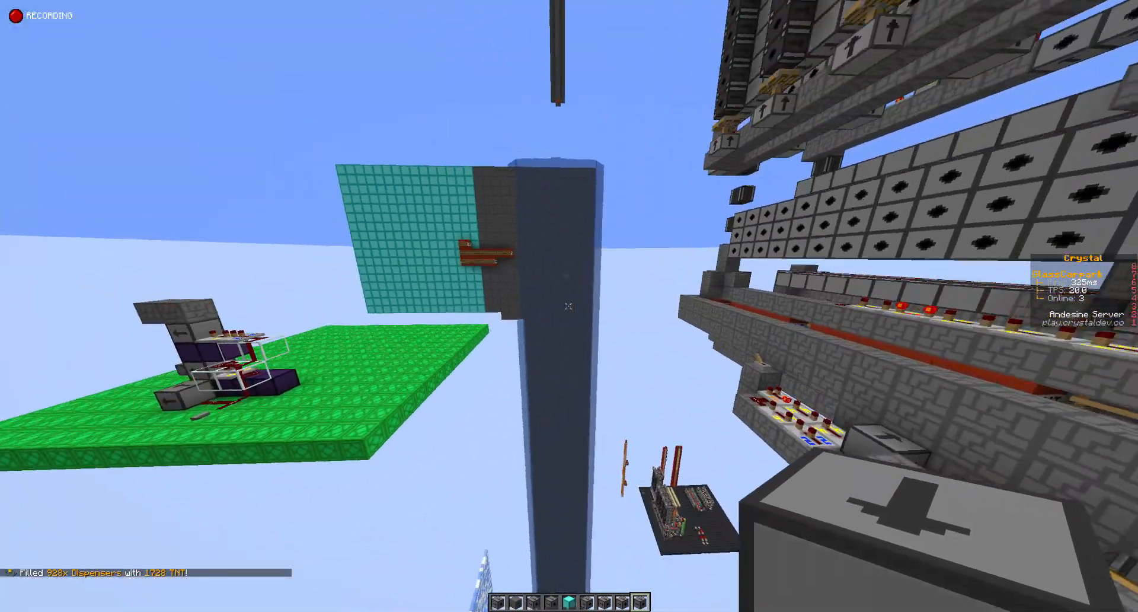
mouse_move(569, 305)
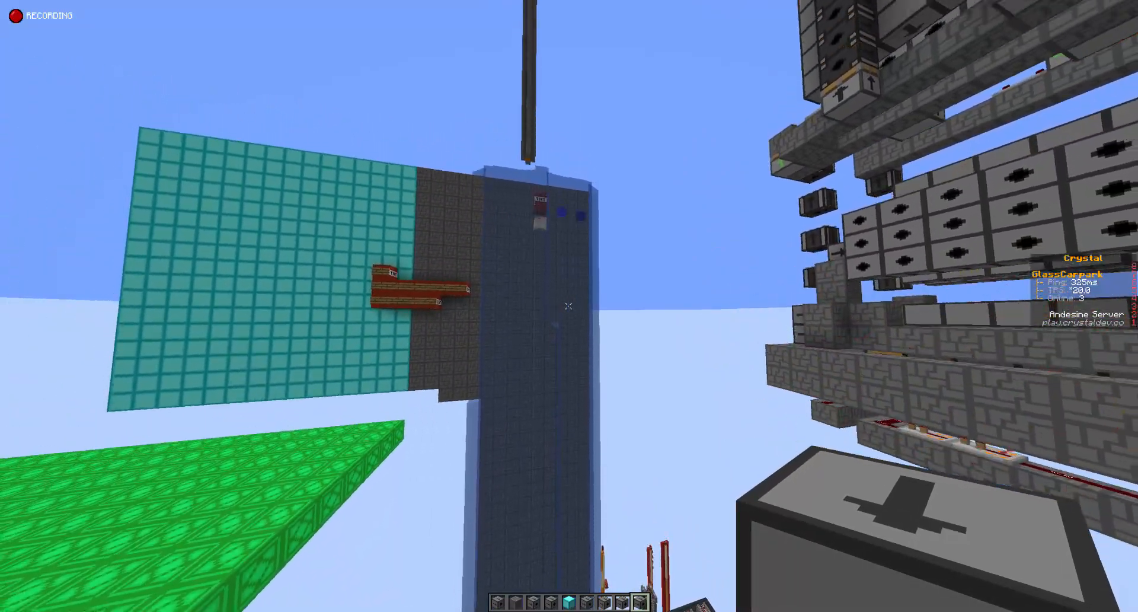
mouse_move(569, 305)
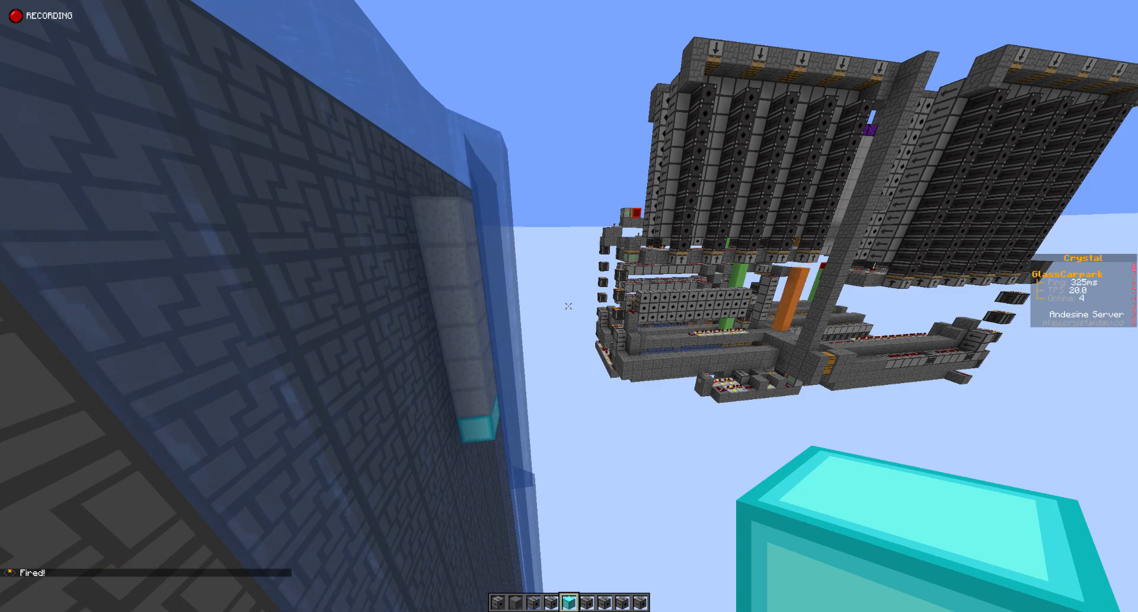
mouse_move(569, 305)
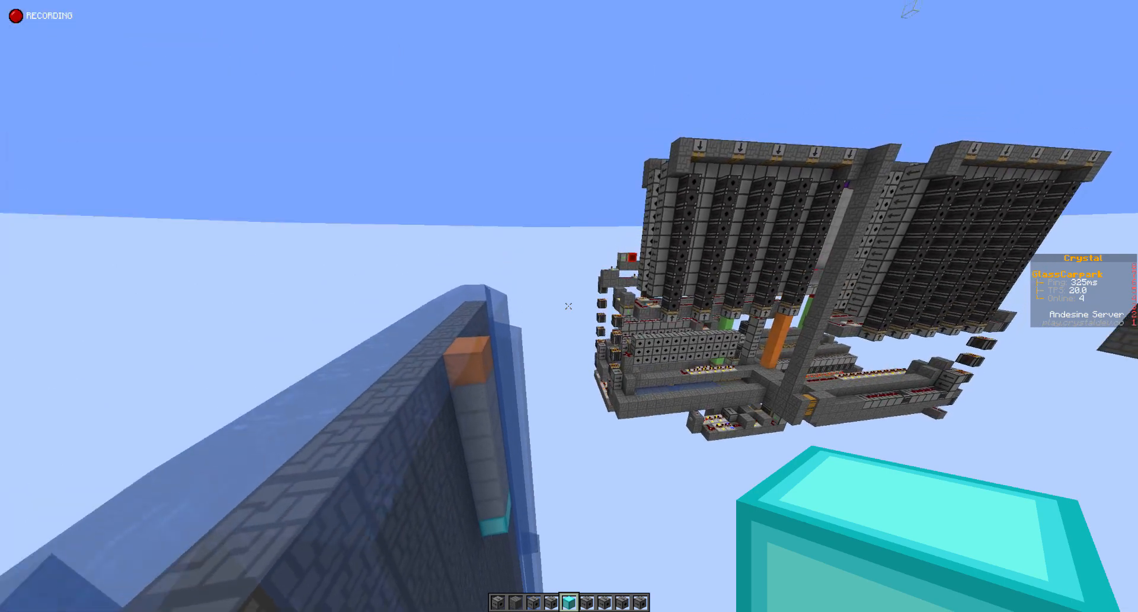
mouse_move(569, 305)
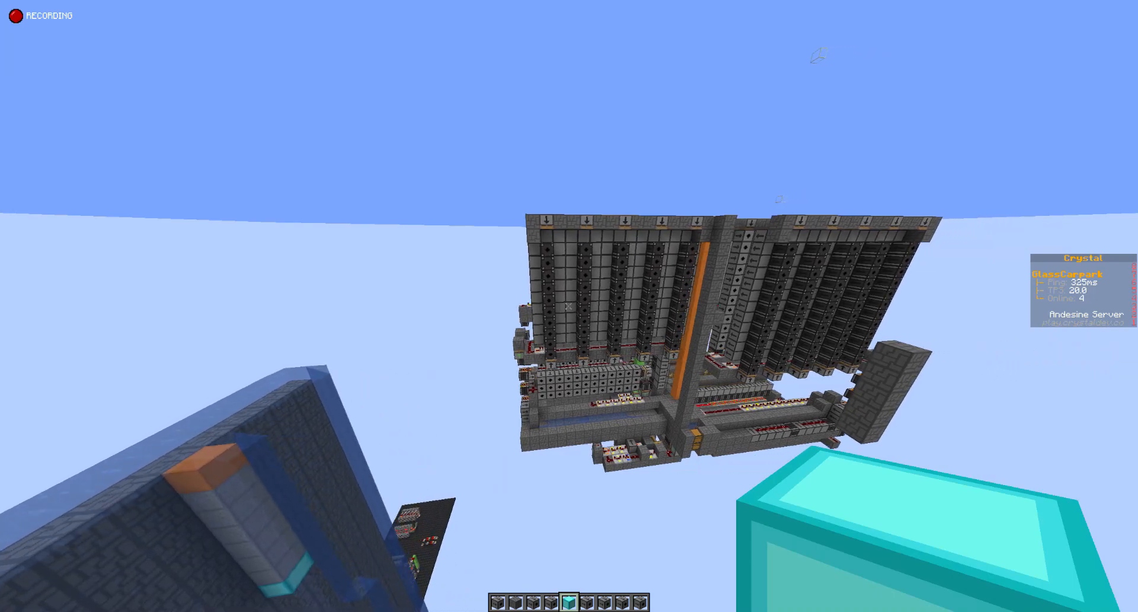
mouse_move(569, 305)
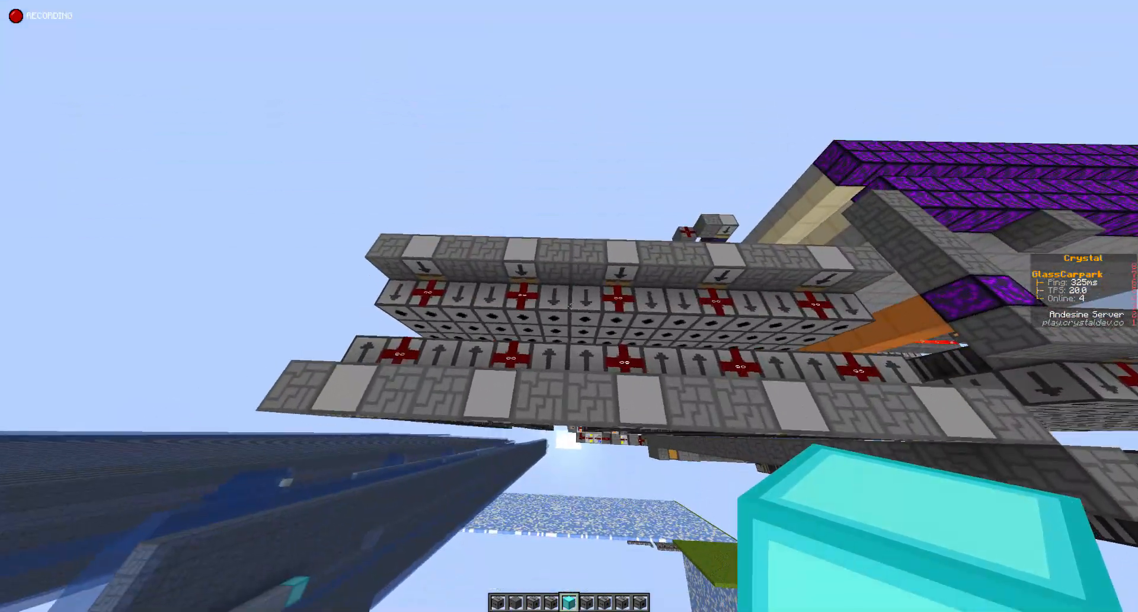
mouse_move(569, 306)
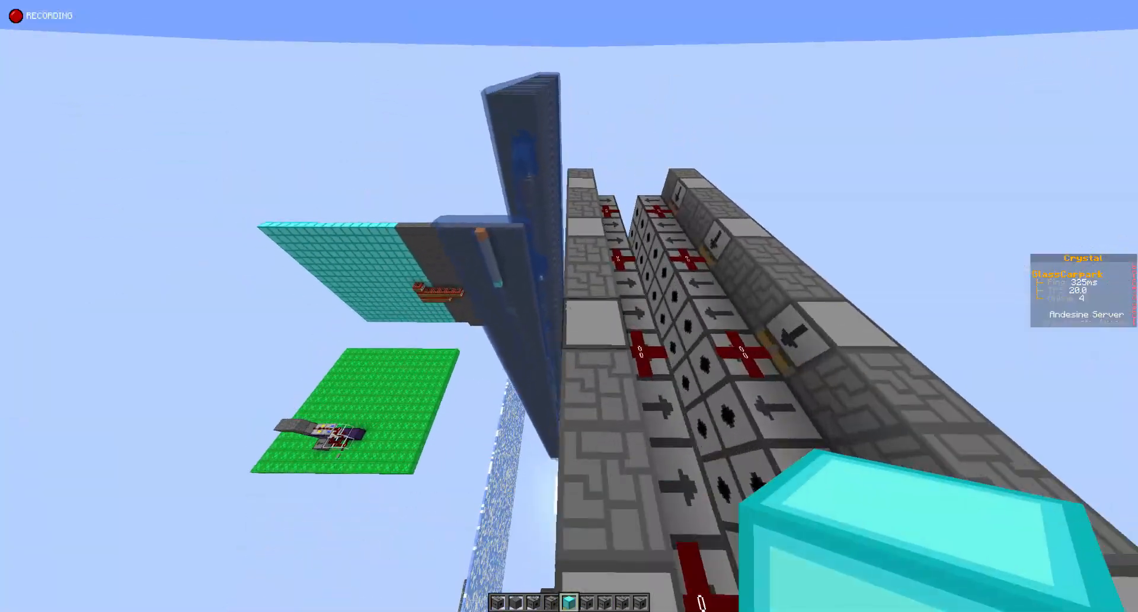
Step: Open the creative item list after the cannon fires
key("e")
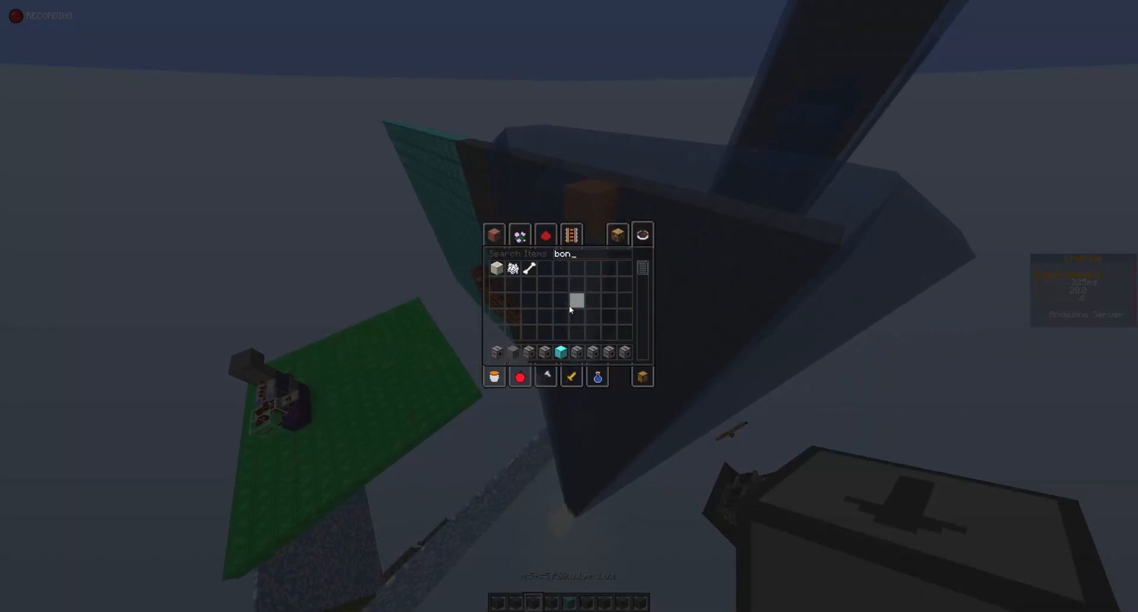
Step: Close the item list and return to the test wall view
key("Escape")
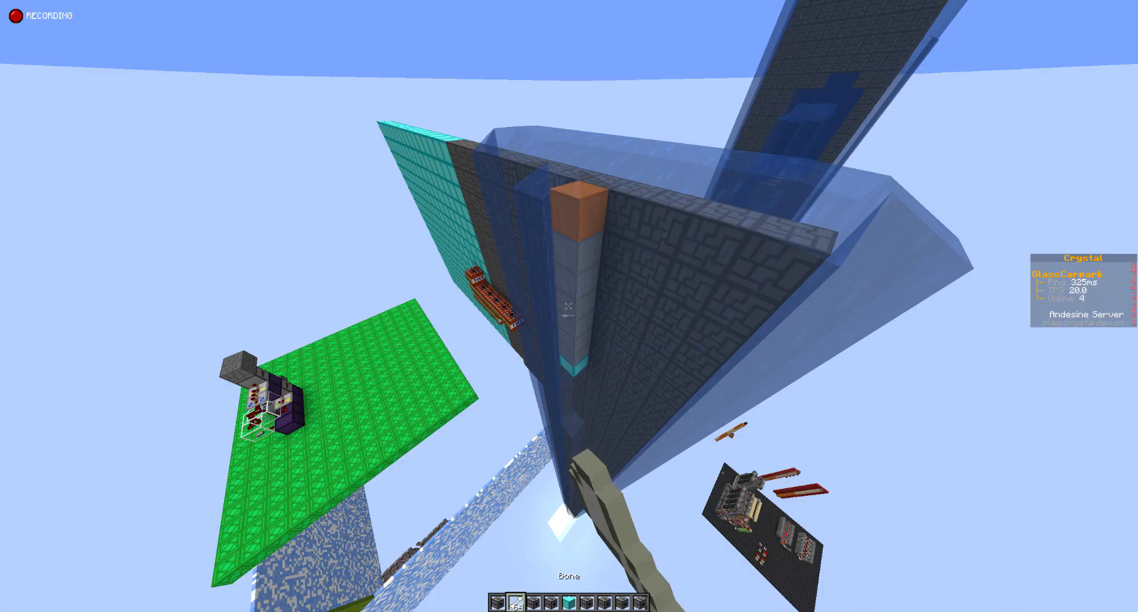
mouse_move(569, 305)
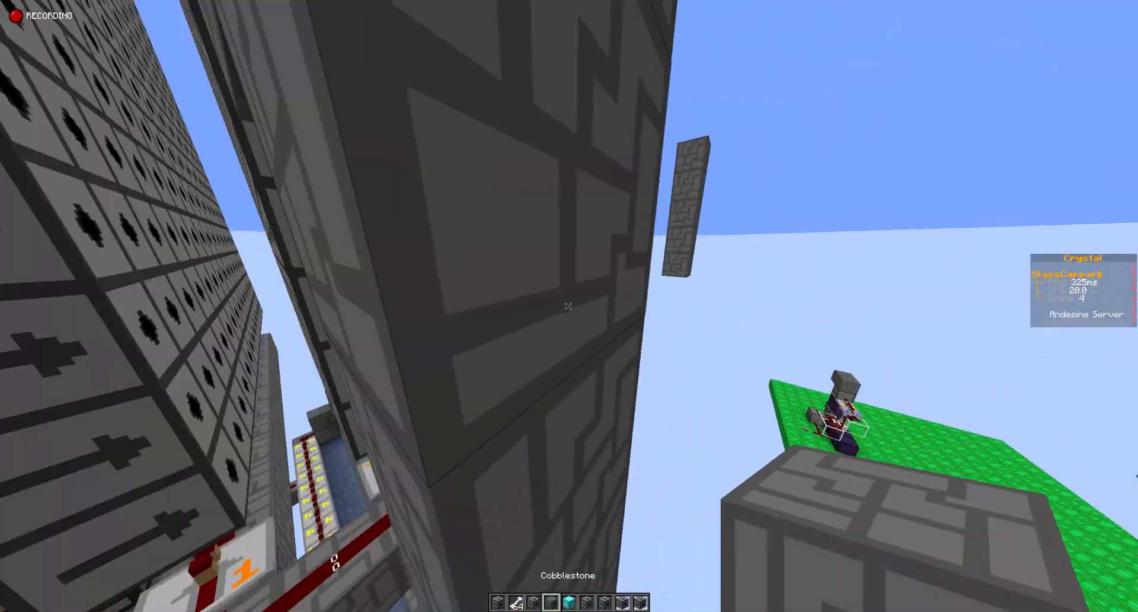
mouse_move(569, 305)
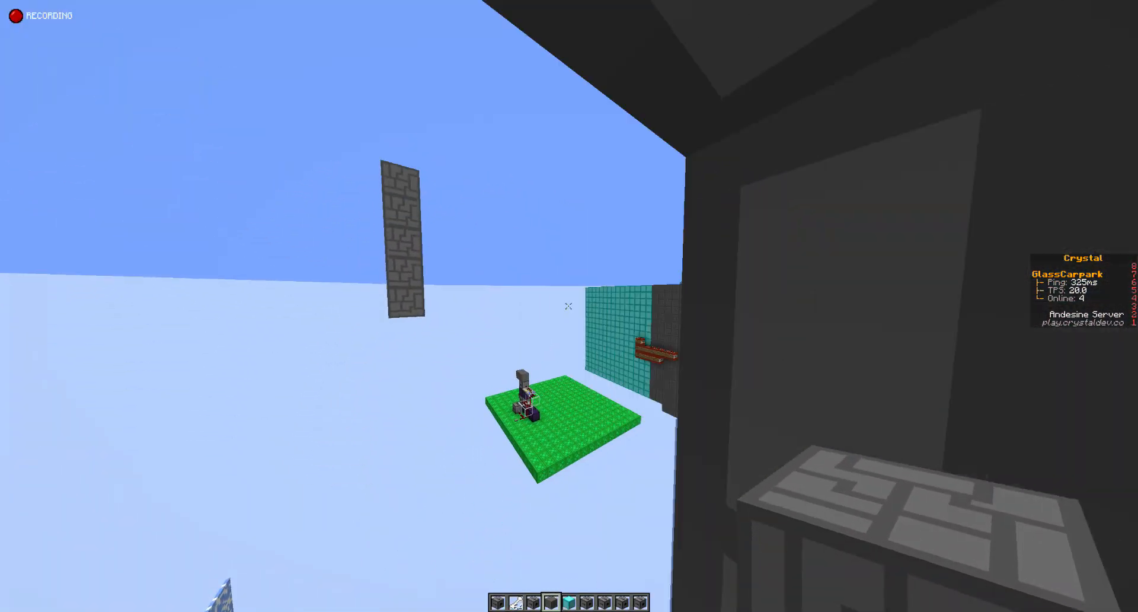
mouse_move(569, 305)
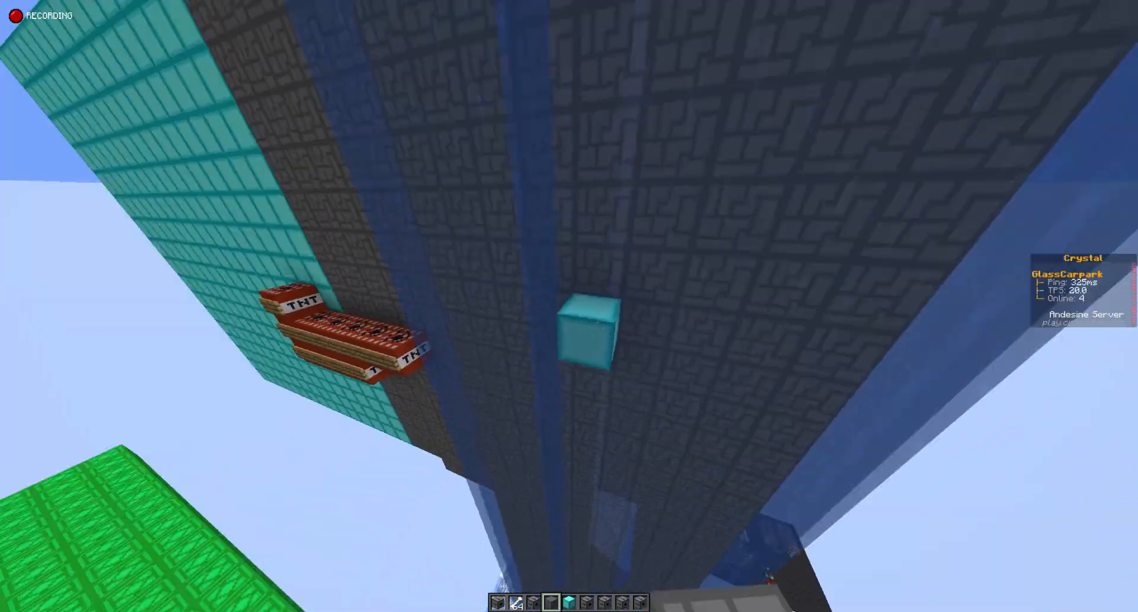
mouse_move(570, 305)
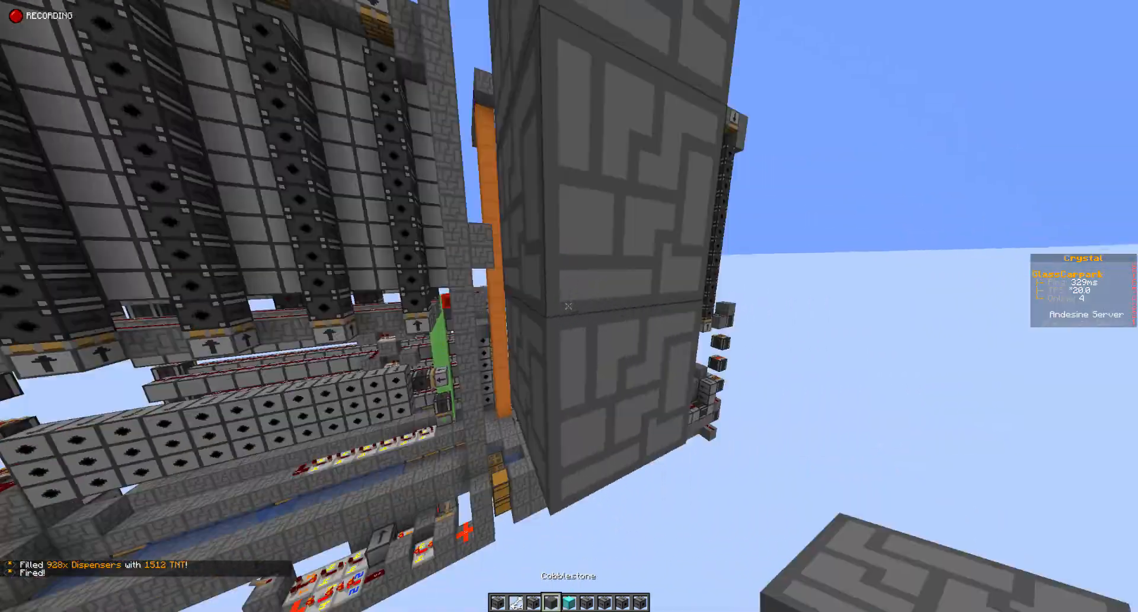
mouse_move(569, 305)
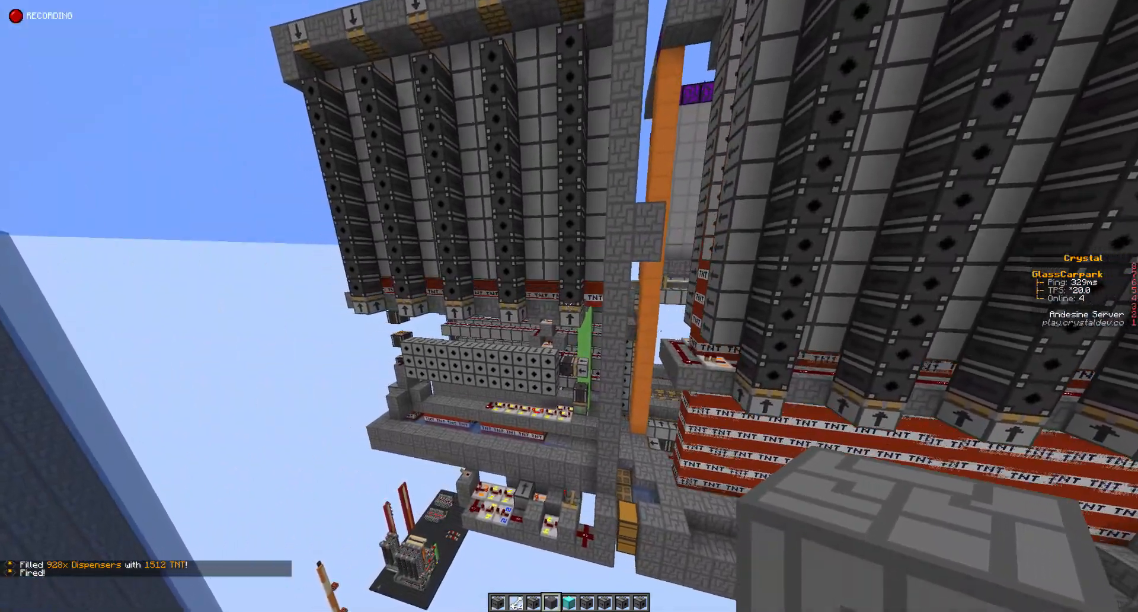
mouse_move(569, 305)
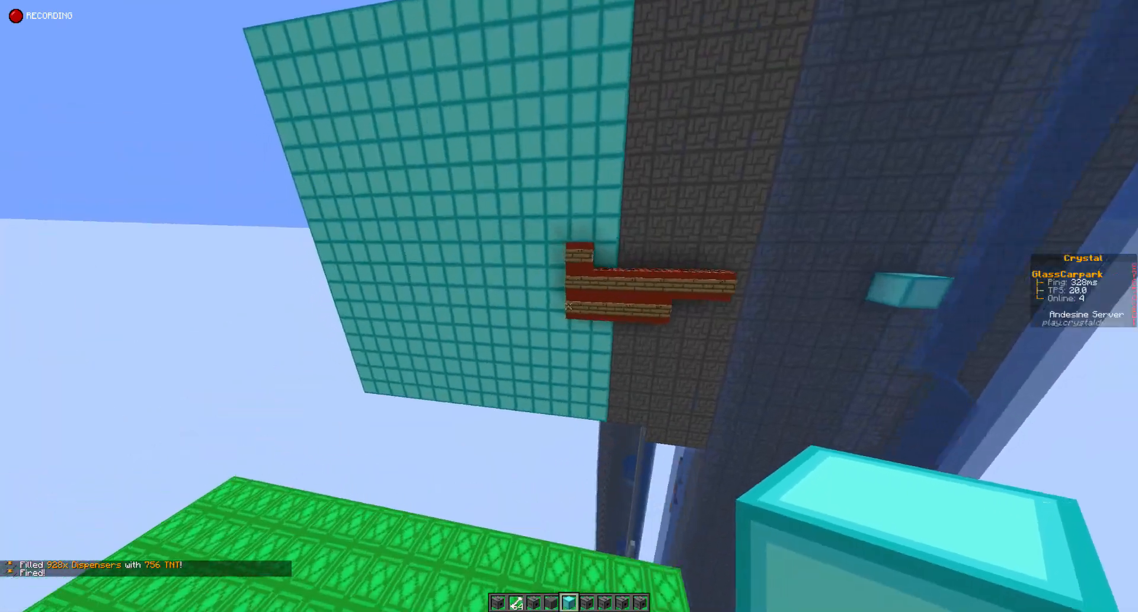
mouse_move(569, 305)
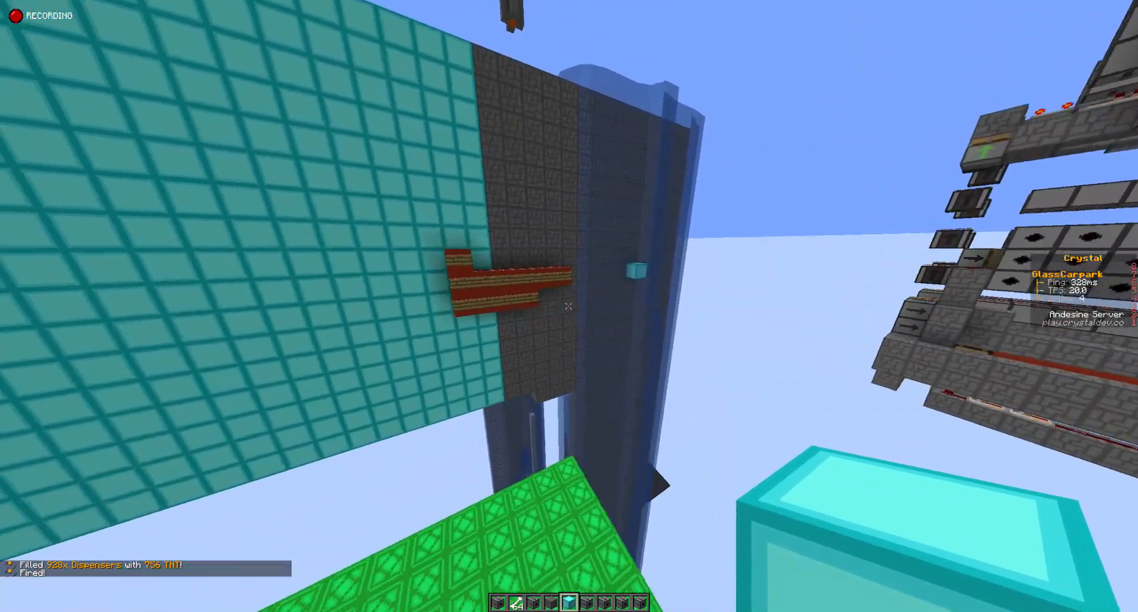
mouse_move(569, 305)
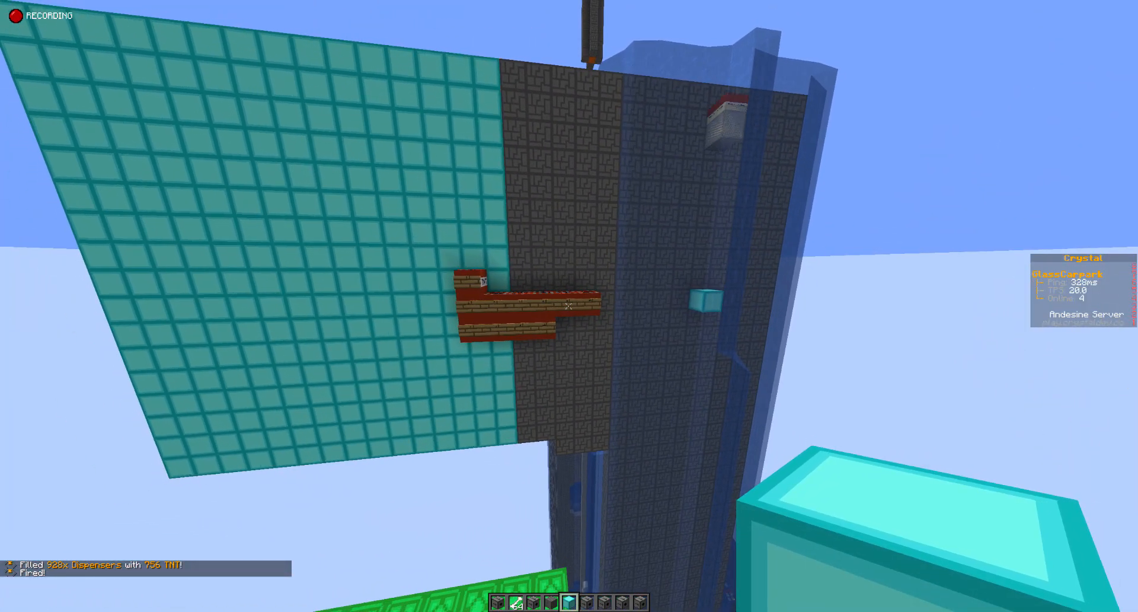
mouse_move(570, 306)
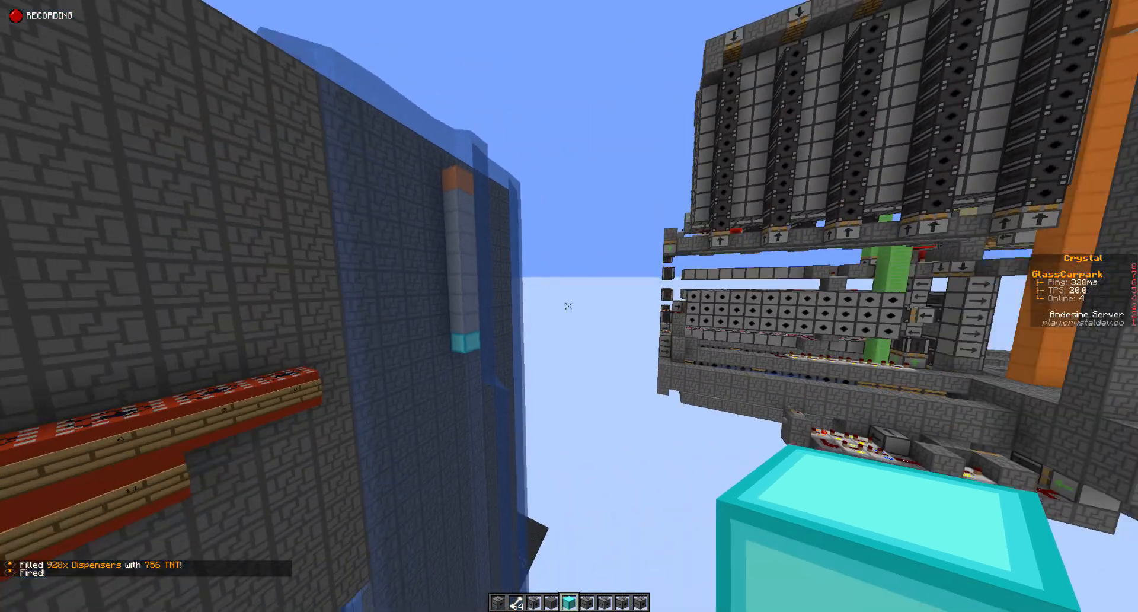
mouse_move(569, 305)
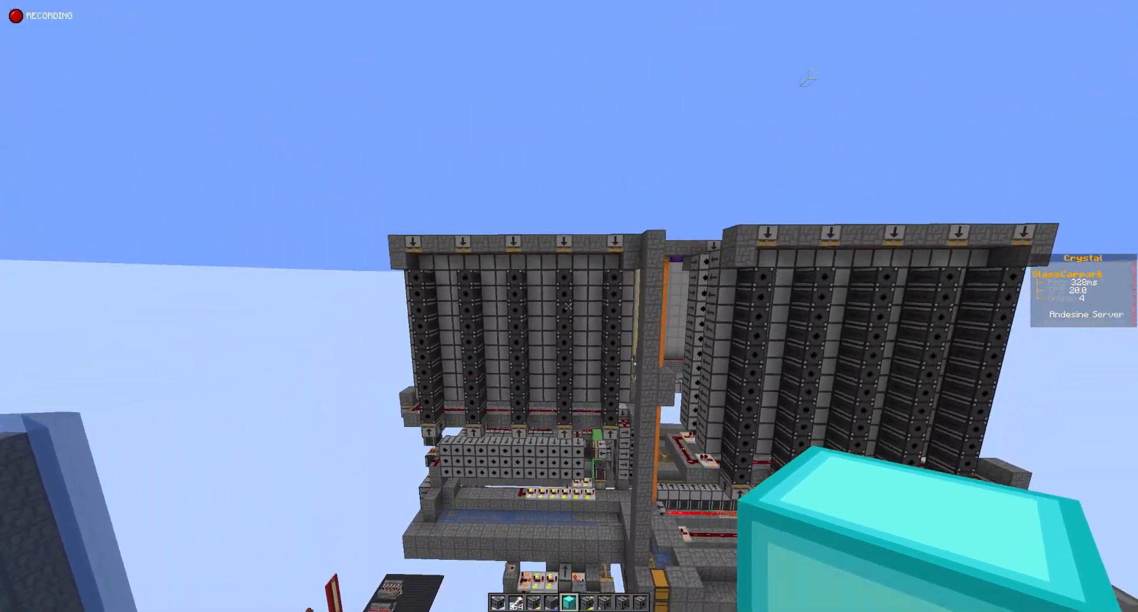
mouse_move(569, 304)
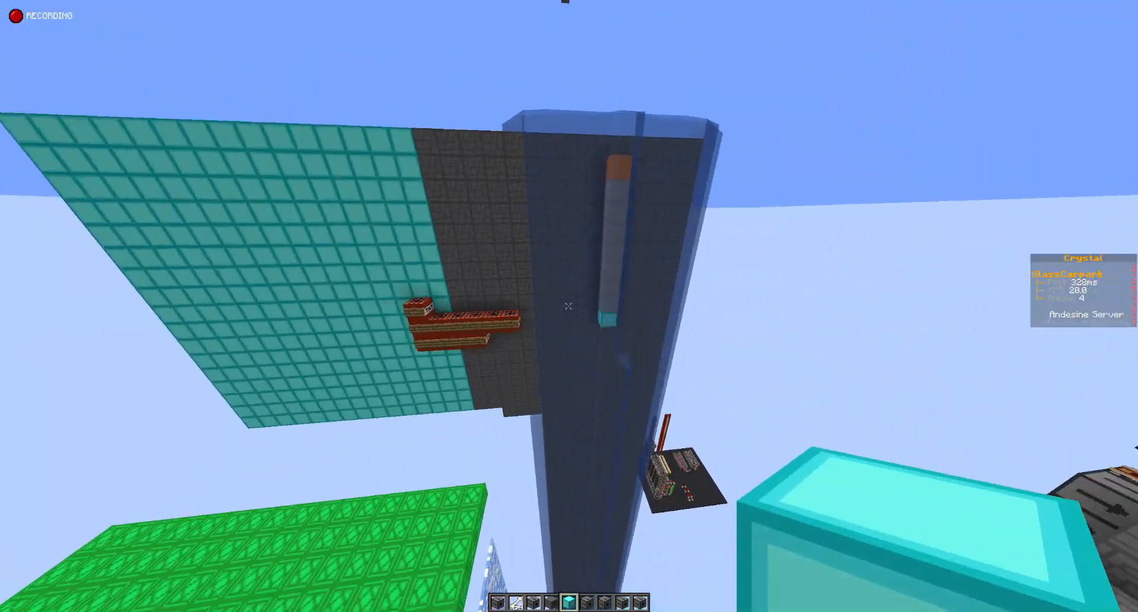
mouse_move(569, 305)
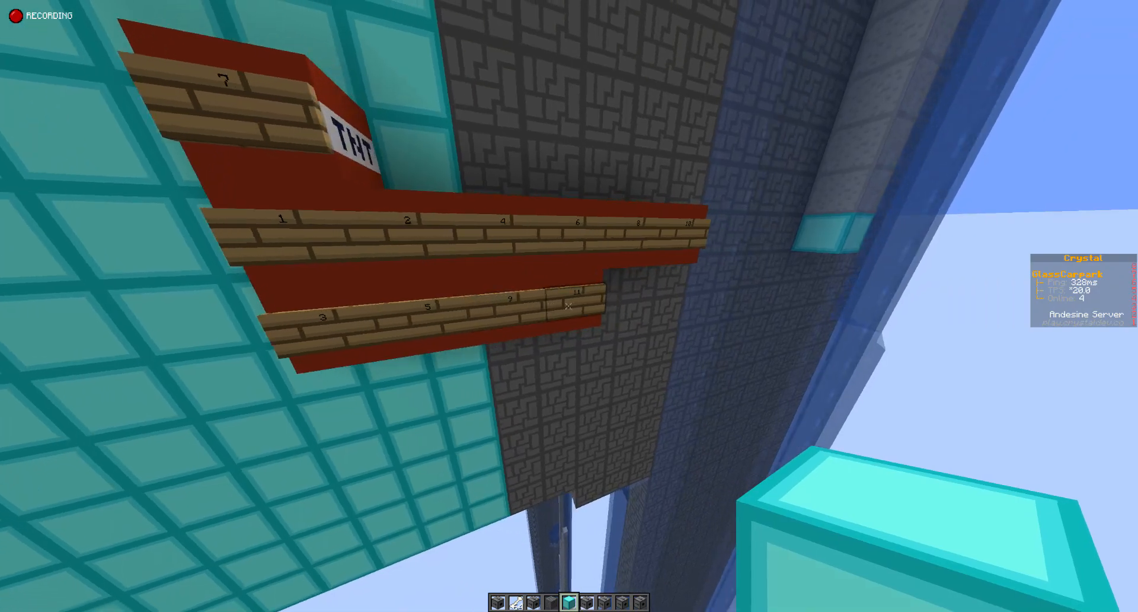
mouse_move(569, 305)
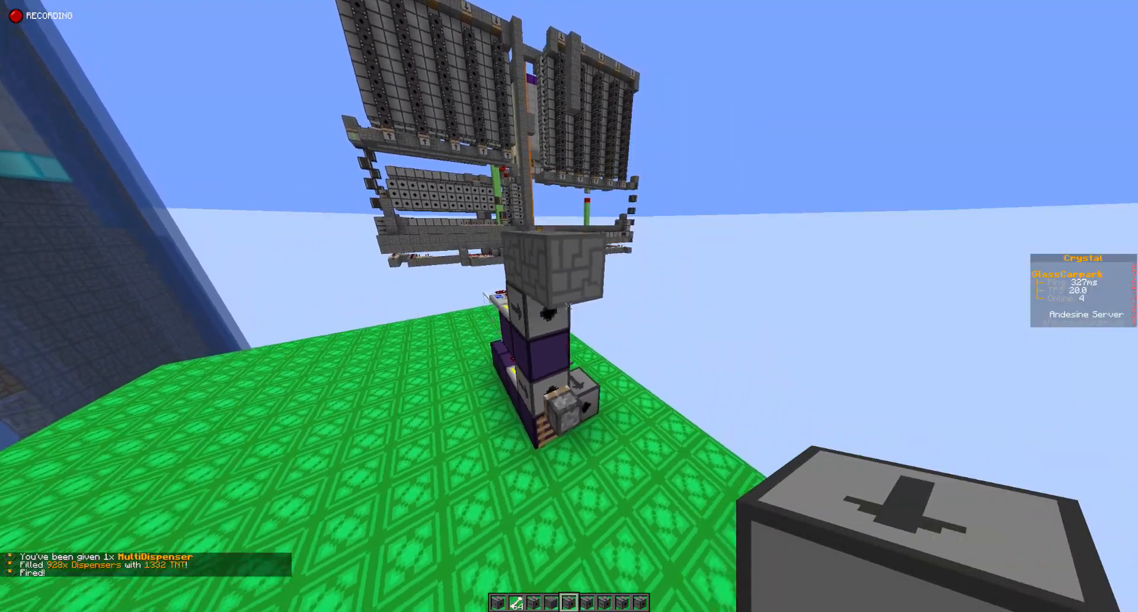
mouse_move(569, 305)
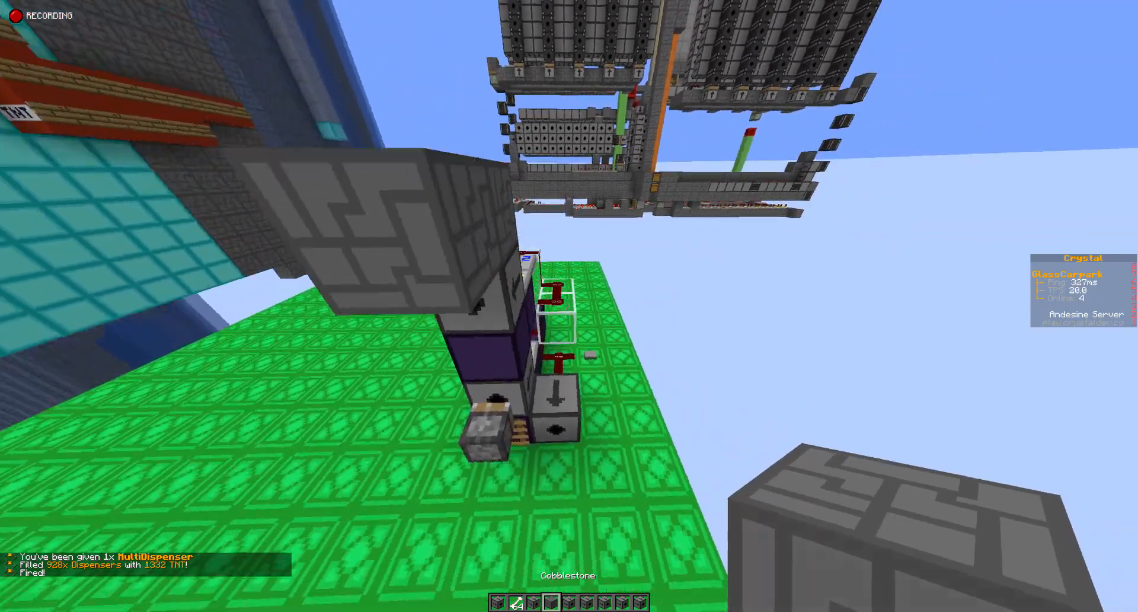
mouse_move(569, 305)
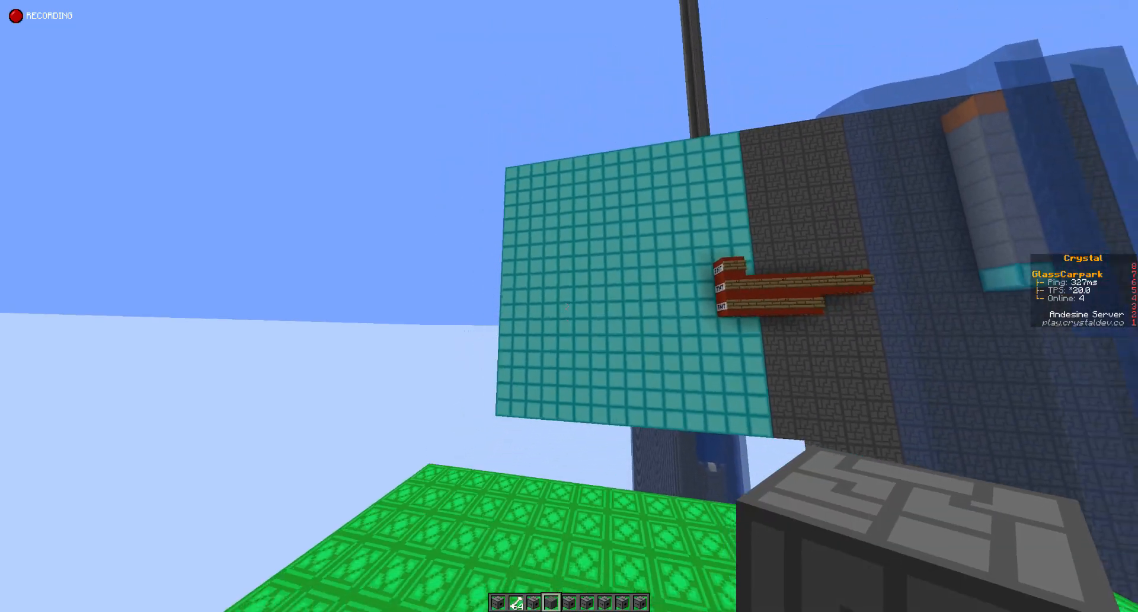
mouse_move(570, 306)
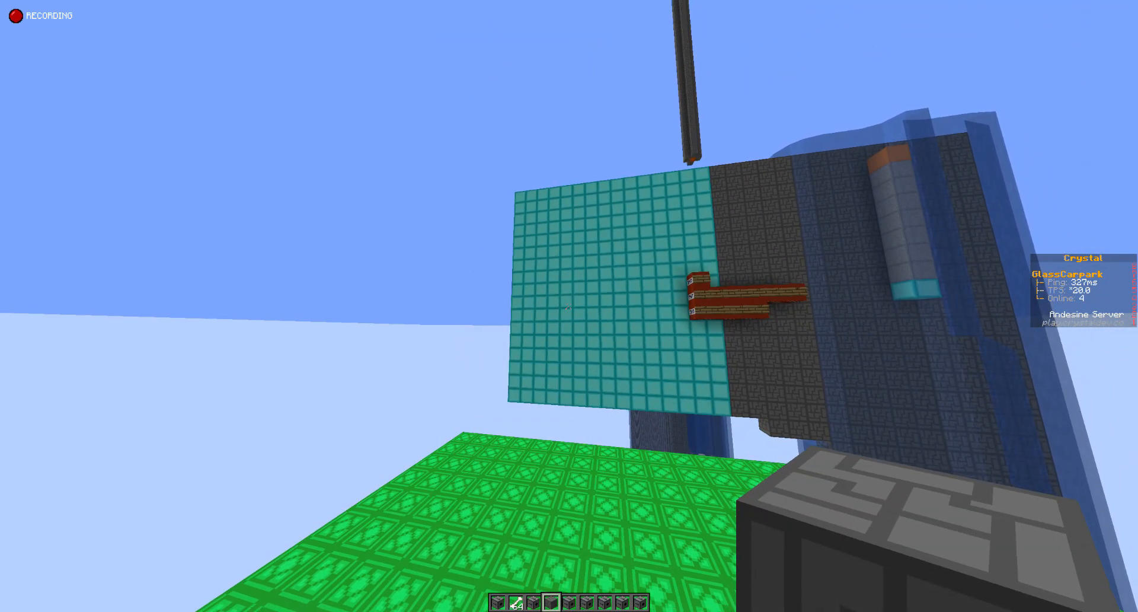
mouse_move(570, 305)
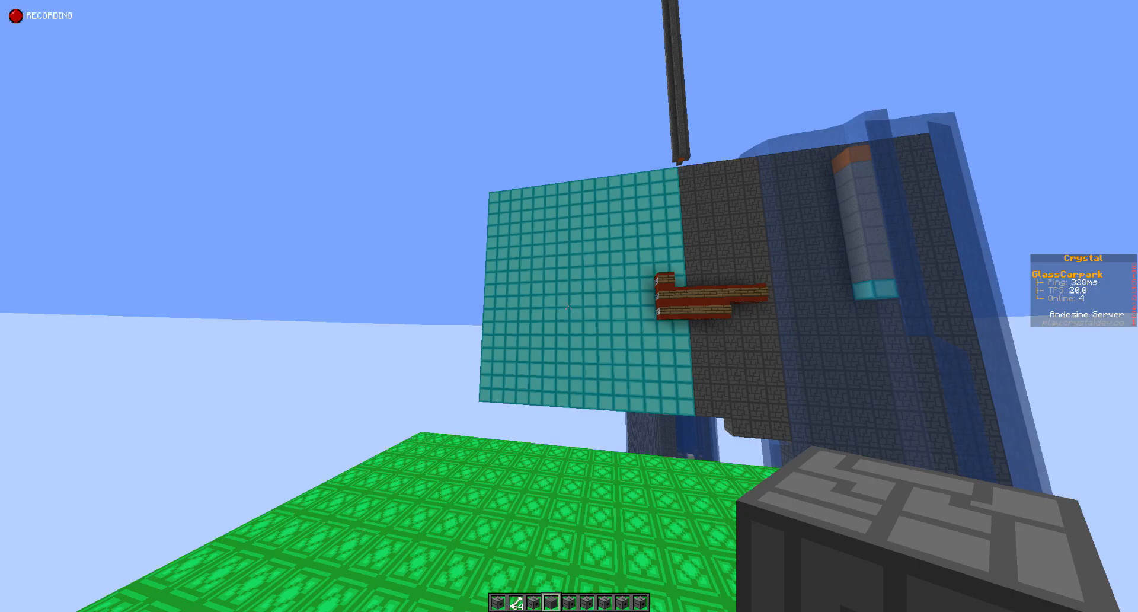
mouse_move(570, 305)
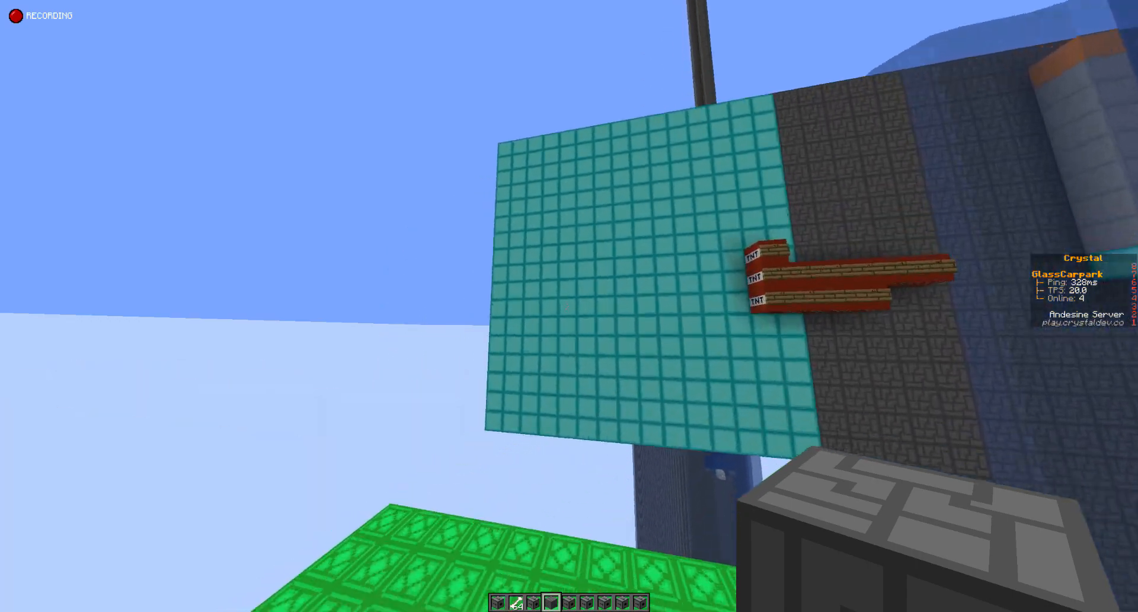
mouse_move(570, 305)
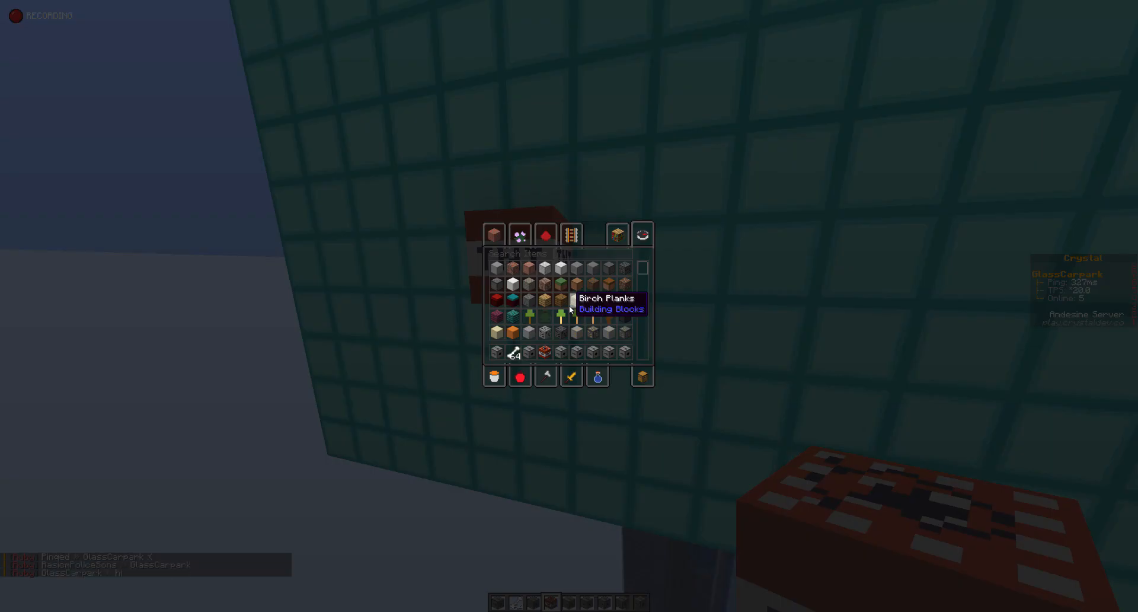
Step: Type 'andes' into the inventory search
type("andes")
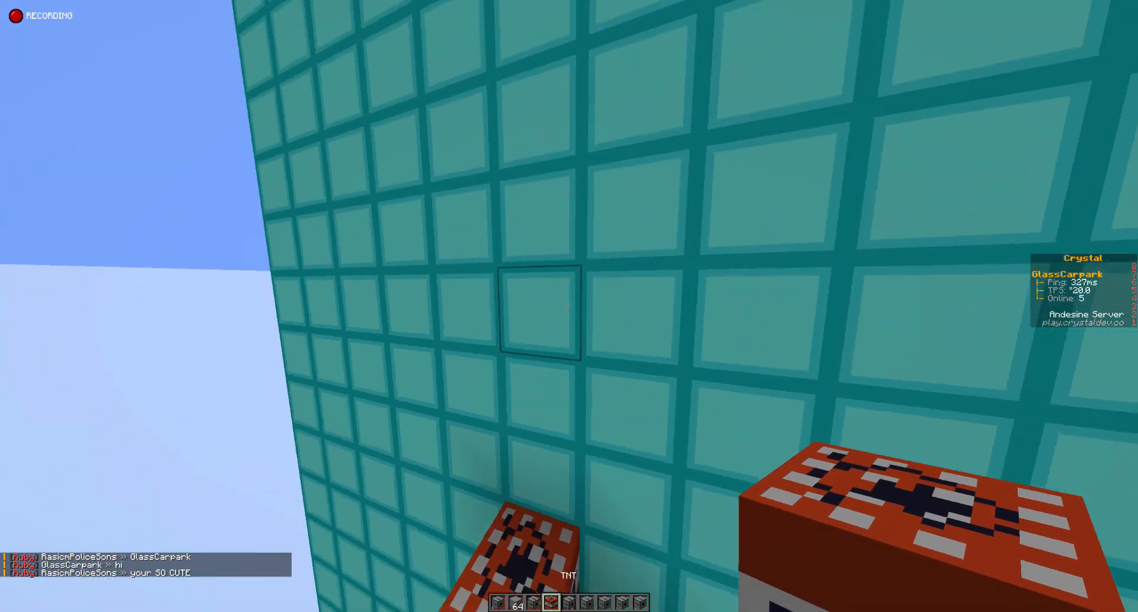
mouse_move(569, 305)
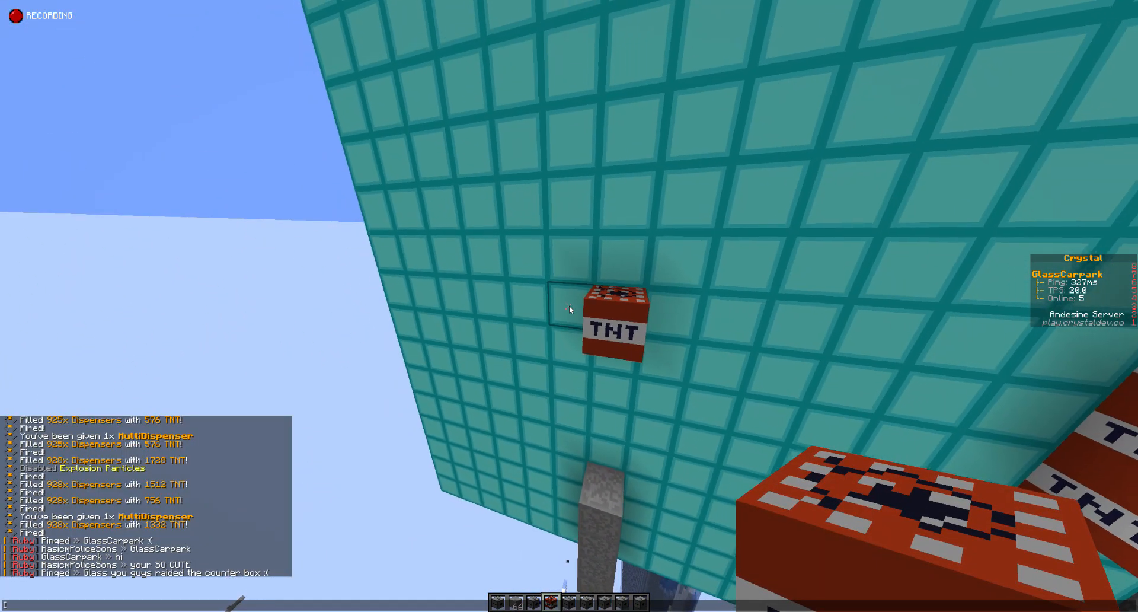
mouse_move(569, 307)
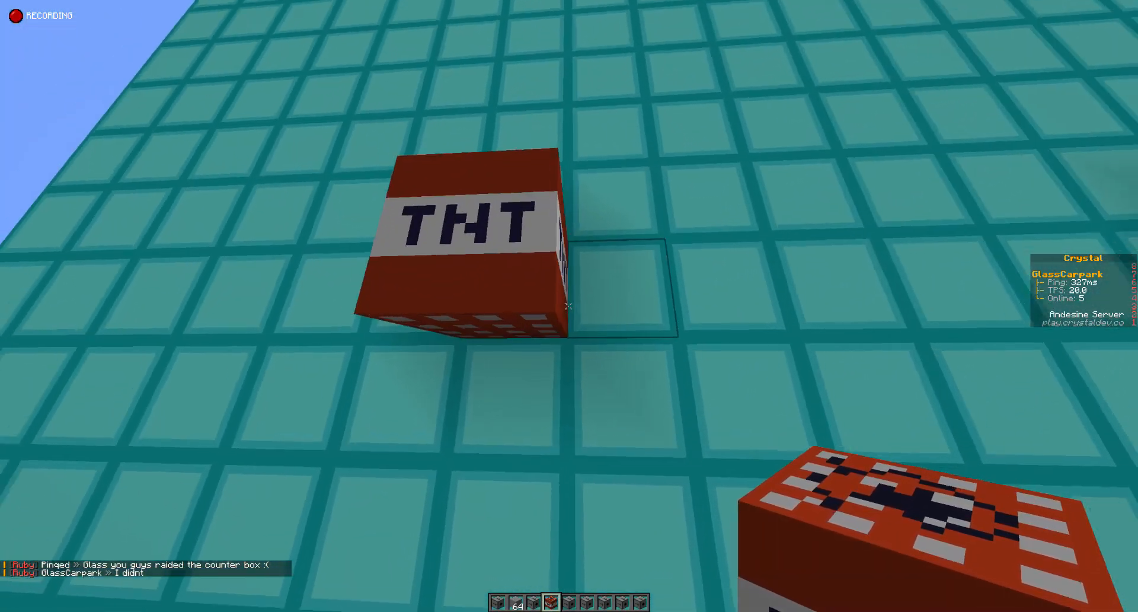
mouse_move(570, 306)
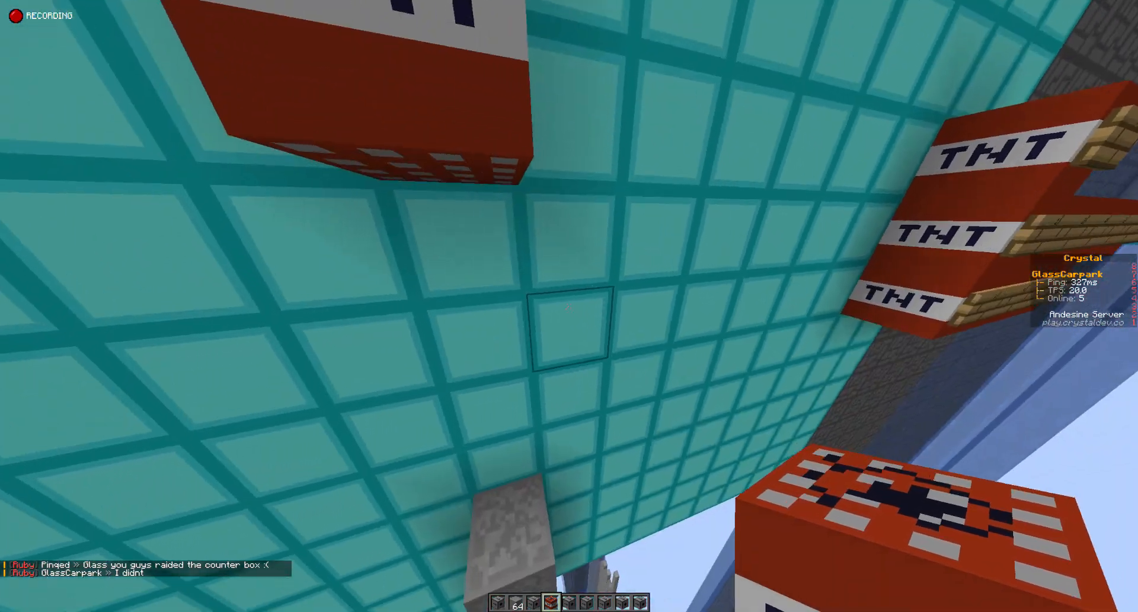
mouse_move(569, 305)
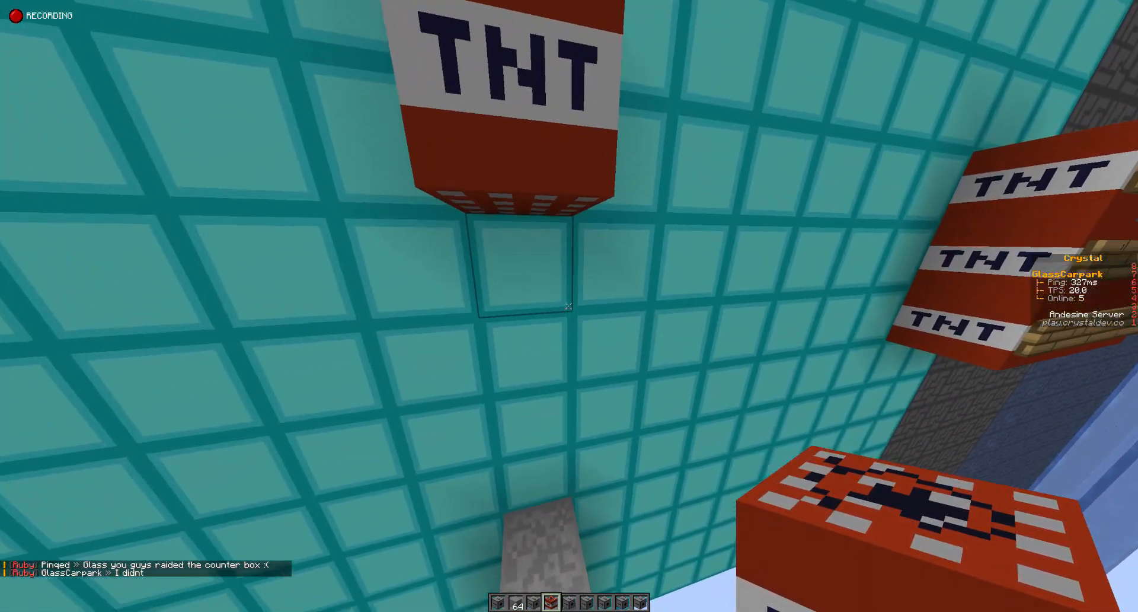
mouse_move(570, 306)
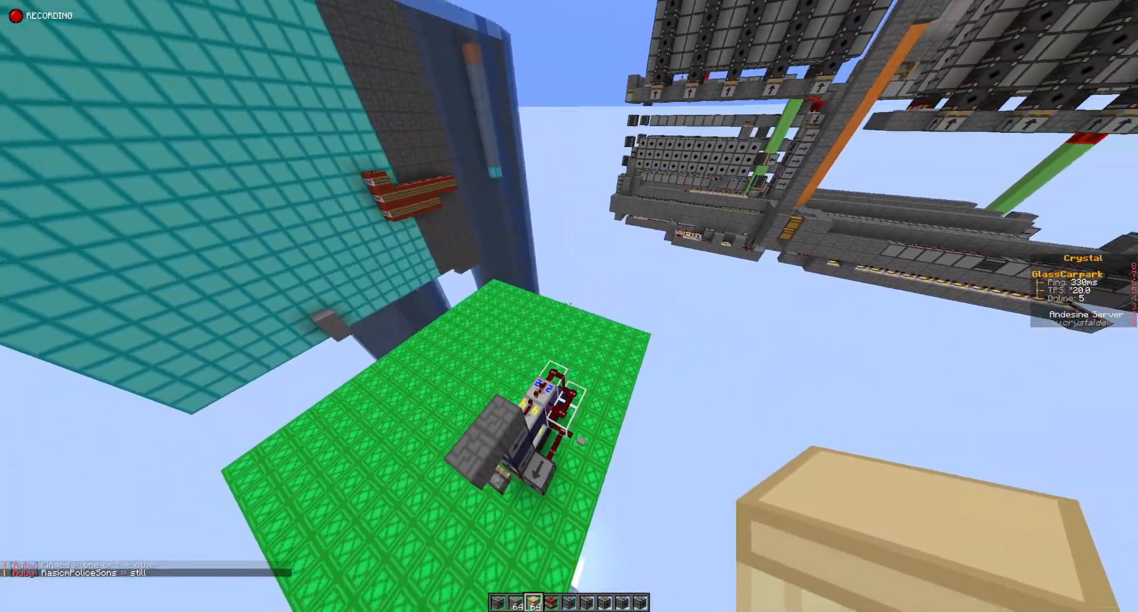
mouse_move(569, 305)
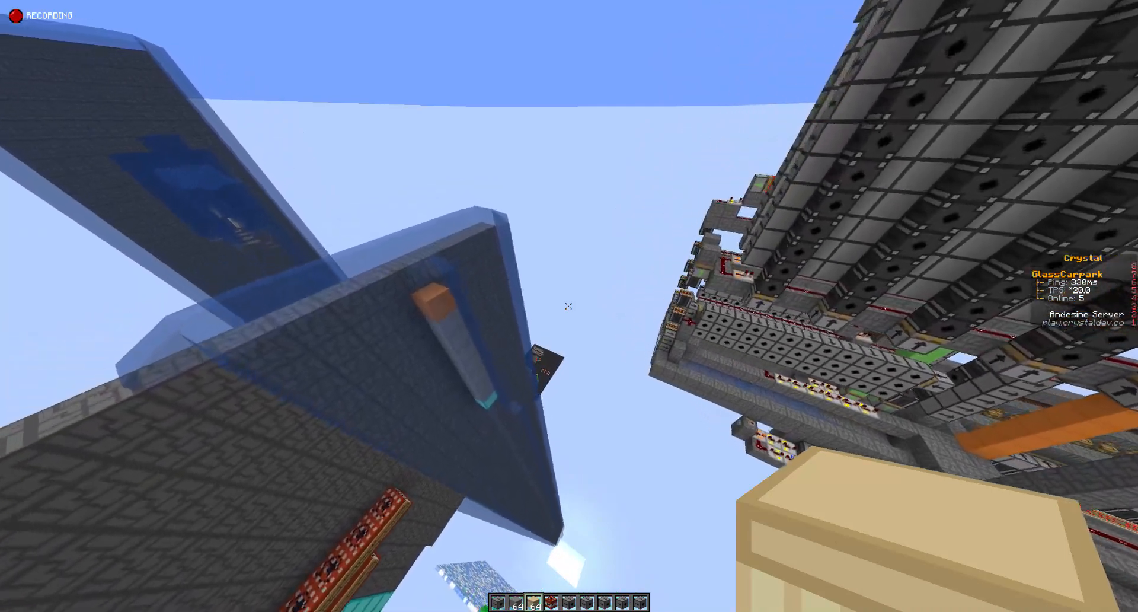
mouse_move(569, 304)
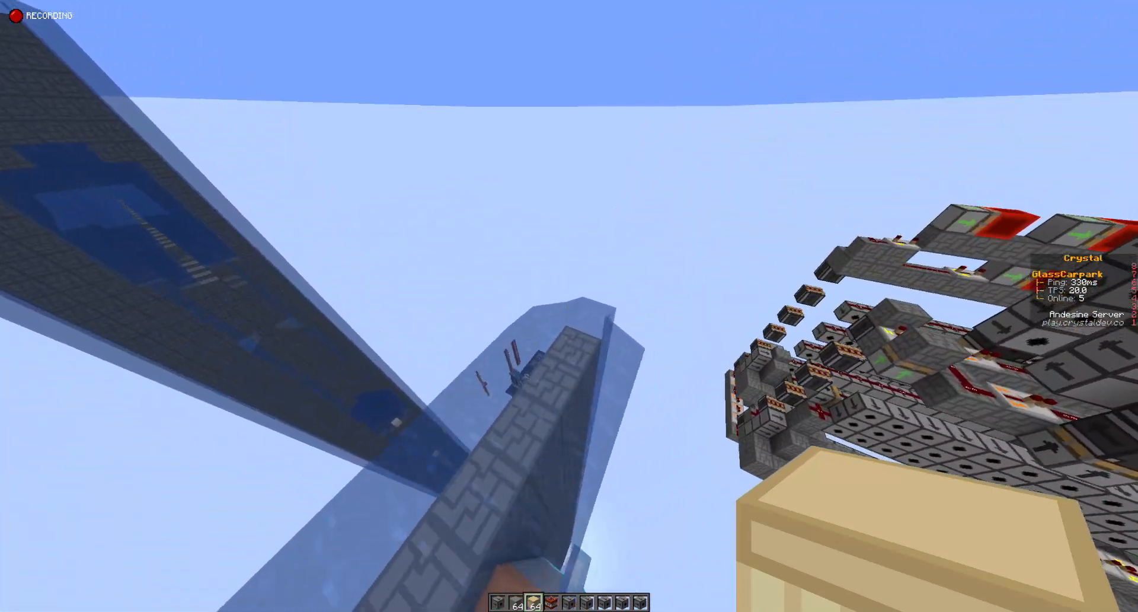
mouse_move(570, 305)
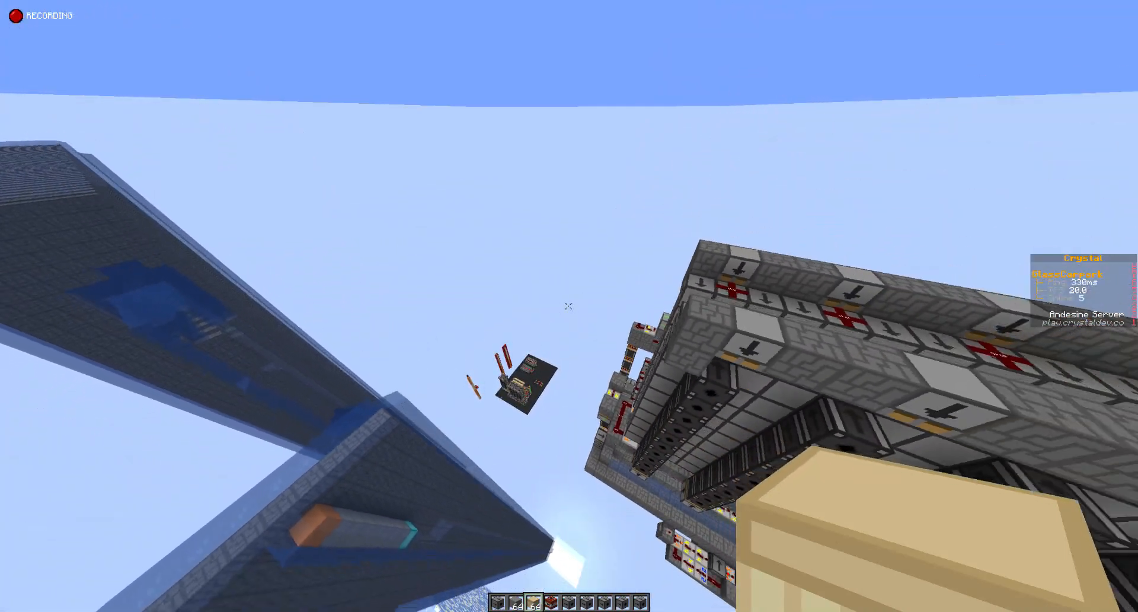
mouse_move(570, 305)
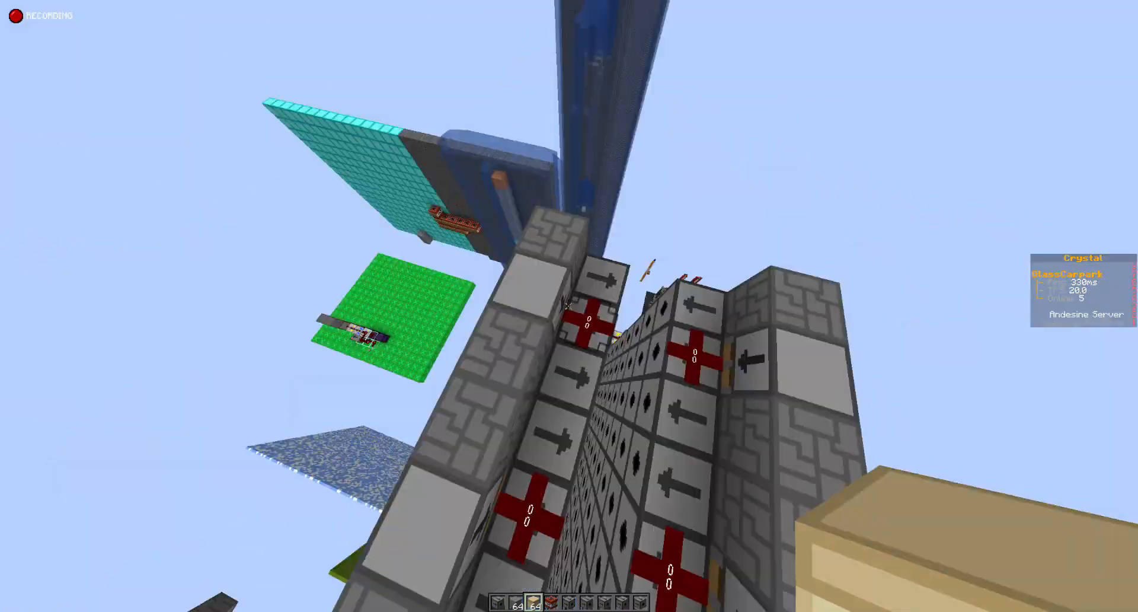
mouse_move(569, 305)
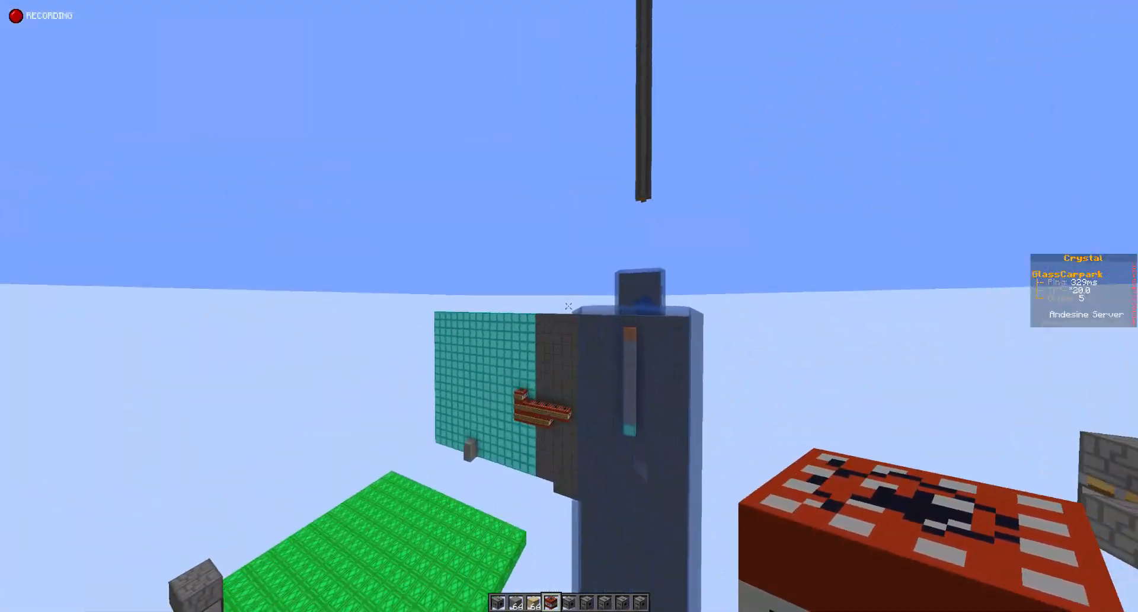
mouse_move(569, 305)
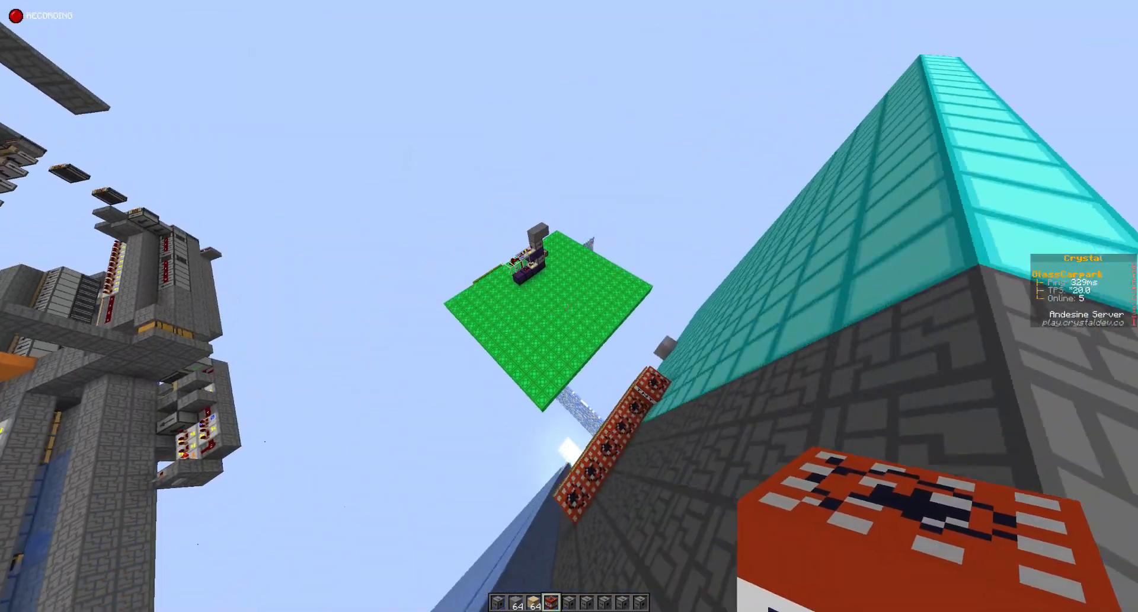
mouse_move(569, 305)
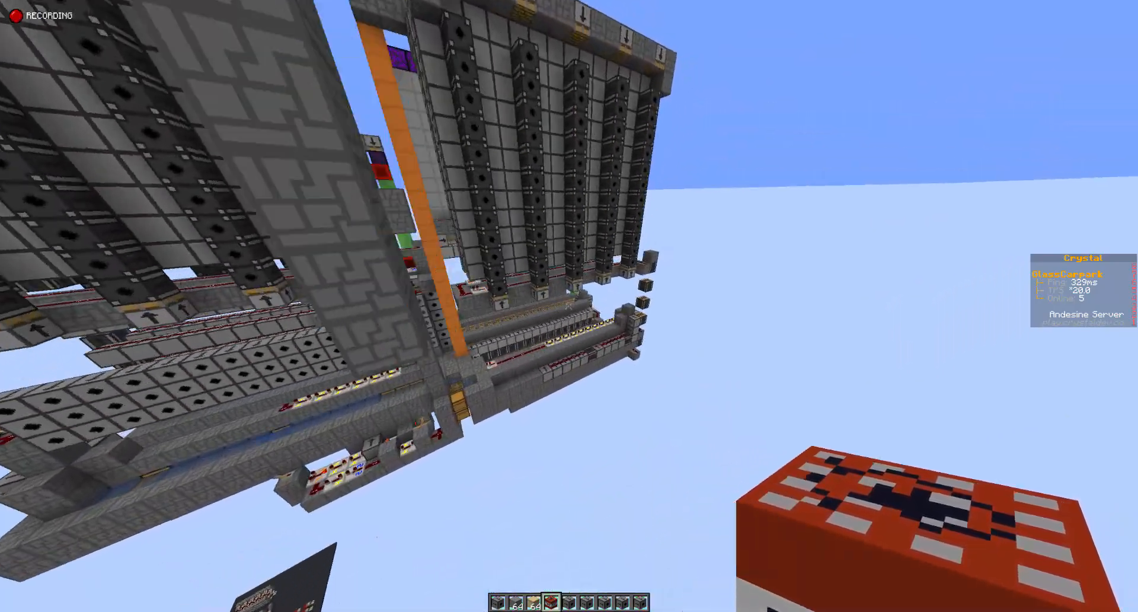